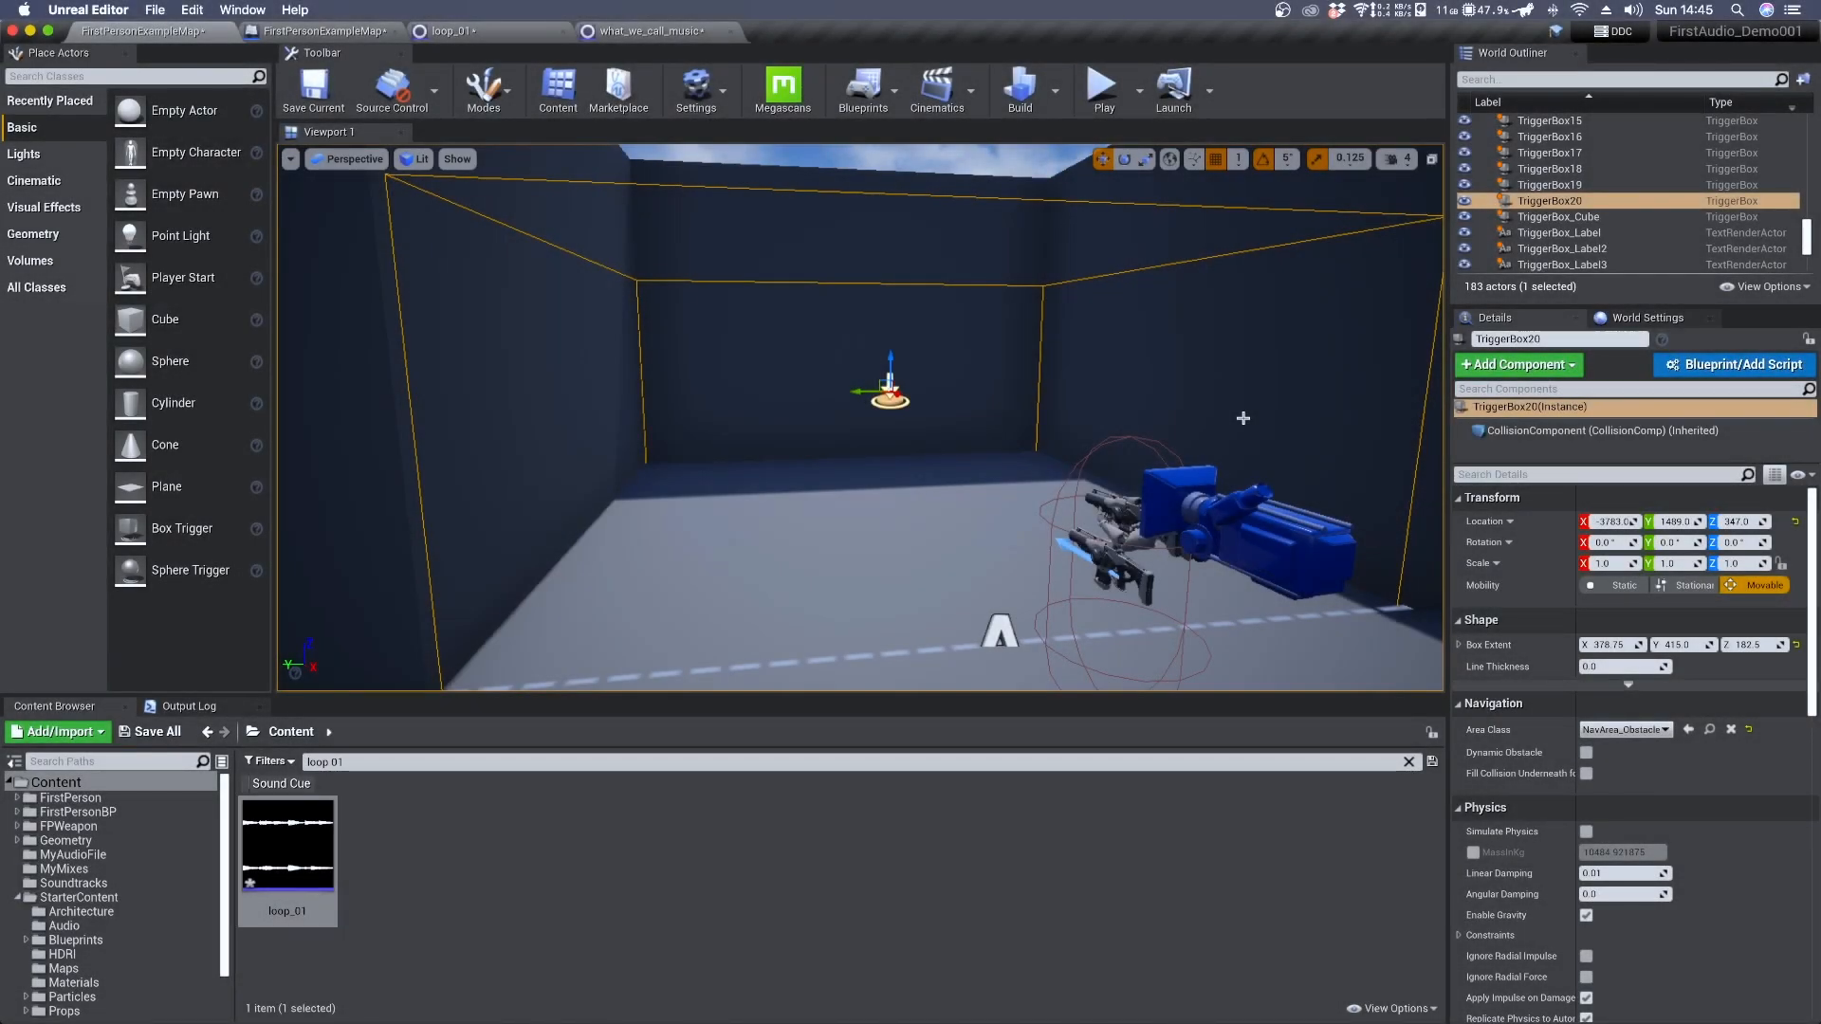
pyautogui.moveTo(822, 705)
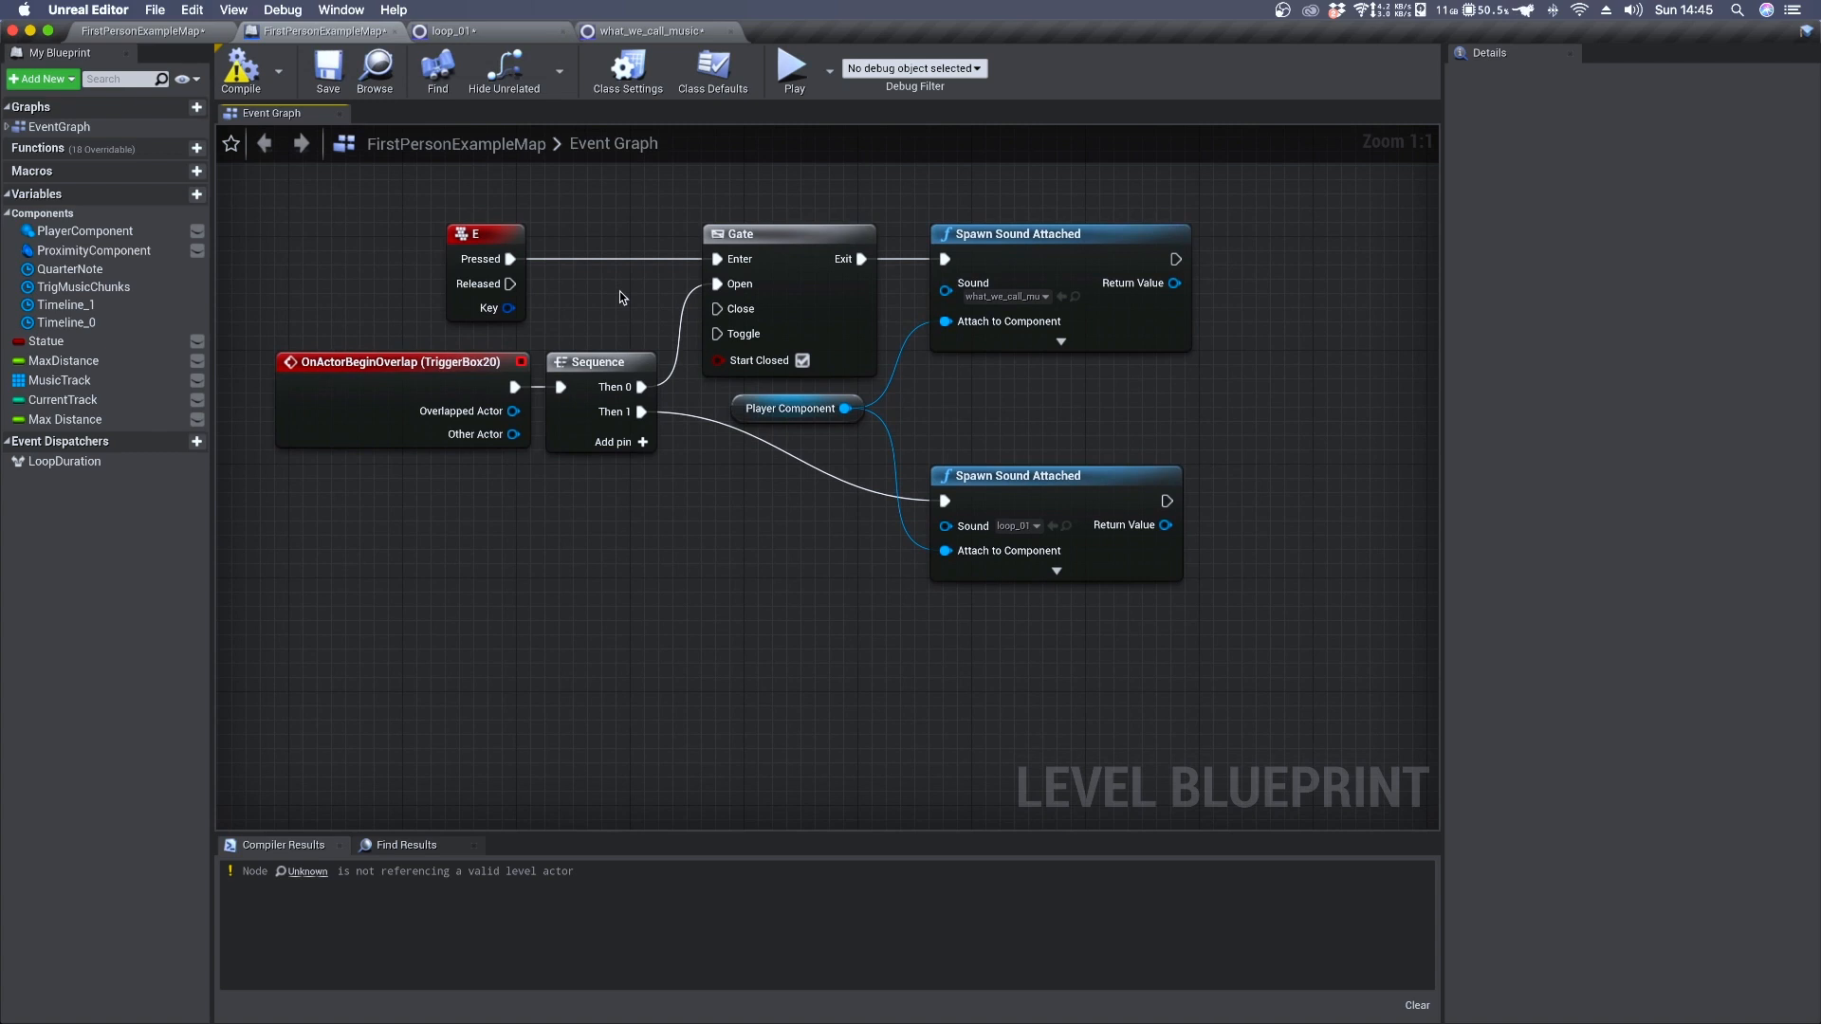
pyautogui.moveTo(367, 311)
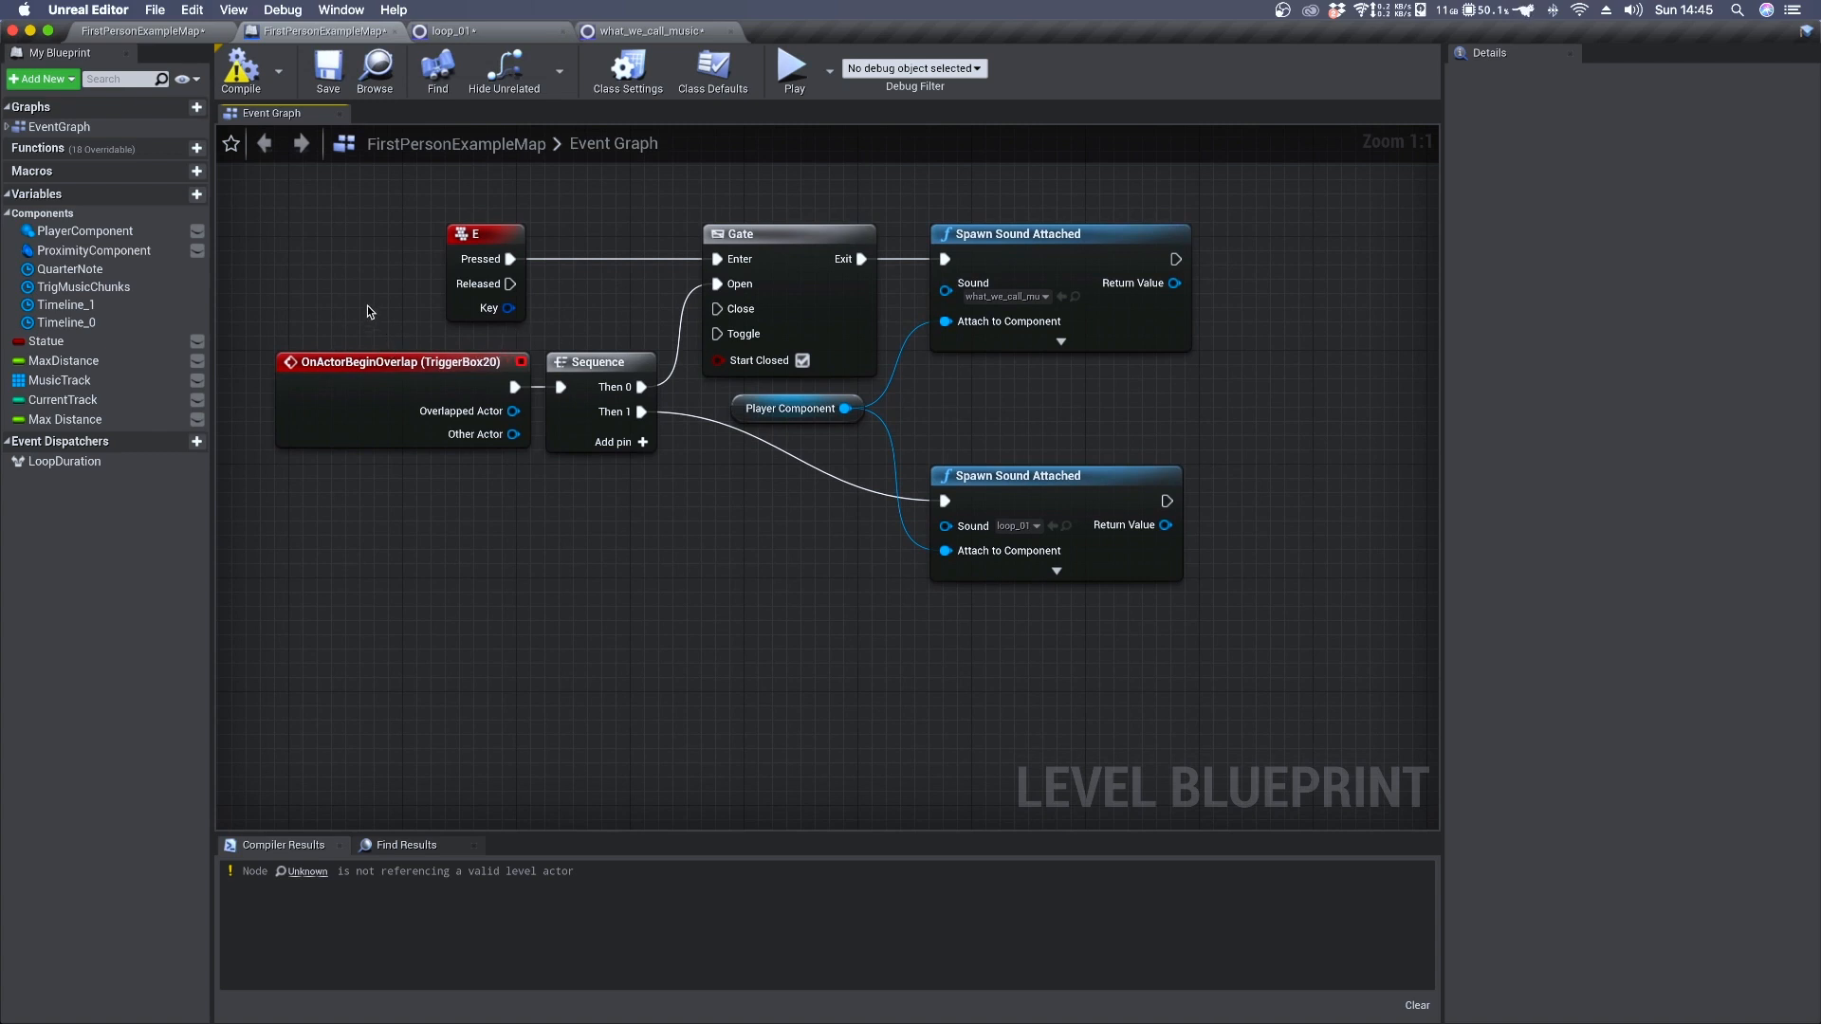
# Inspect the trigger-box overlap event and Sequence, confirming the second spawn plays loop_01
pyautogui.click(400, 361)
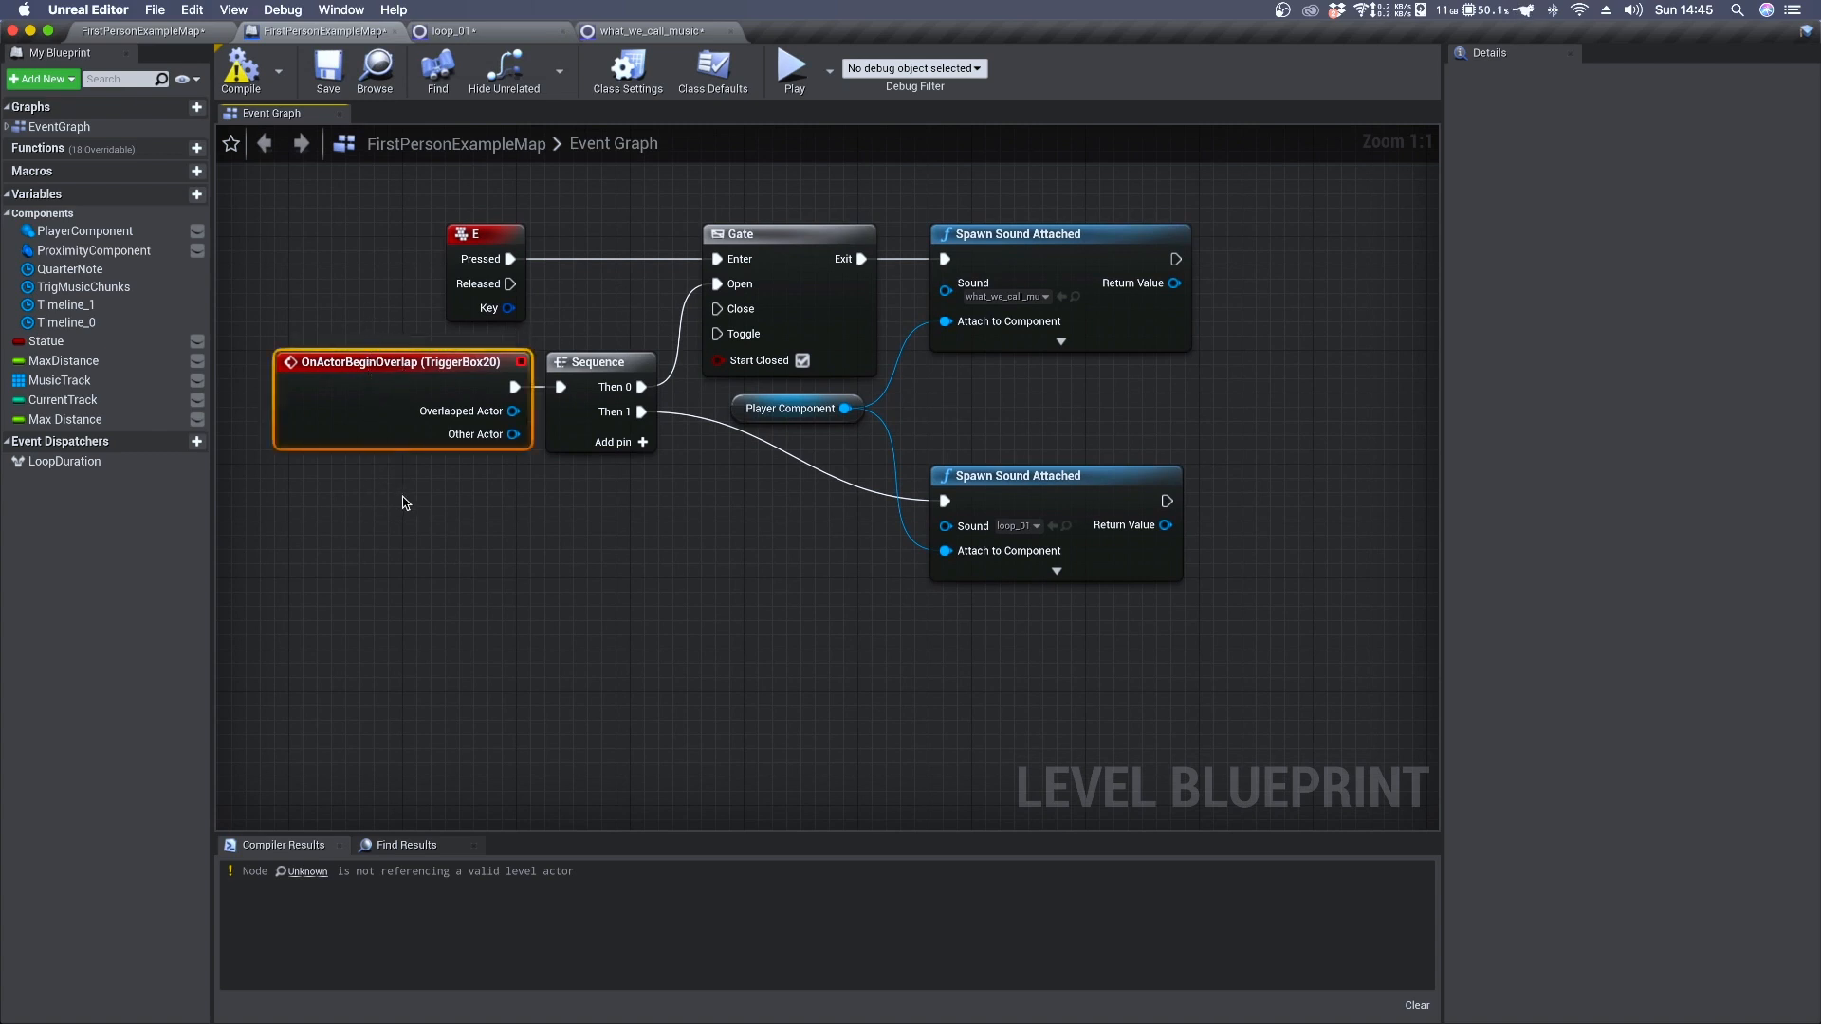
pyautogui.click(599, 361)
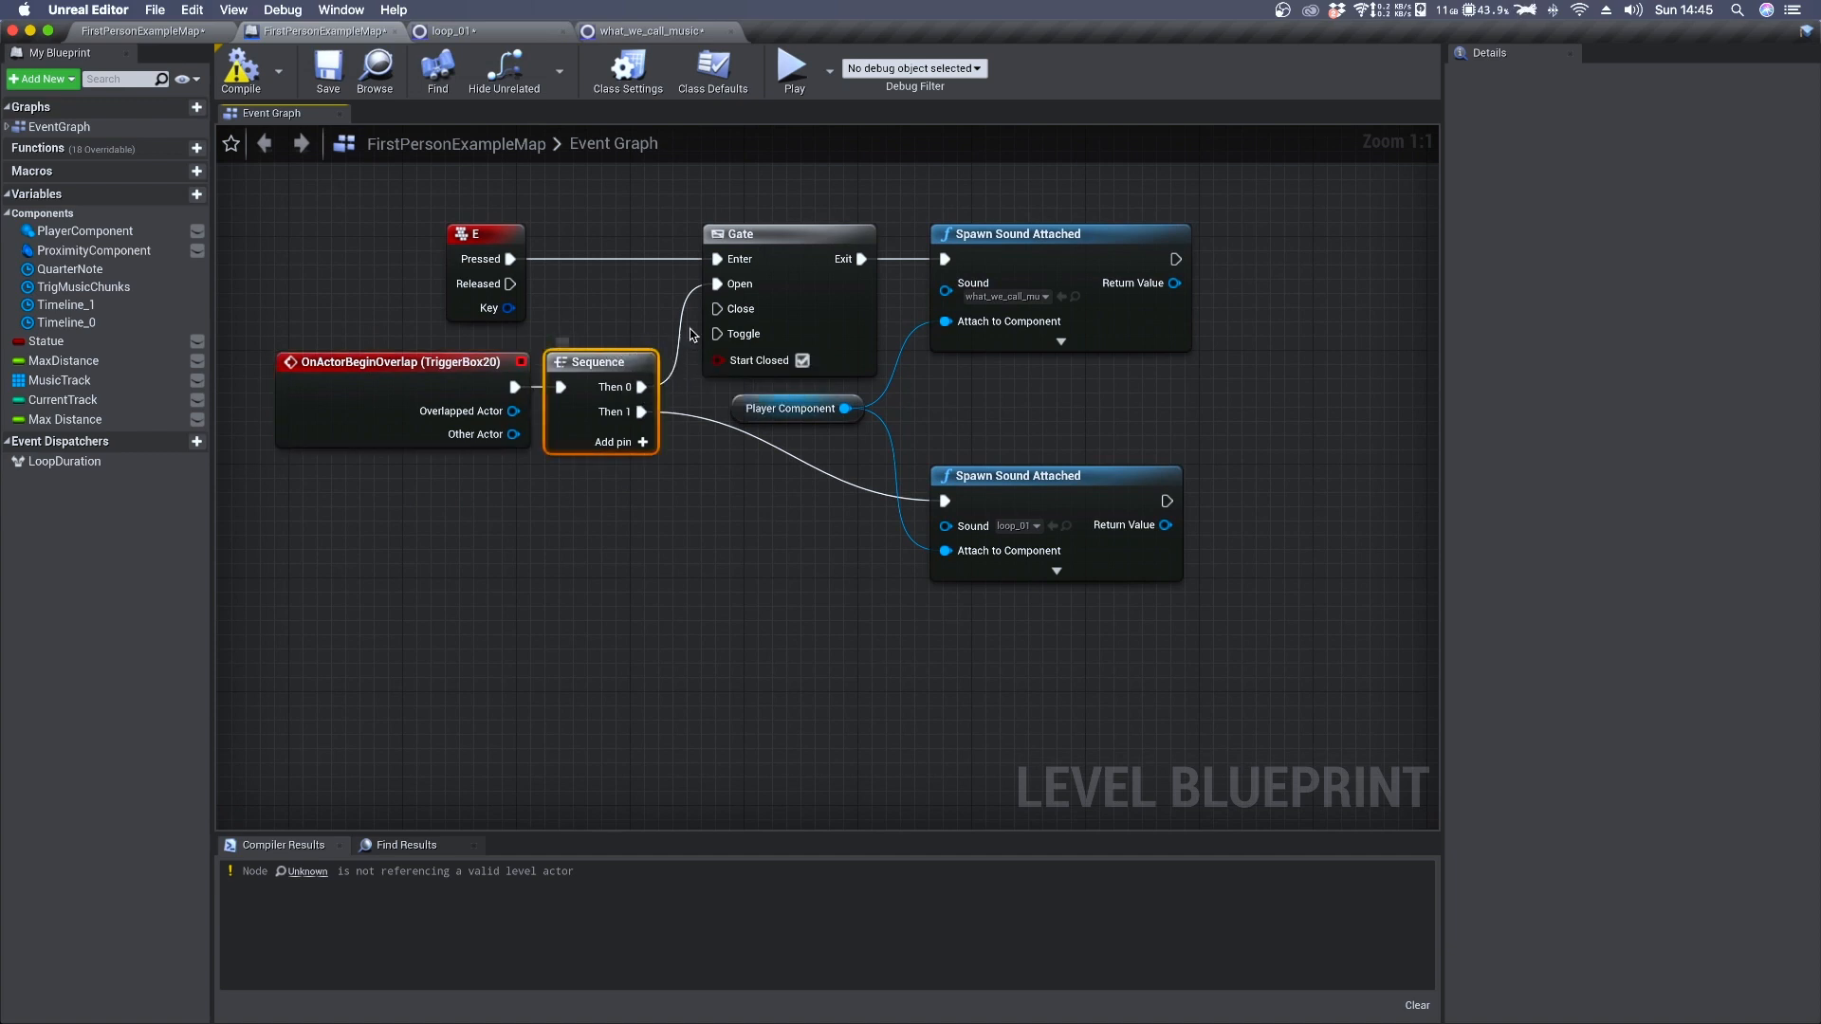
pyautogui.moveTo(751, 295)
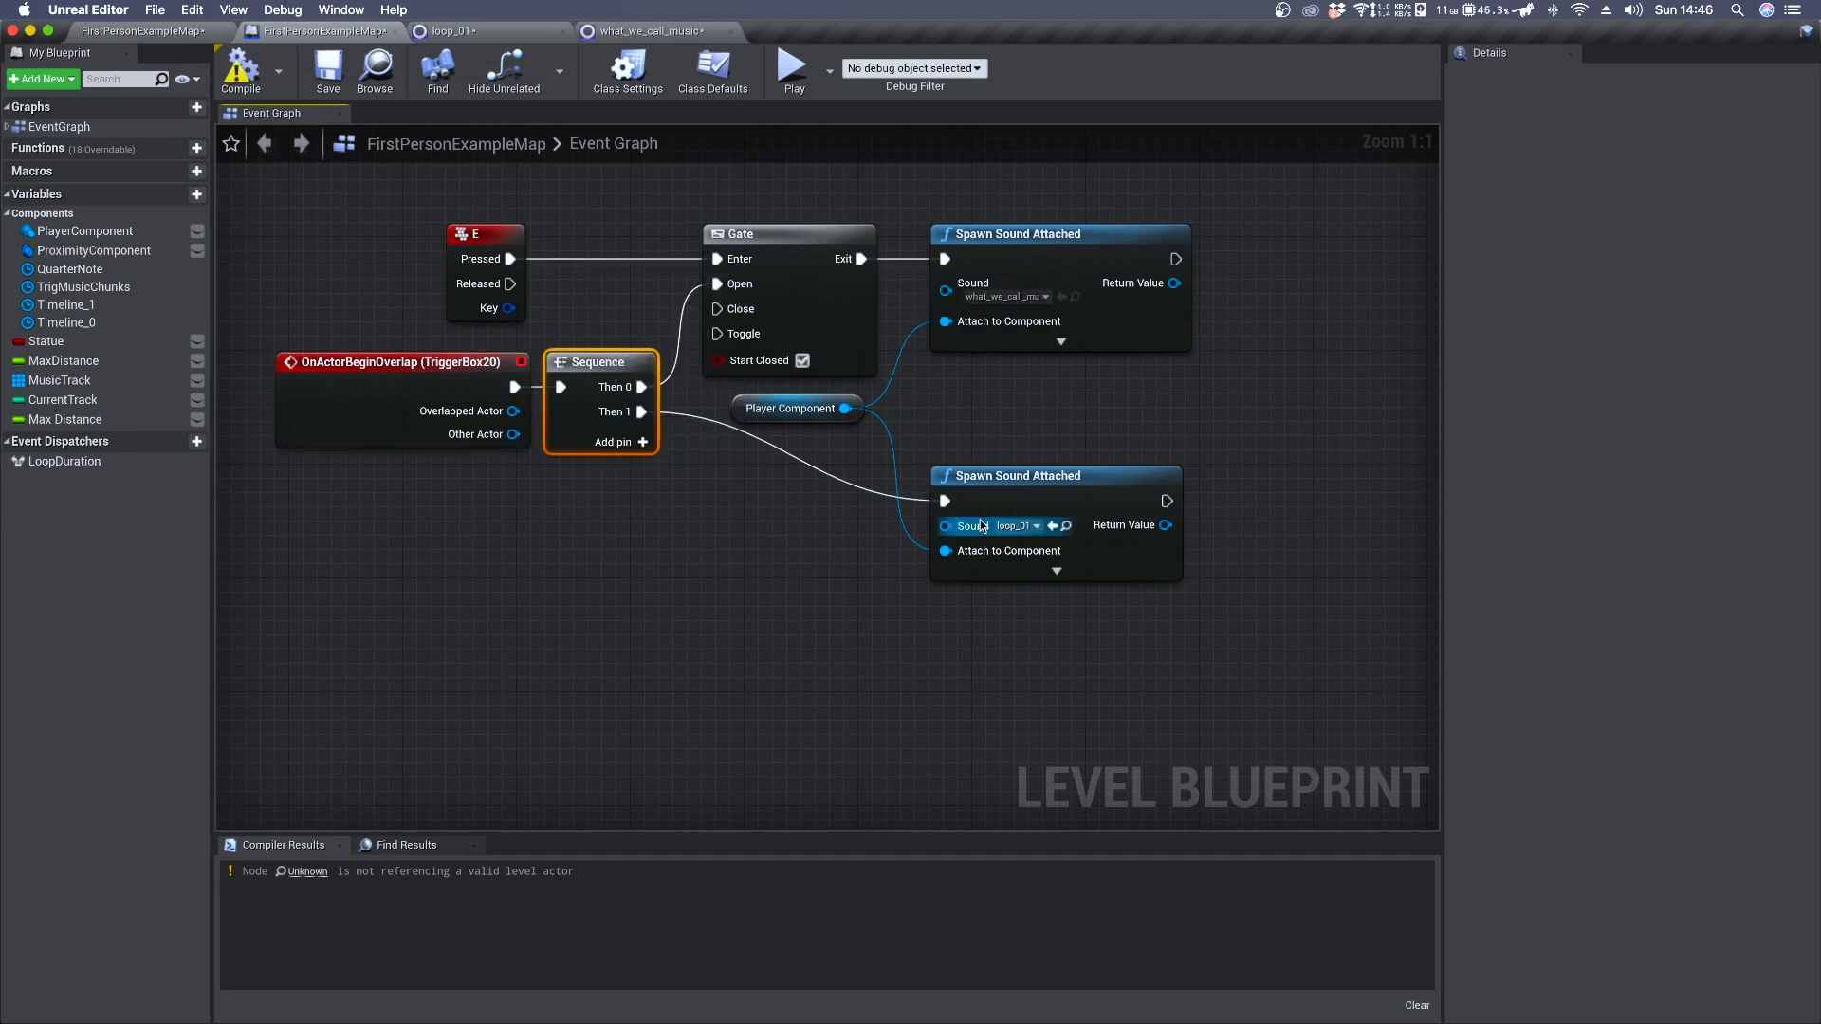
pyautogui.click(1033, 525)
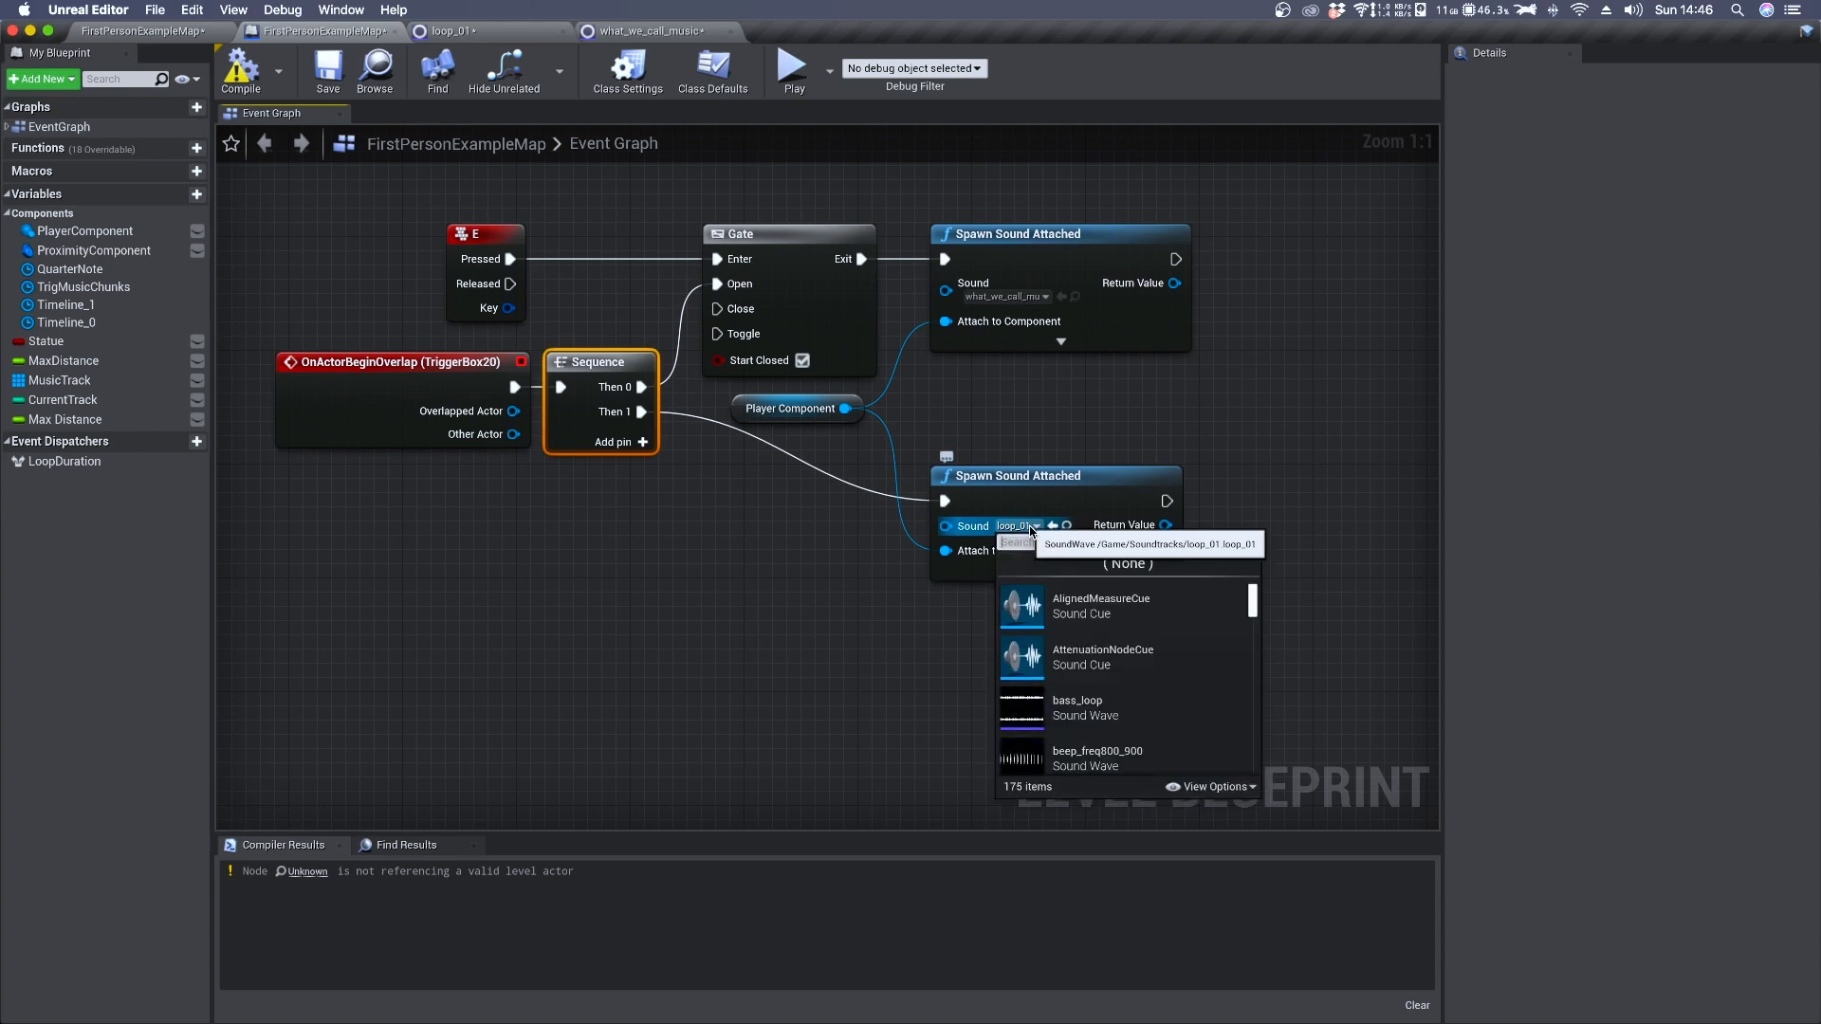
pyautogui.write('loop_01')
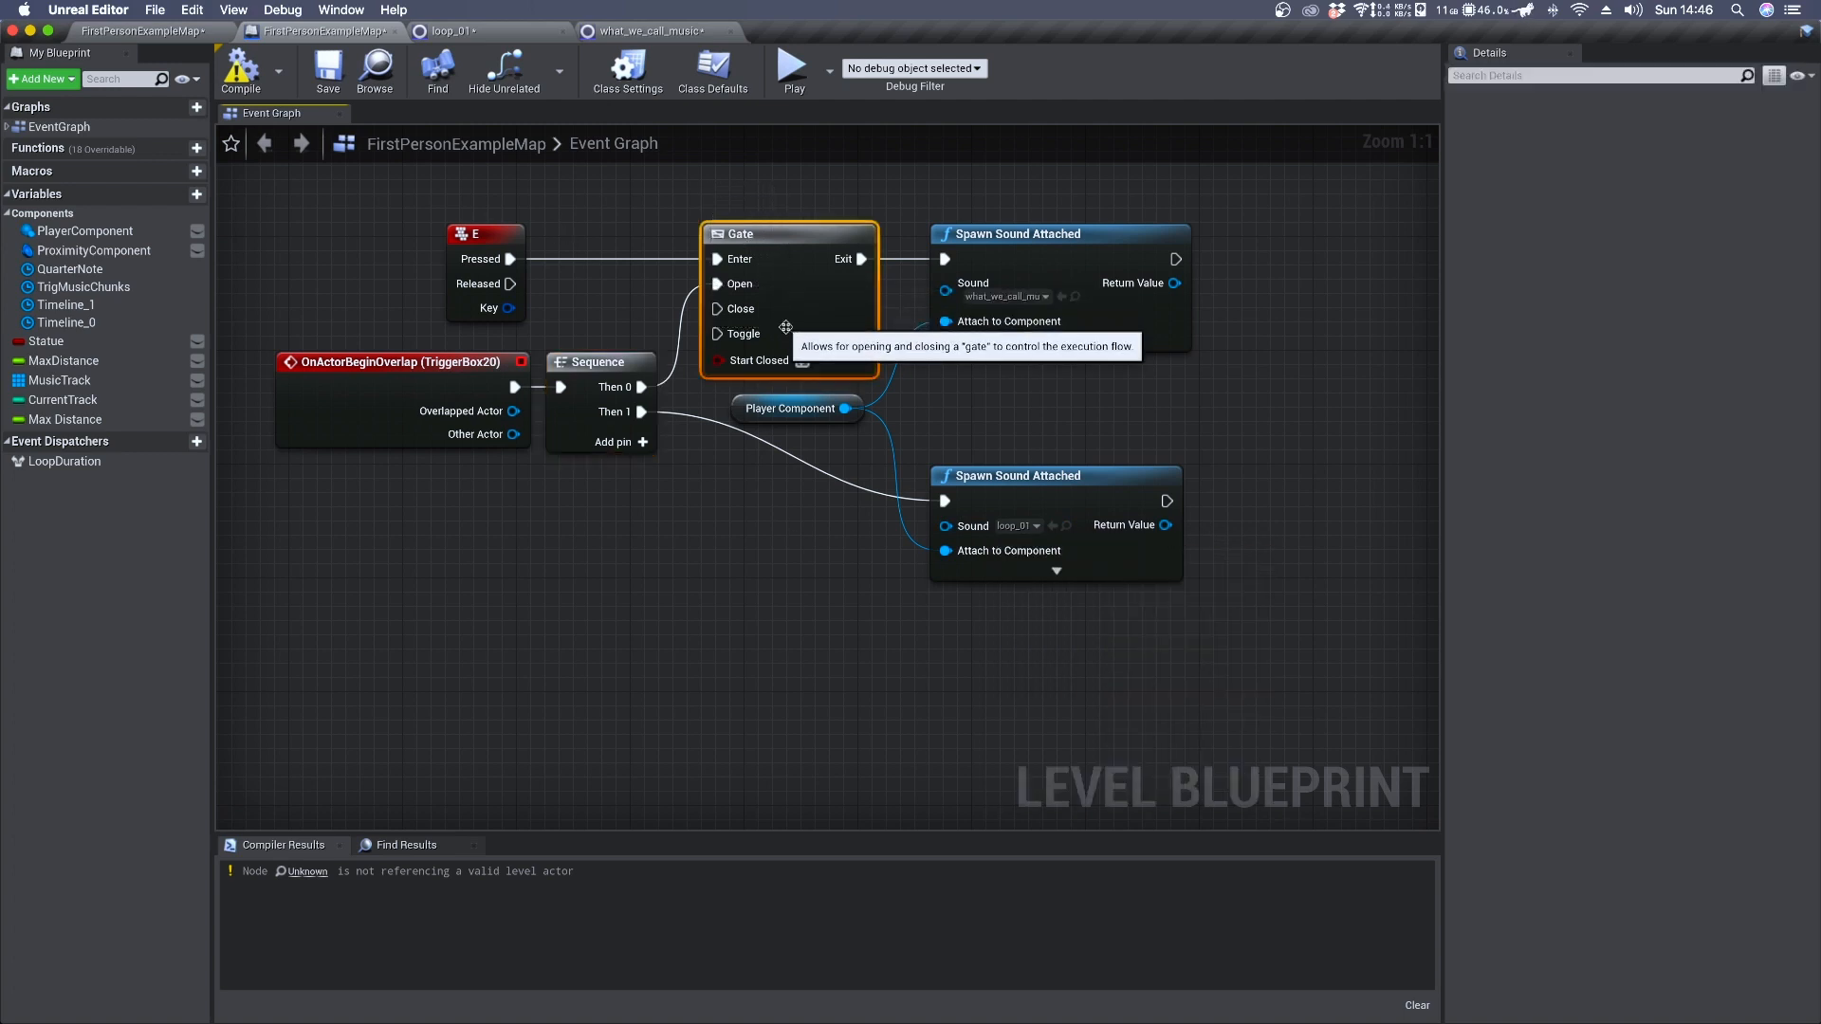
# Inspect the E-key event and confirm the first spawn plays what_we_call_music
pyautogui.click(486, 233)
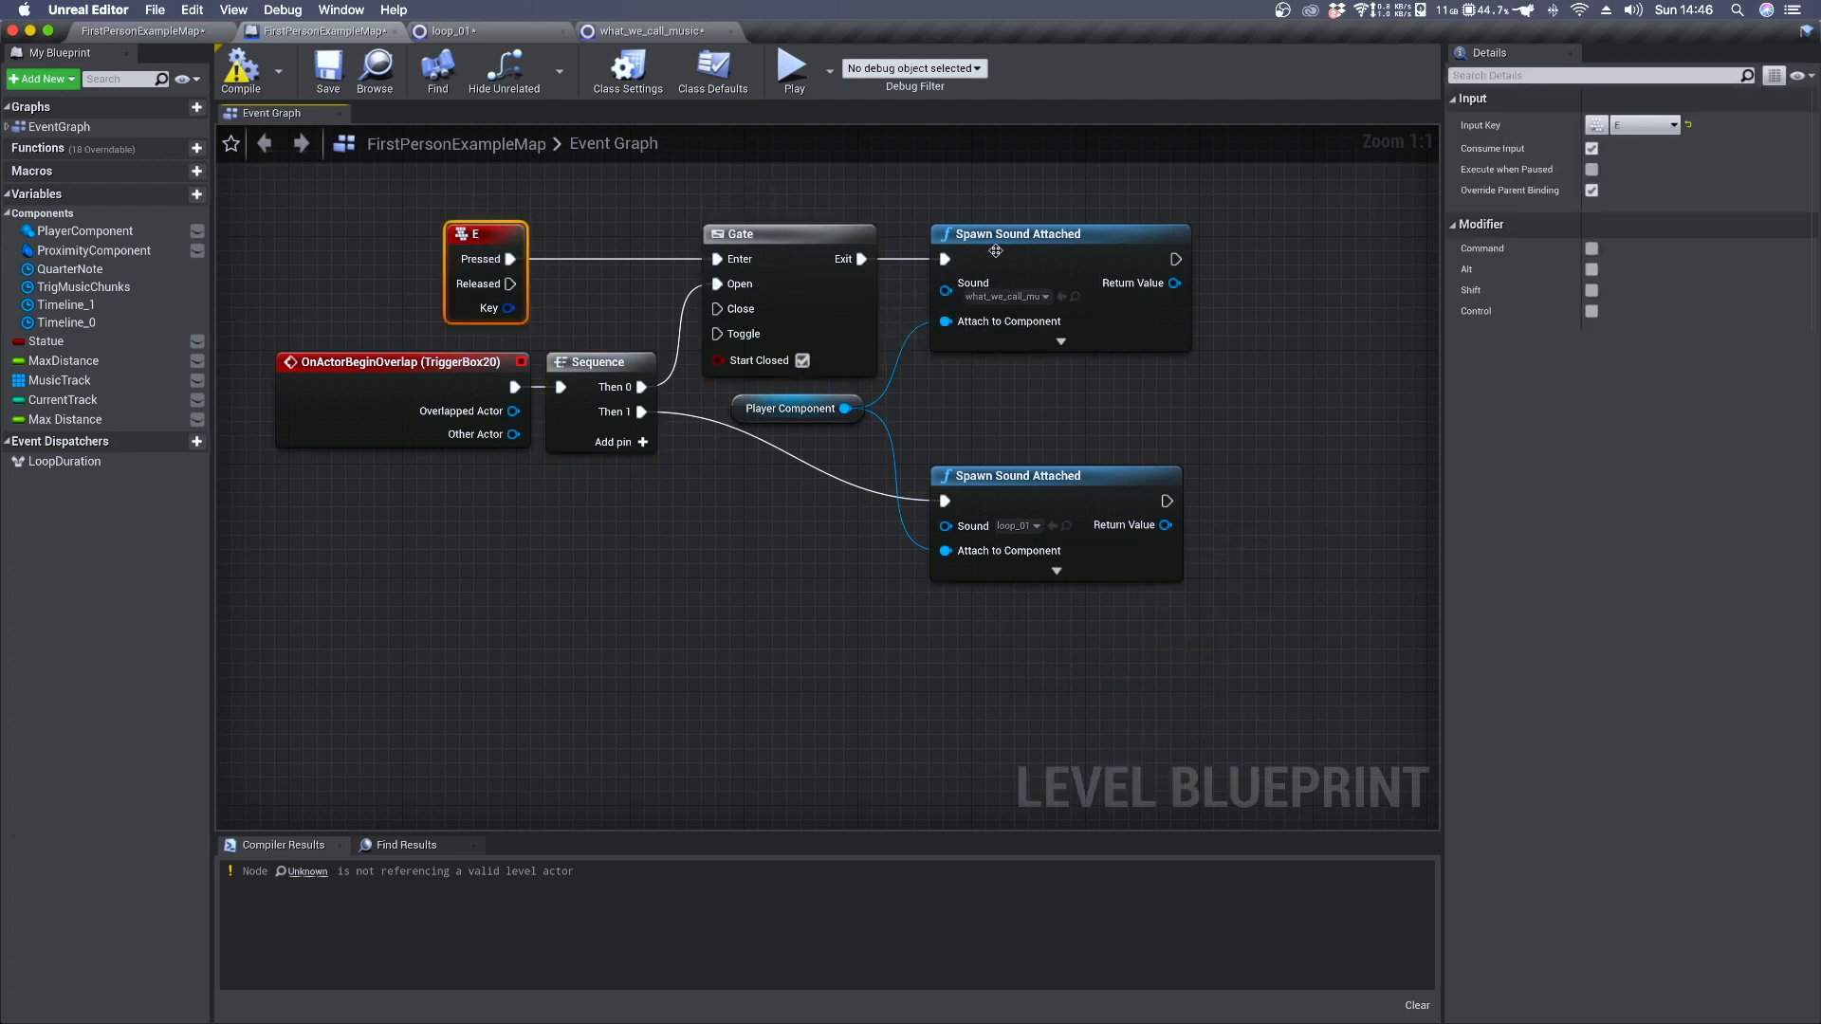
pyautogui.click(1005, 295)
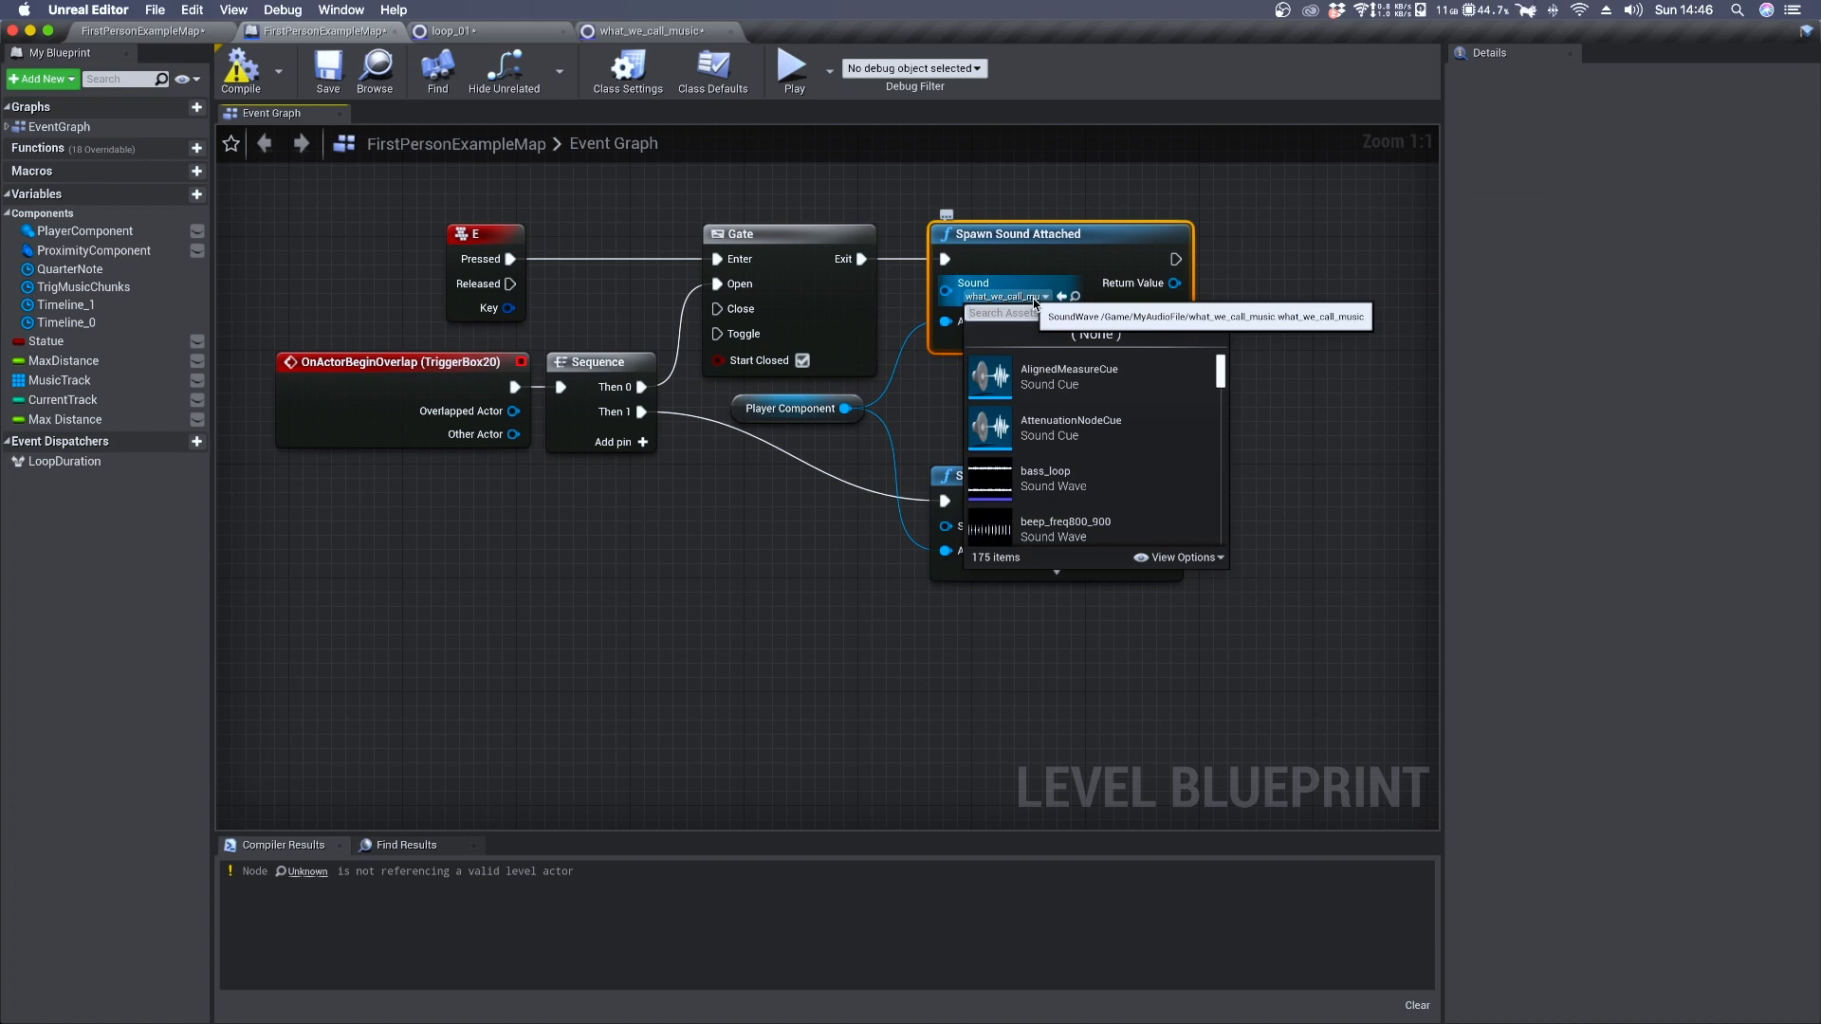
pyautogui.write('wha')
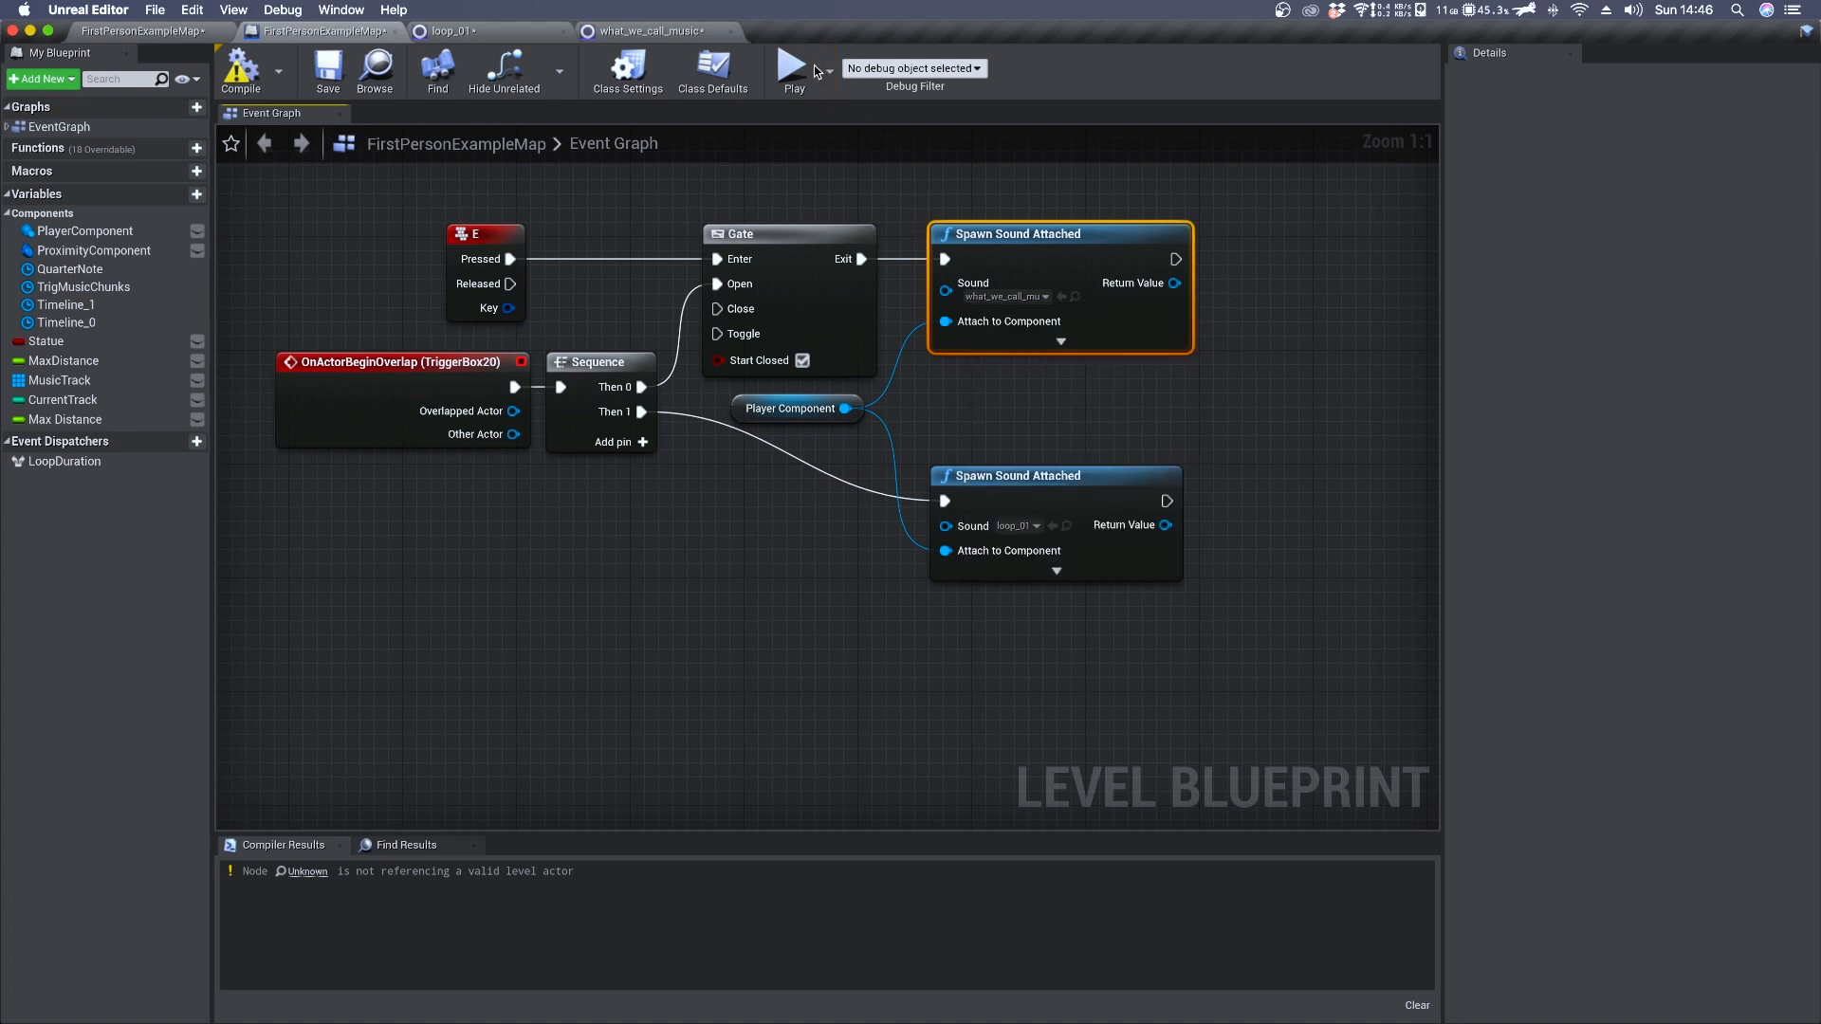
pyautogui.click(793, 67)
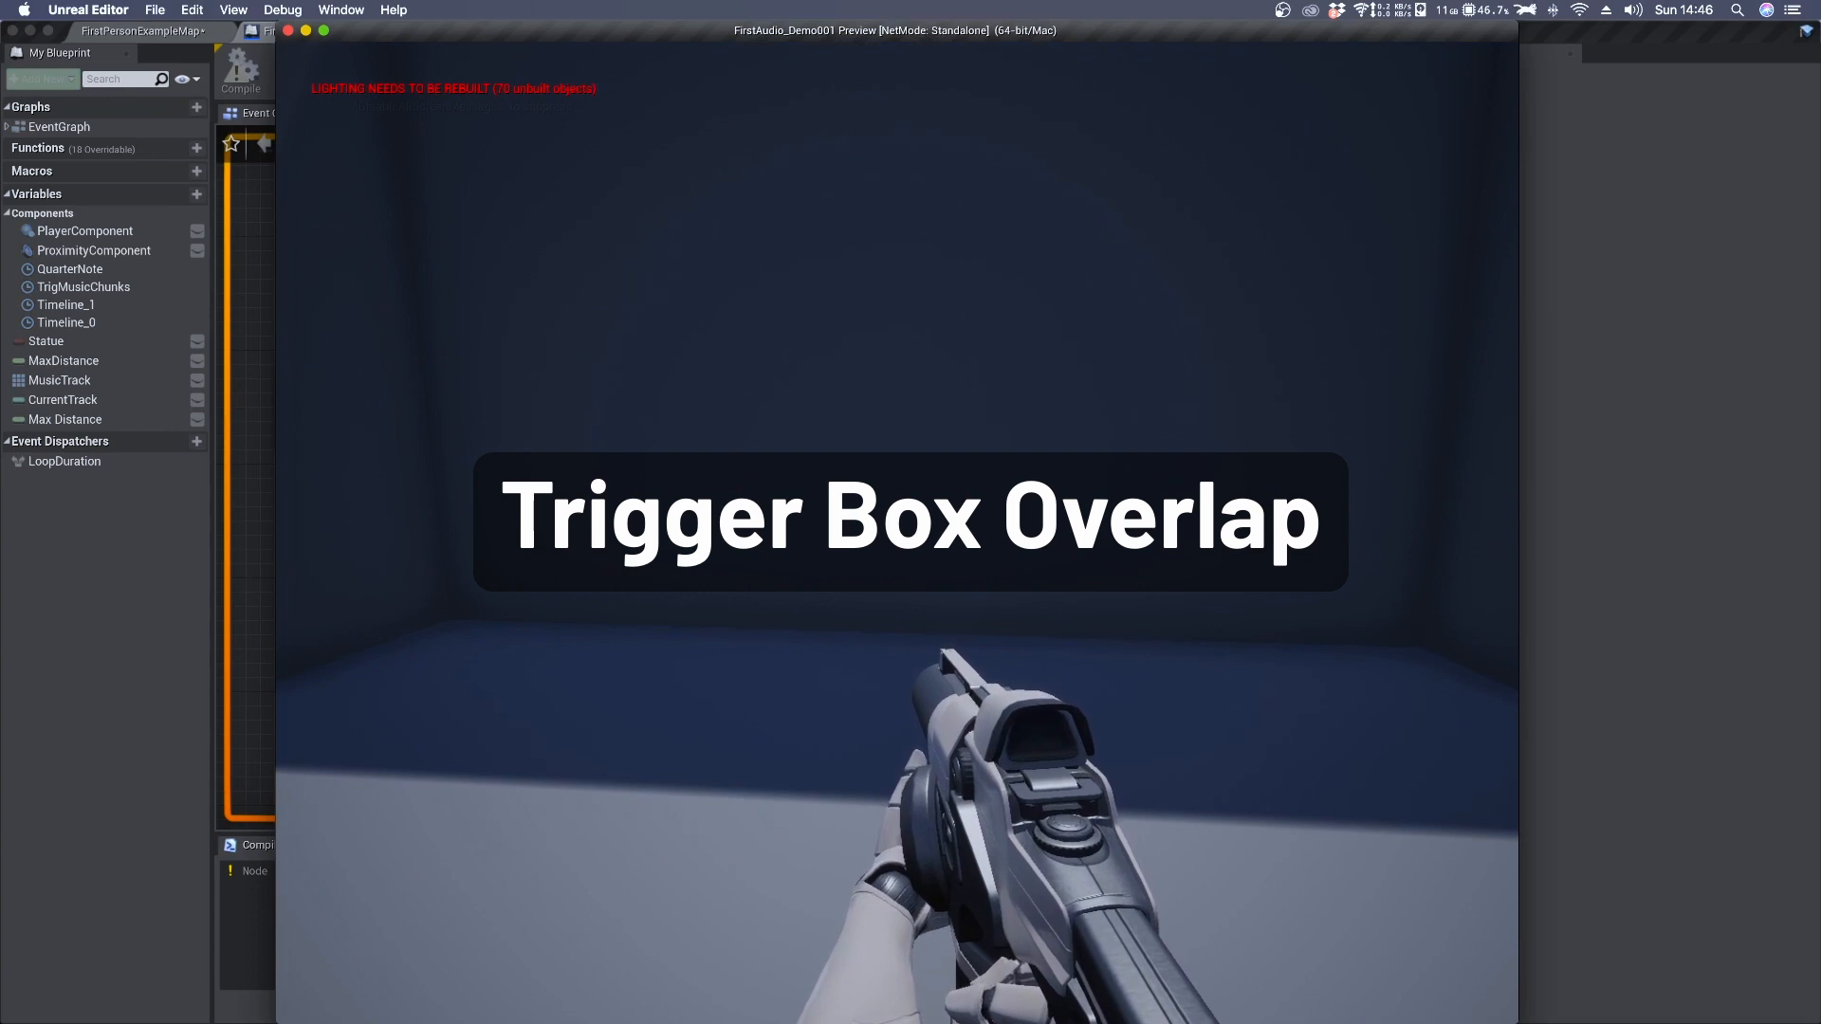
pyautogui.press('e')
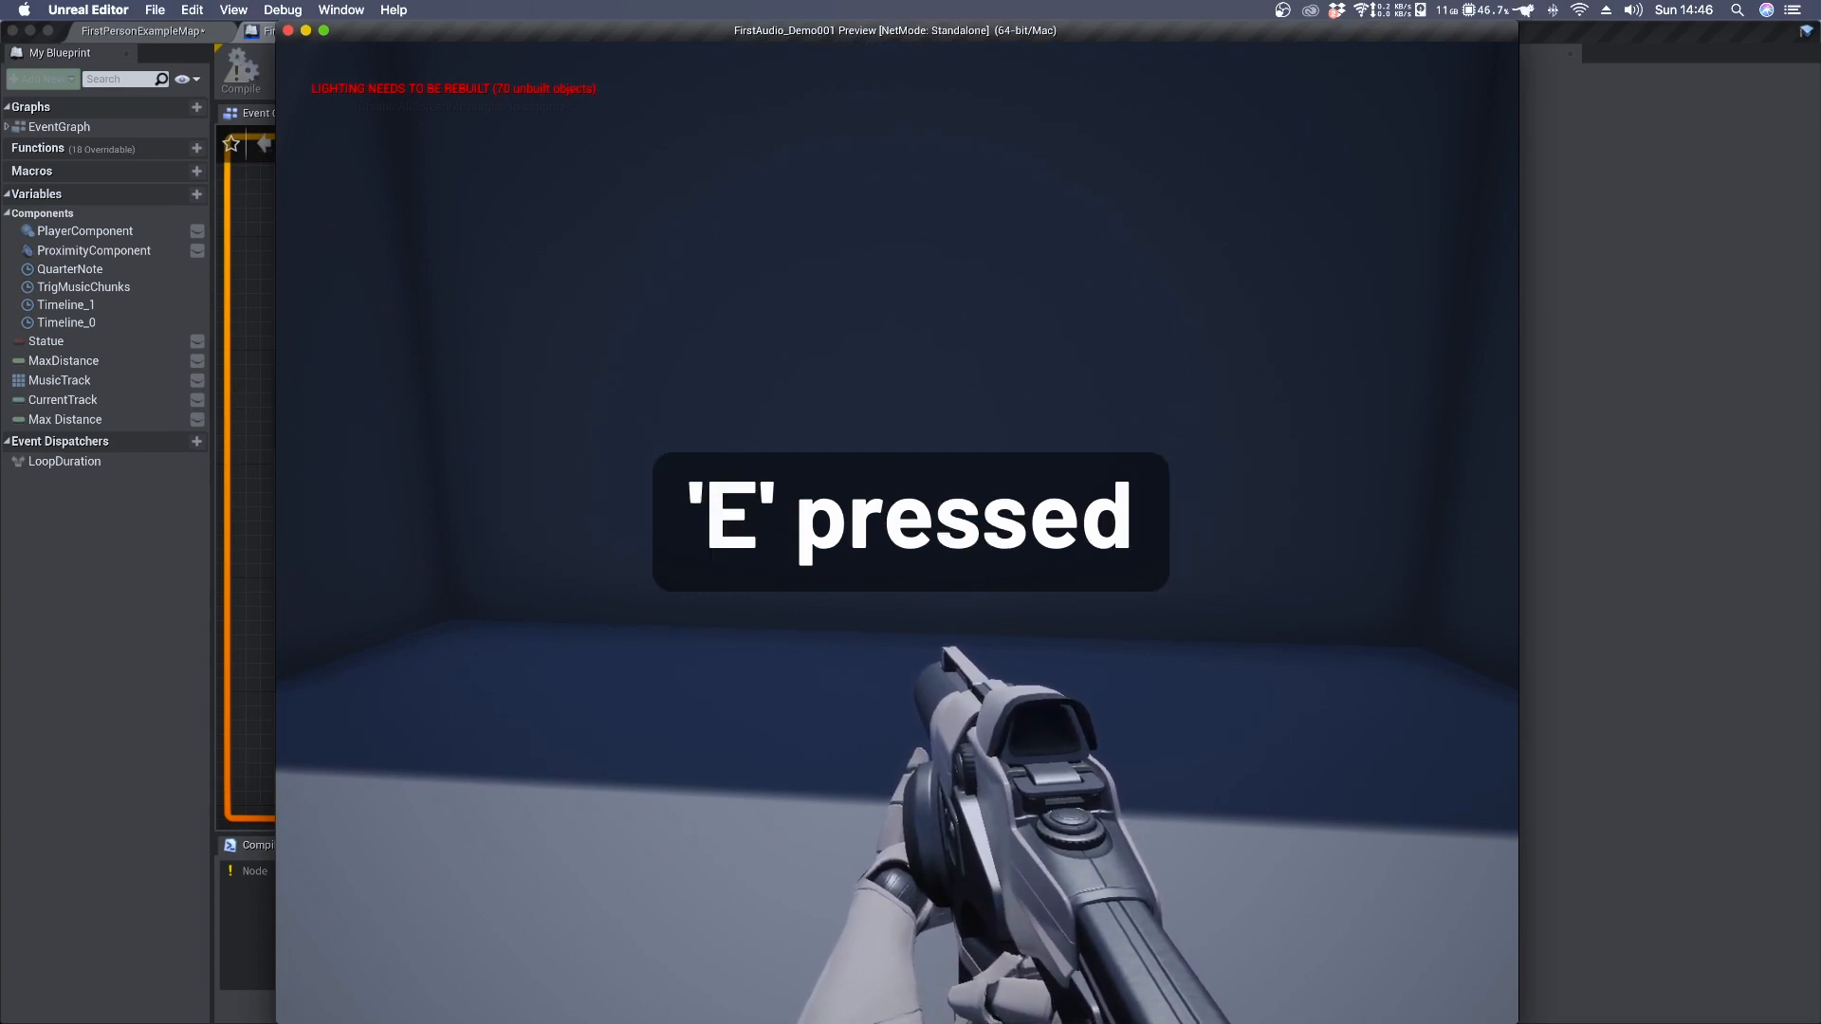
pyautogui.press('e')
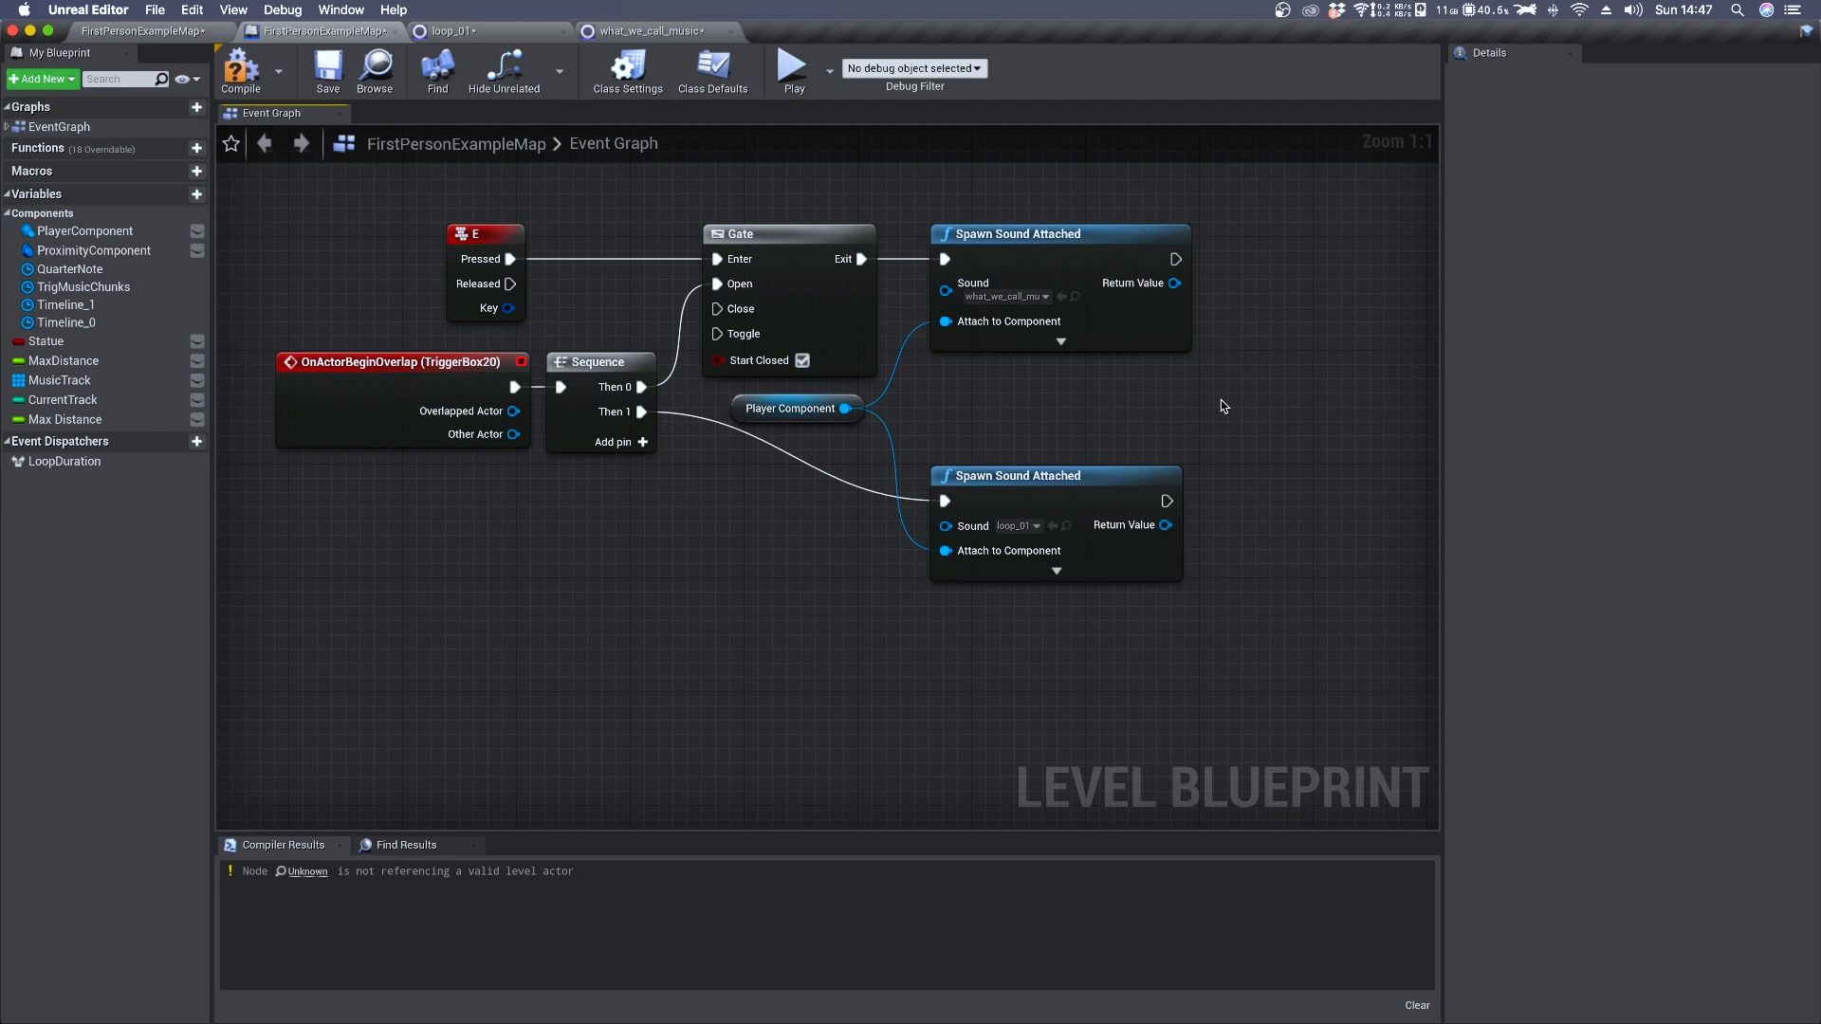
pyautogui.moveTo(1193, 397)
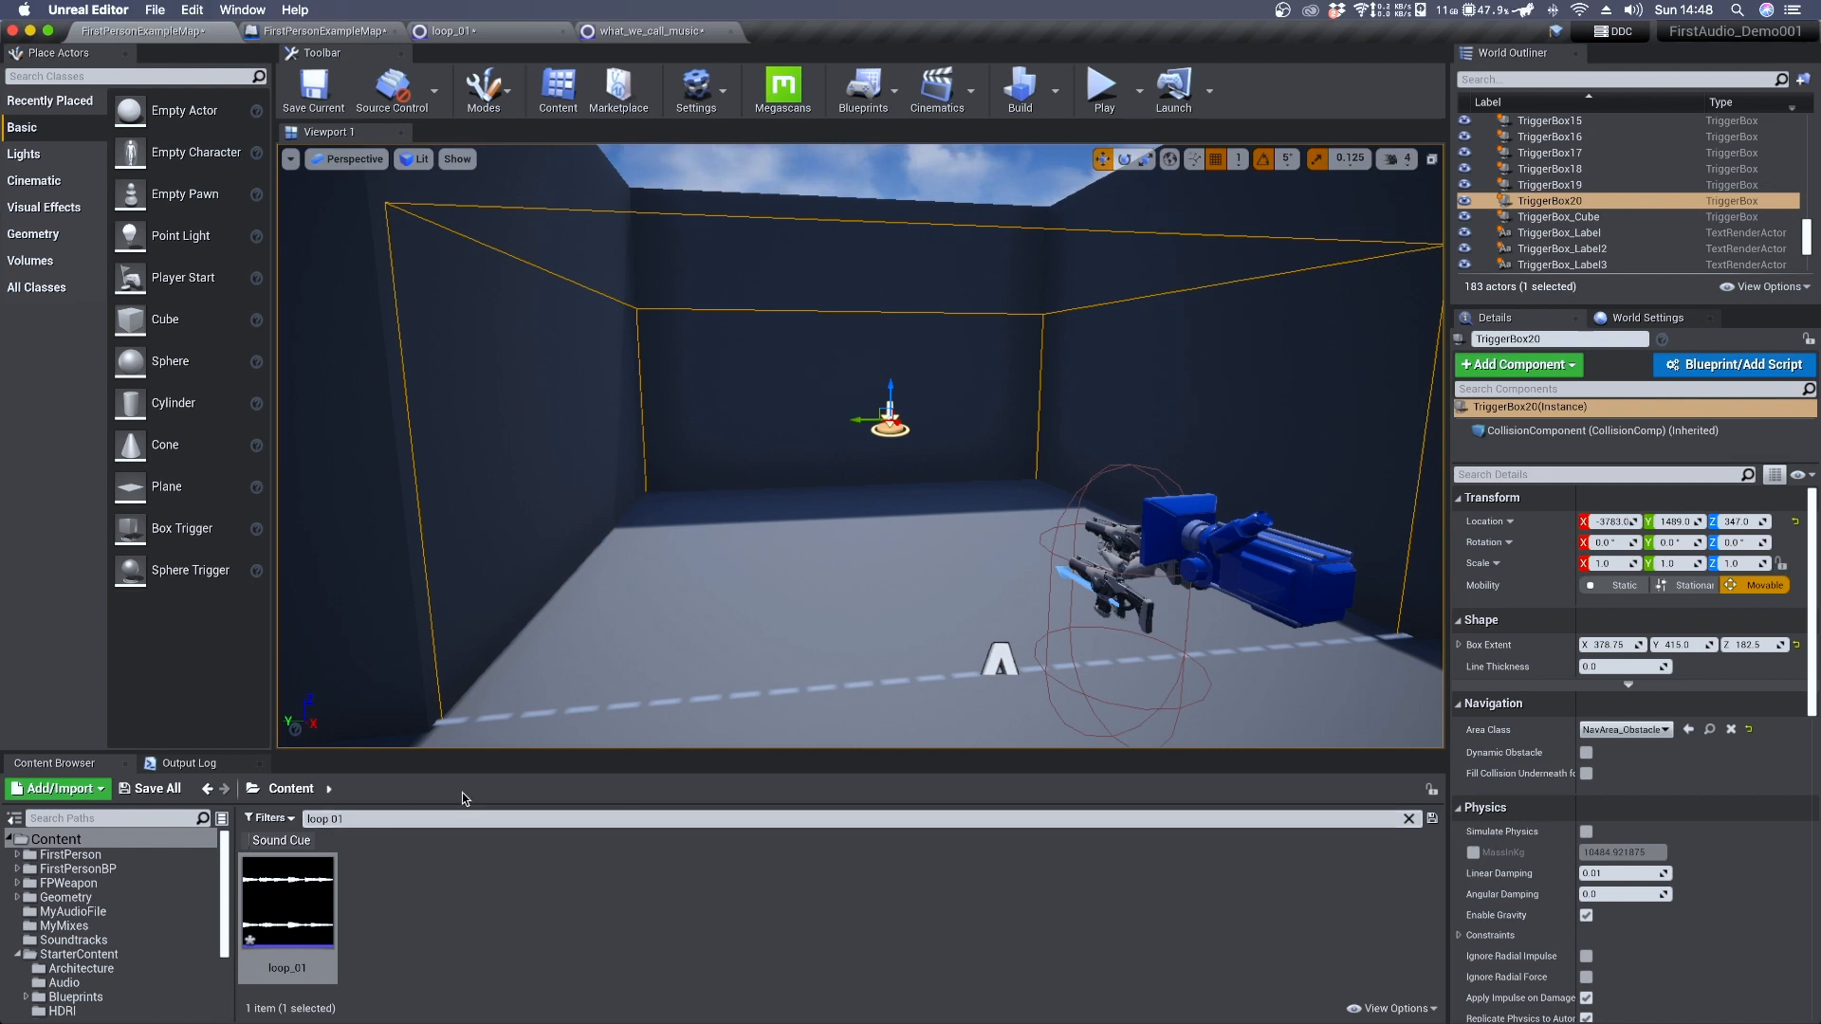
# Clear the loop_01 search, enter TutorialDucking, and add the BgMusicClass sound class
pyautogui.click(326, 818)
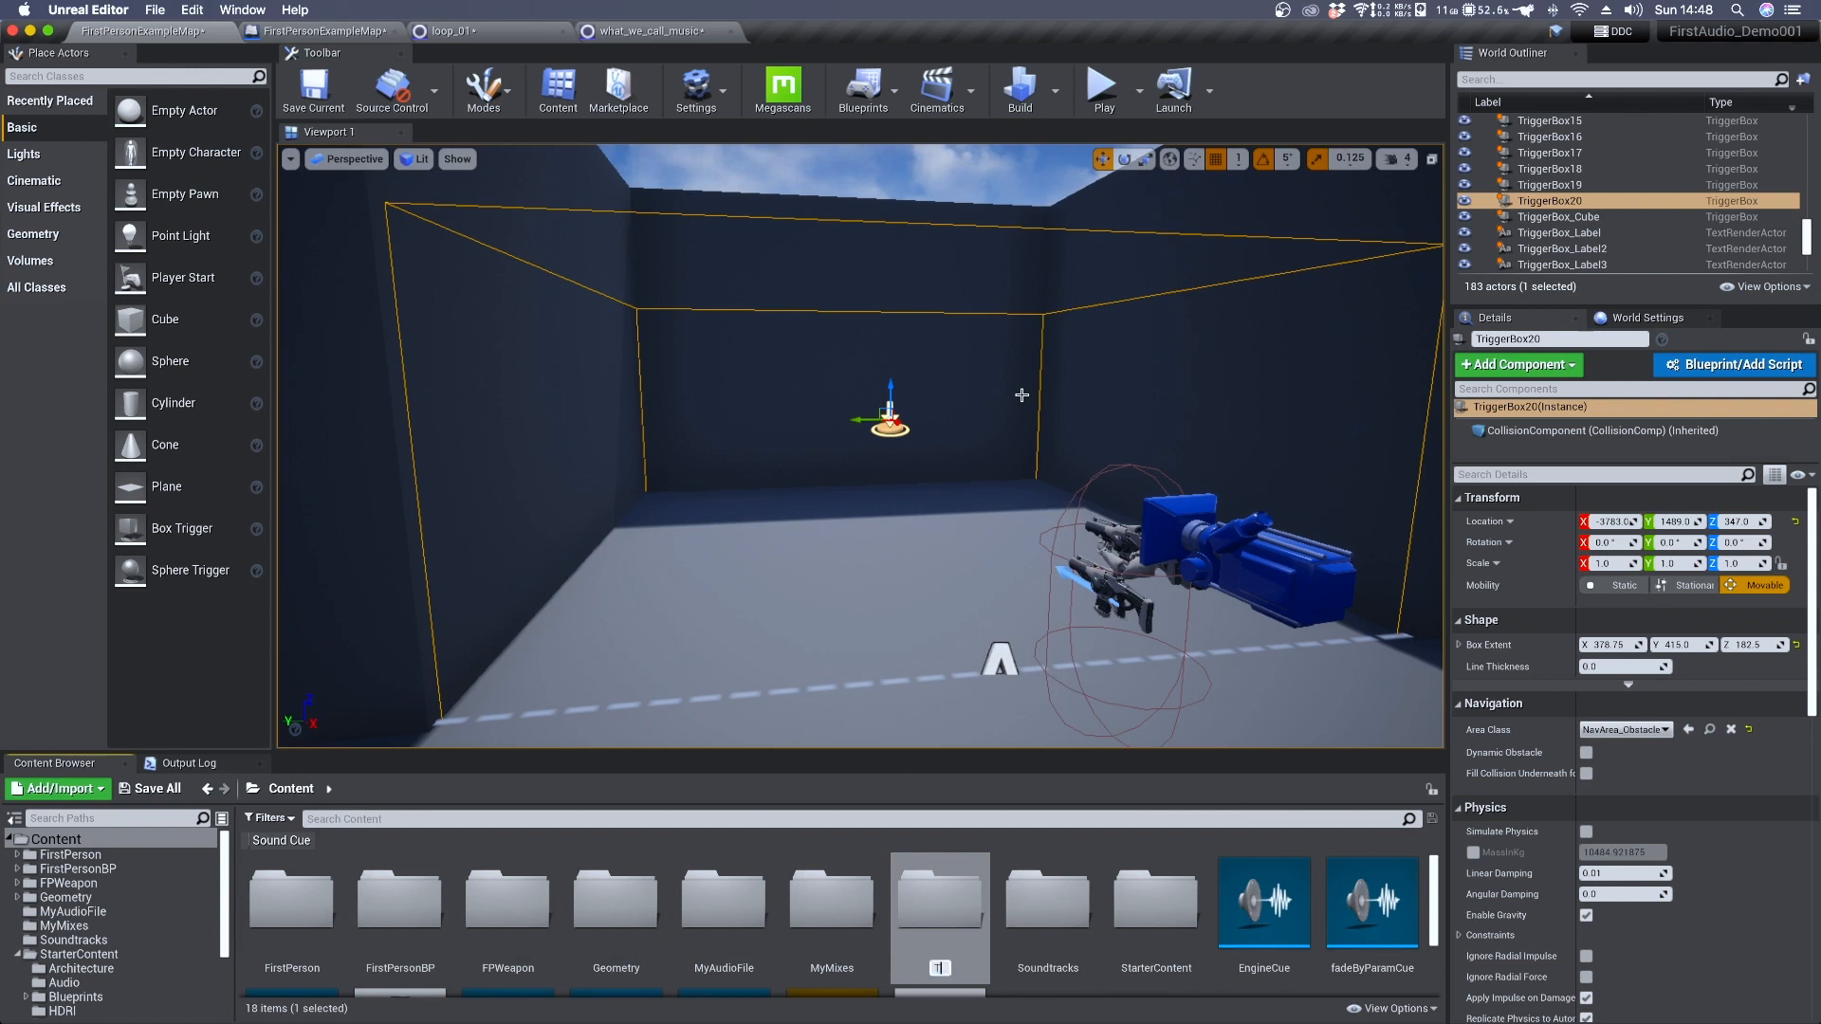
pyautogui.click(1155, 900)
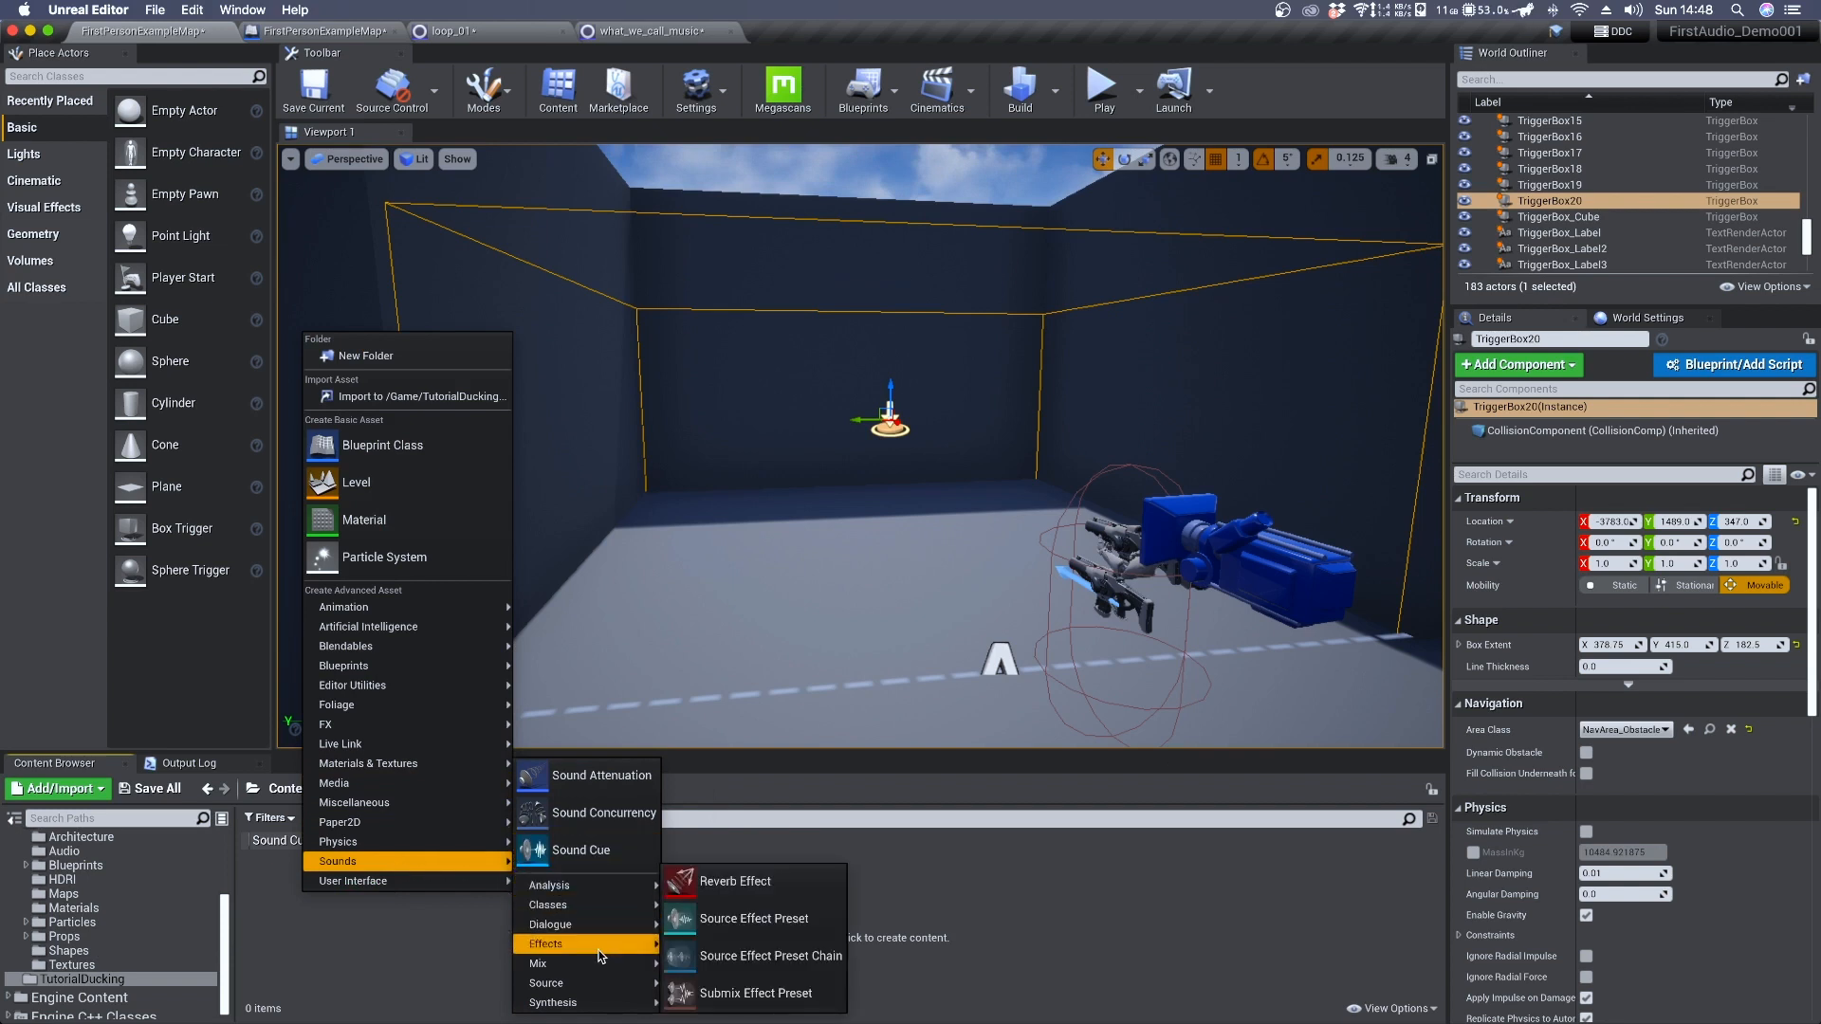
pyautogui.moveTo(547, 904)
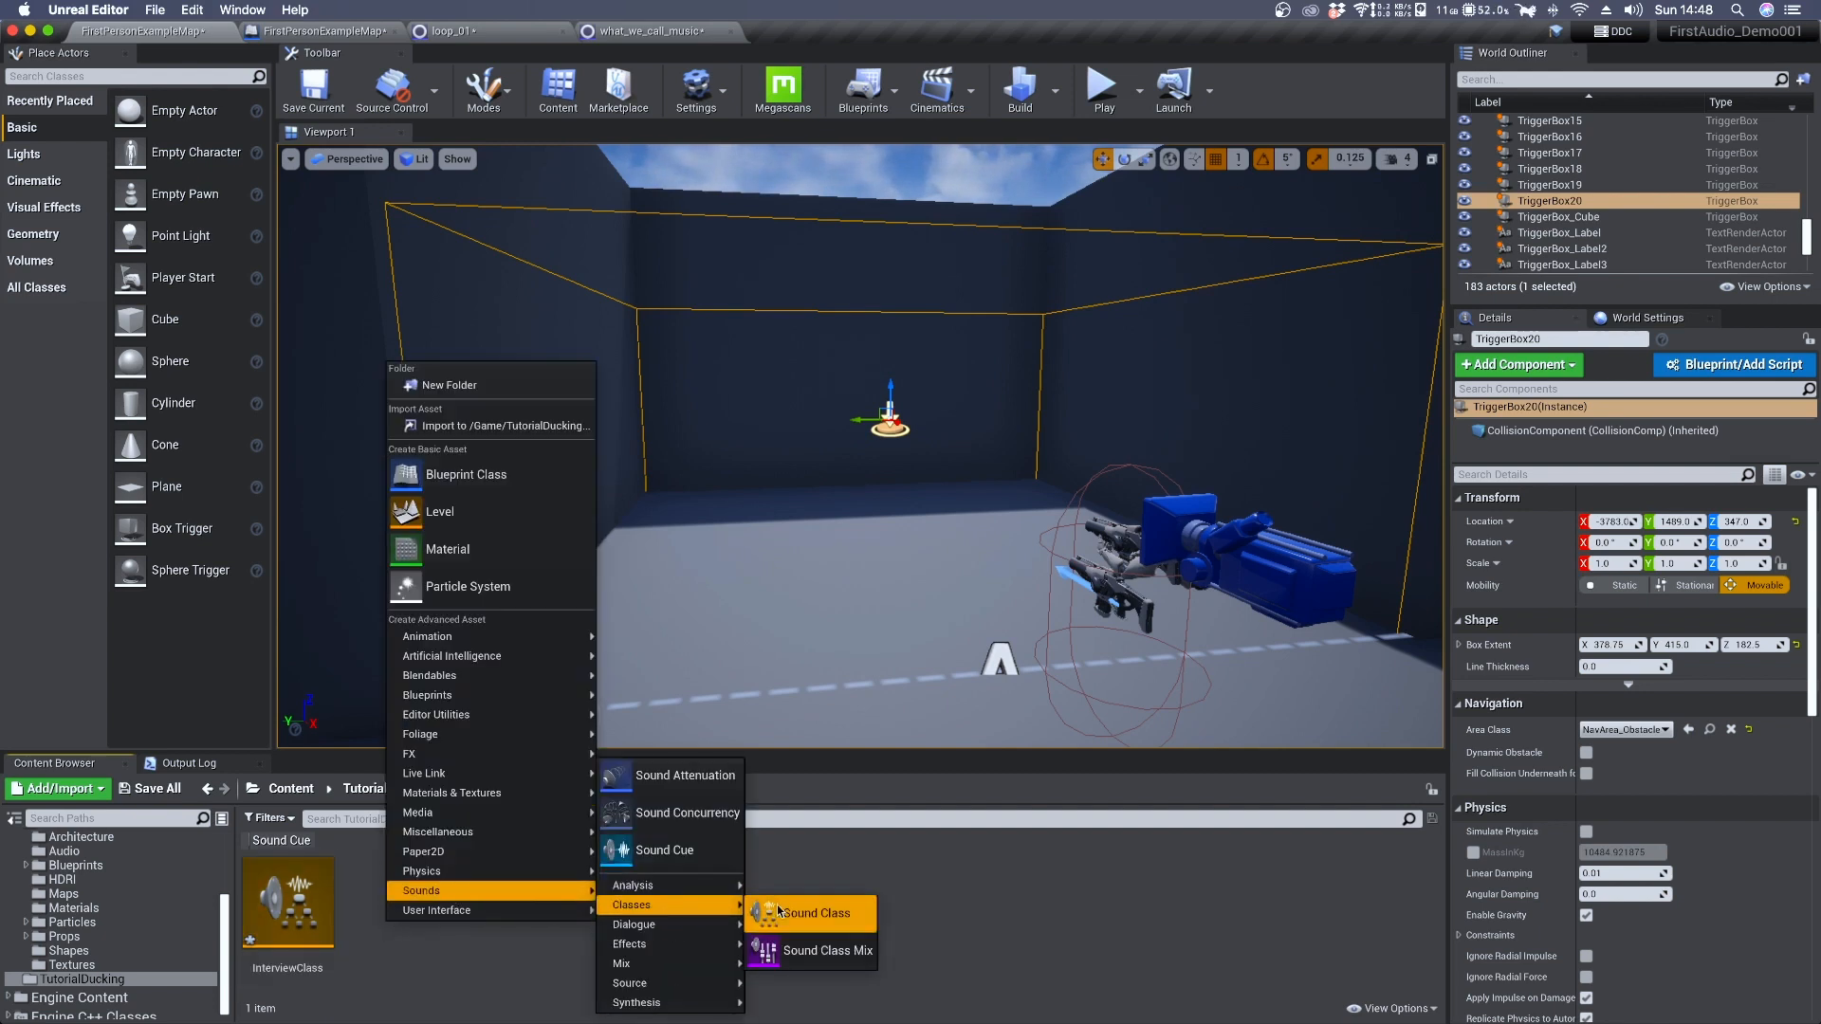
pyautogui.click(814, 912)
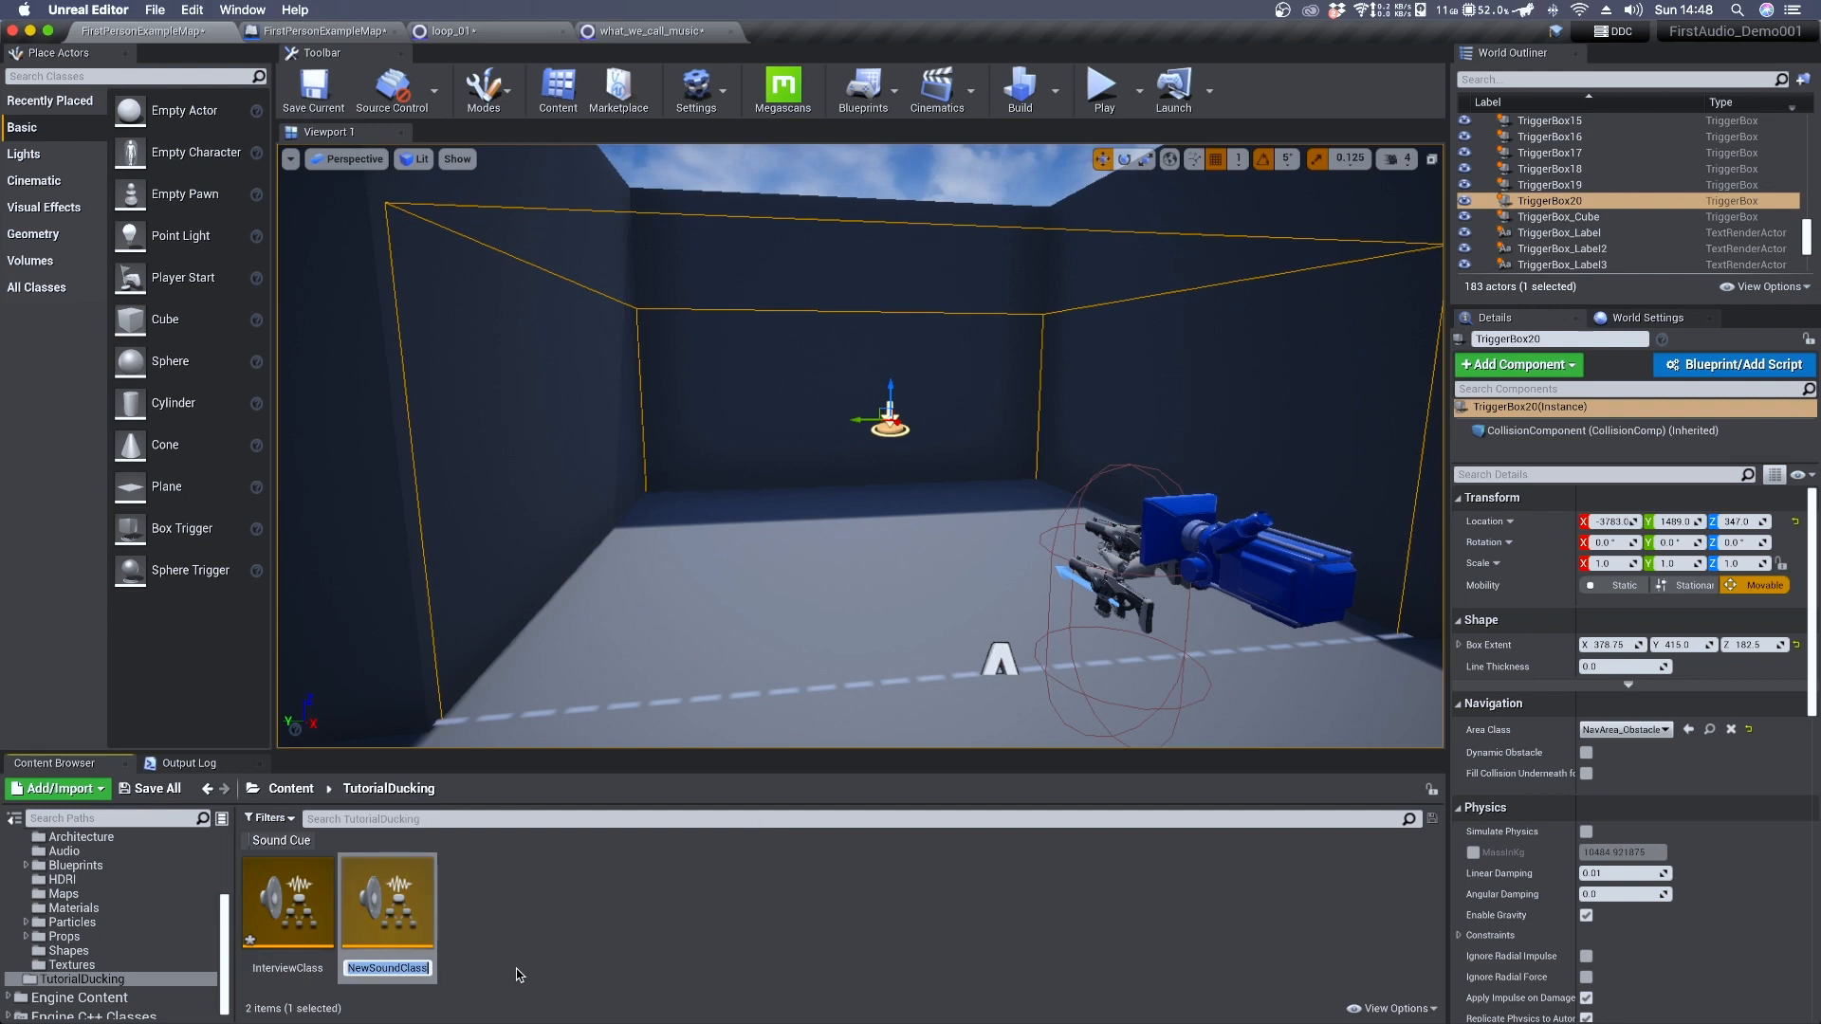
pyautogui.write('BgMusicClass')
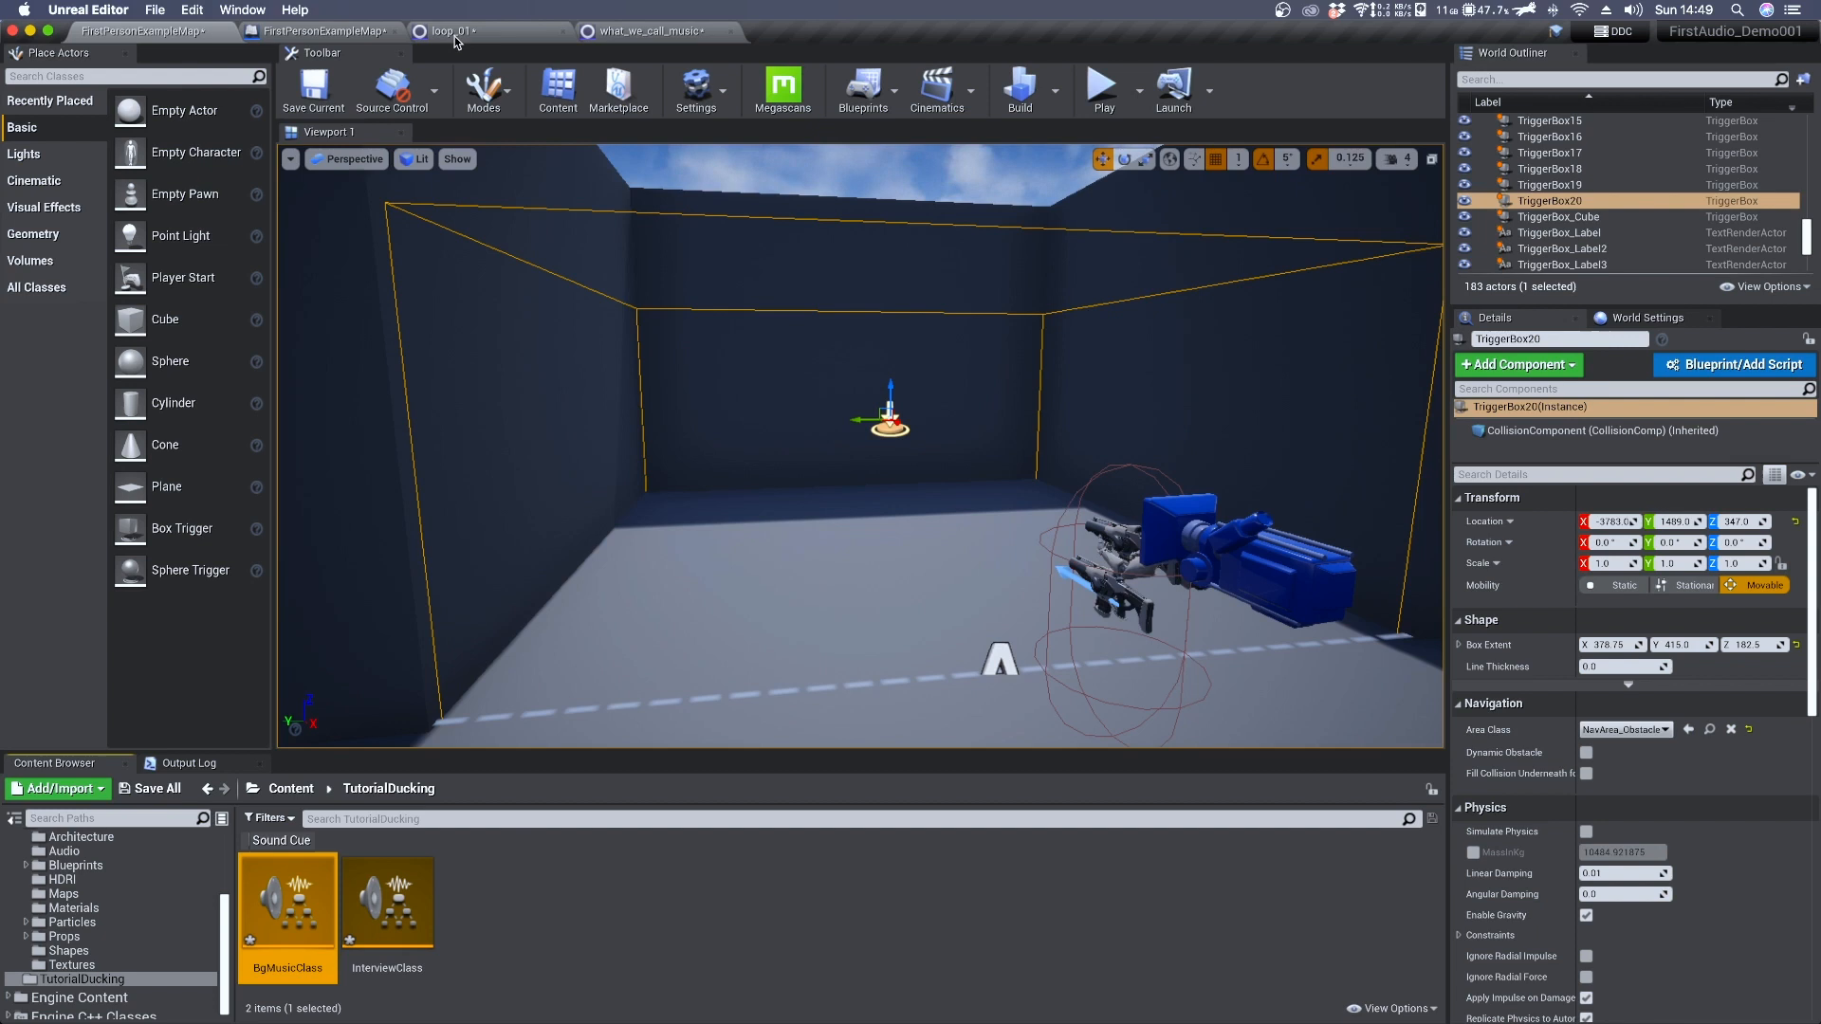
pyautogui.click(655, 32)
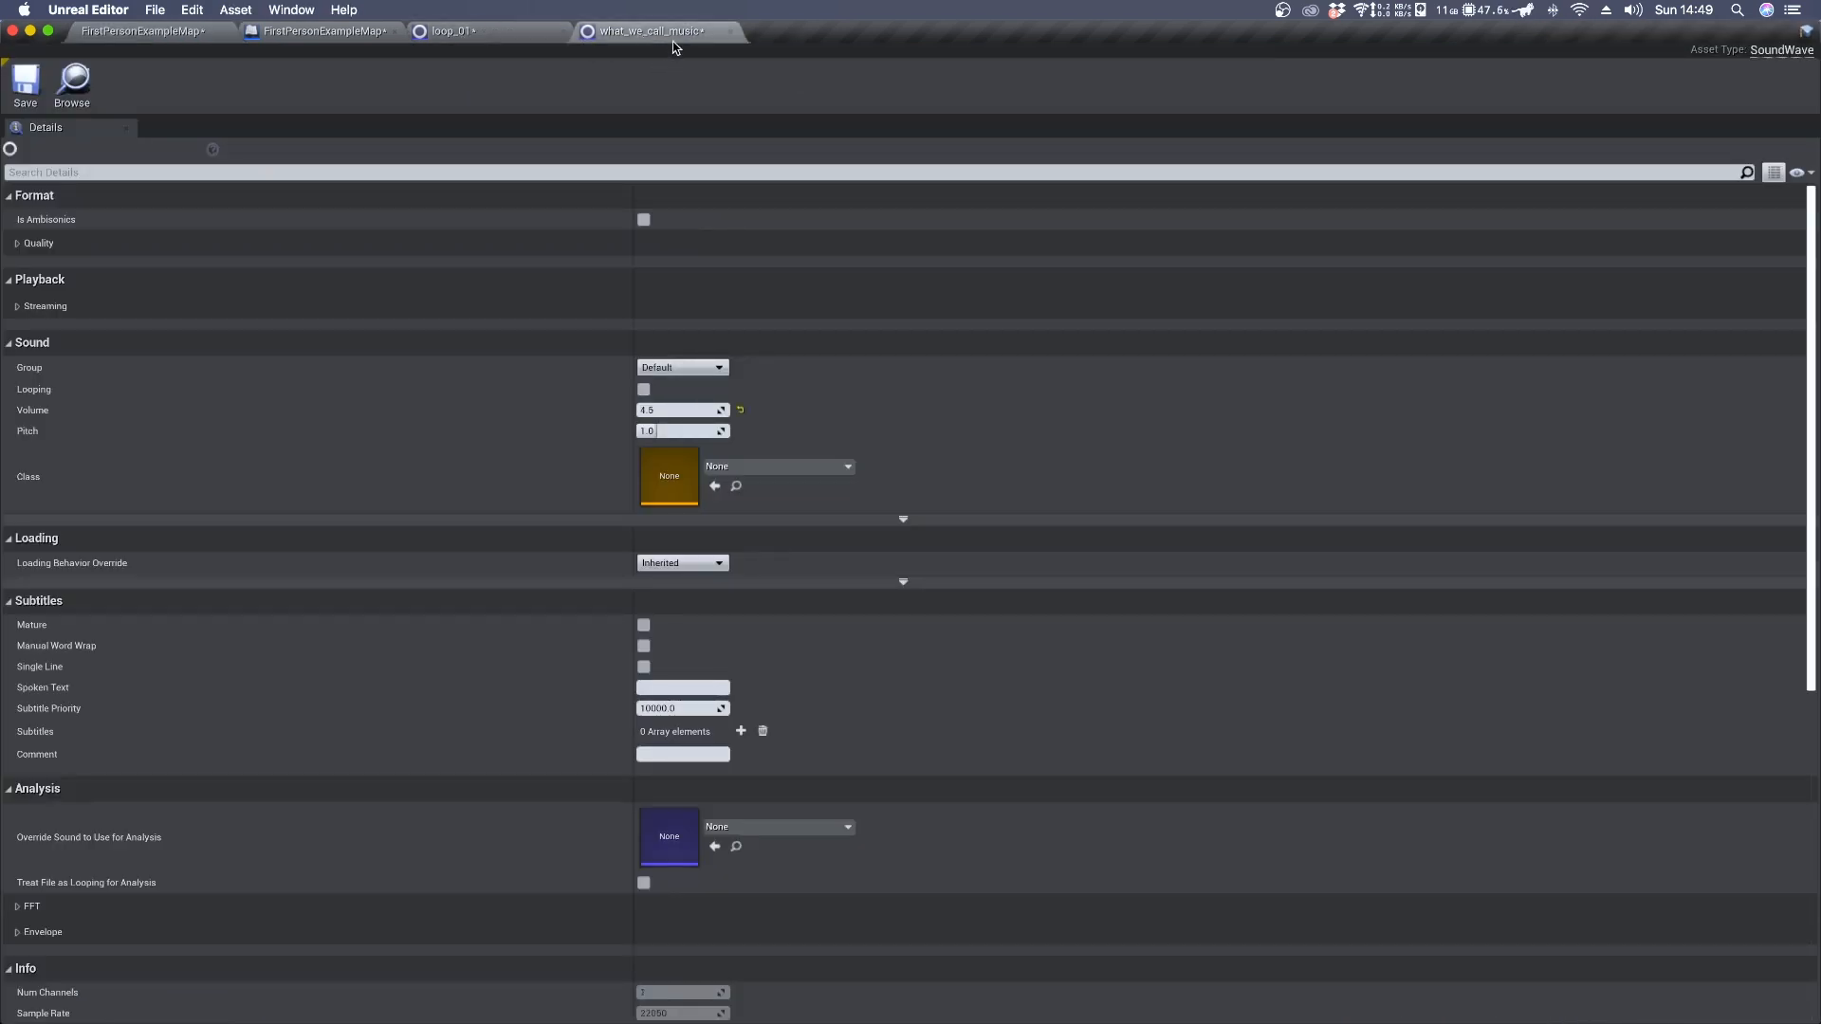
pyautogui.click(450, 31)
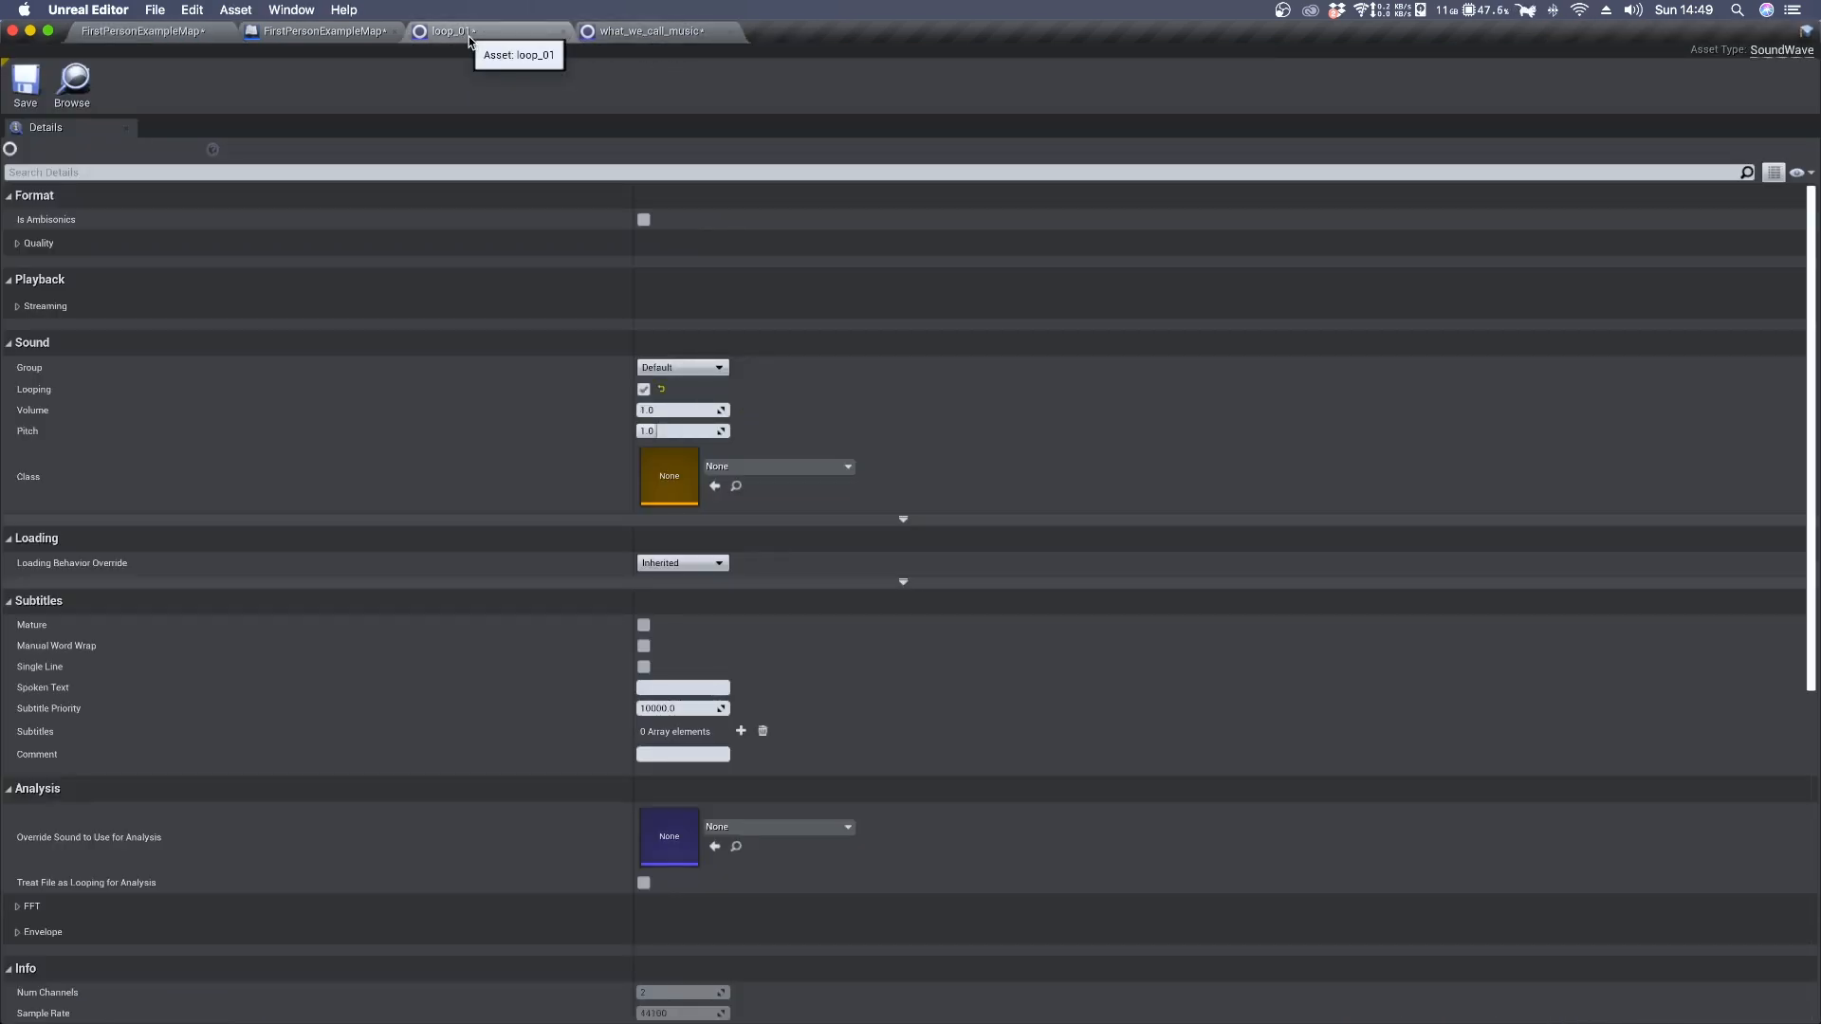
pyautogui.moveTo(52, 503)
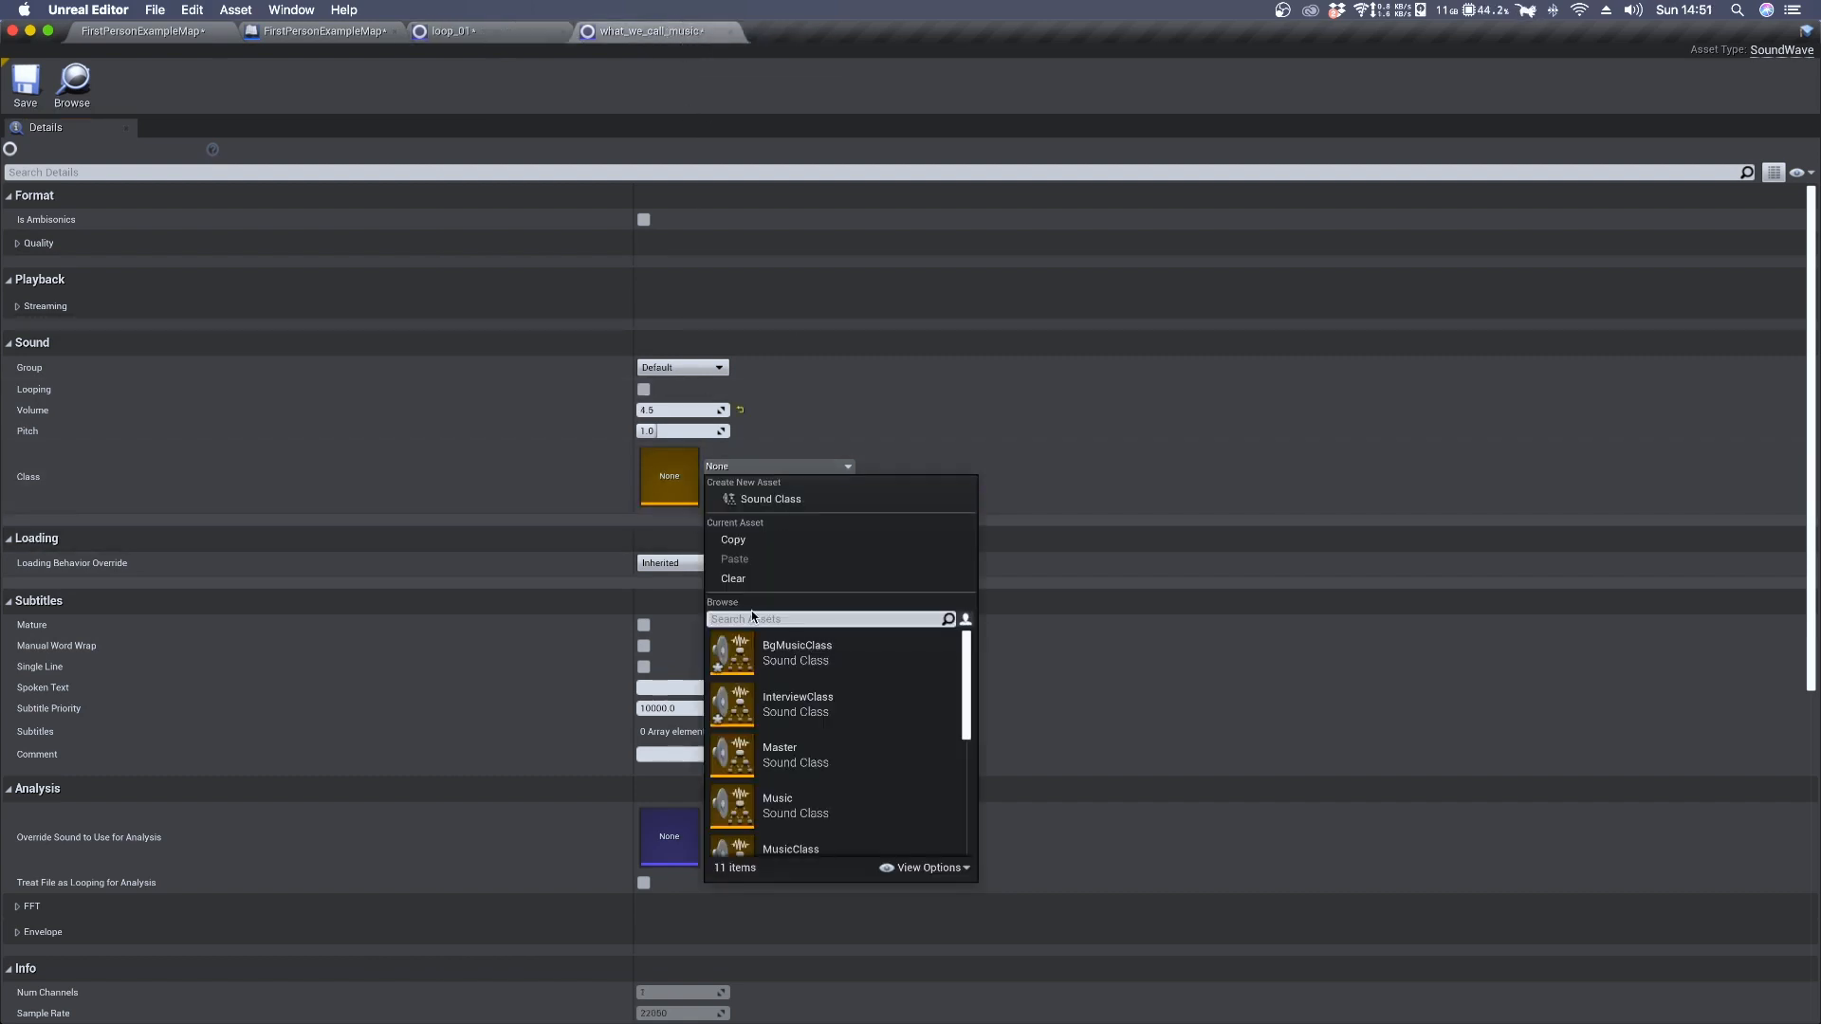
pyautogui.write('Int')
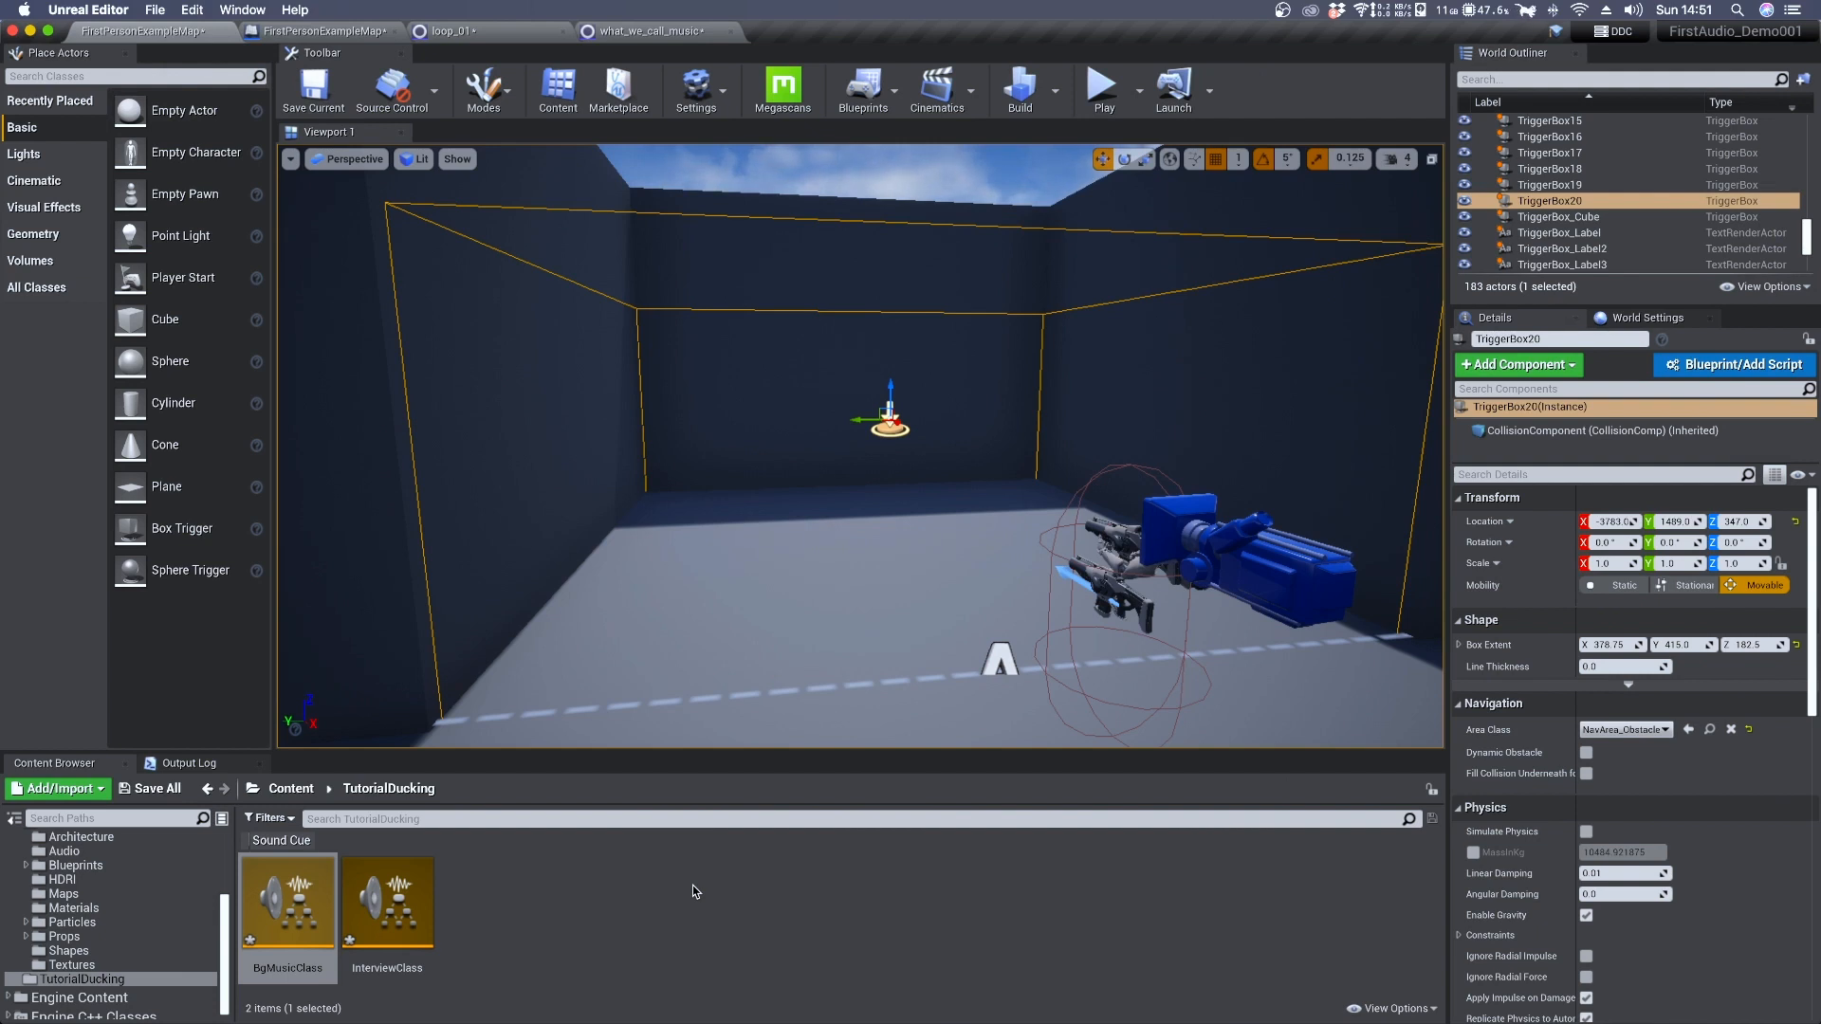
pyautogui.moveTo(513, 894)
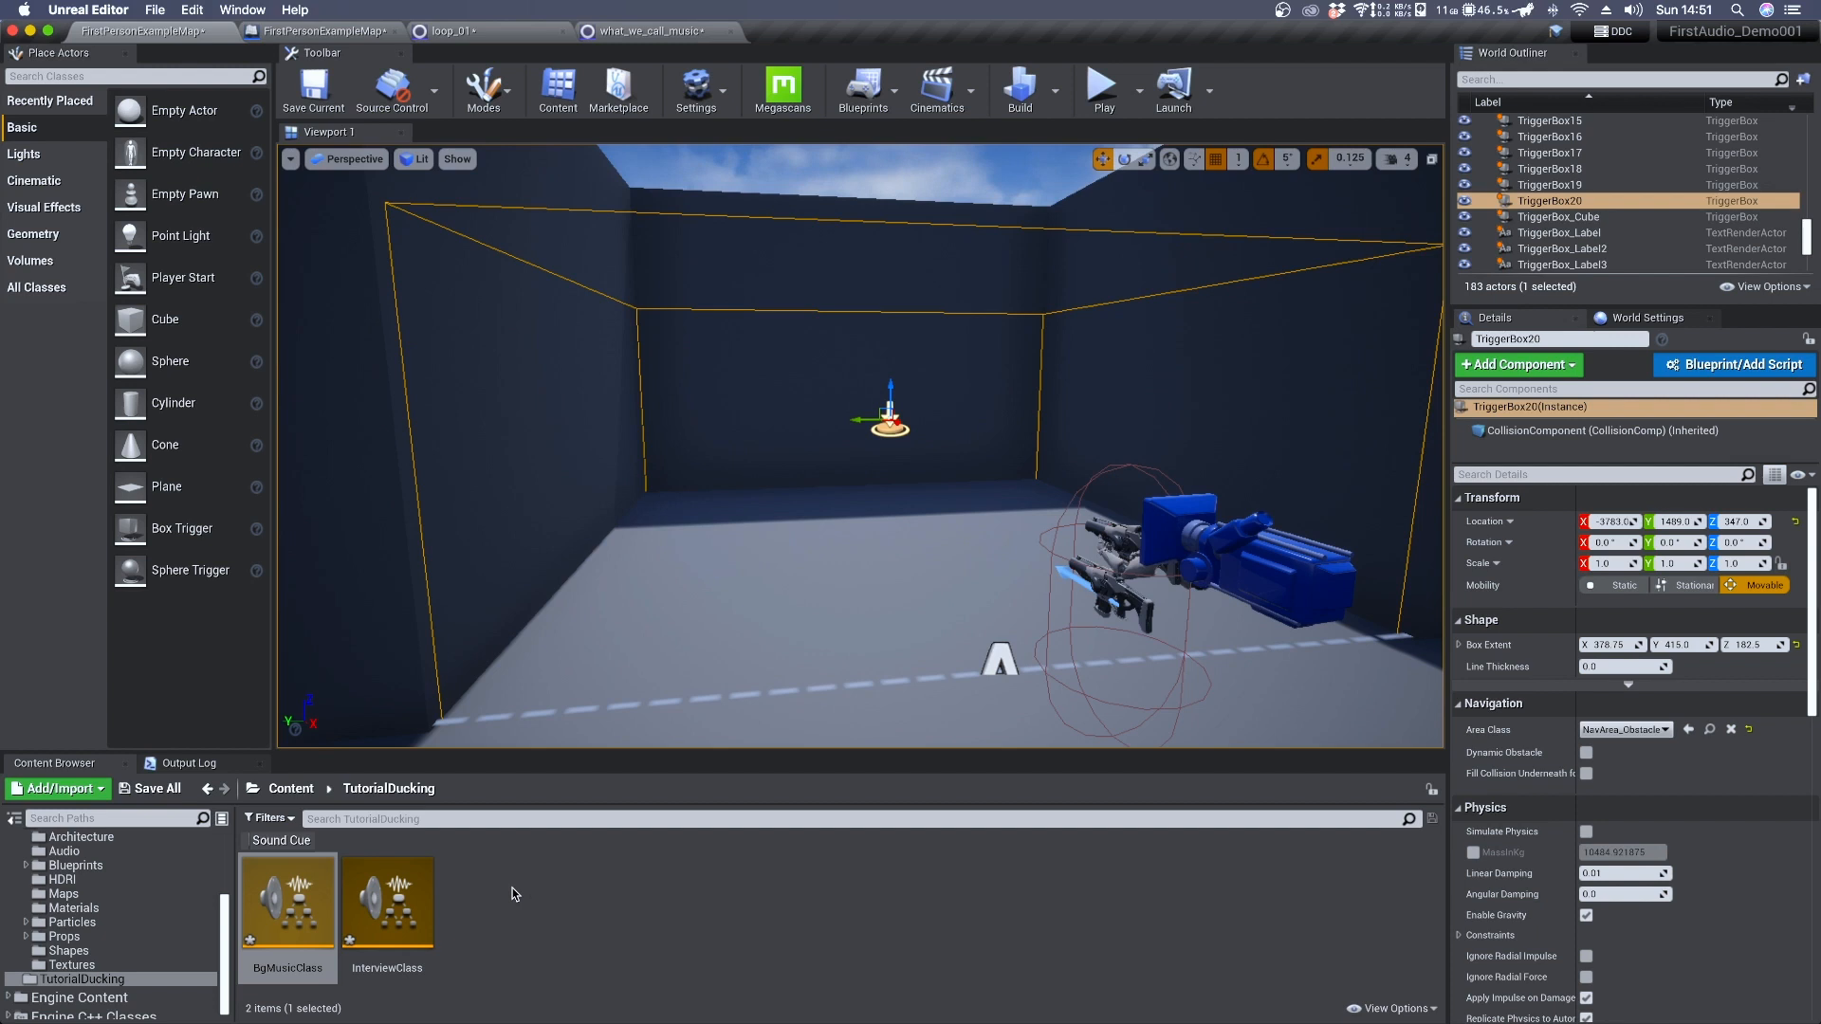
# Add a Sound Class Mix named InterviewMusicMix in TutorialDucking and open it
pyautogui.rightClick(511, 895)
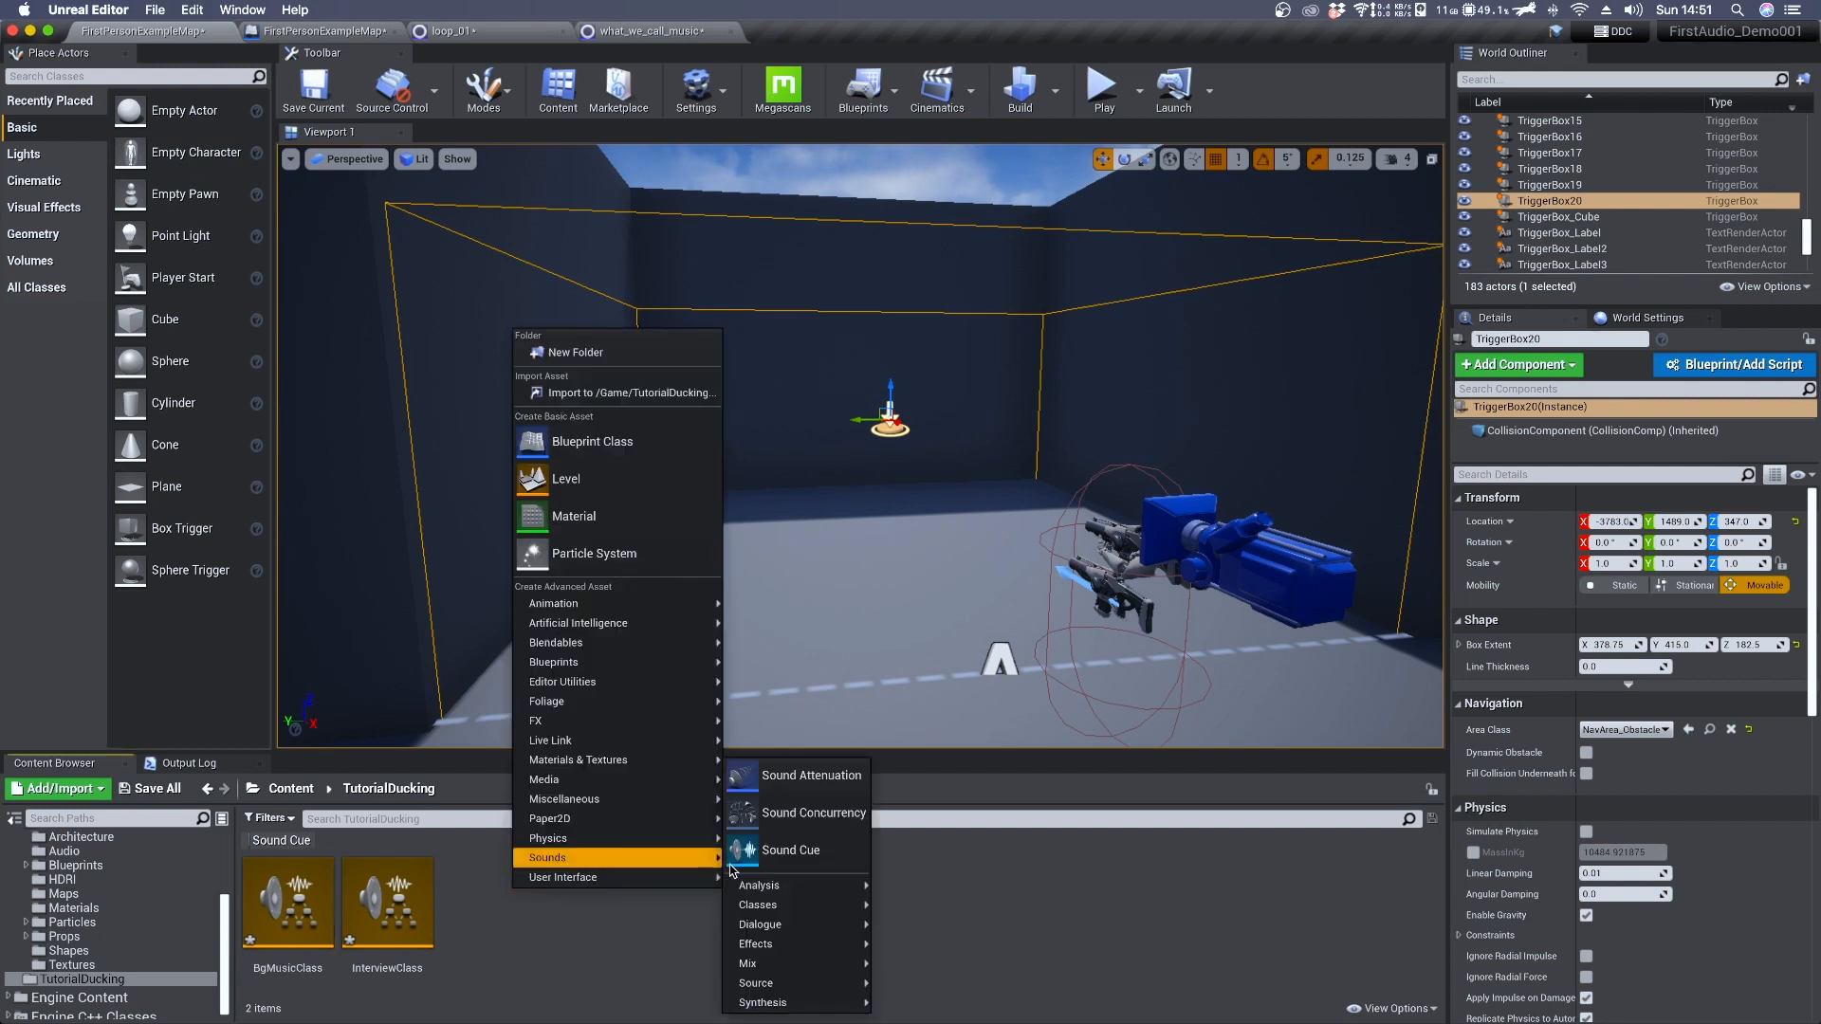
pyautogui.moveTo(757, 905)
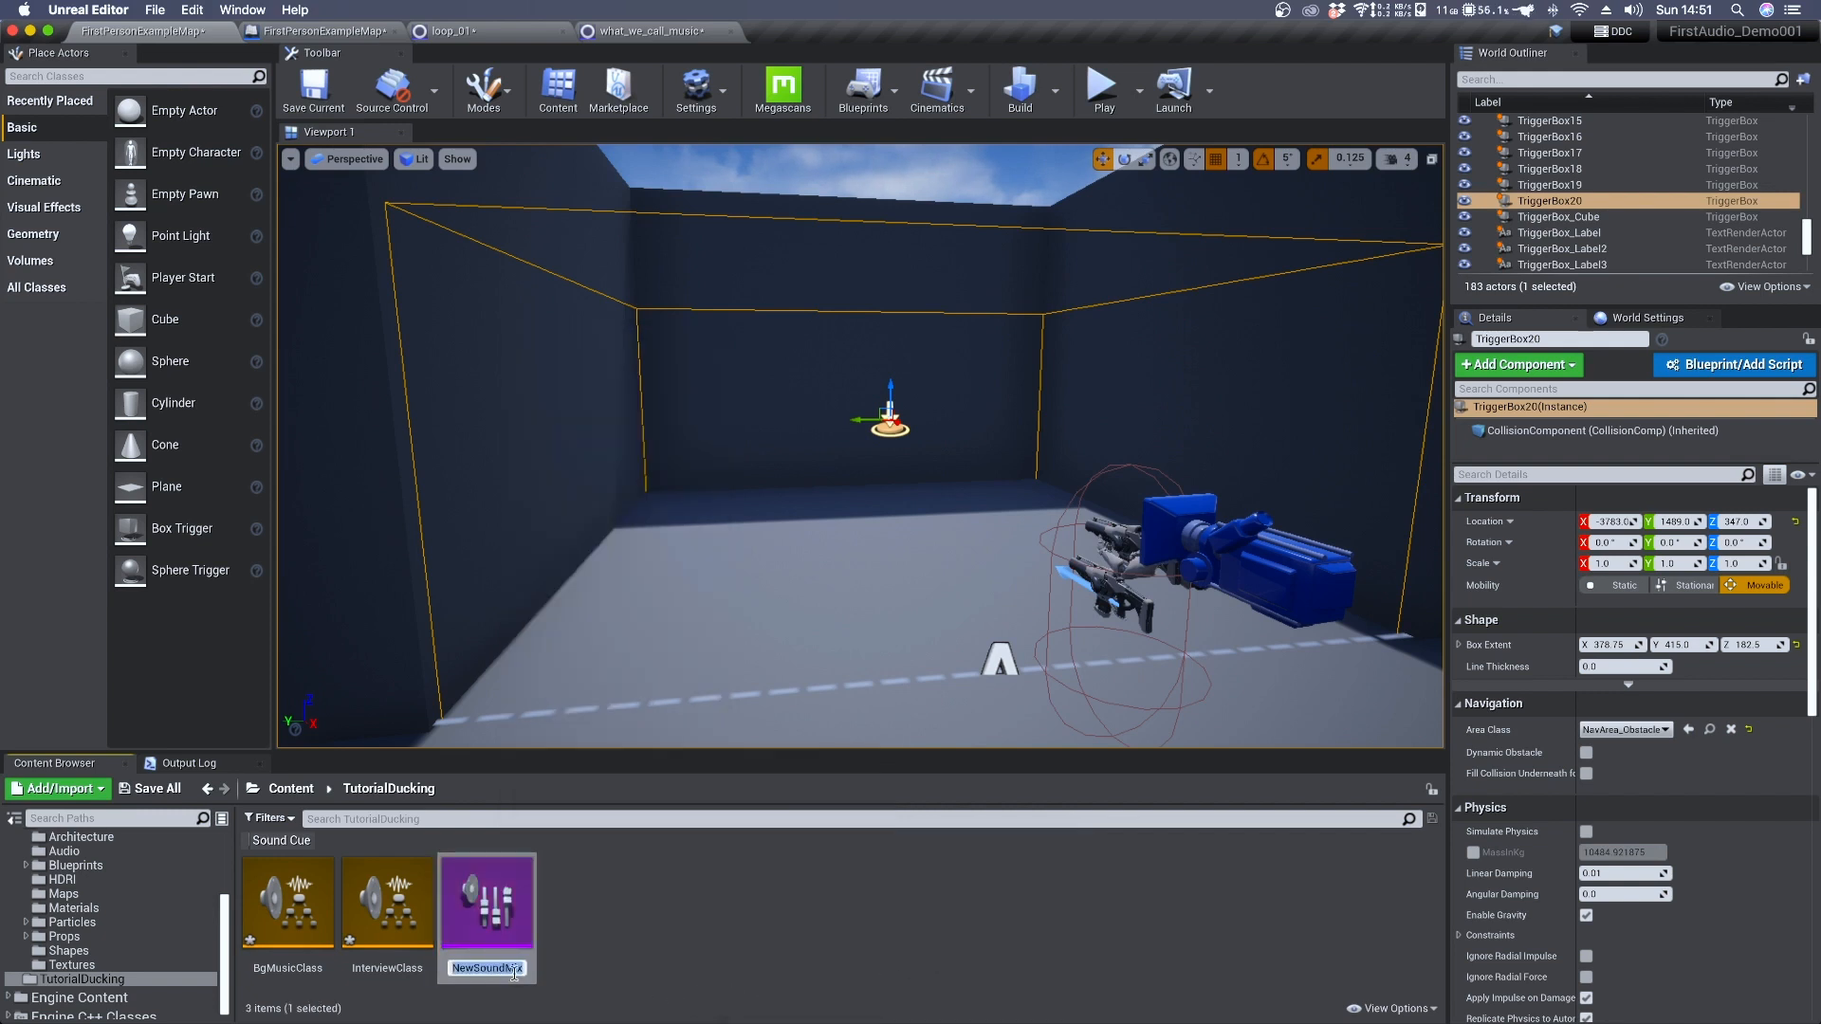
pyautogui.write('InterviewMusic')
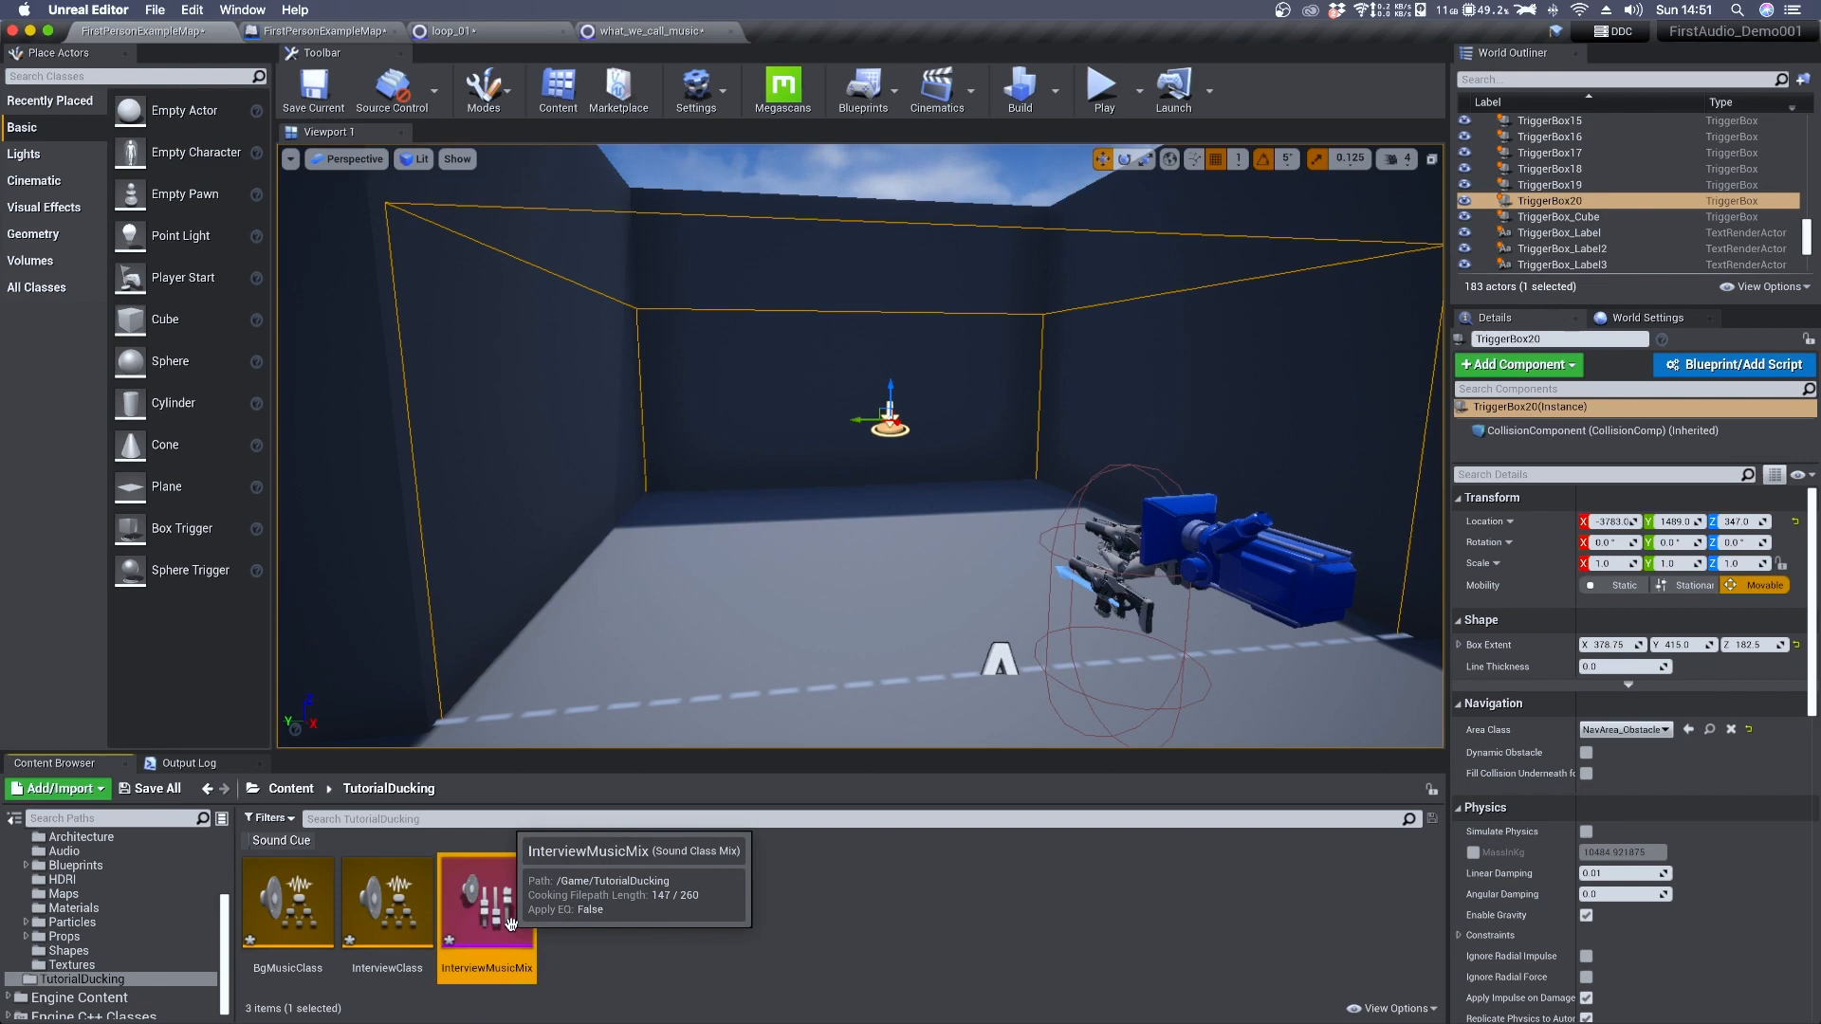
pyautogui.doubleClick(487, 900)
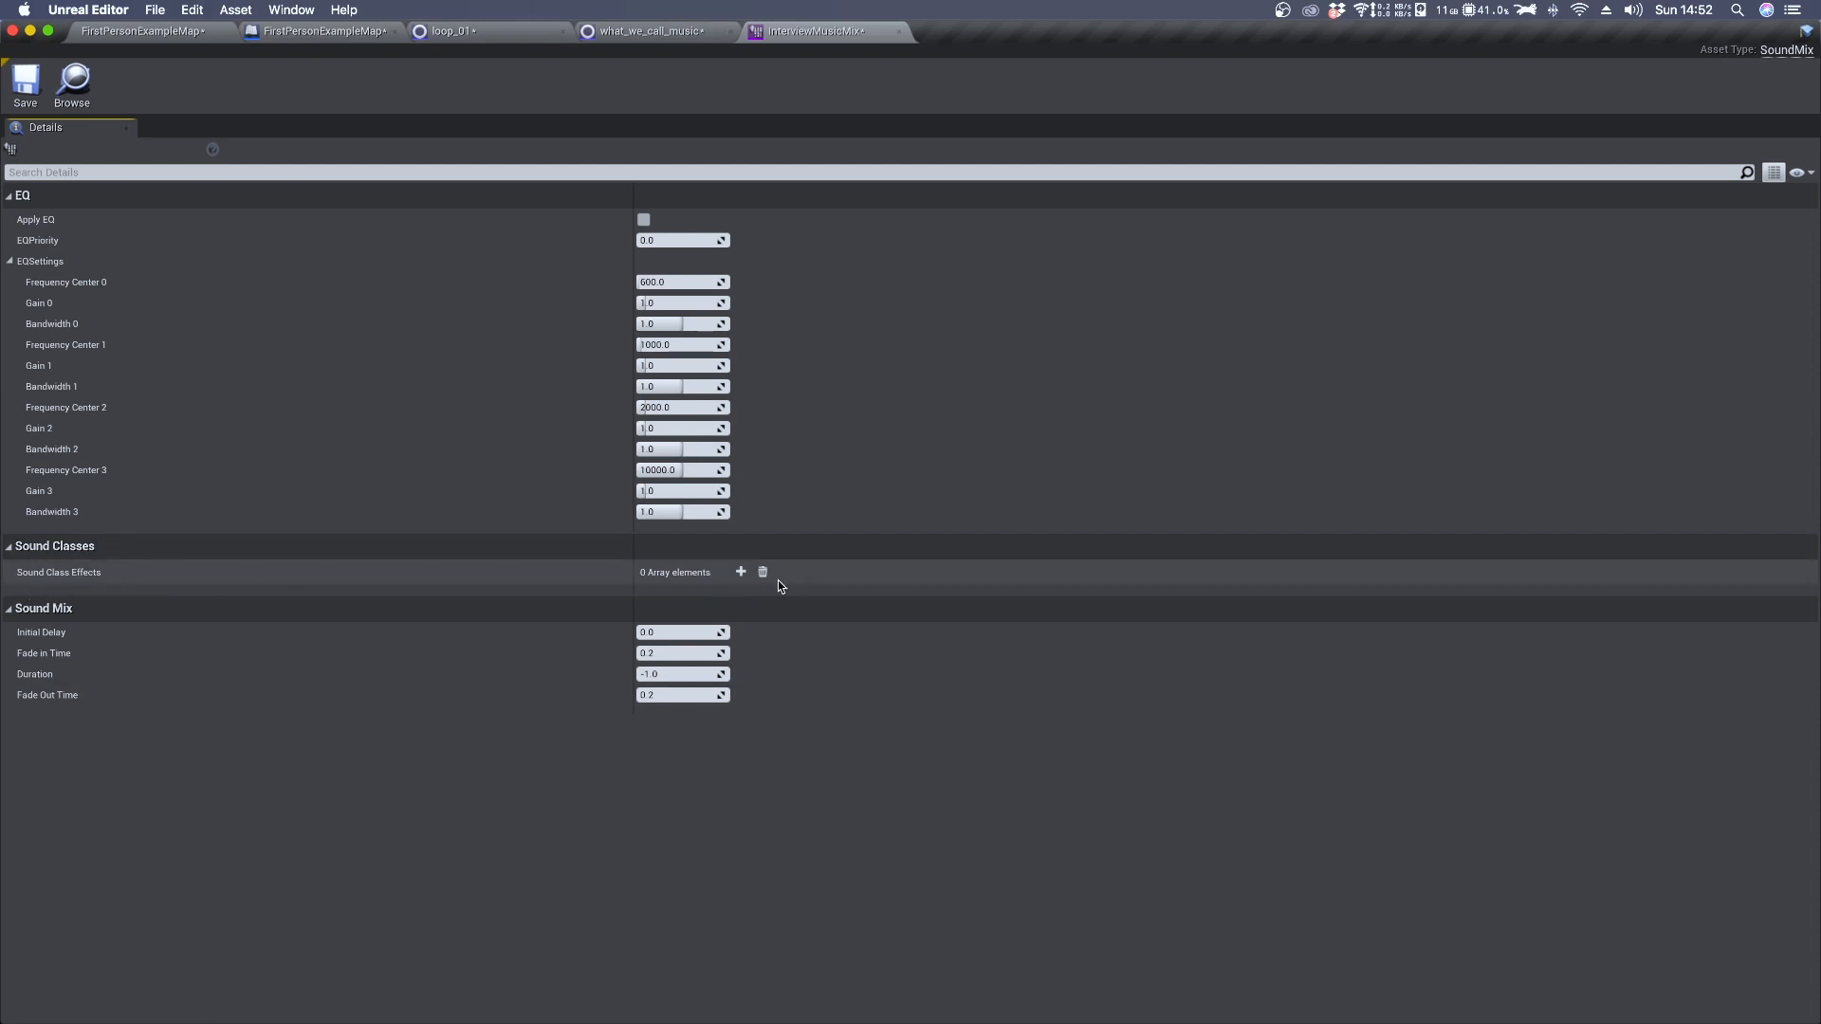
pyautogui.moveTo(741, 571)
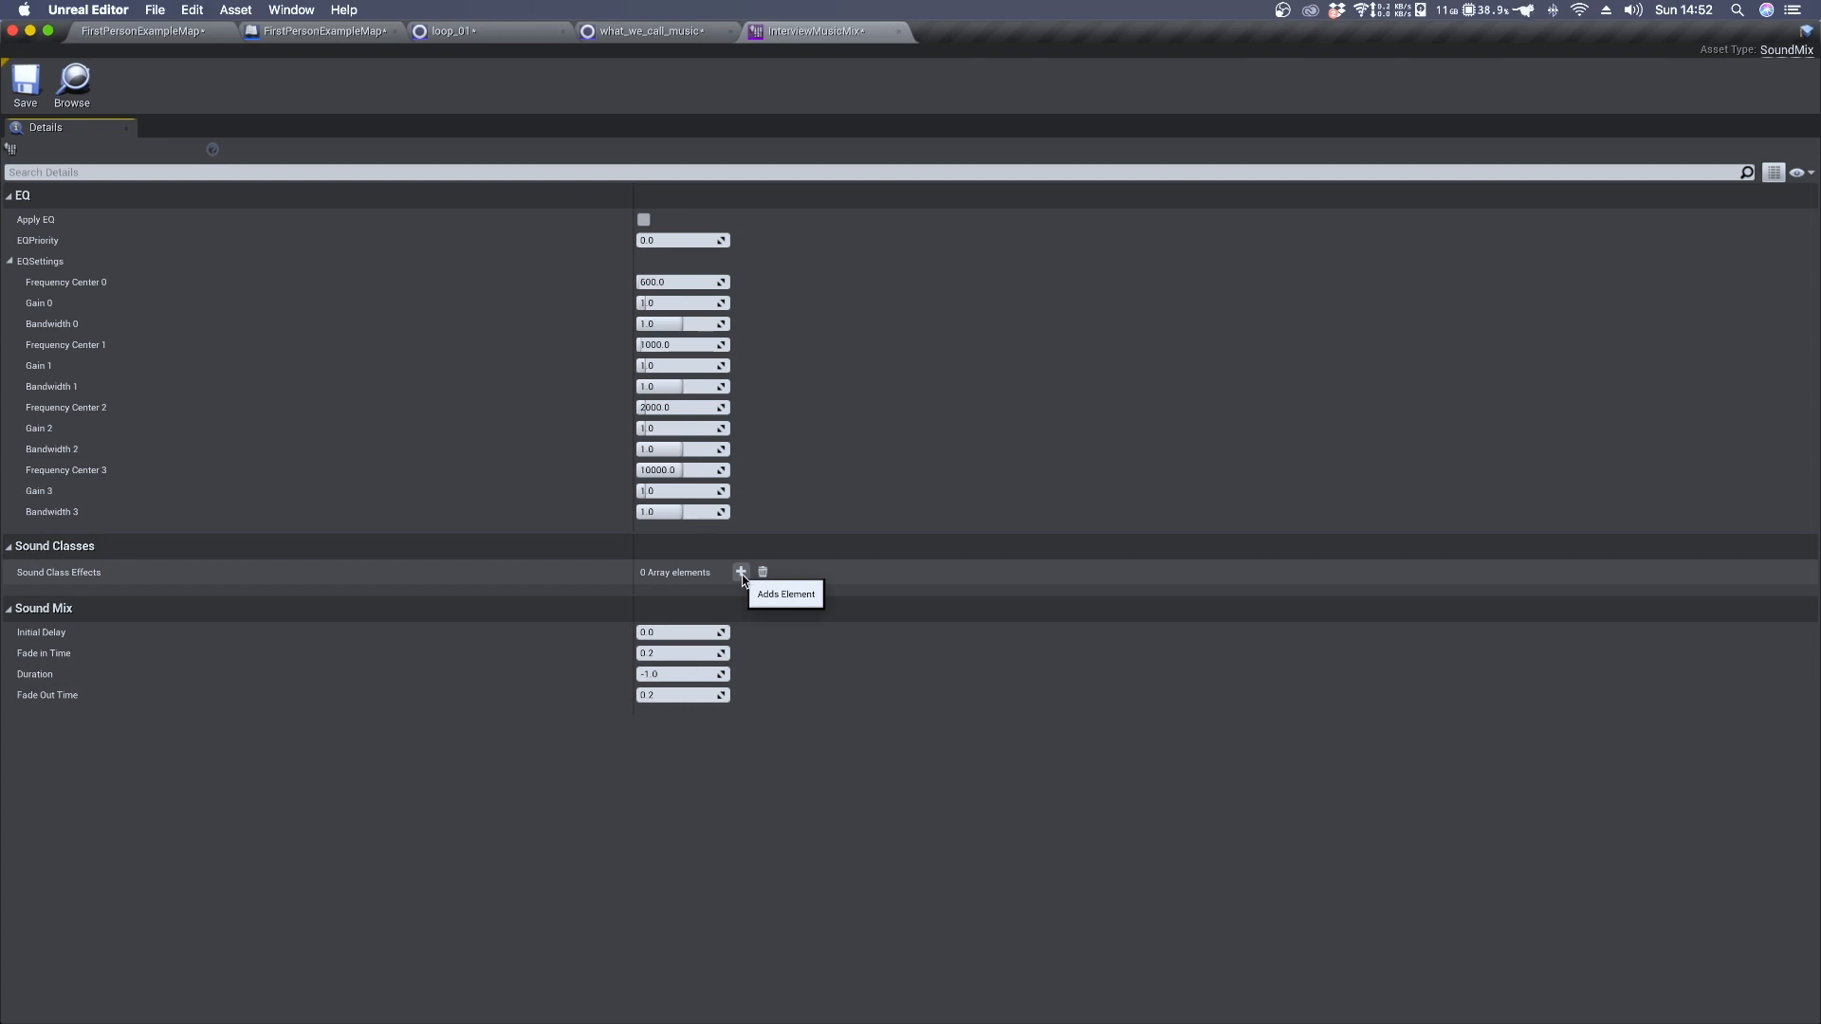
# Add Sound Class Effects entries for BgMusicClass (element 0) and InterviewClass (element 1)
pyautogui.click(740, 571)
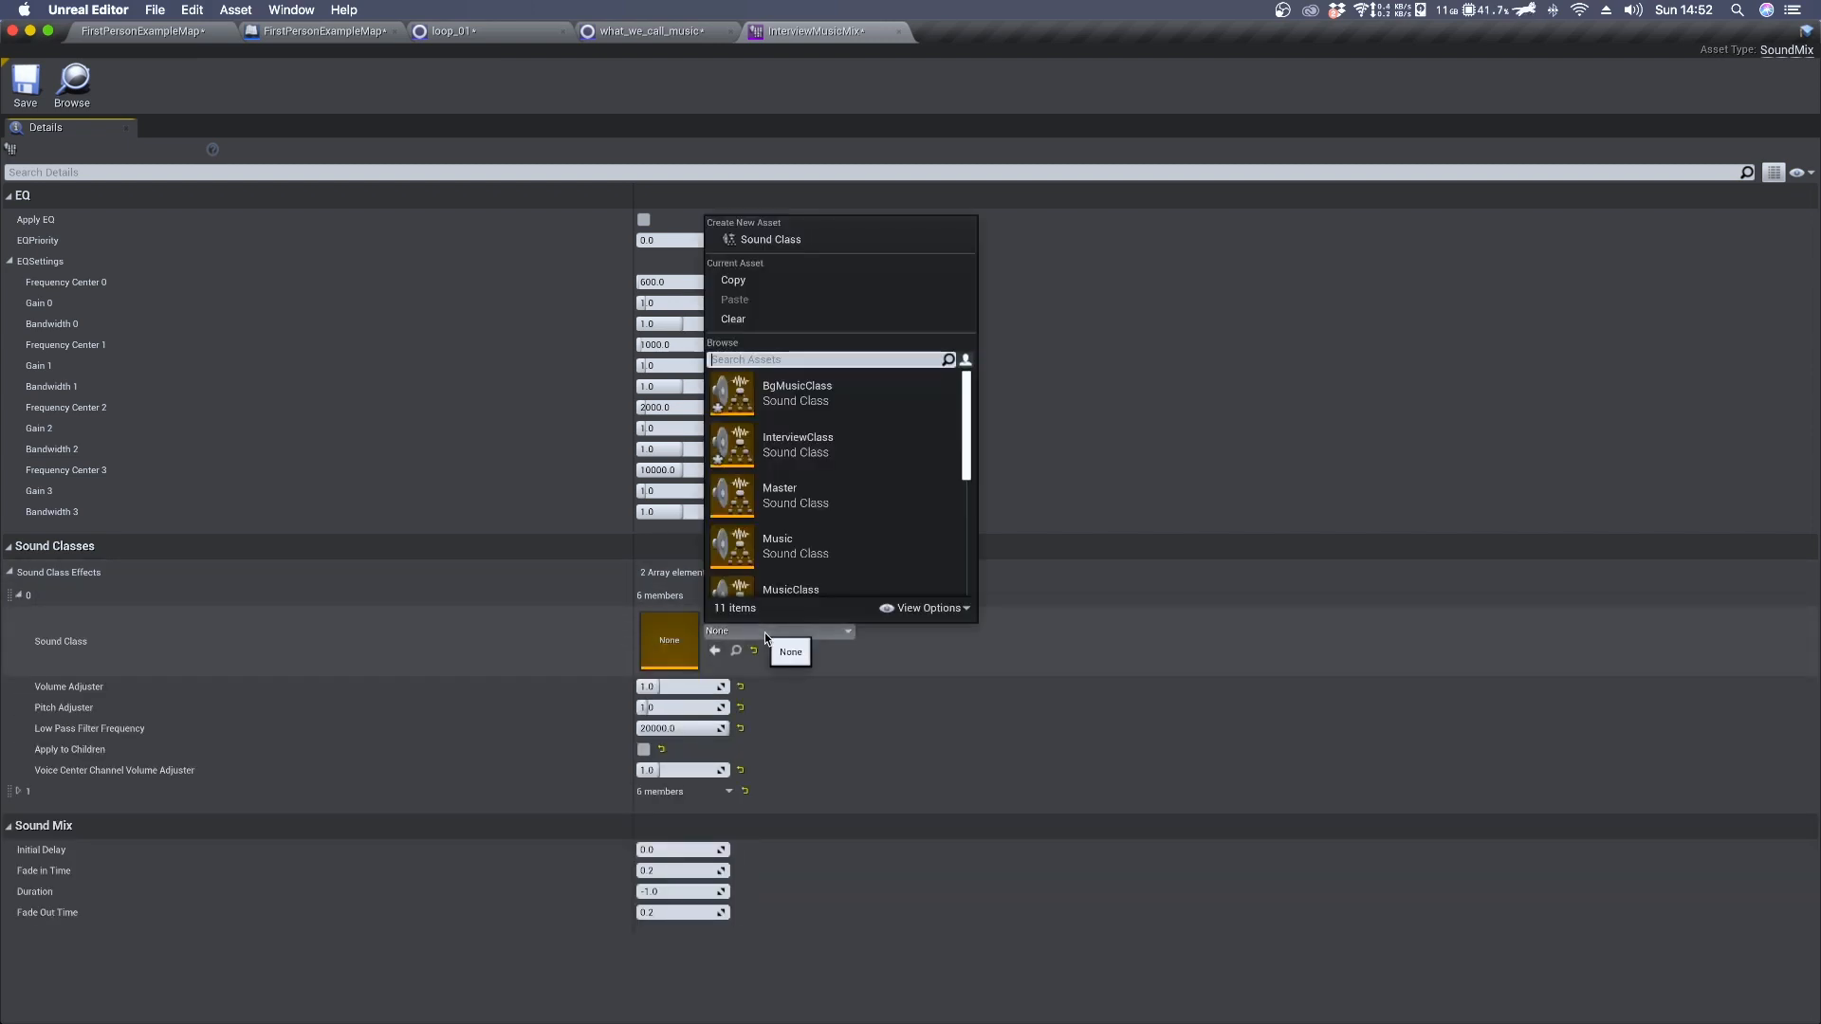
pyautogui.moveTo(830, 546)
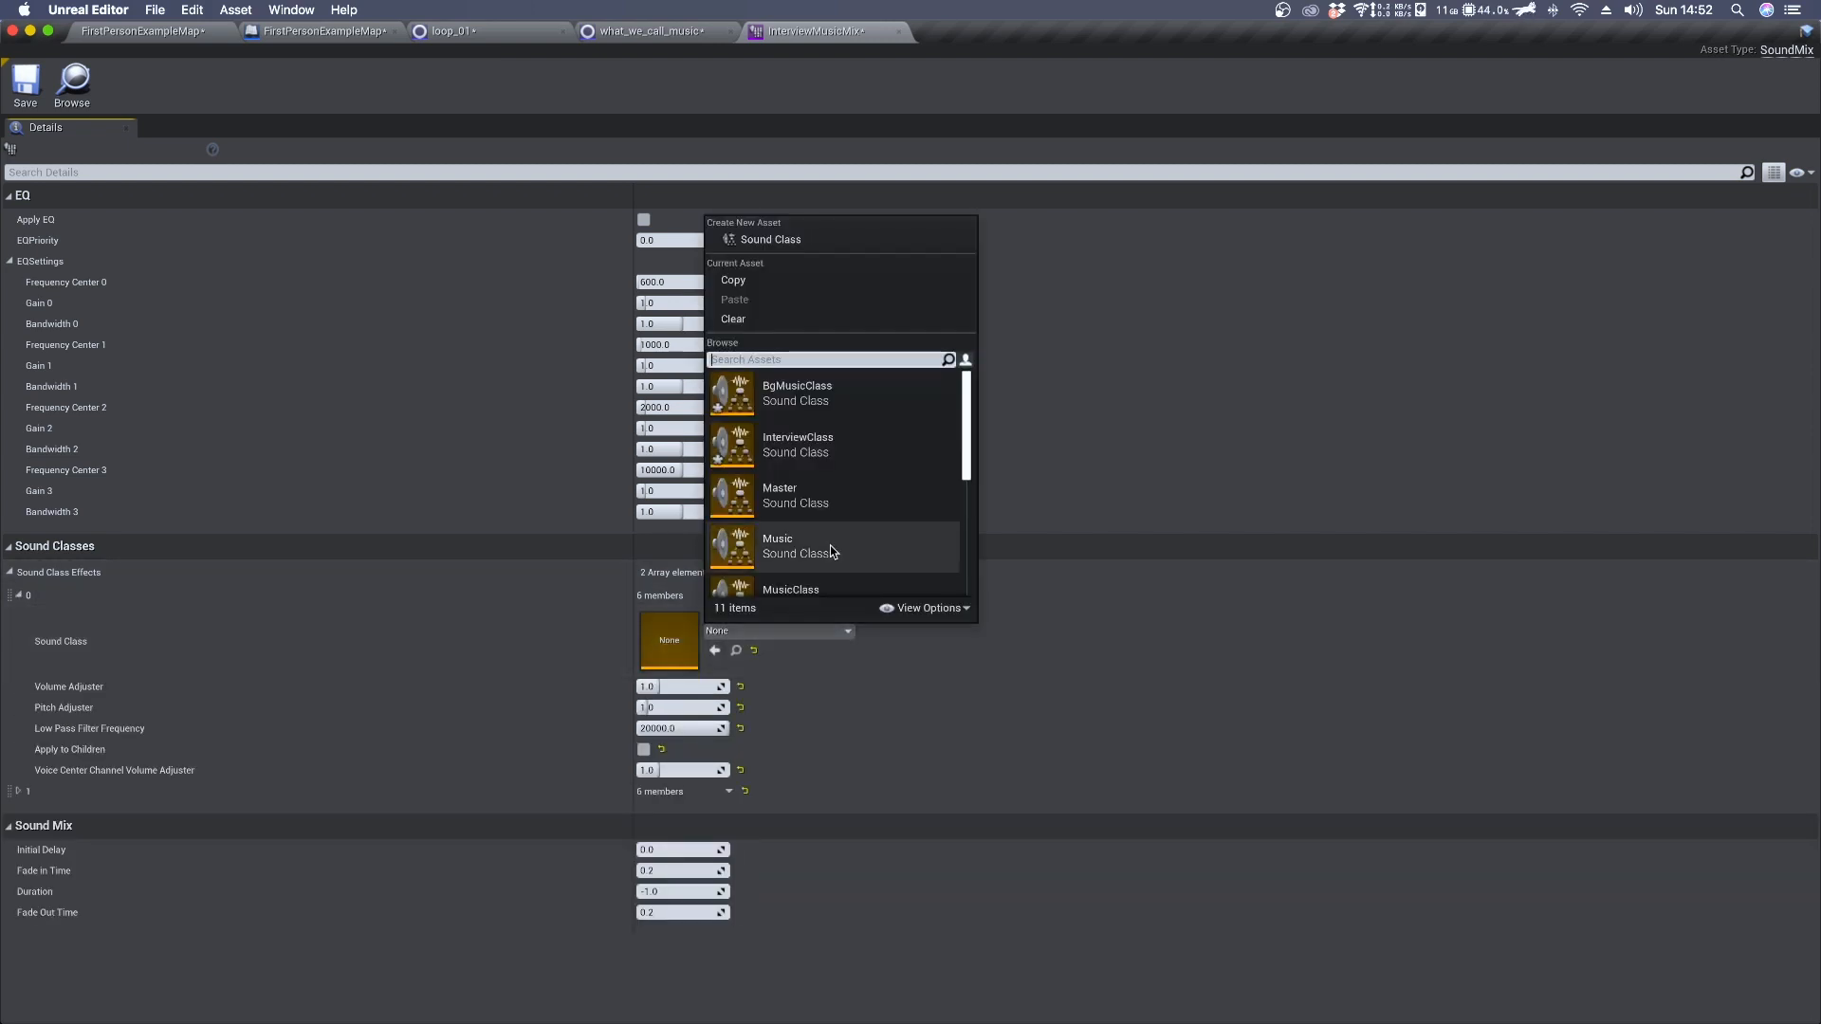
pyautogui.click(797, 393)
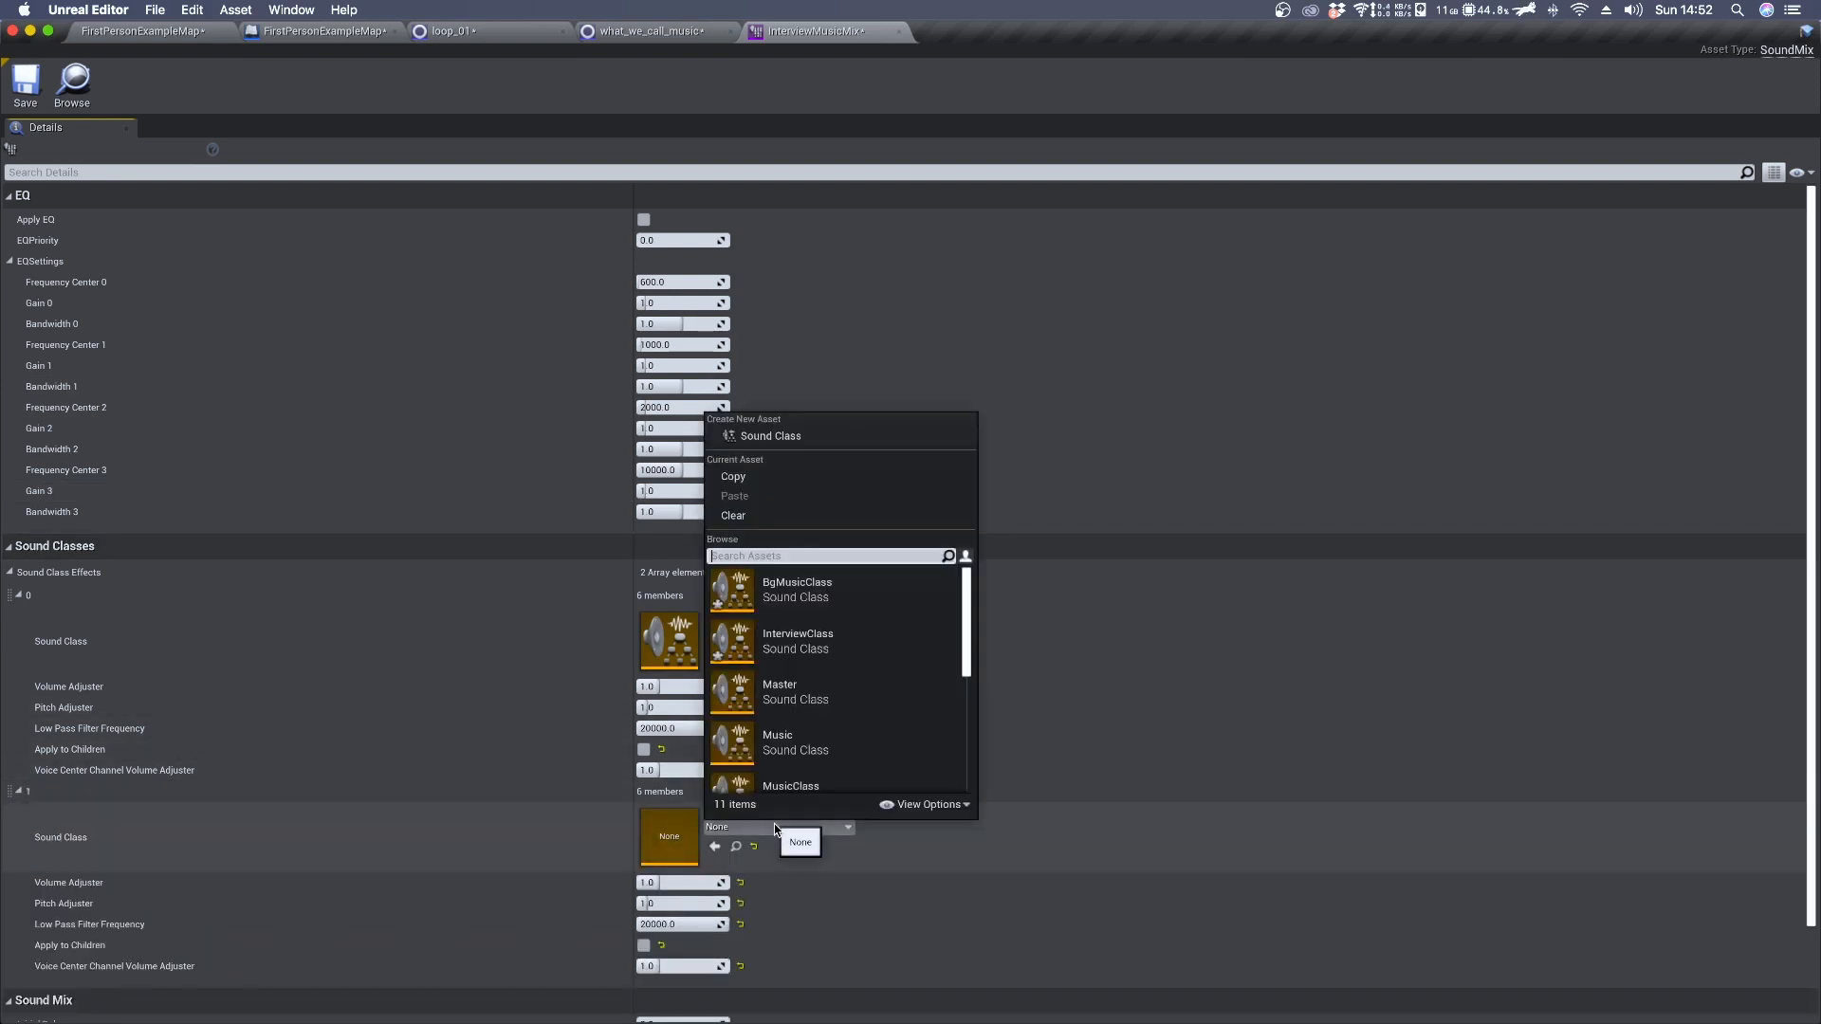
pyautogui.write('in')
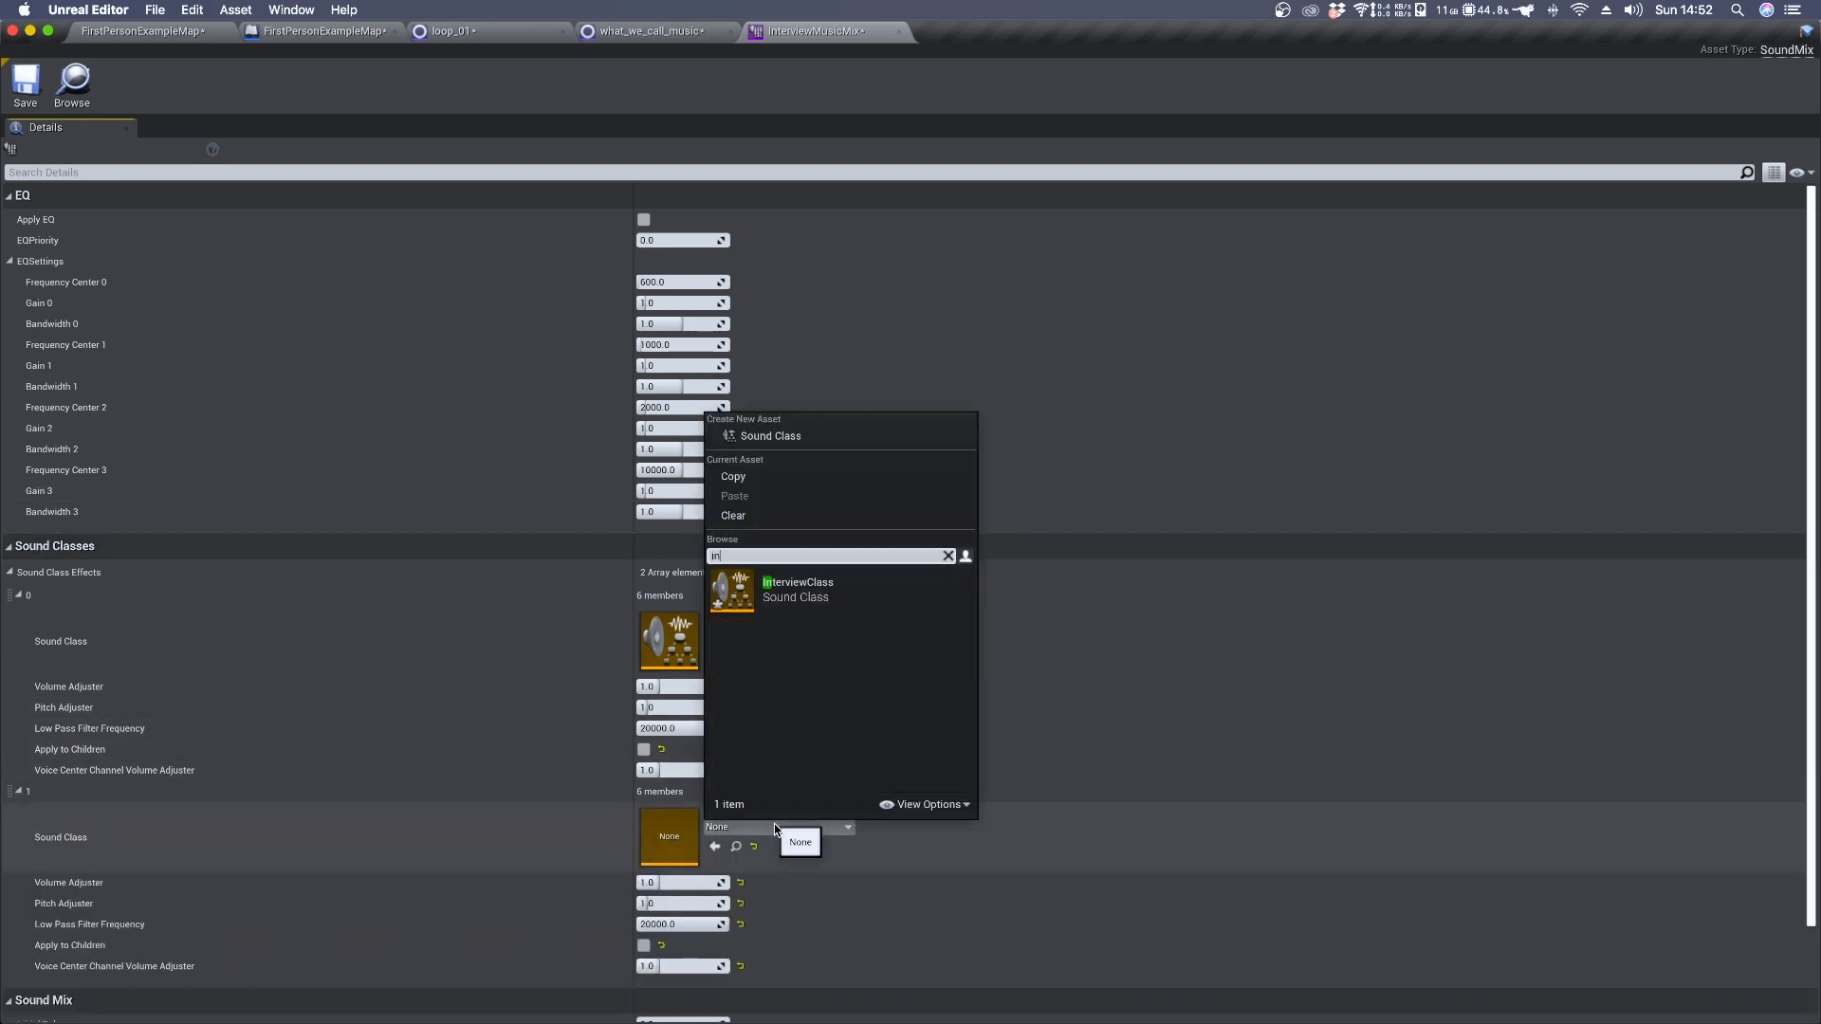
pyautogui.click(798, 589)
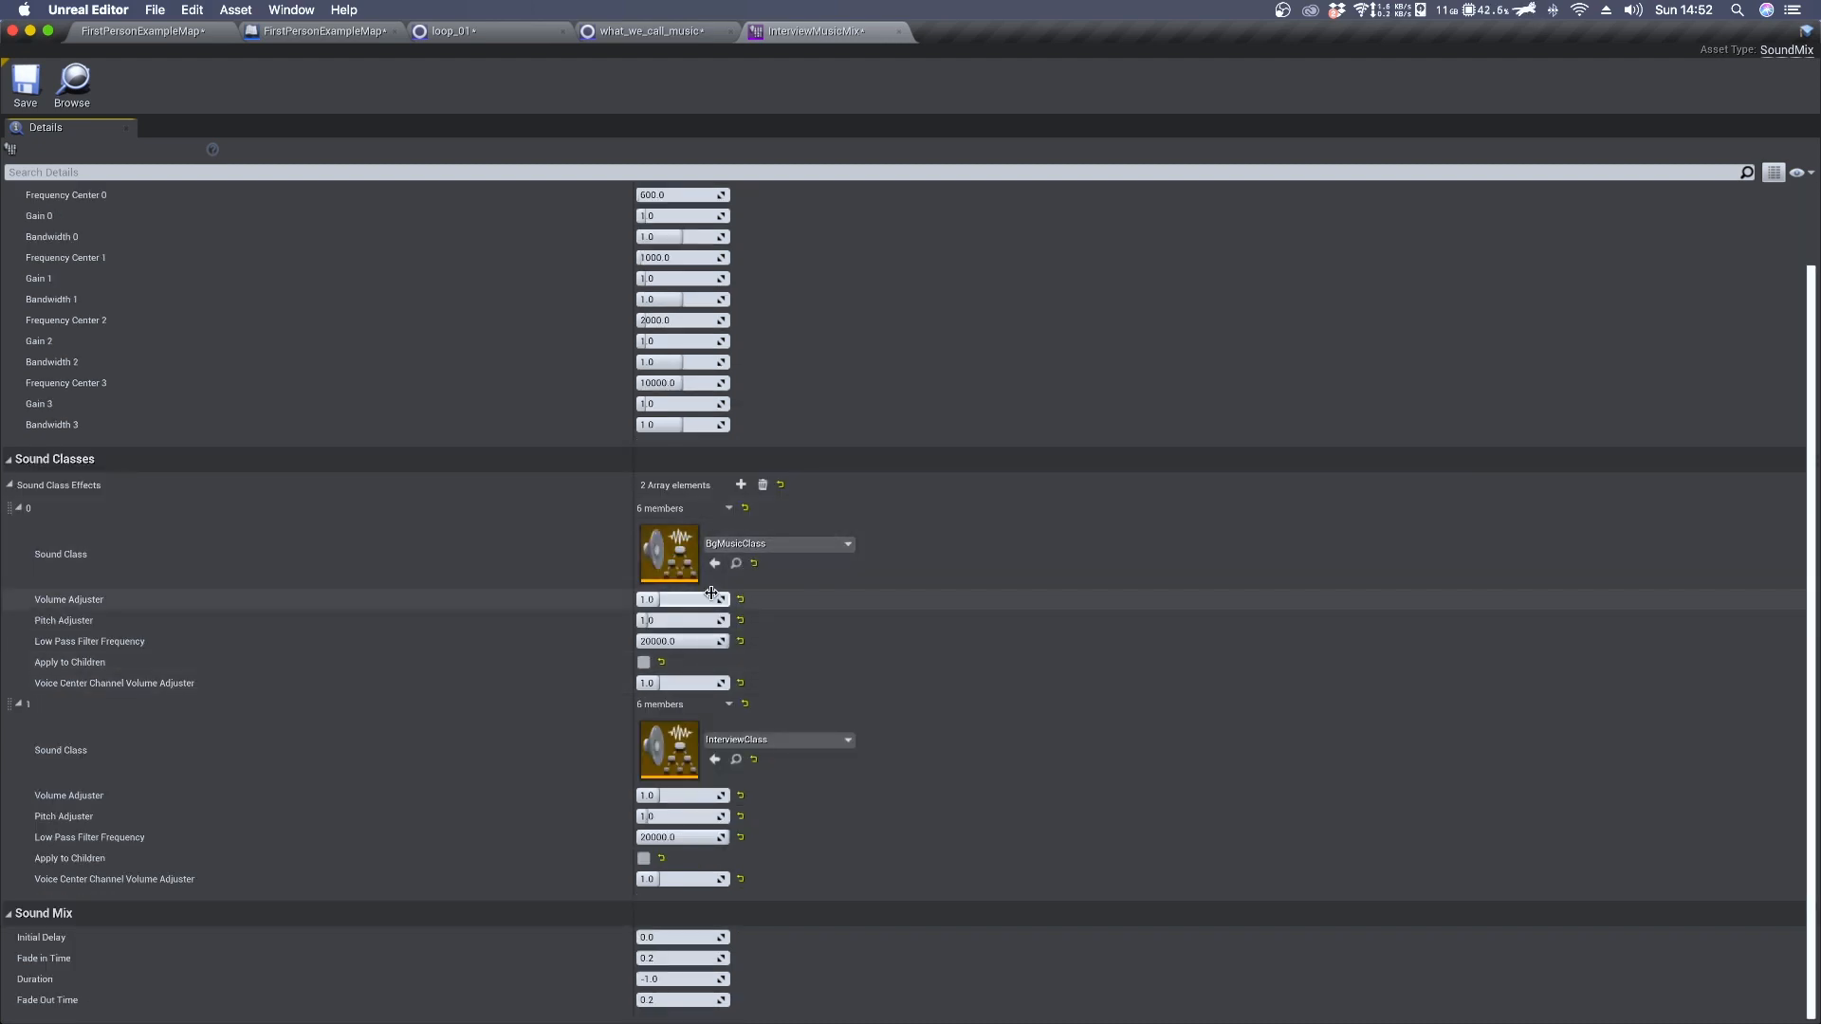
pyautogui.moveTo(683, 599)
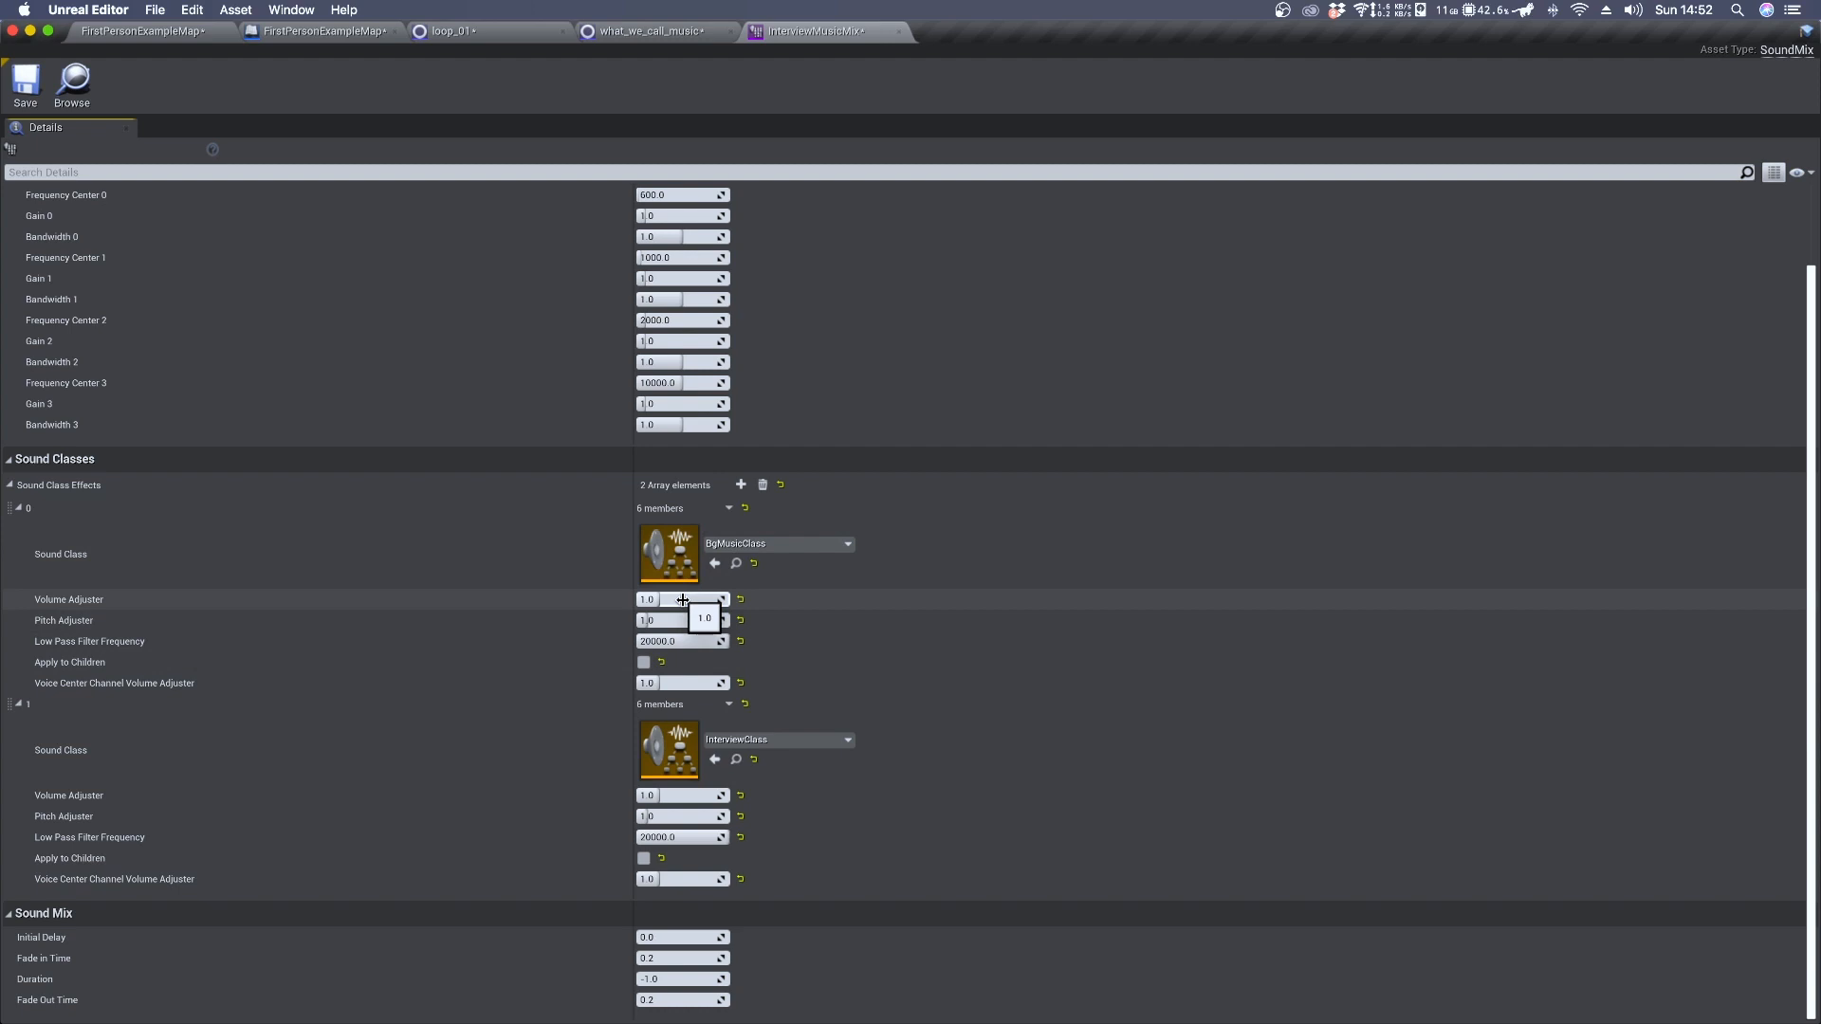
# Set the BgMusicClass Volume Adjuster to 0.2 and the mix Fade In Time to 0.3
pyautogui.click(681, 599)
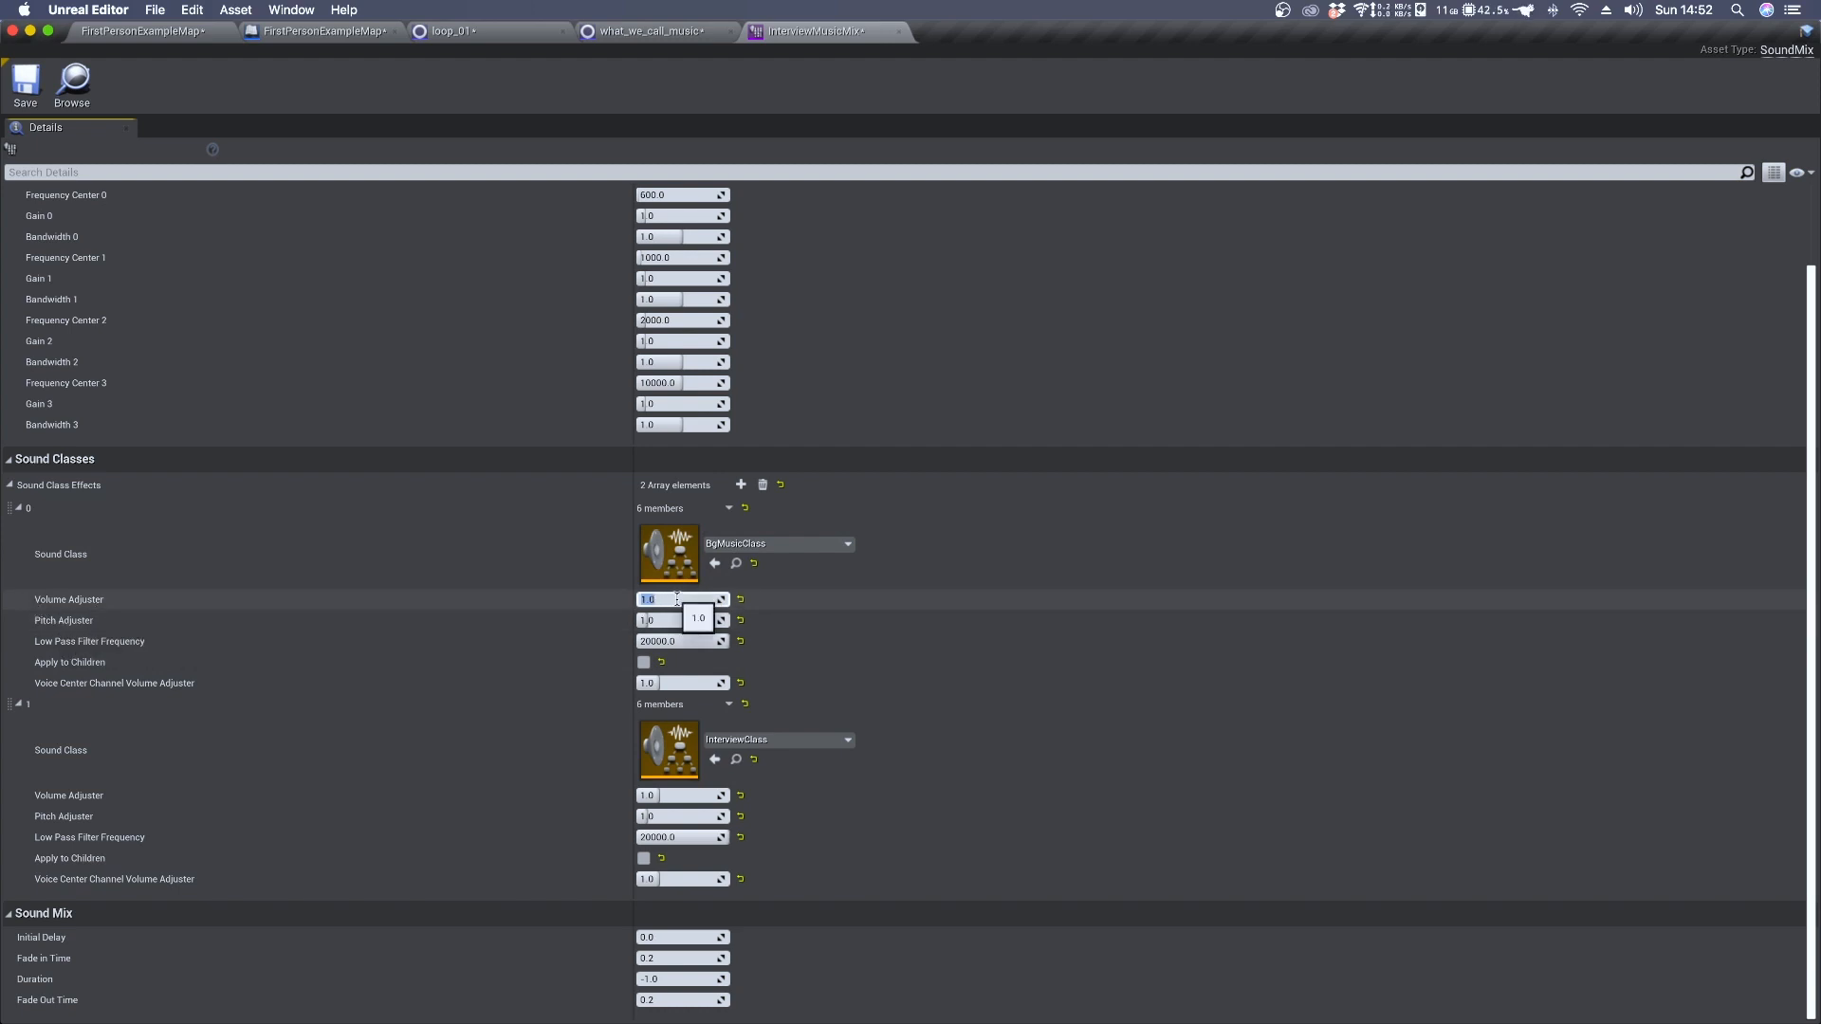
pyautogui.write('0.2')
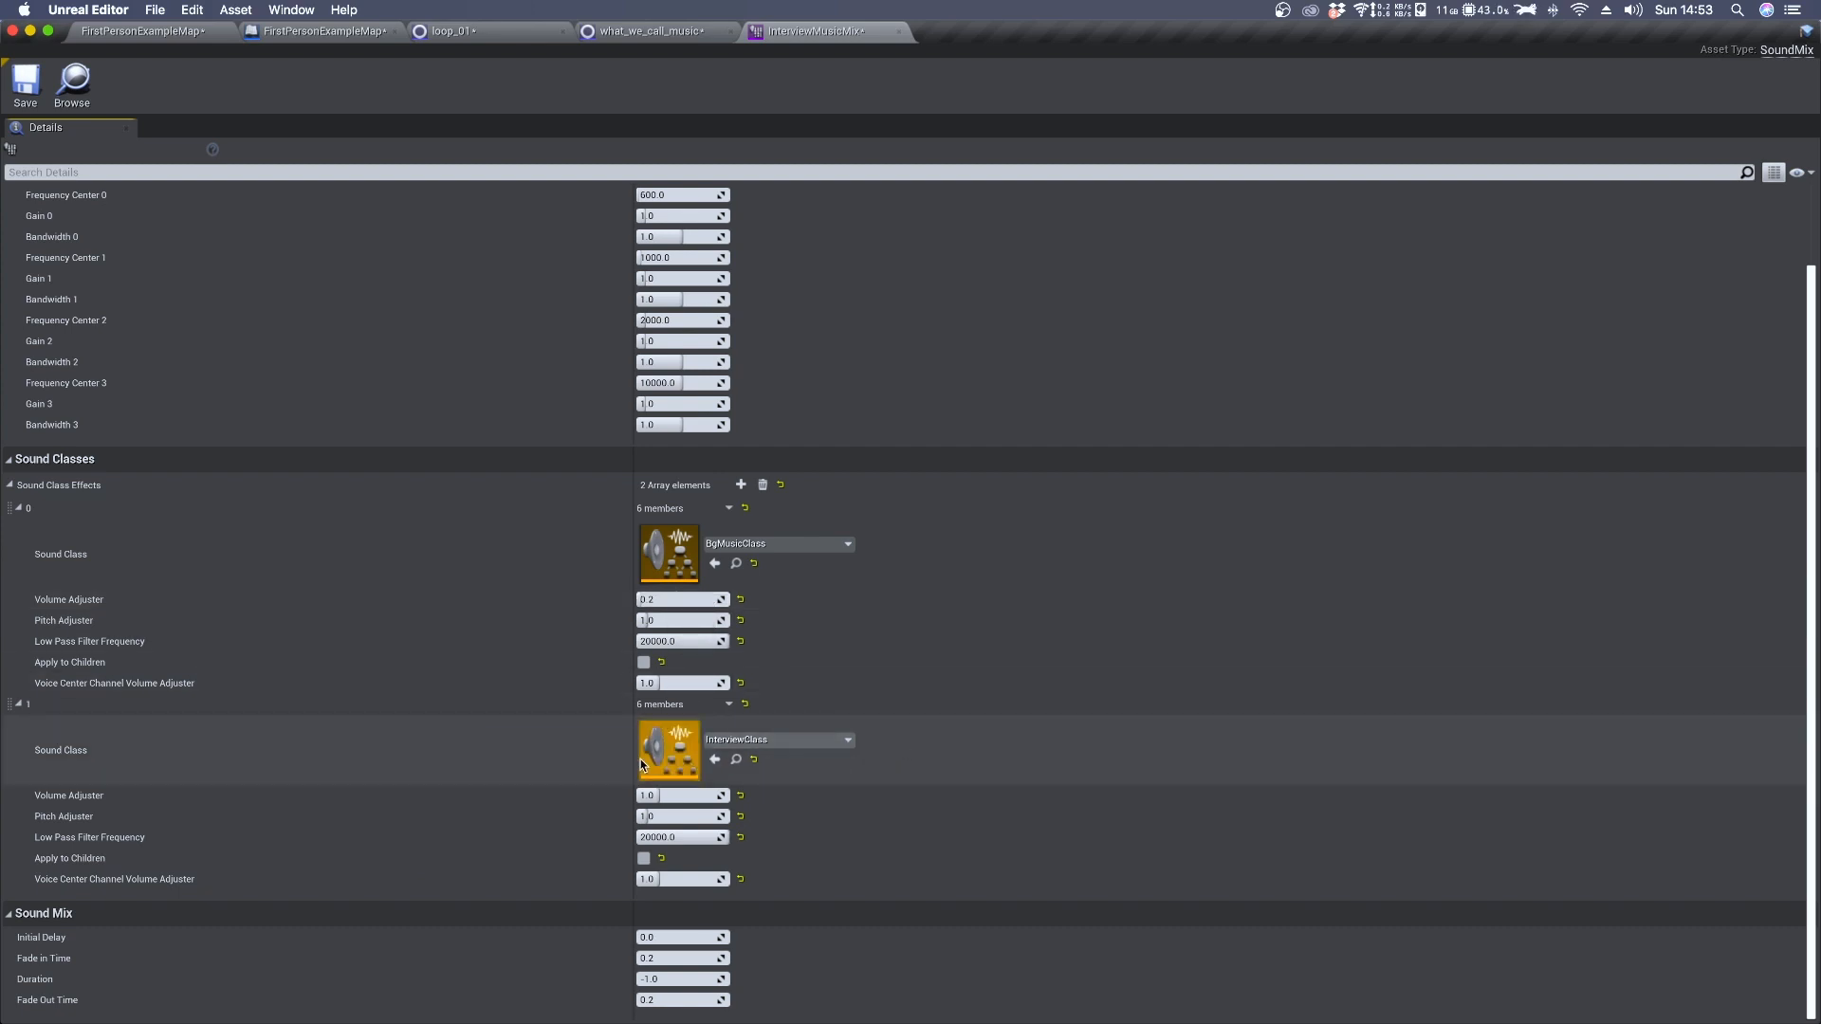
pyautogui.moveTo(772, 749)
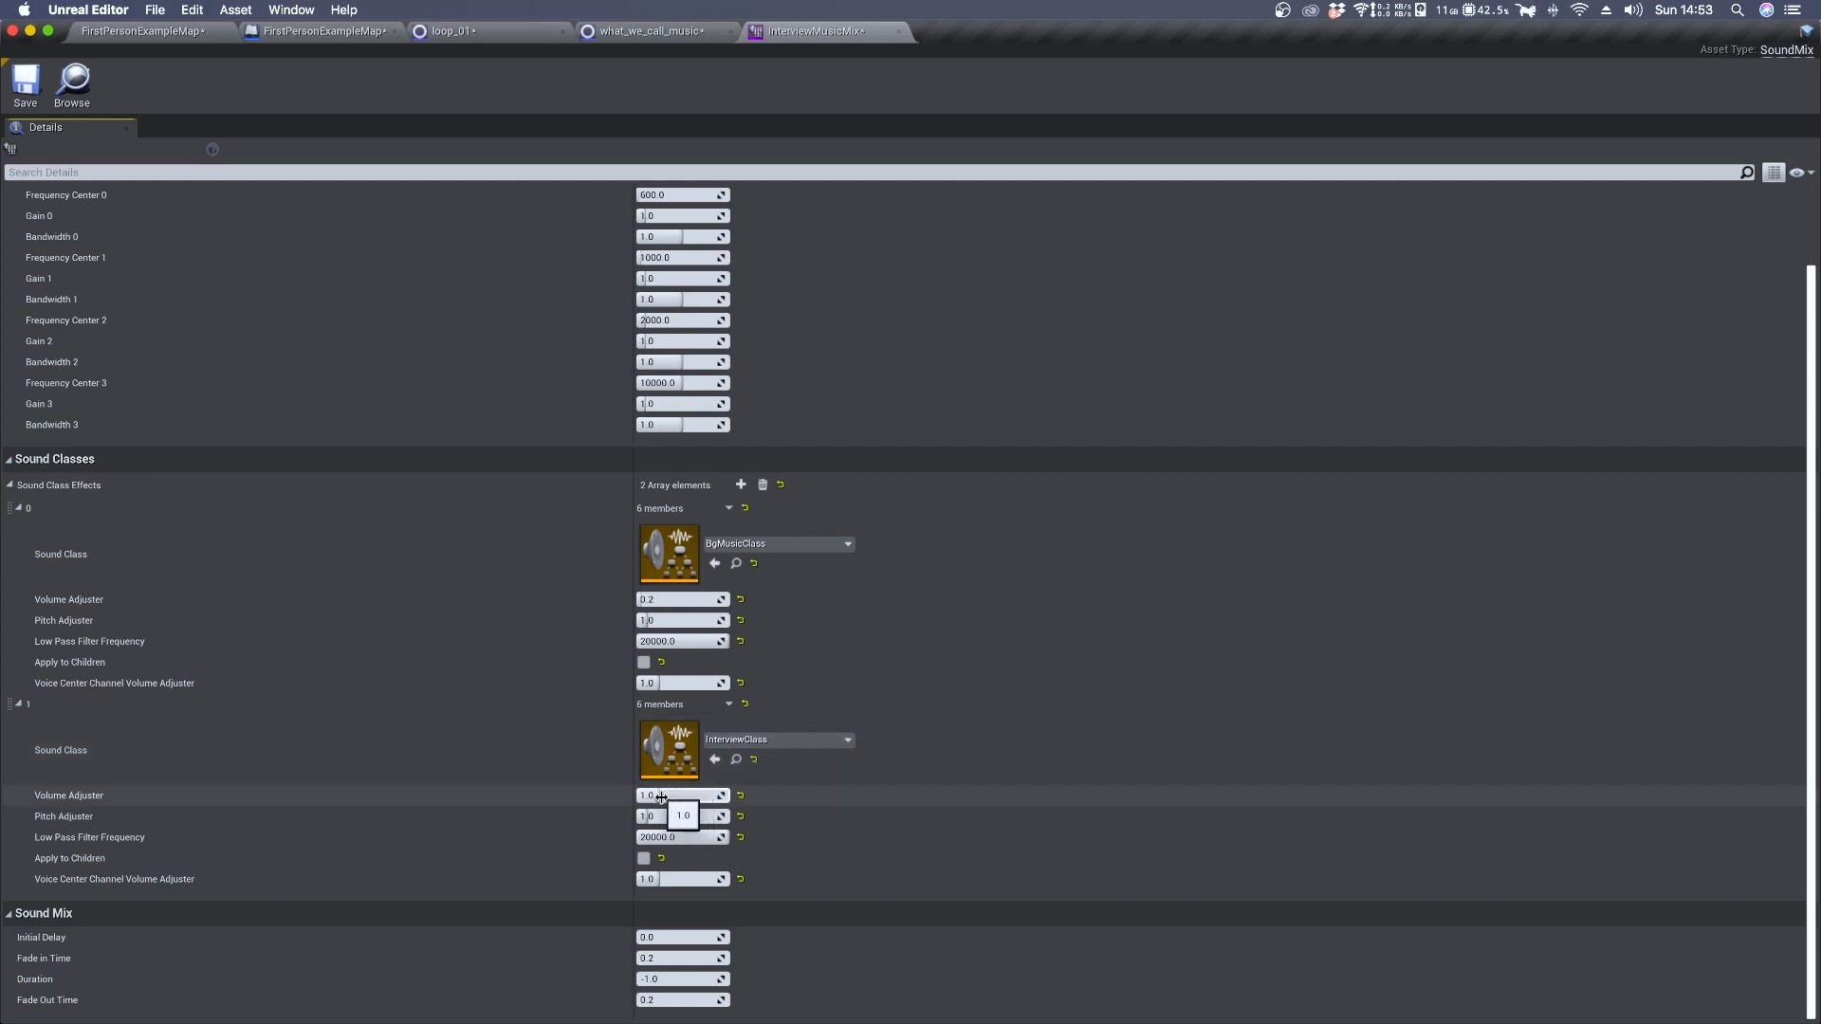
pyautogui.moveTo(176, 803)
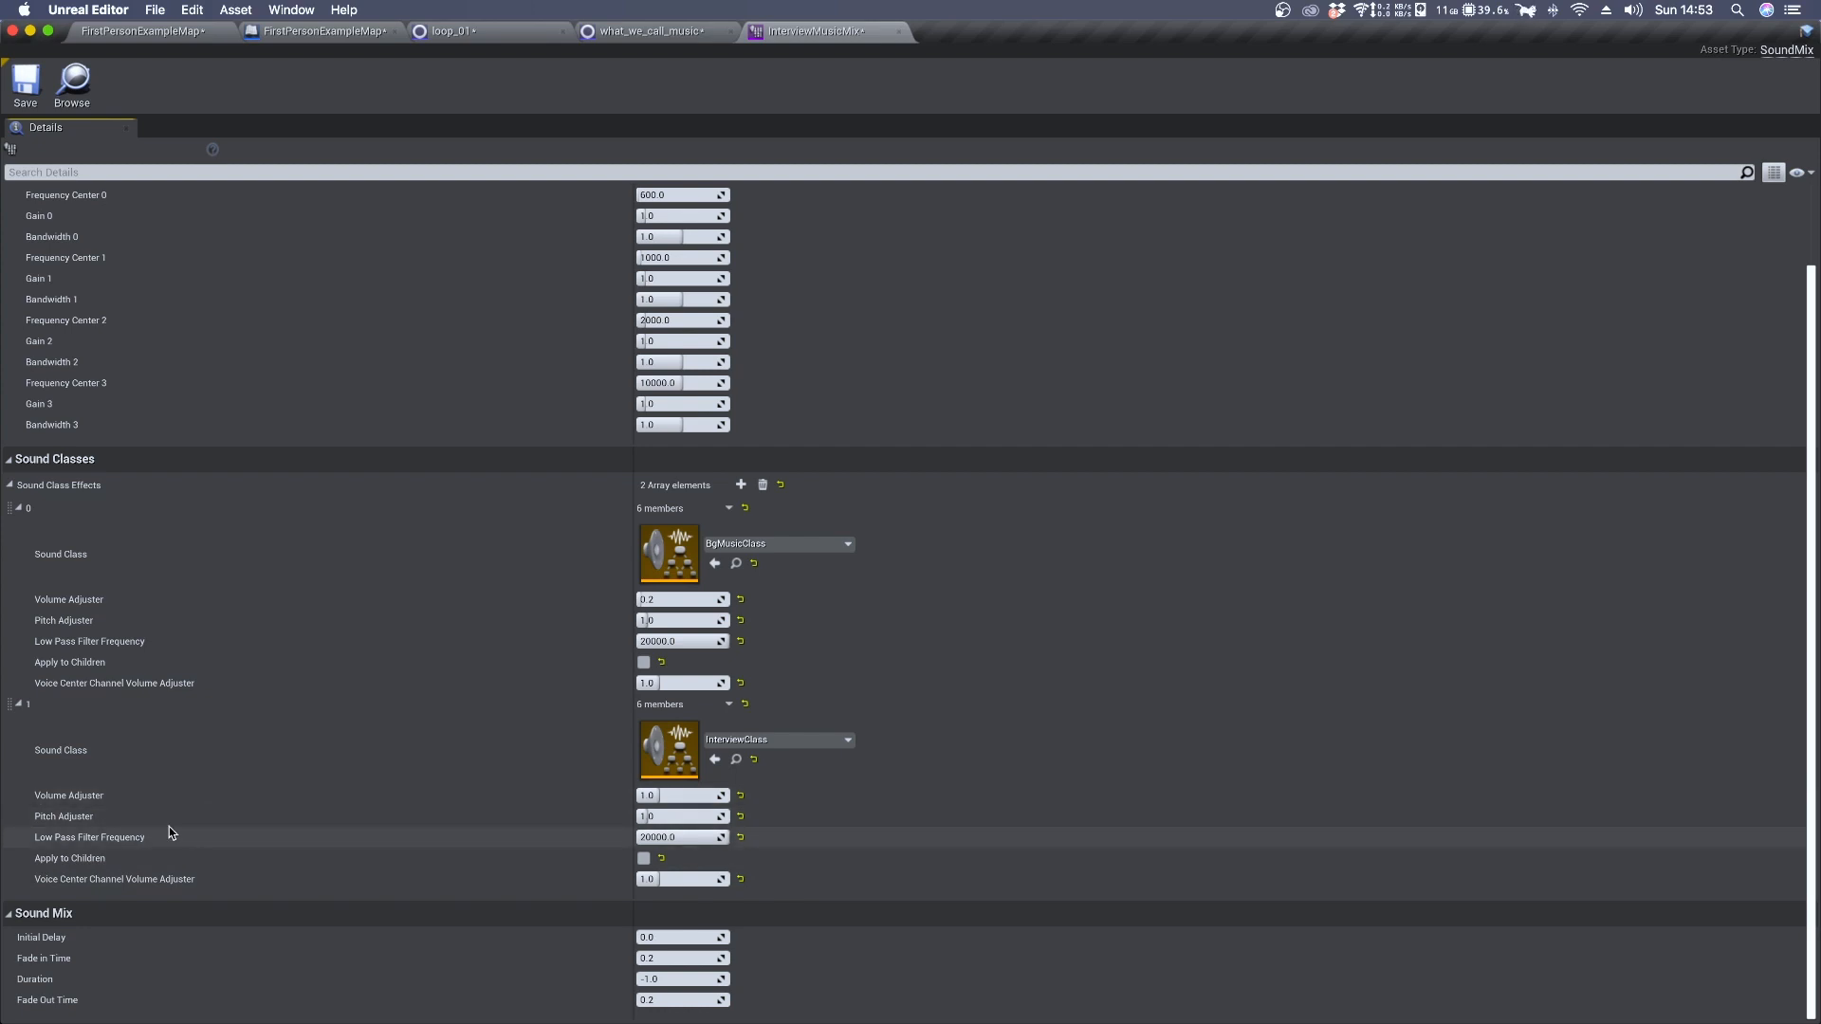
pyautogui.moveTo(126, 845)
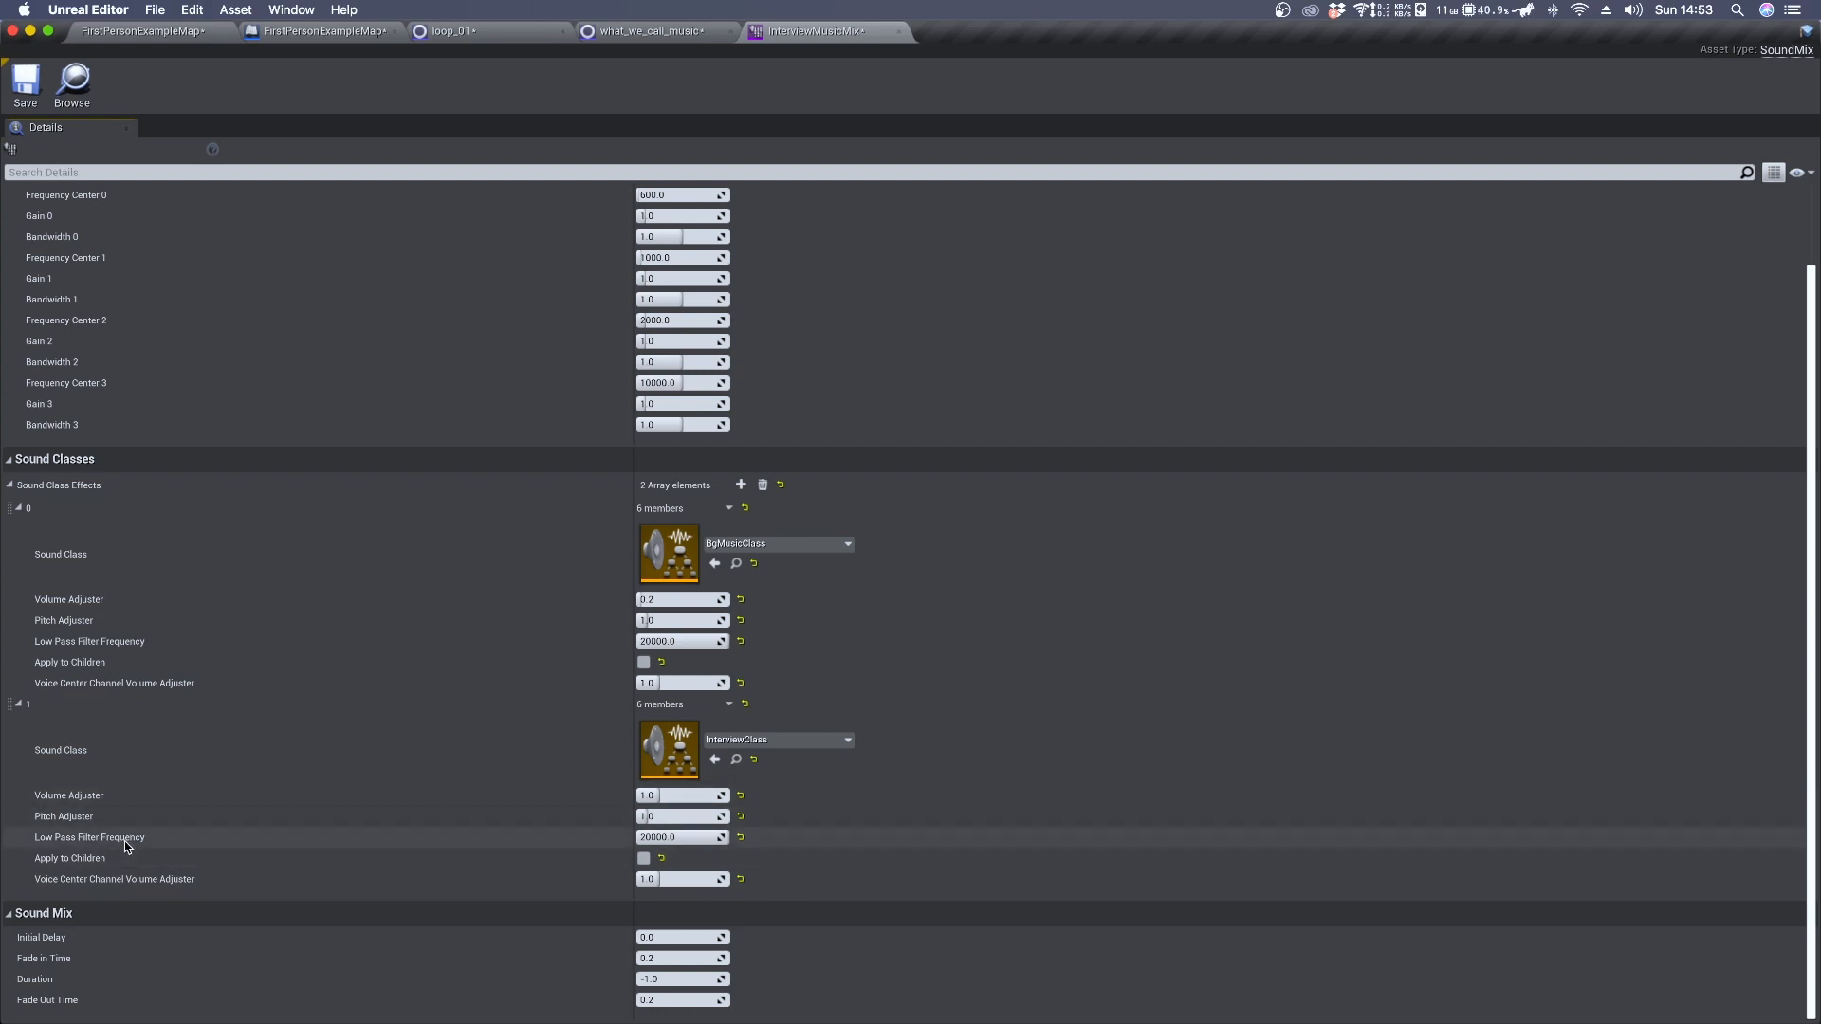
pyautogui.moveTo(128, 841)
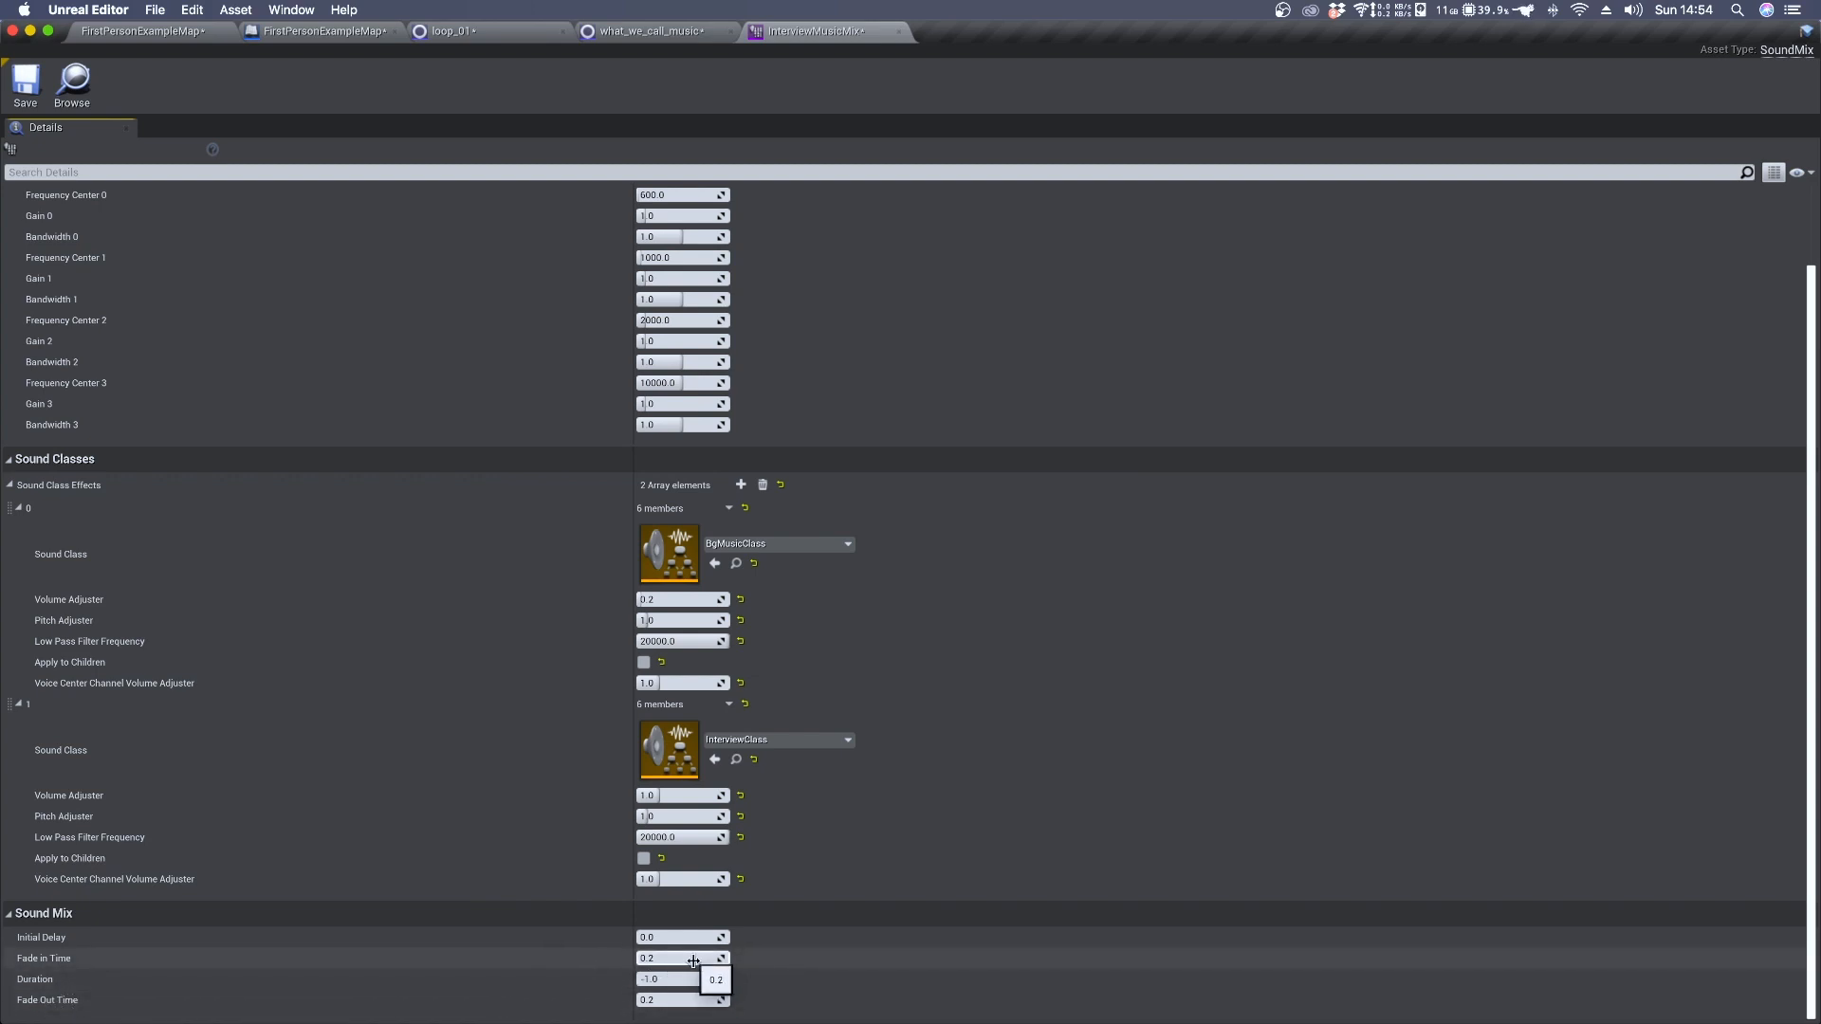
pyautogui.click(682, 957)
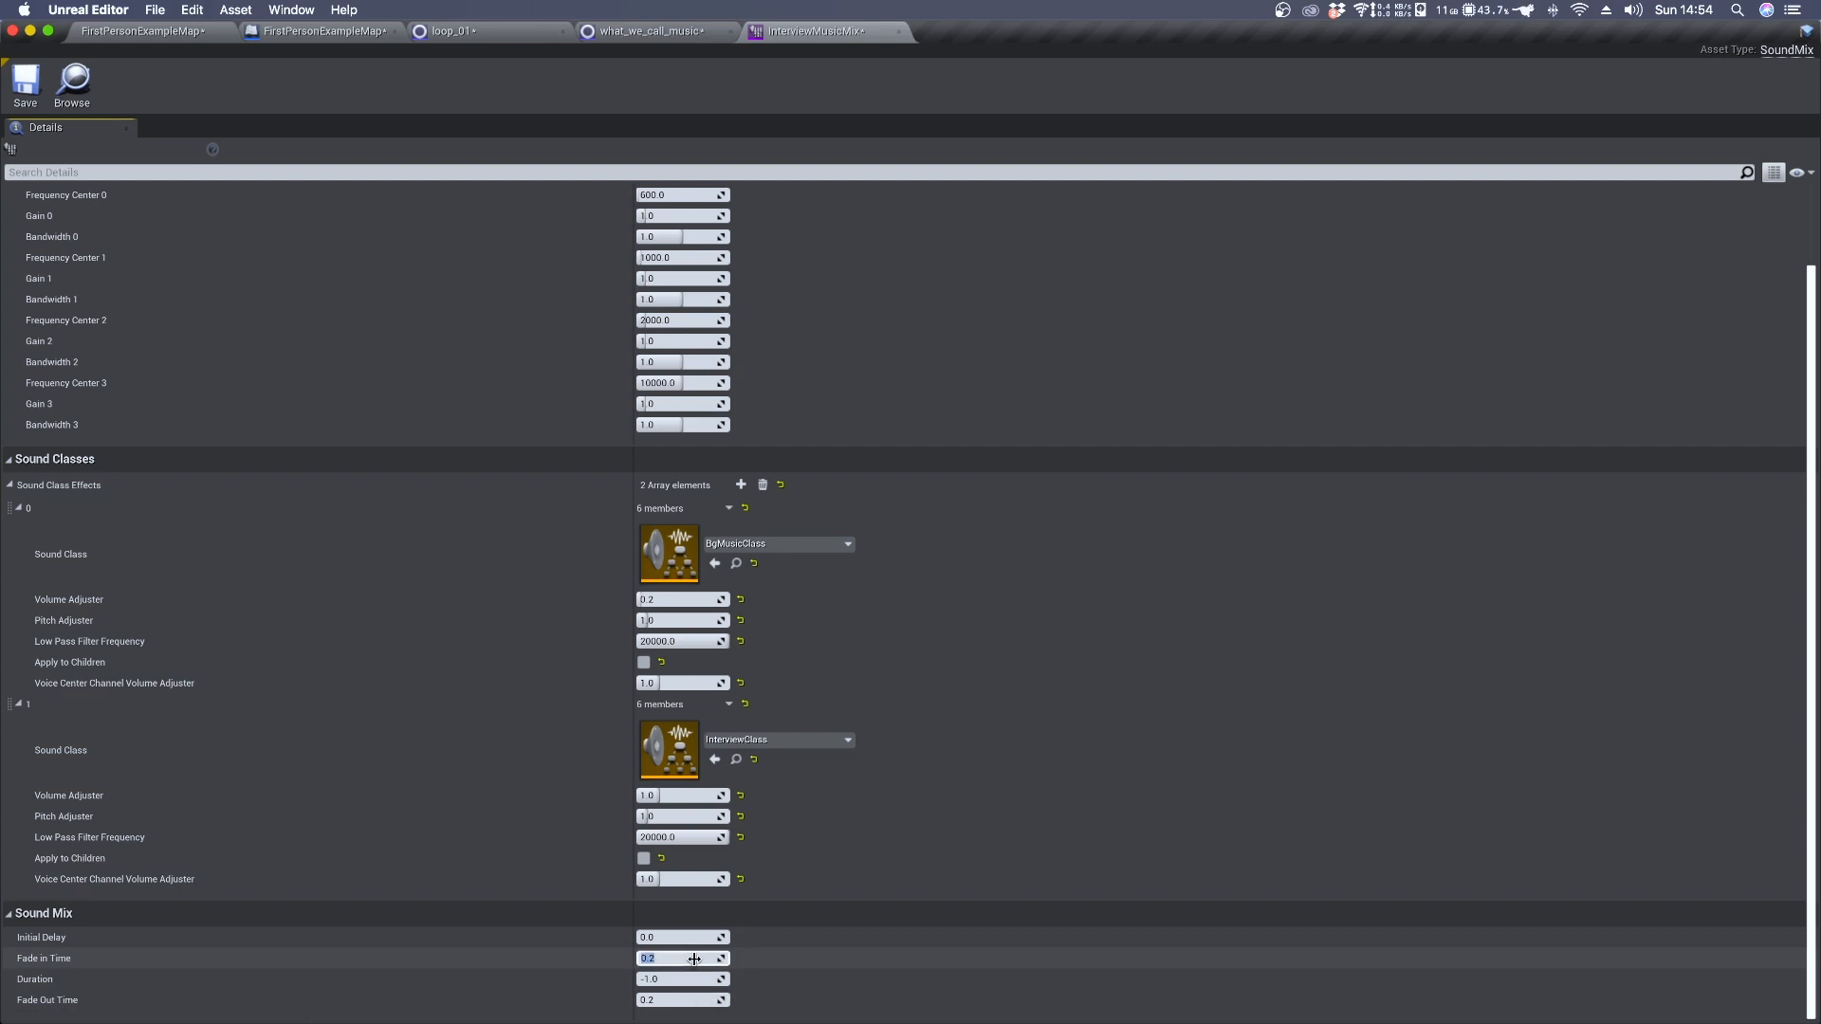
pyautogui.write('0.3')
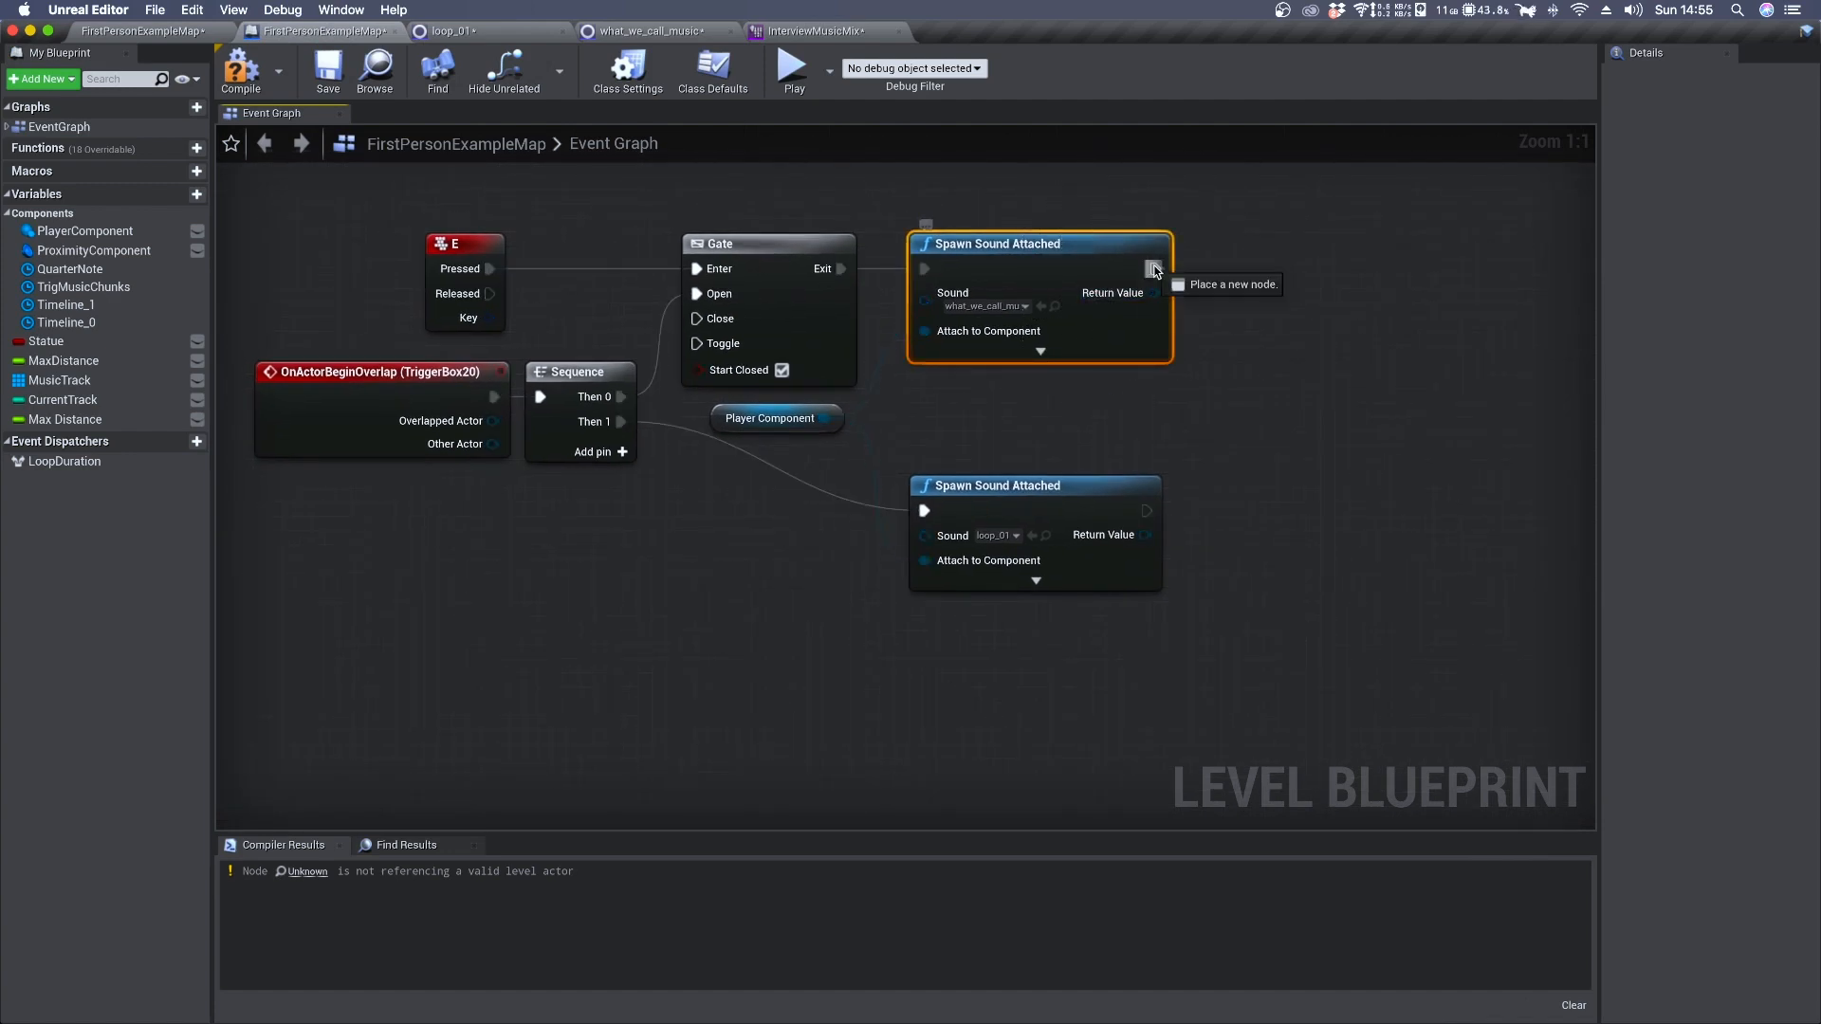
# Add a Push Sound Mix Modifier after the E-key sound spawn, set to InterviewMusicMix
pyautogui.moveTo(1157, 268); pyautogui.dragTo(1284, 244)
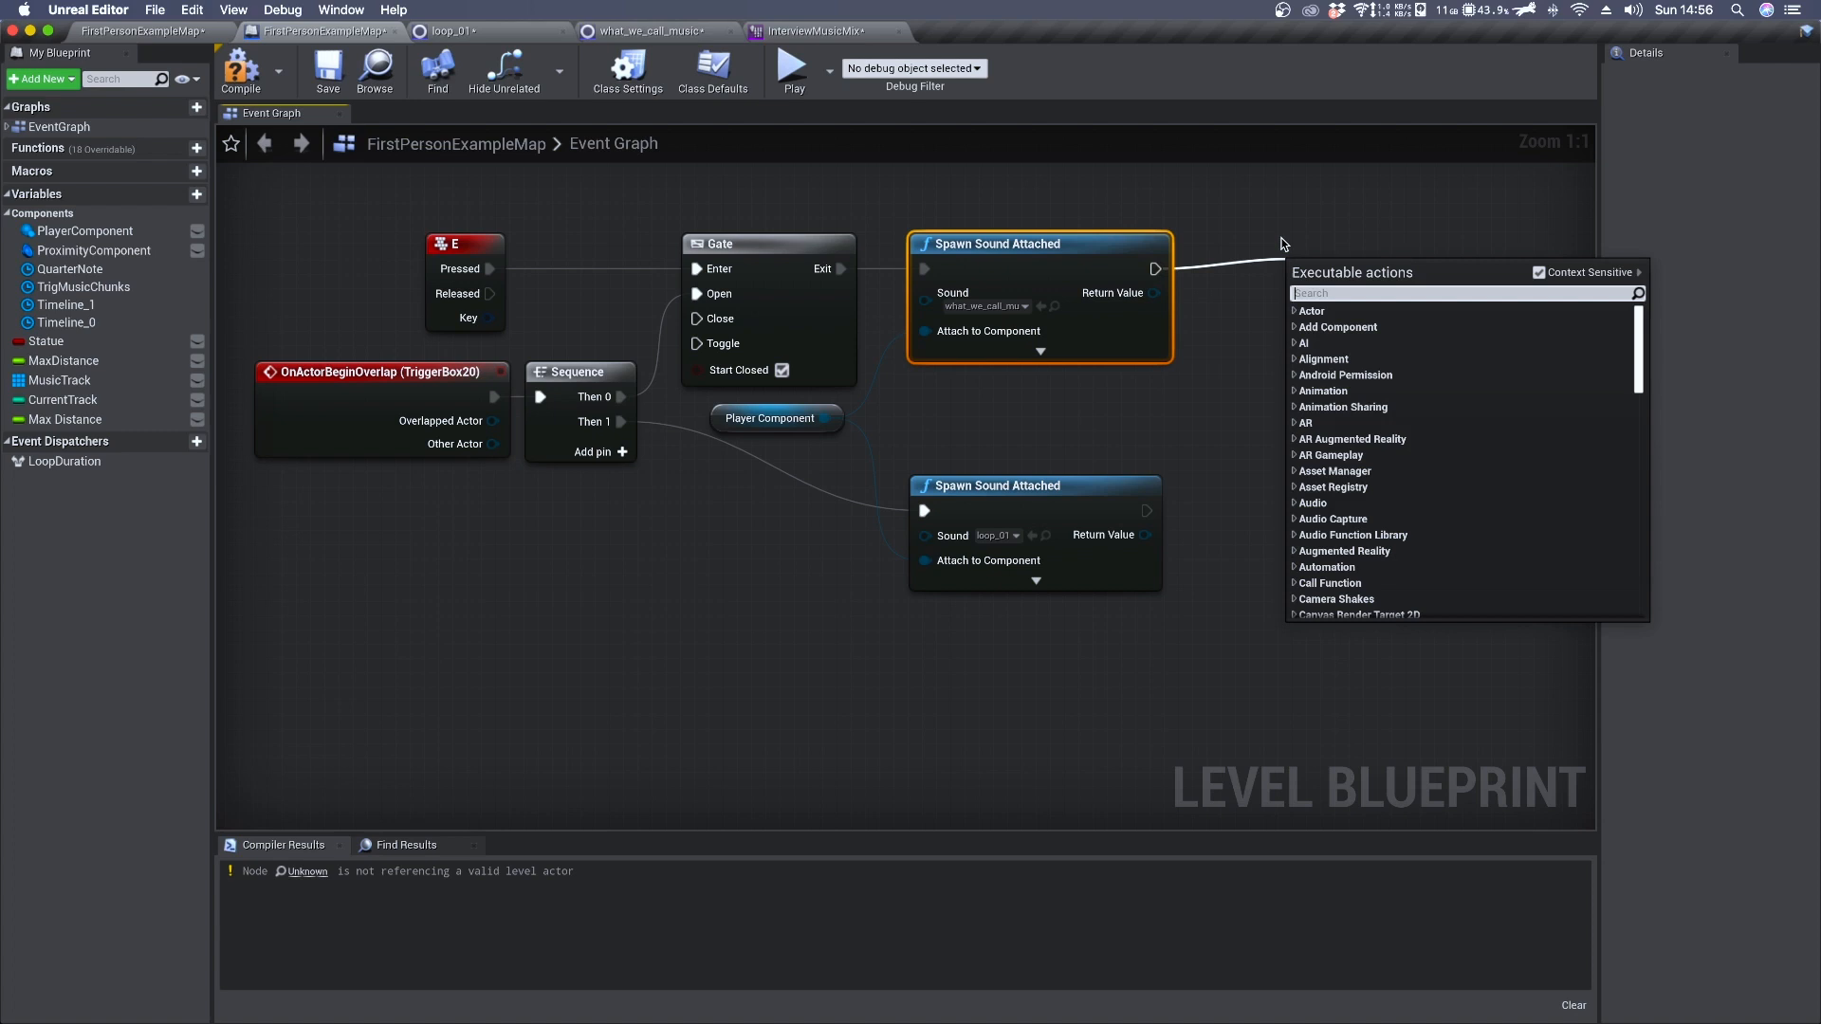
pyautogui.write('push')
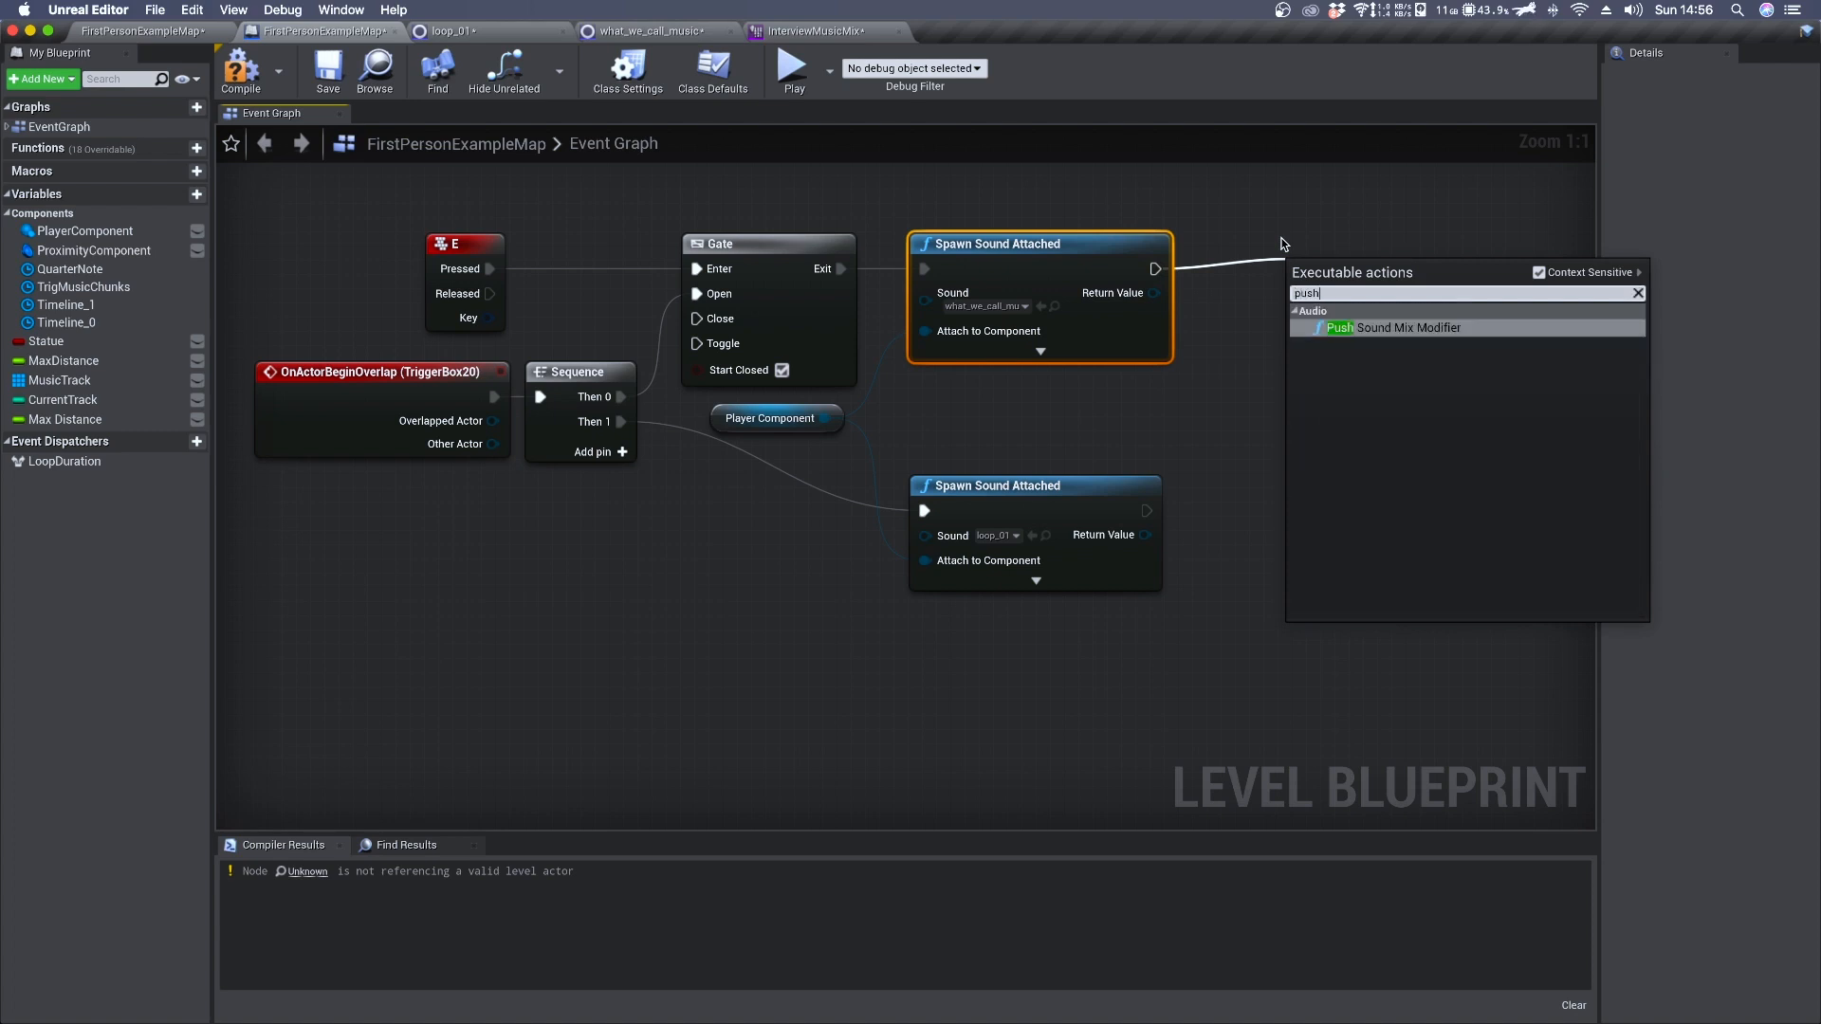
pyautogui.click(1400, 327)
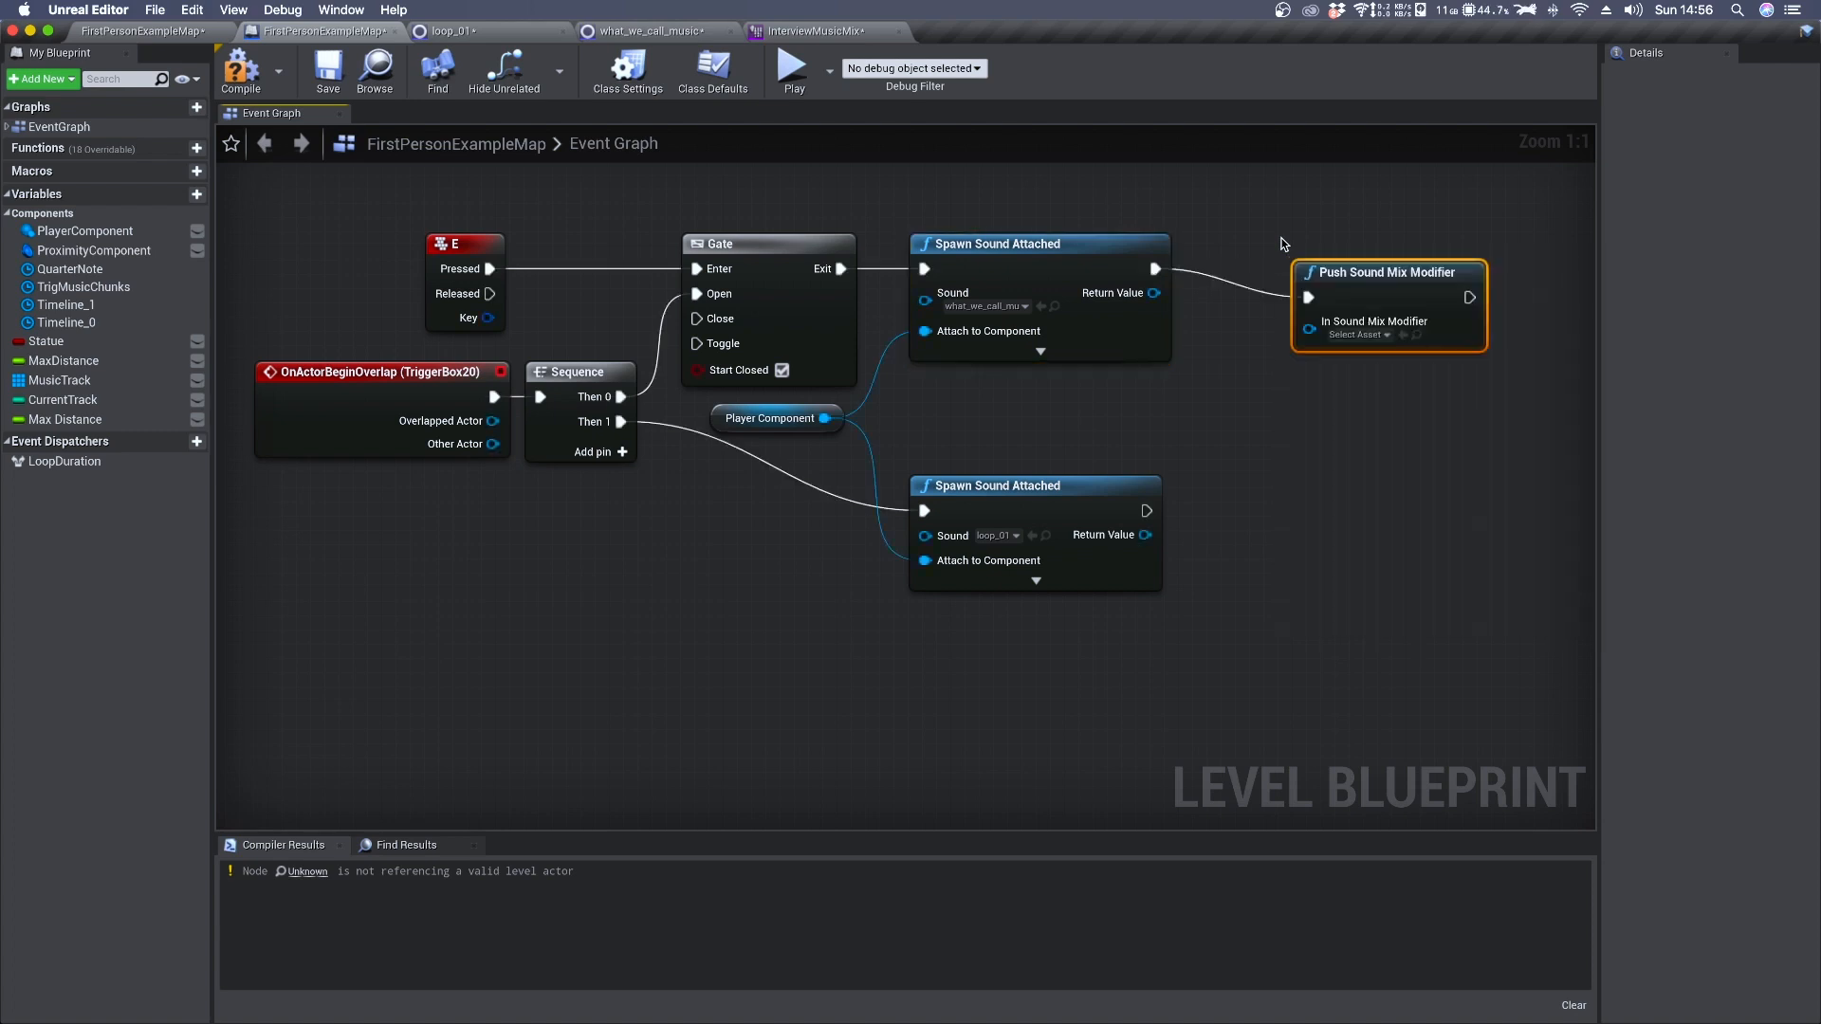
pyautogui.moveTo(1387, 272); pyautogui.dragTo(1331, 257)
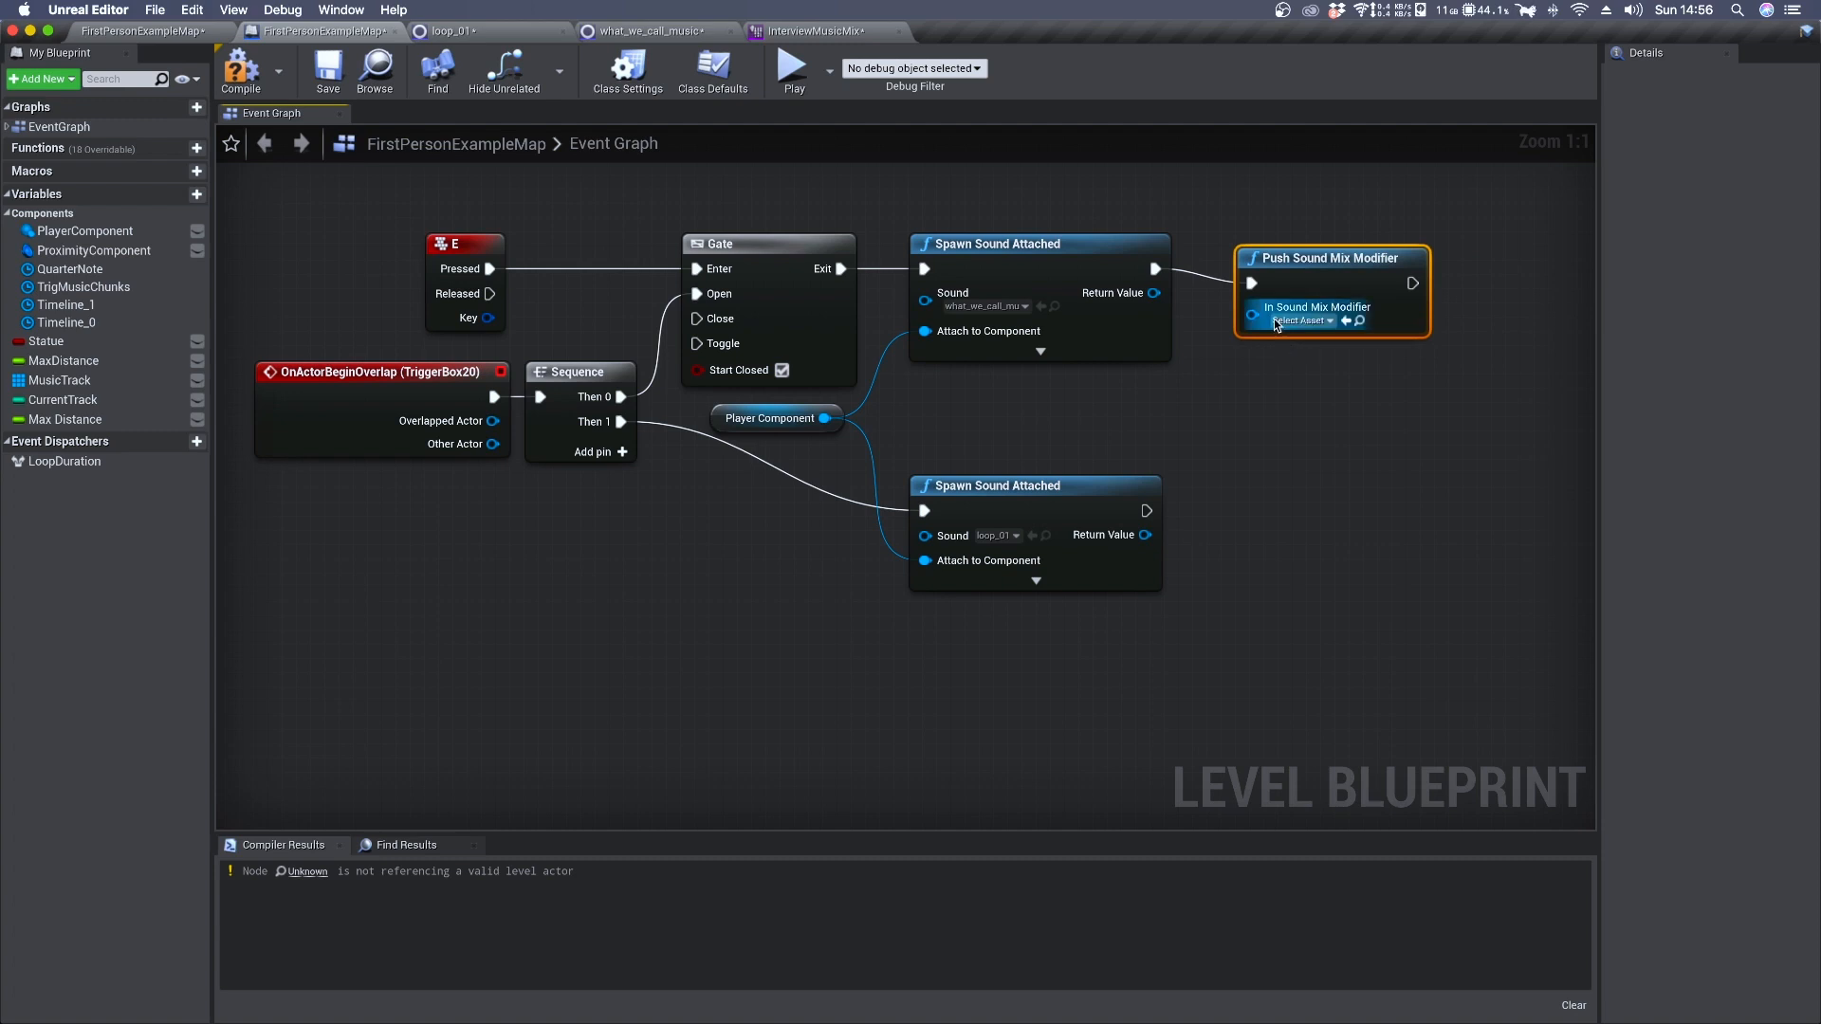
pyautogui.click(1292, 321)
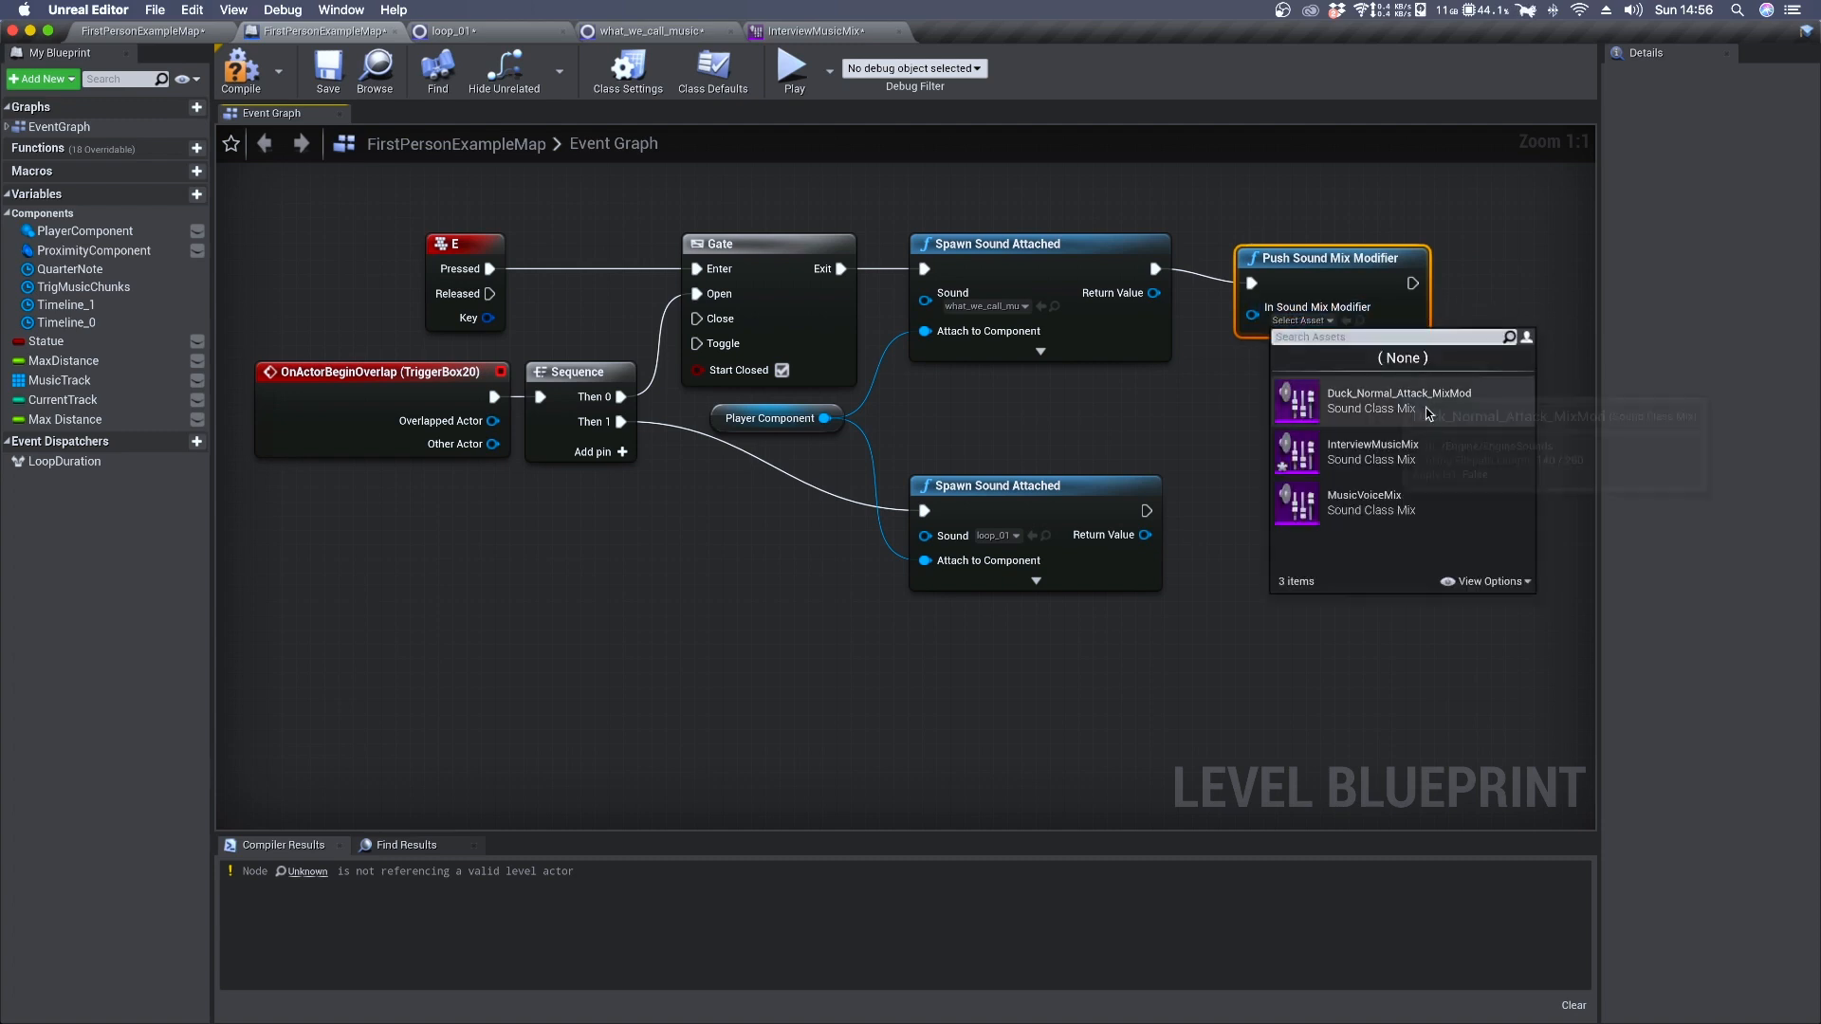
pyautogui.moveTo(1405, 452)
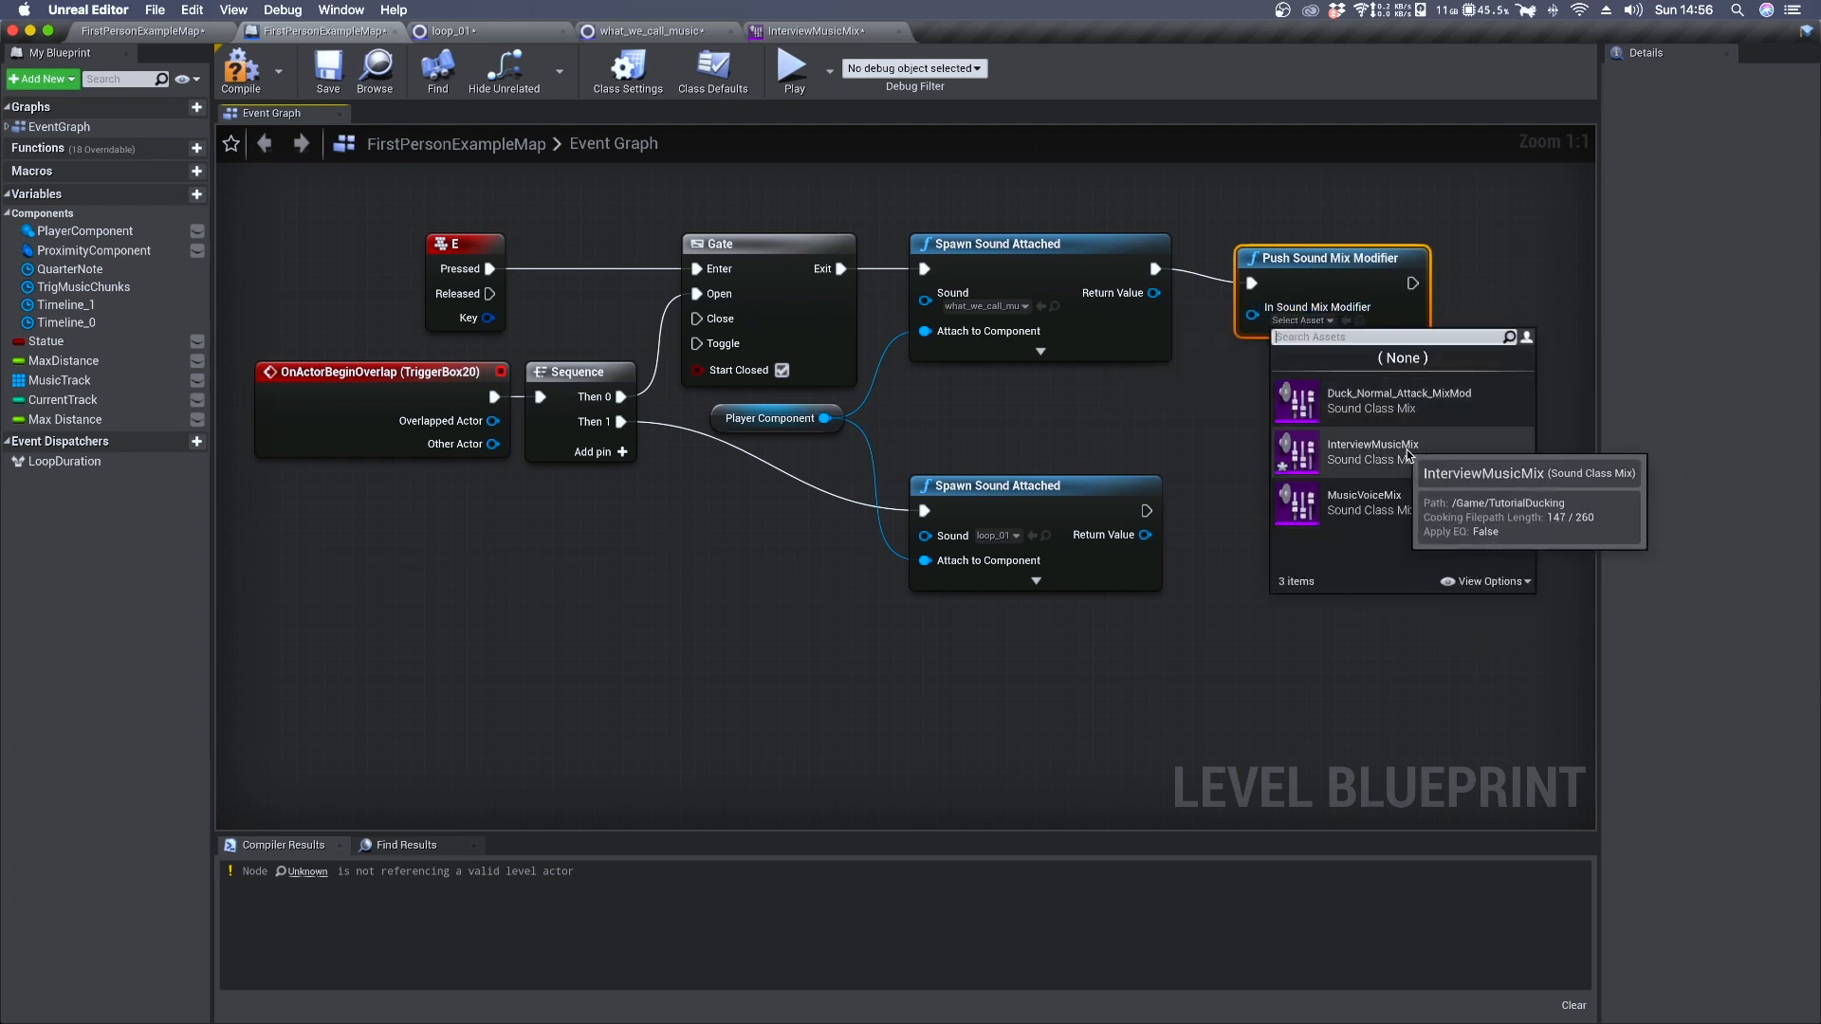
pyautogui.click(1371, 451)
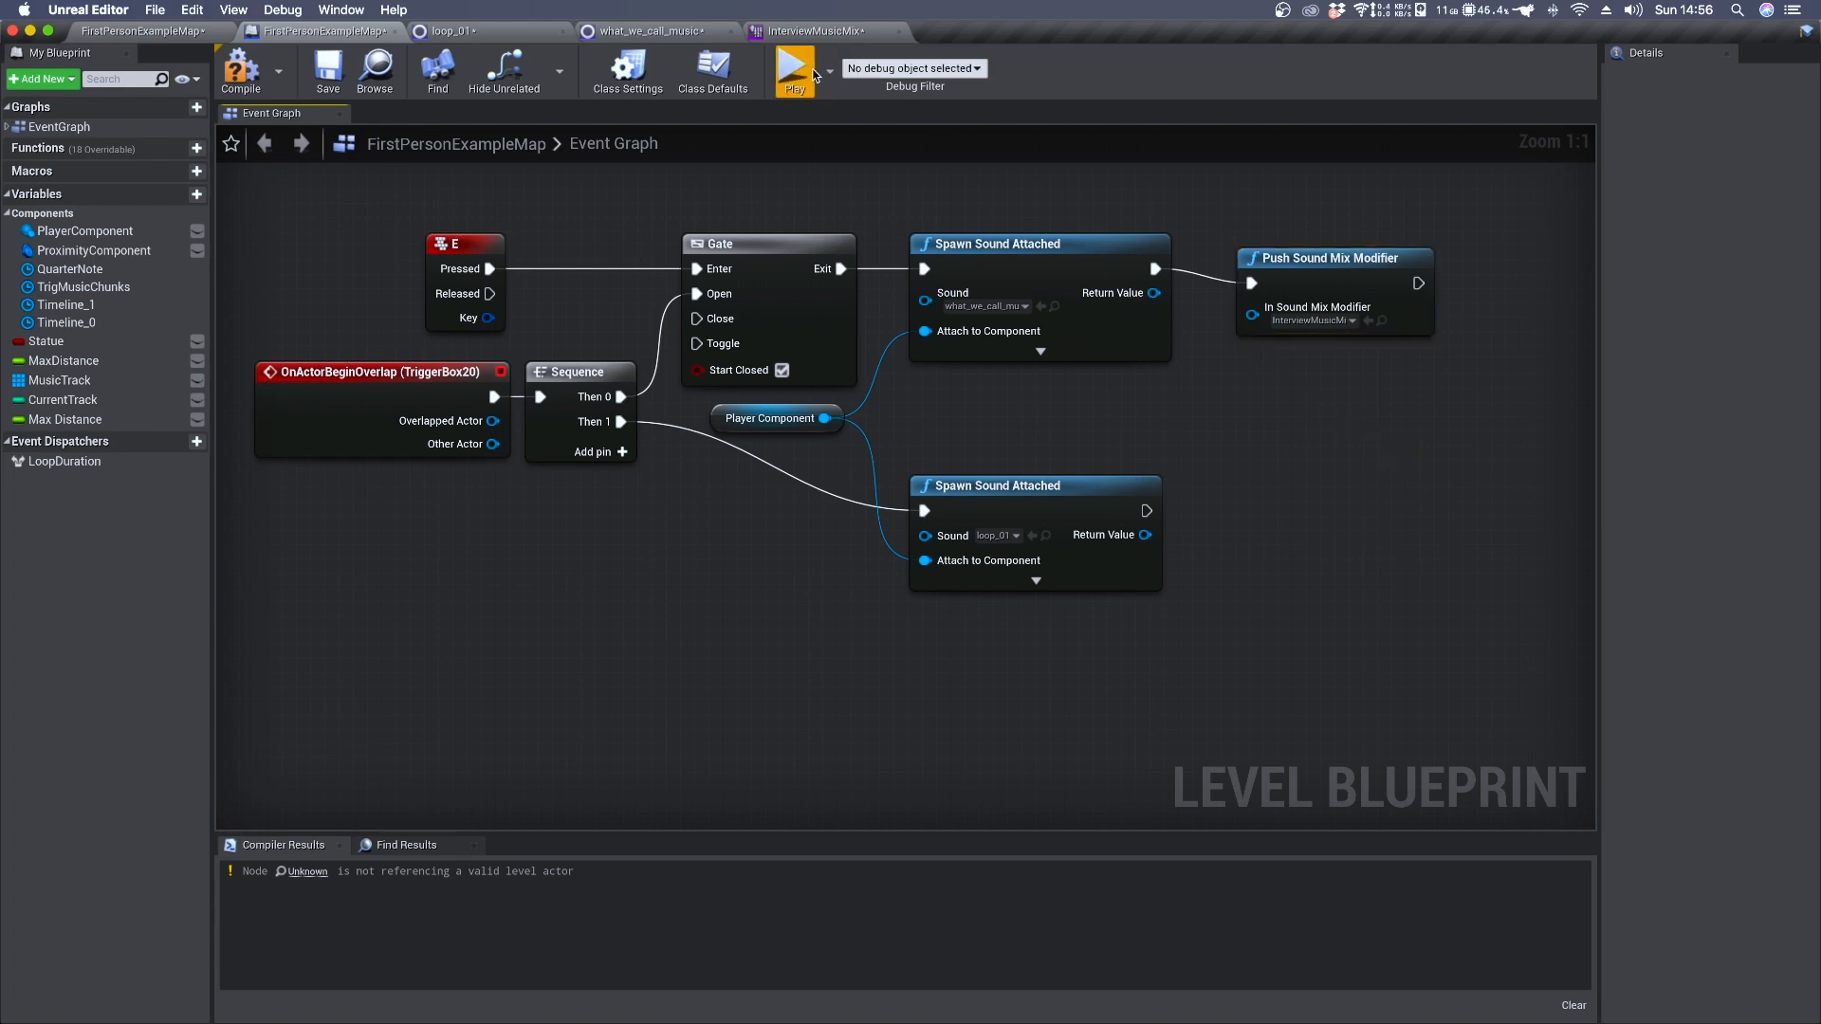
pyautogui.click(795, 67)
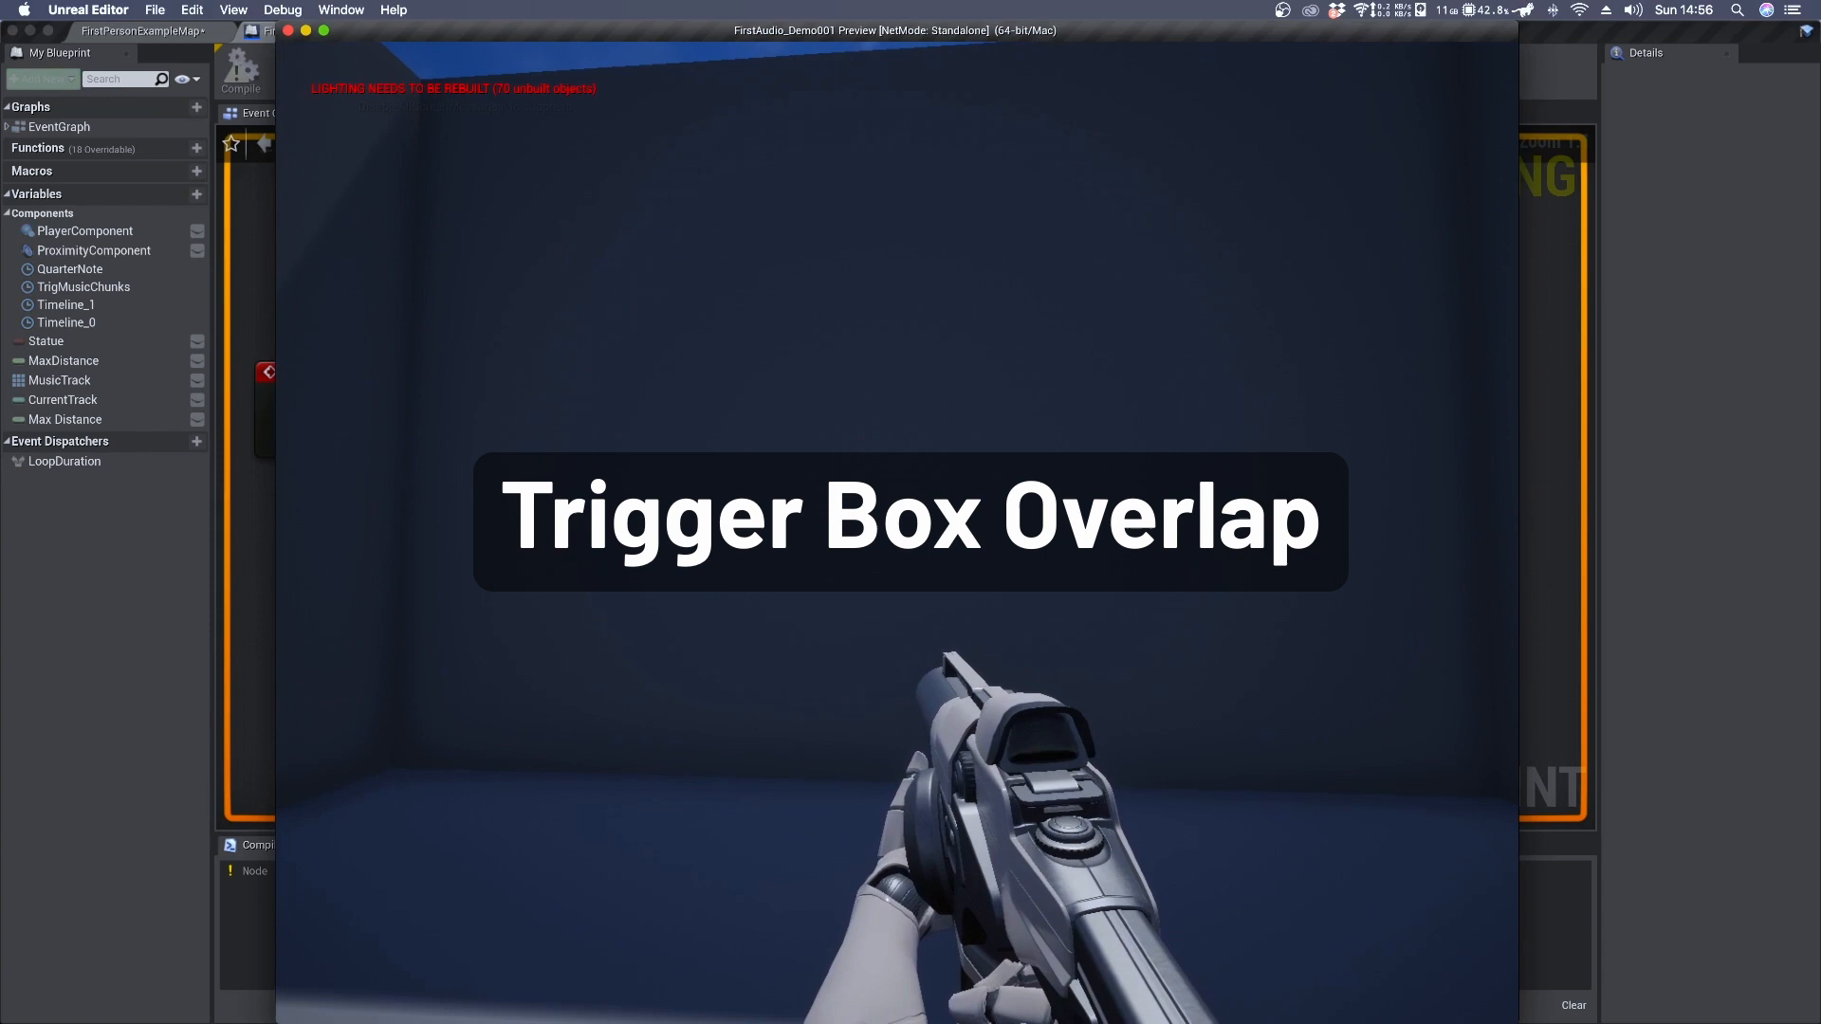
pyautogui.press('e')
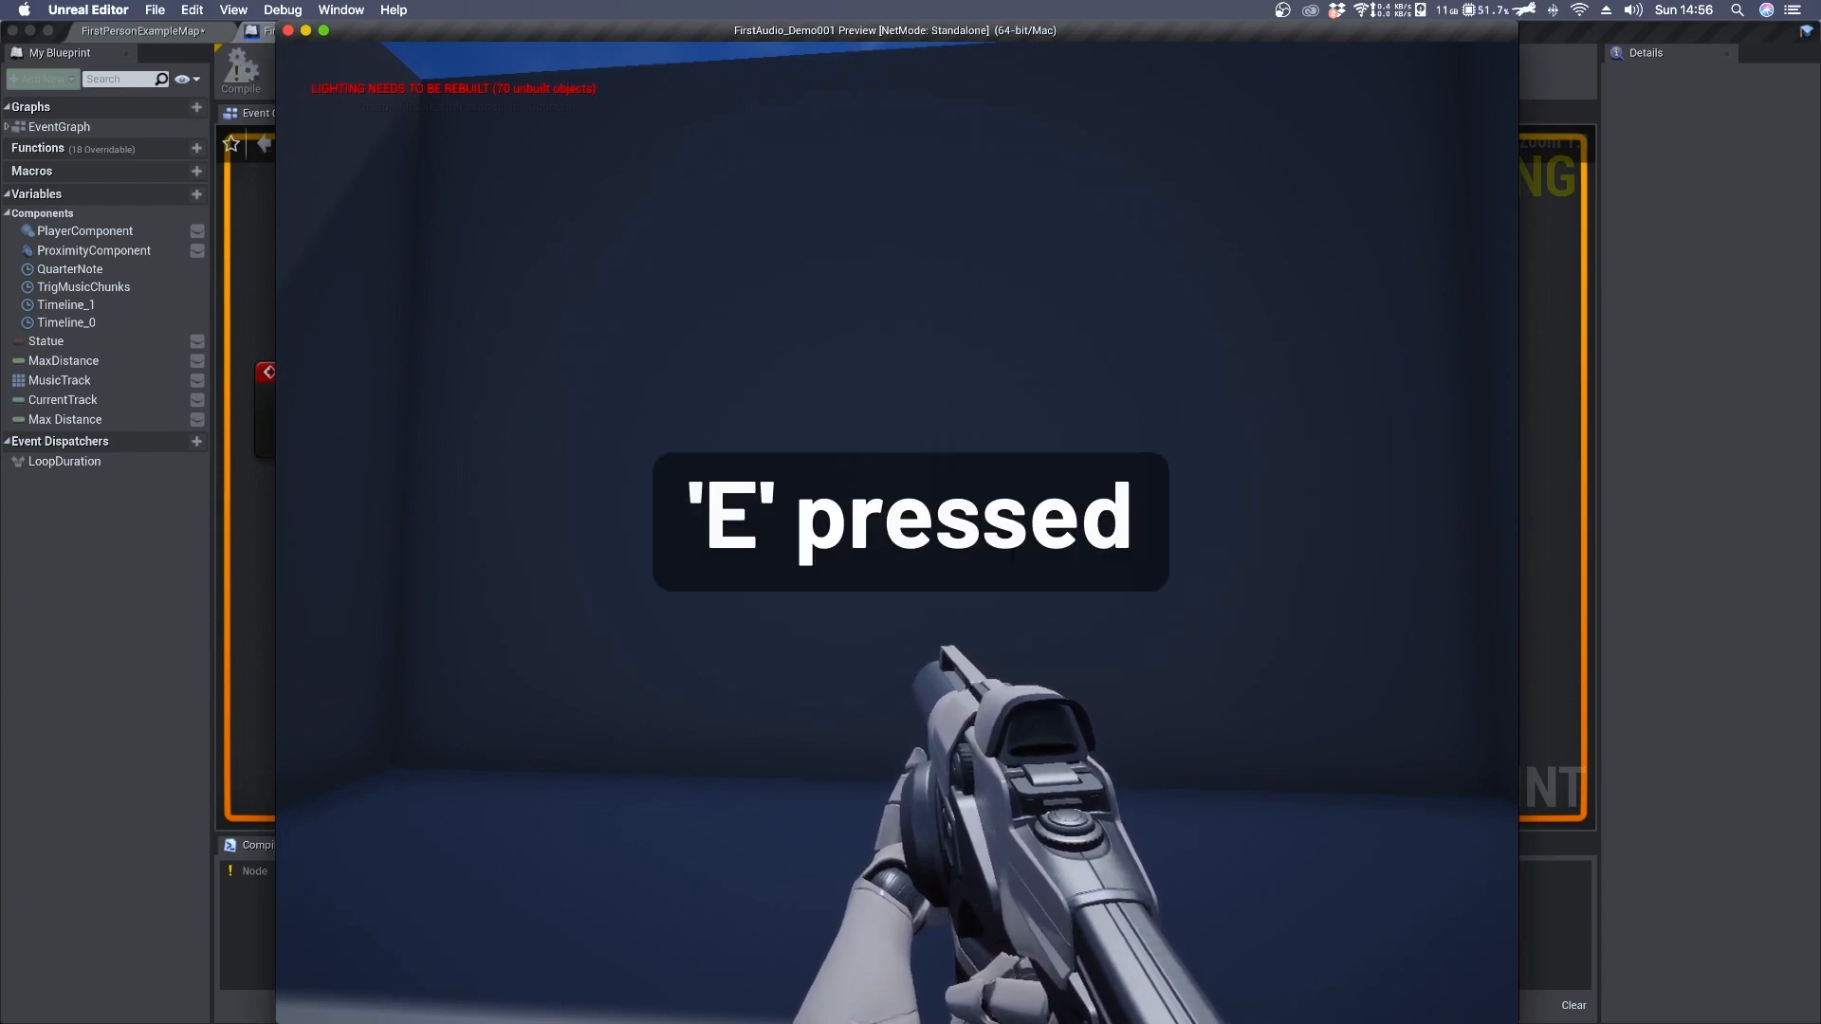
pyautogui.press('e')
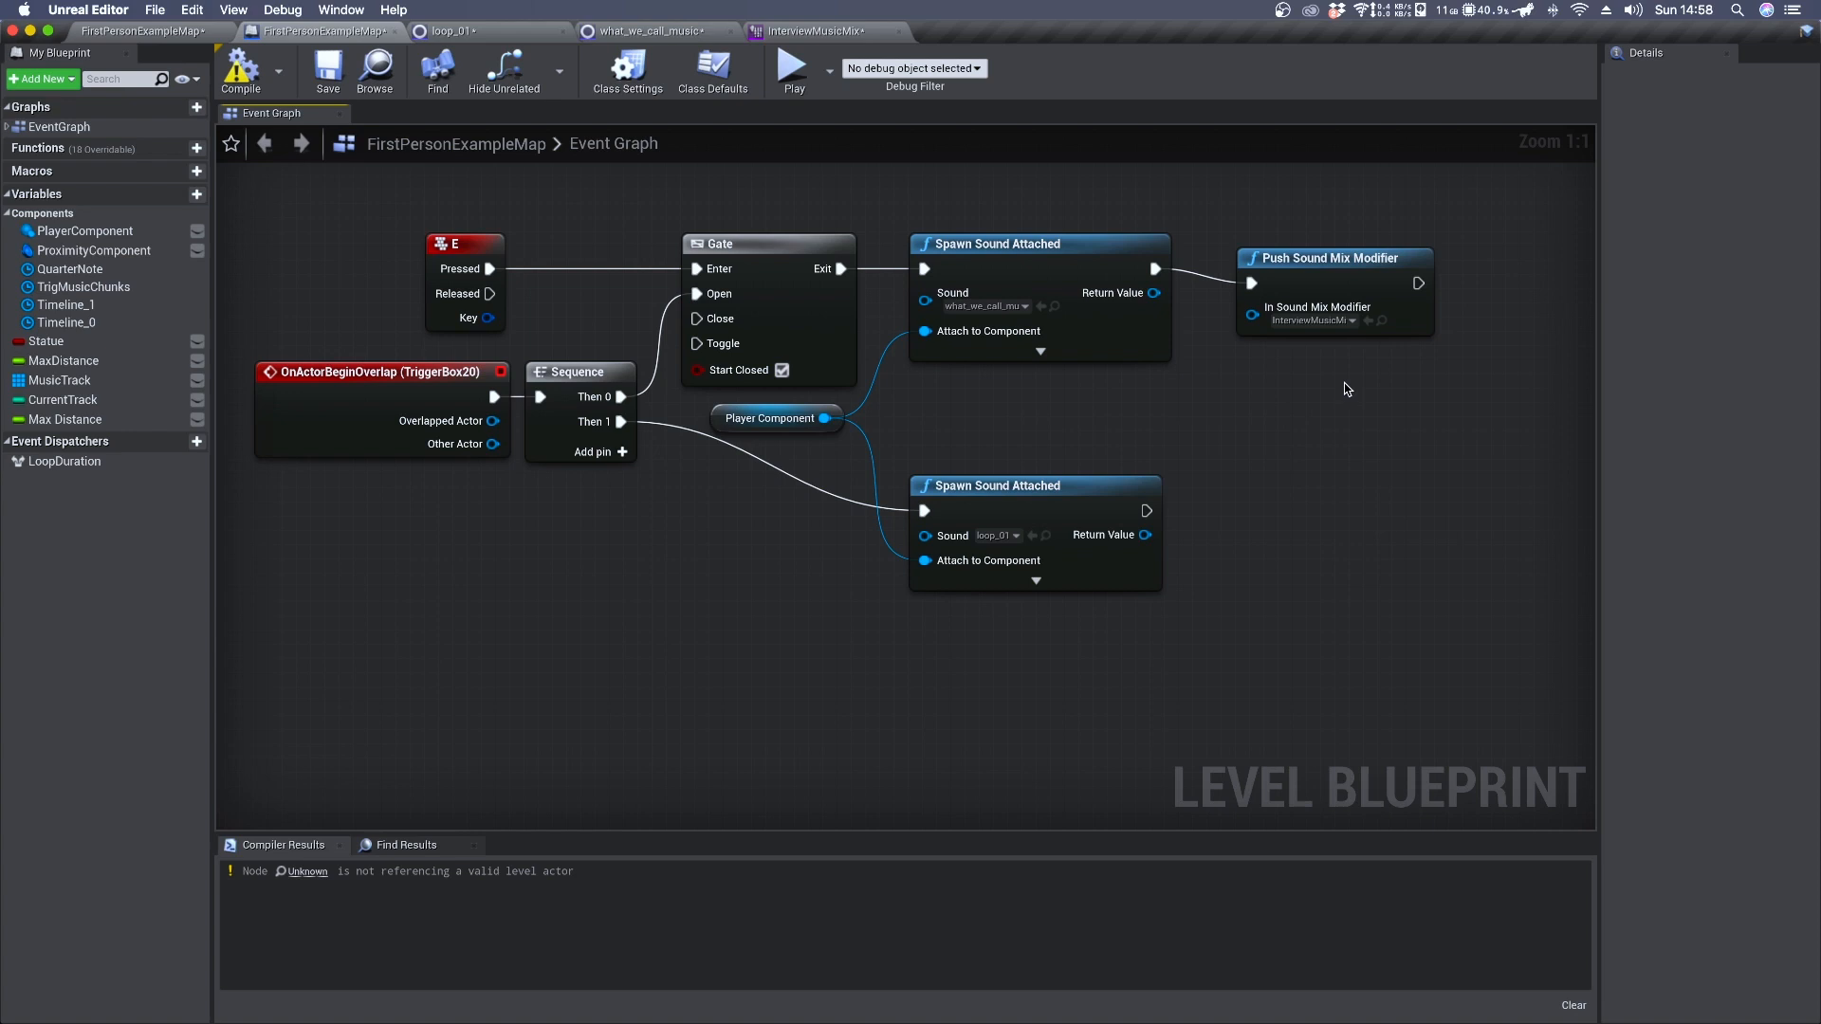
pyautogui.moveTo(1268, 433)
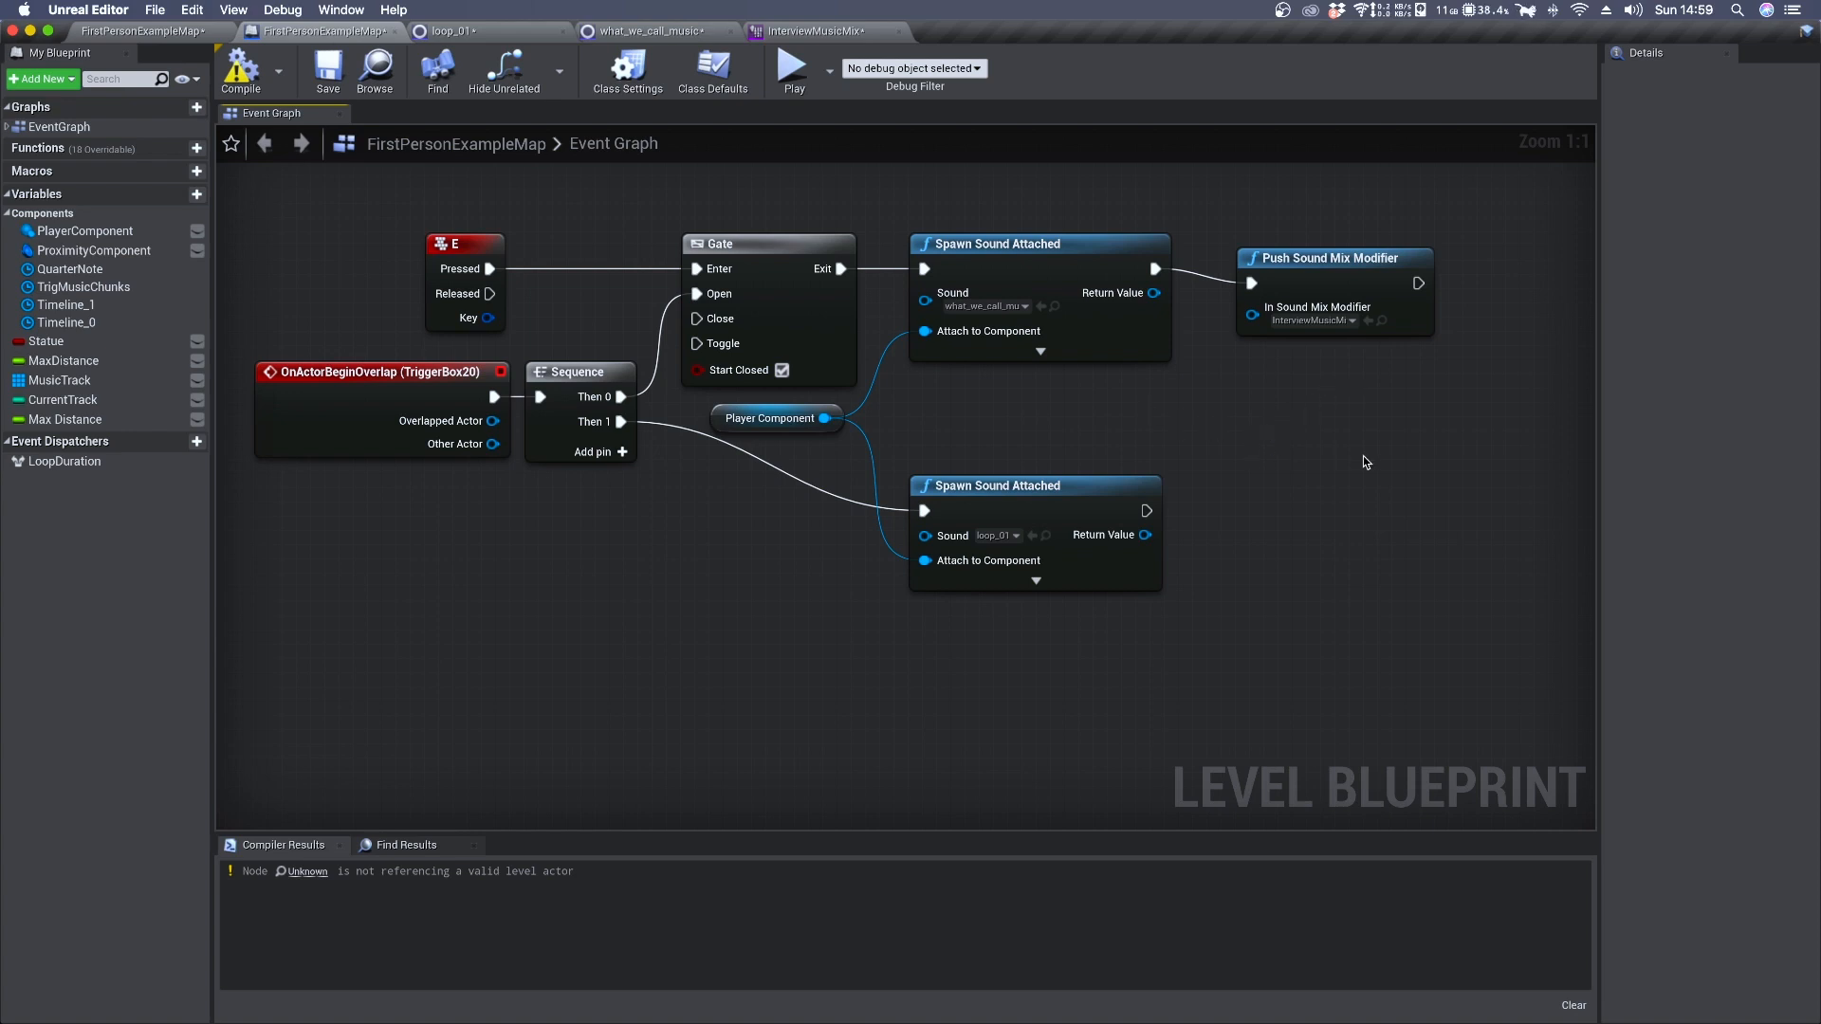
pyautogui.moveTo(1109, 409)
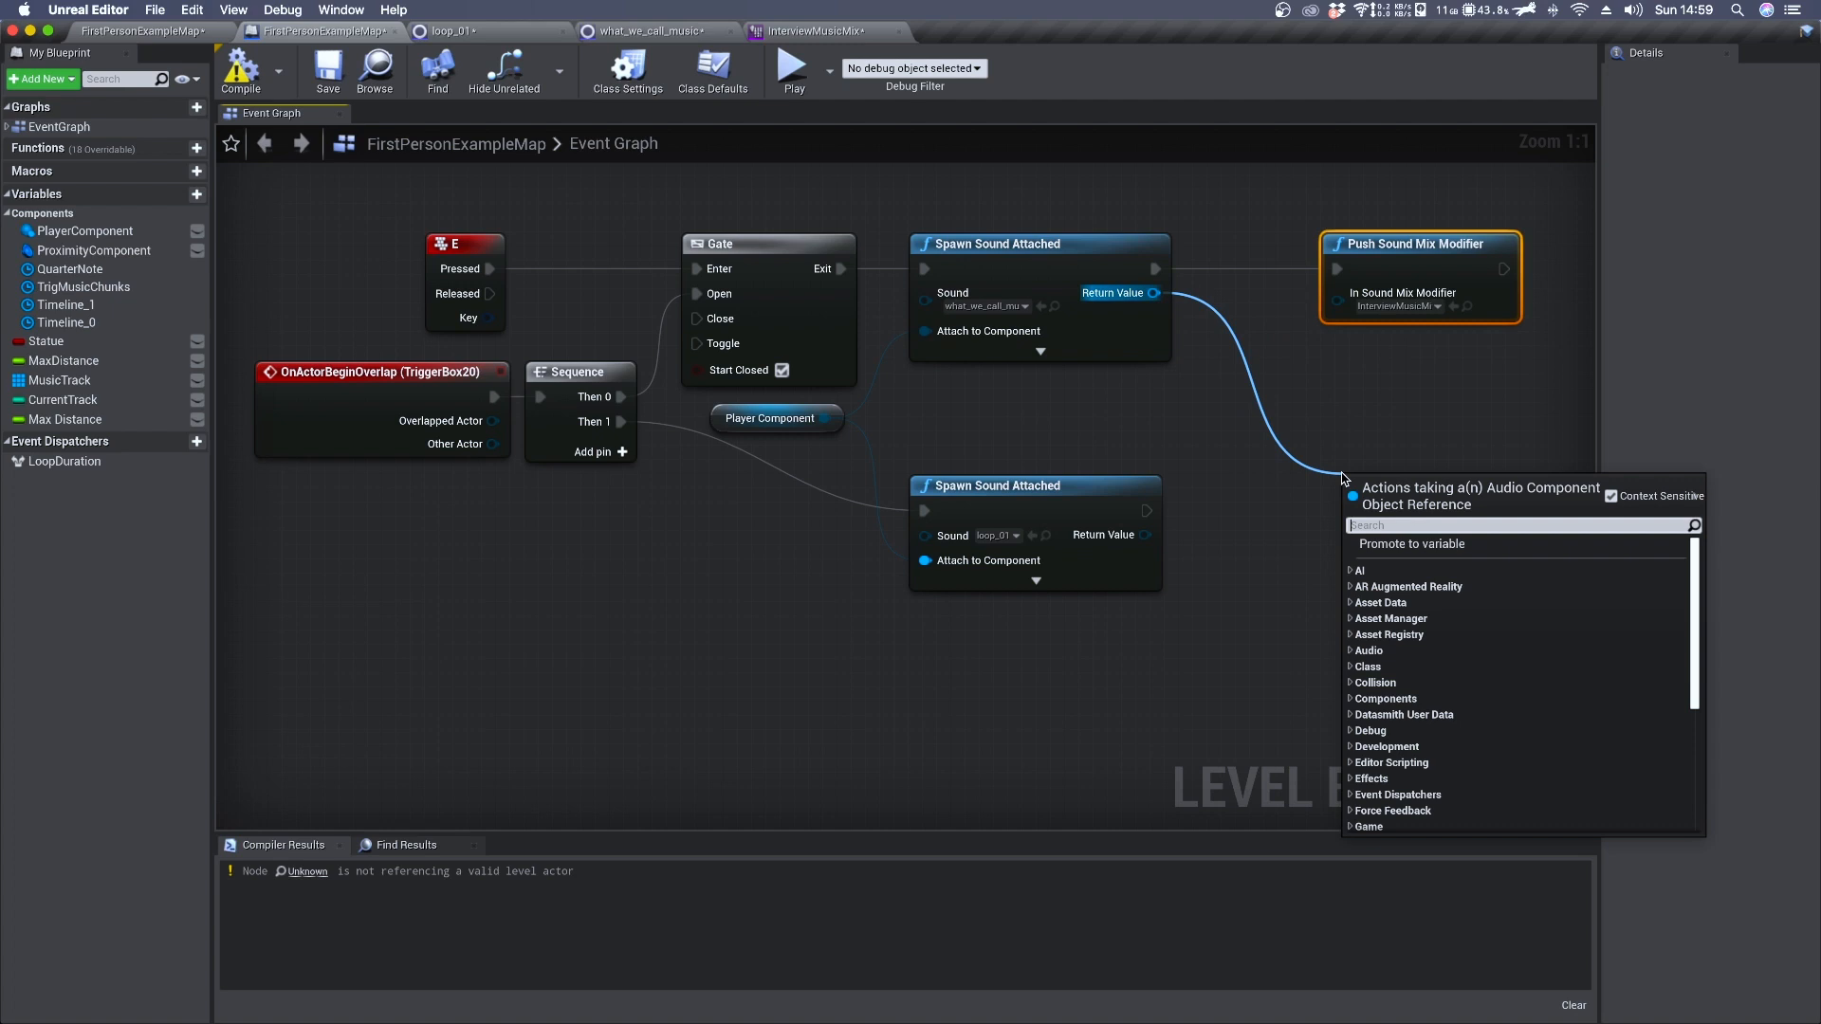
# Add Bind Event to On Audio Finished and break all links on the spawn node's exec output
pyautogui.write('bind eventp')
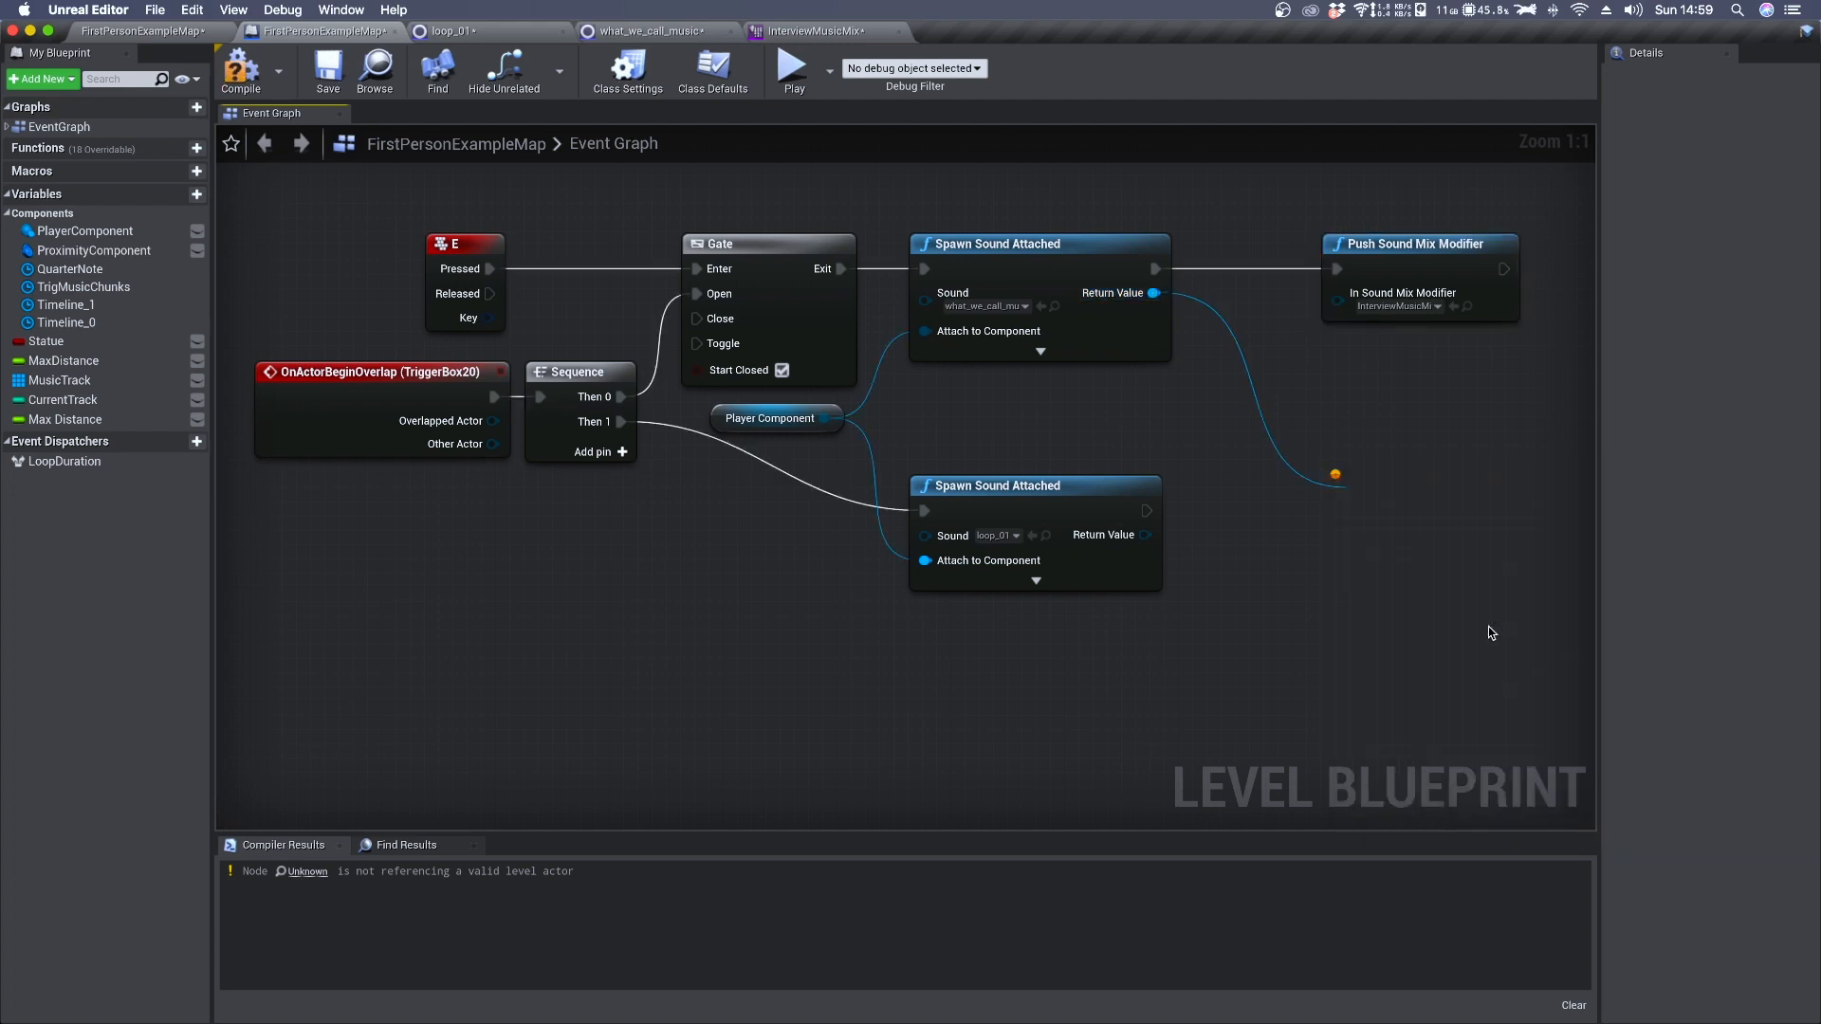
pyautogui.rightClick(1154, 268)
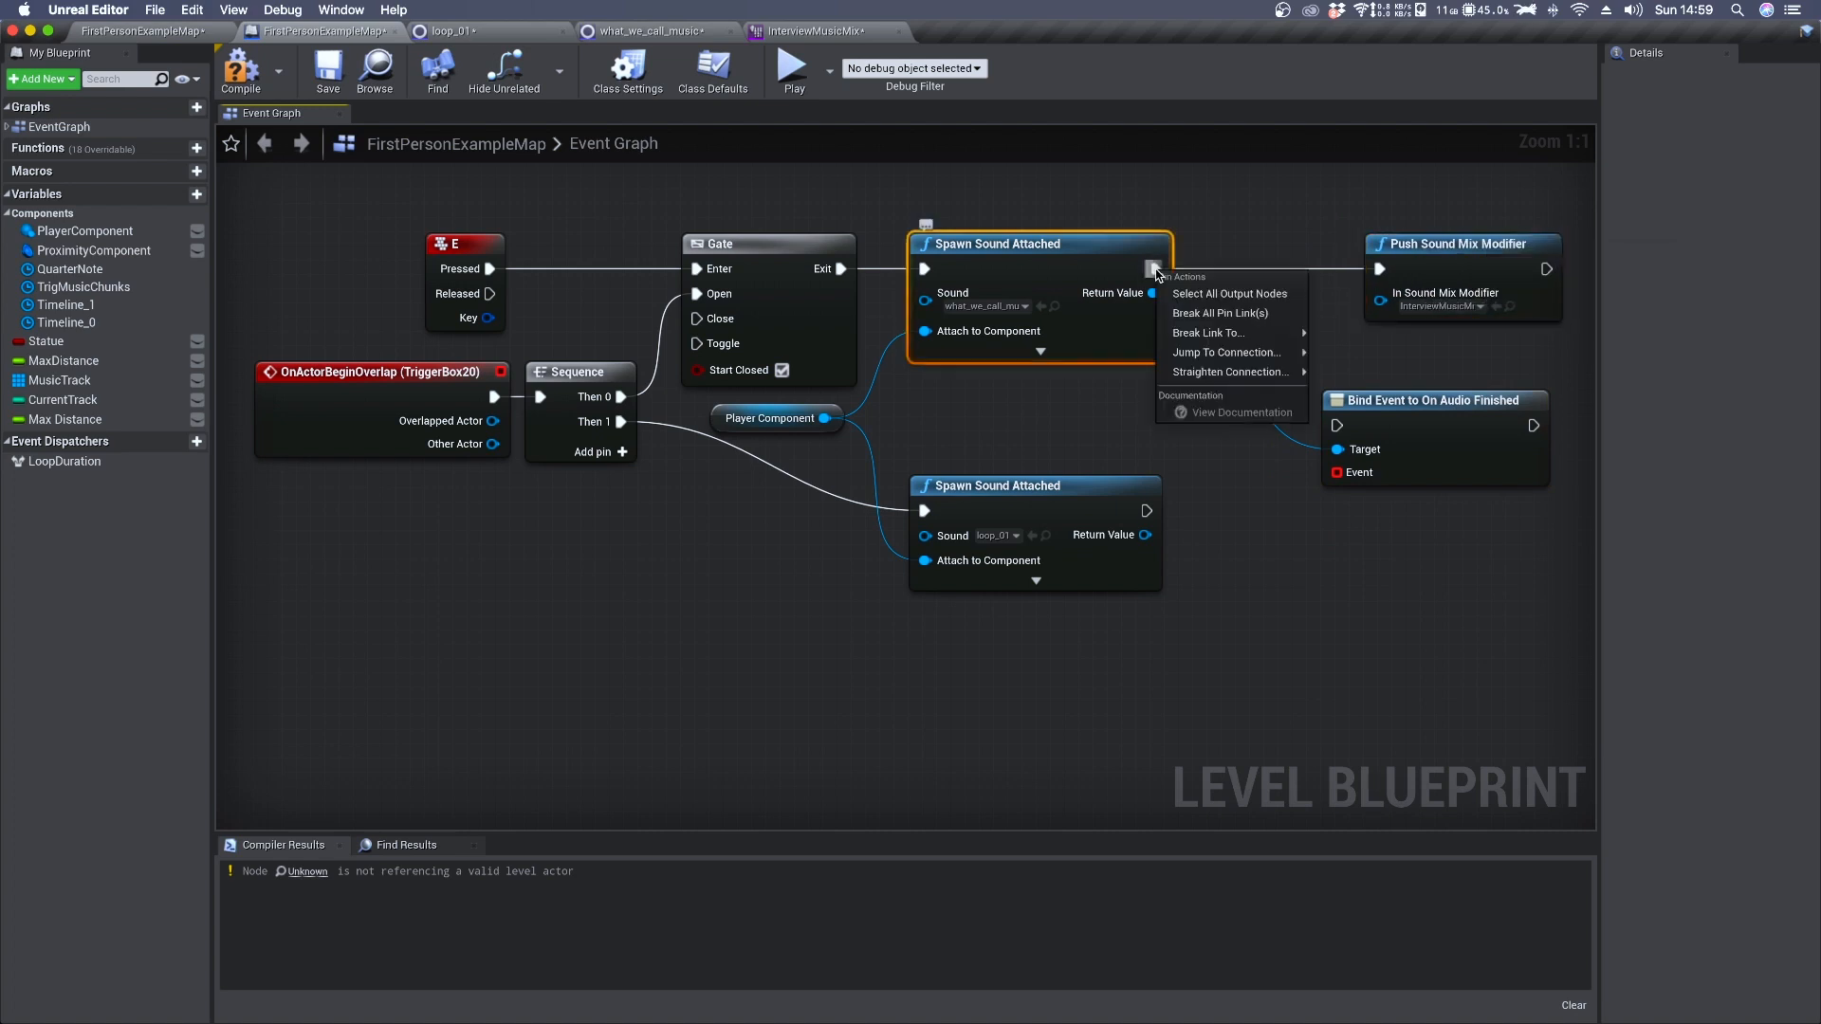
pyautogui.moveTo(1219, 314)
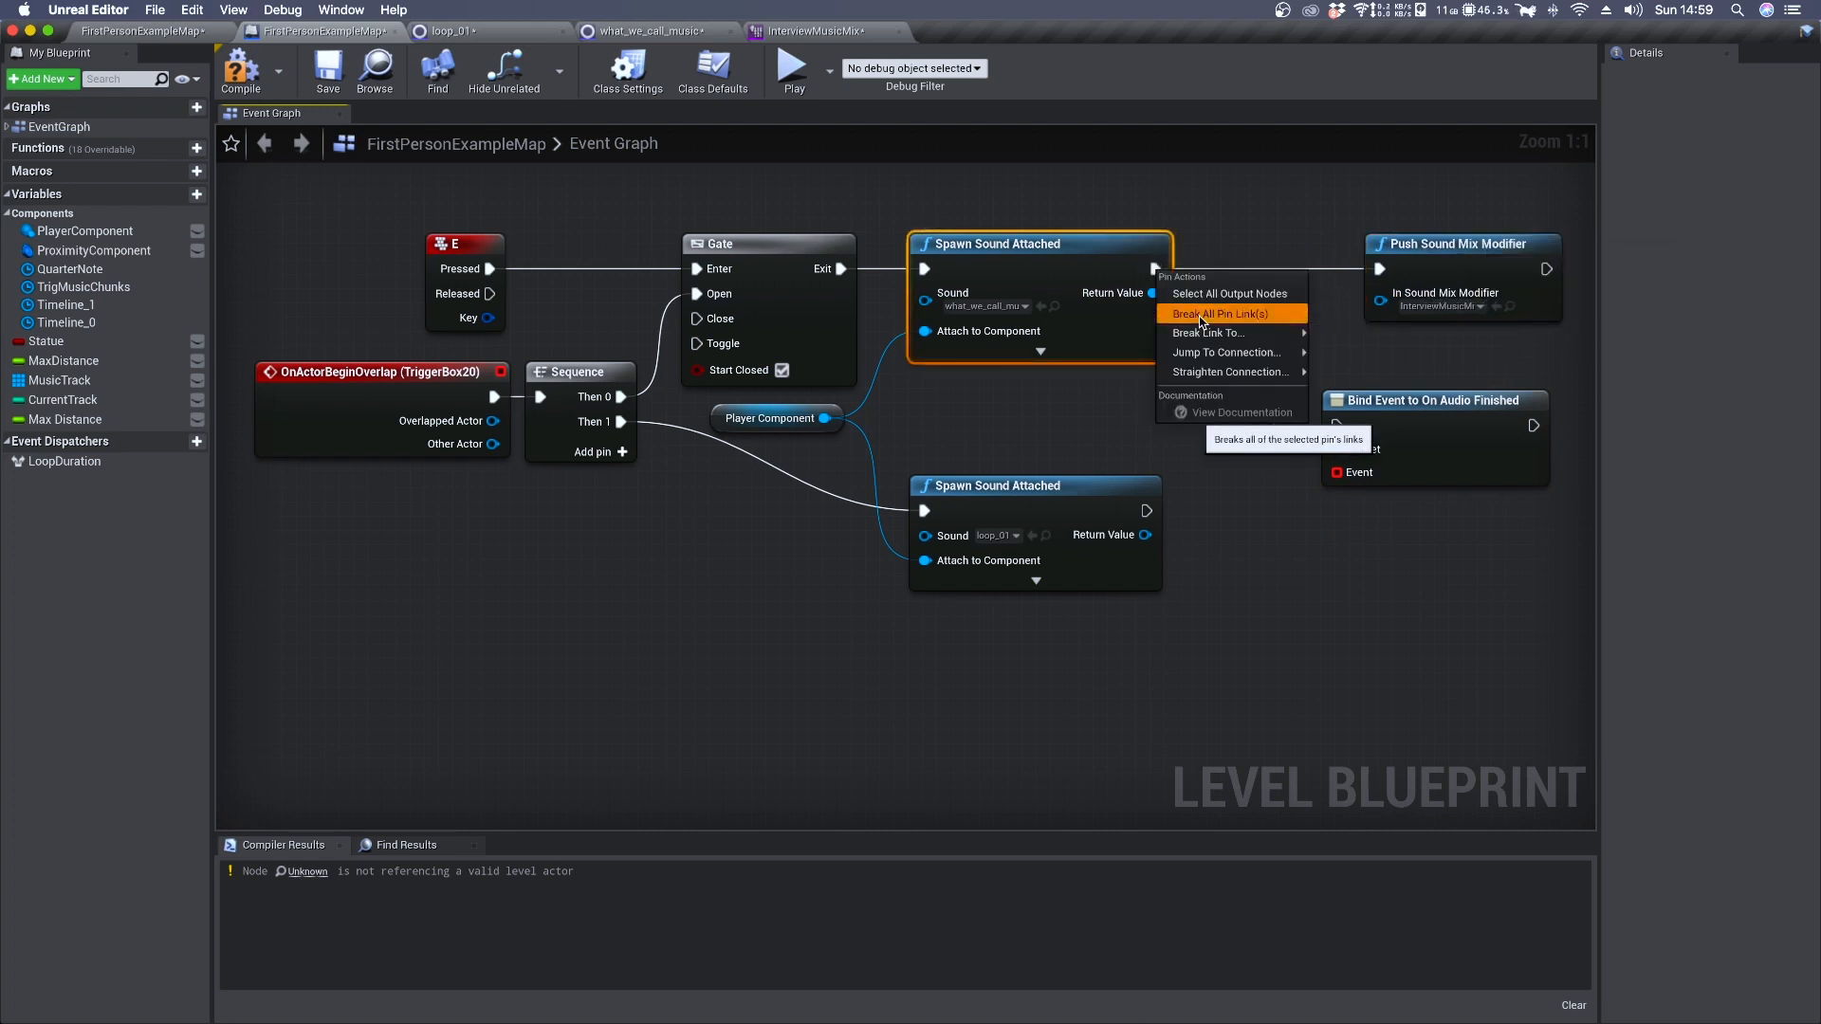
pyautogui.click(1222, 314)
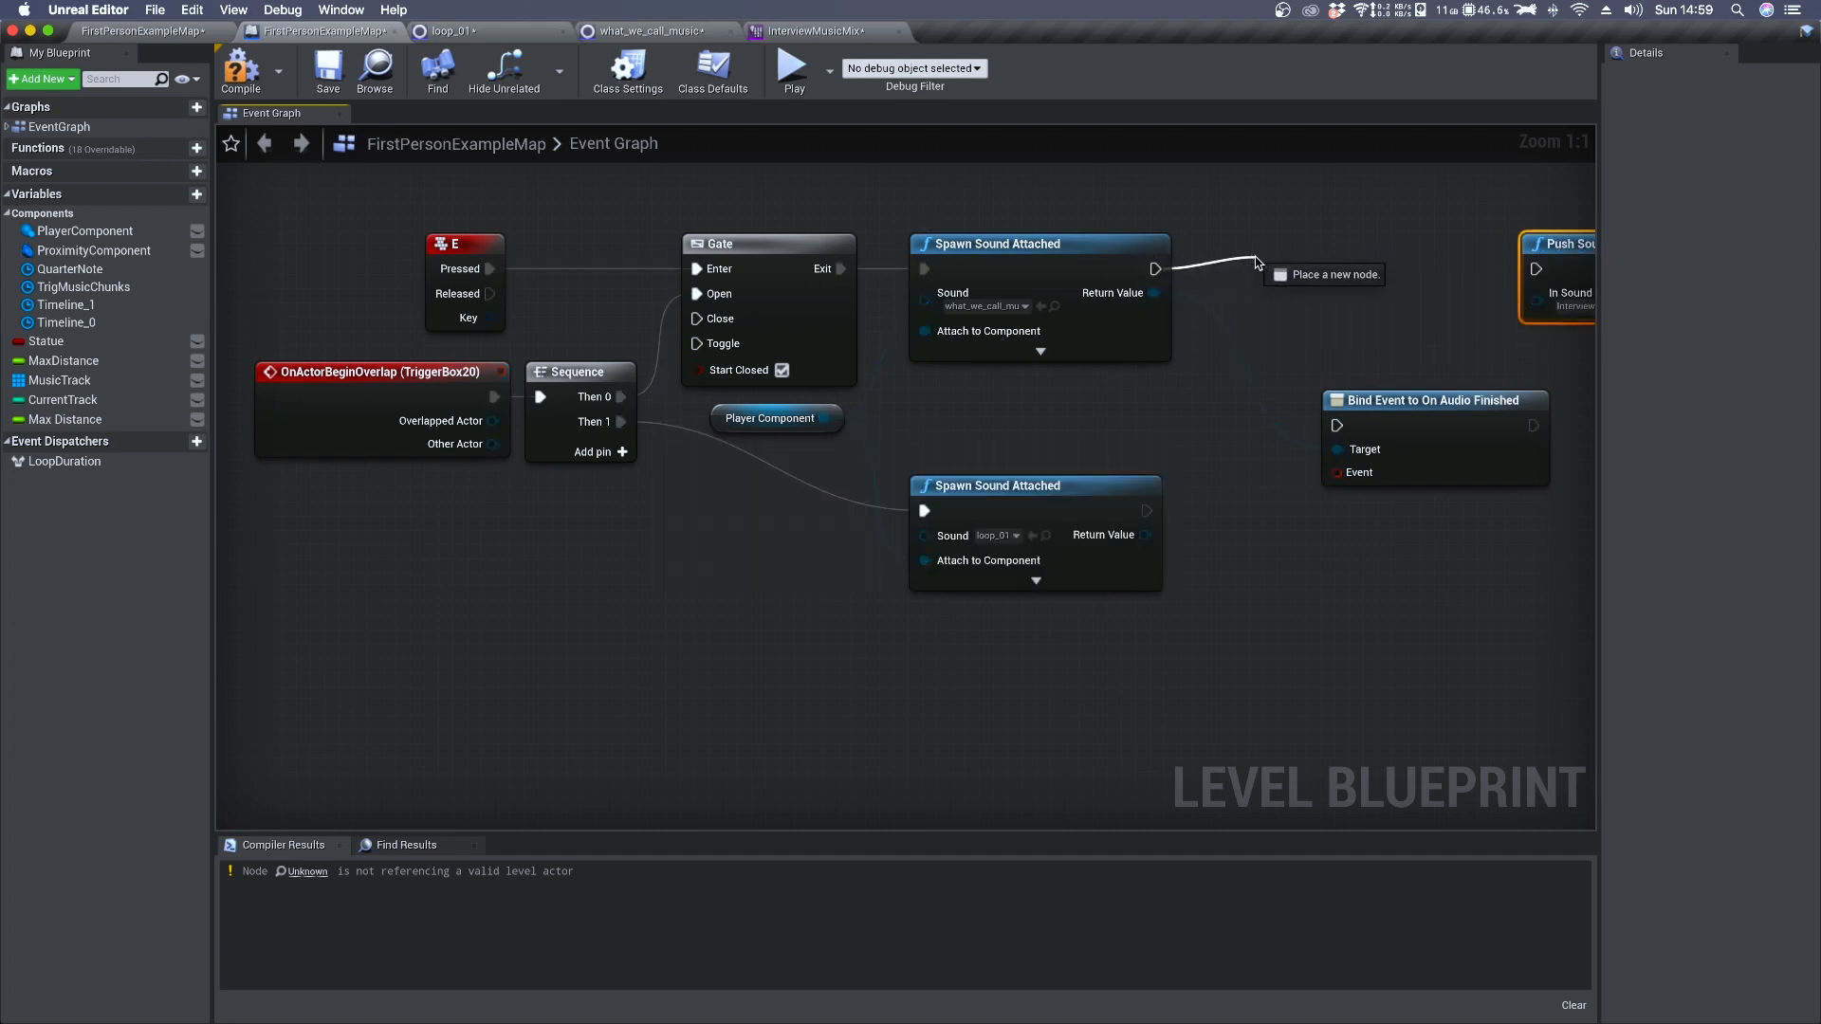
# Add a Sequence node after the interview sound spawn
pyautogui.click(1254, 268)
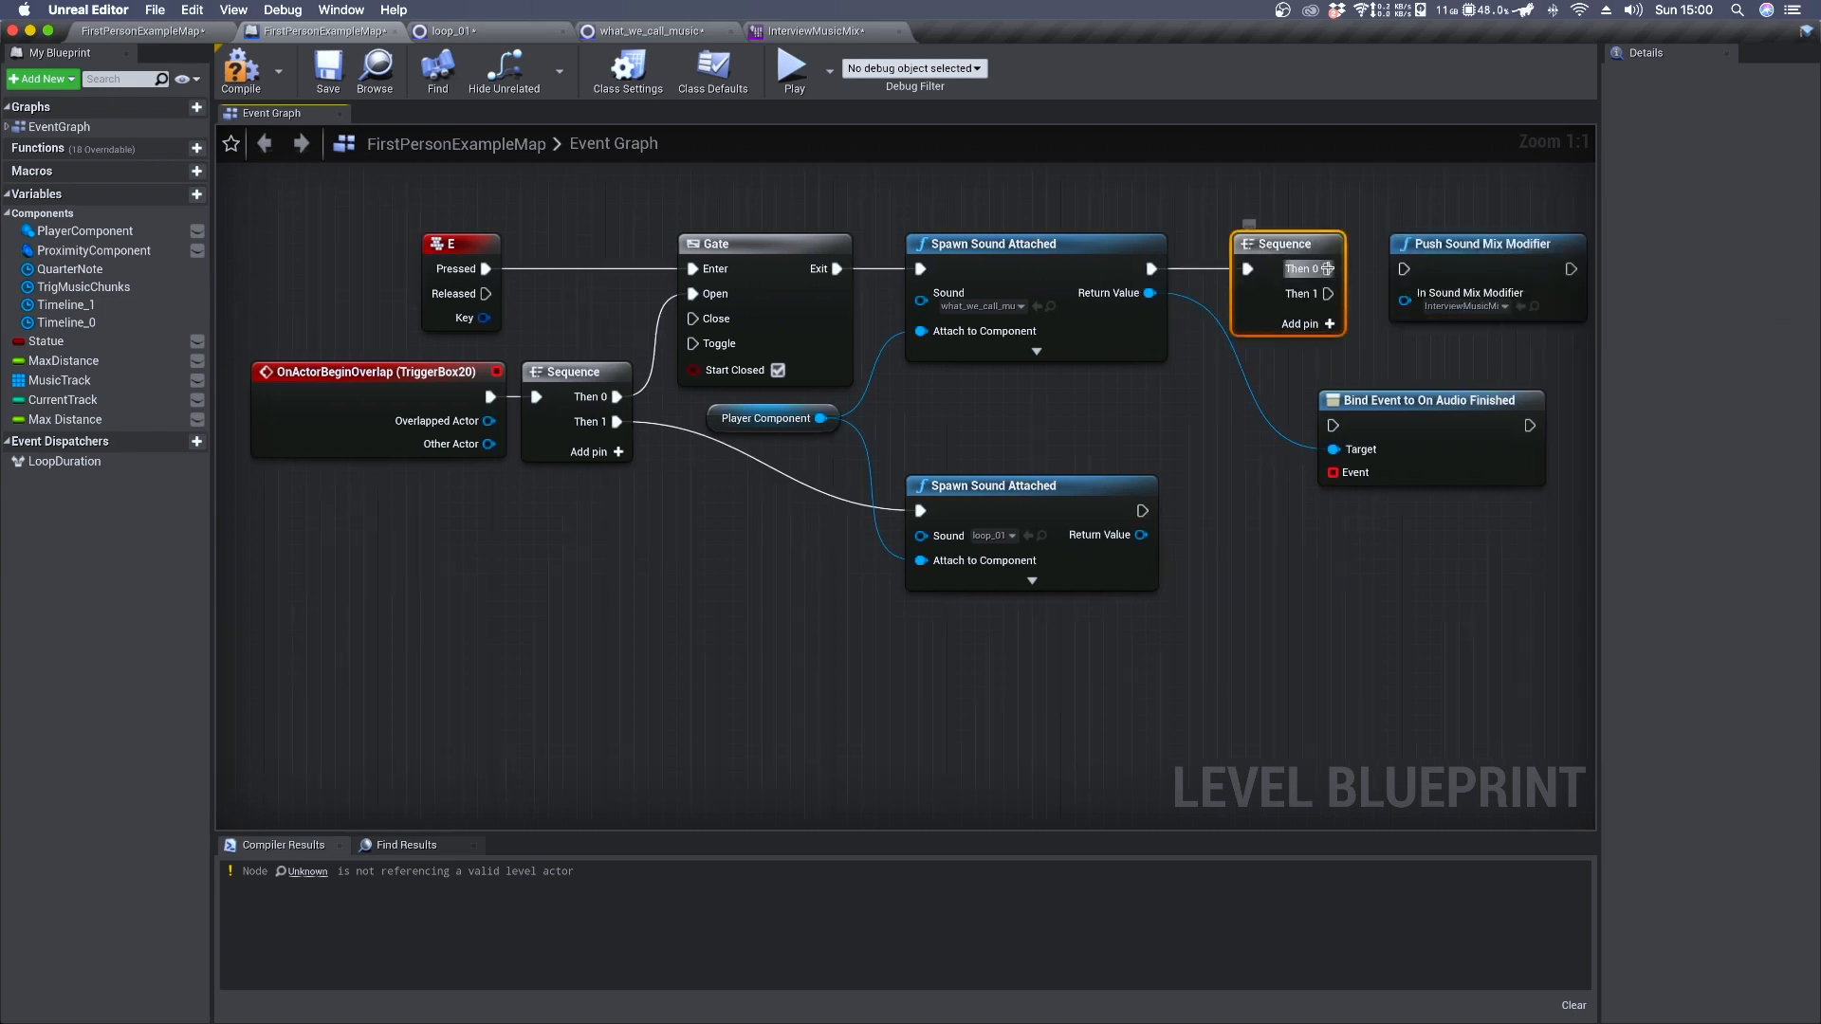
pyautogui.moveTo(1475, 255)
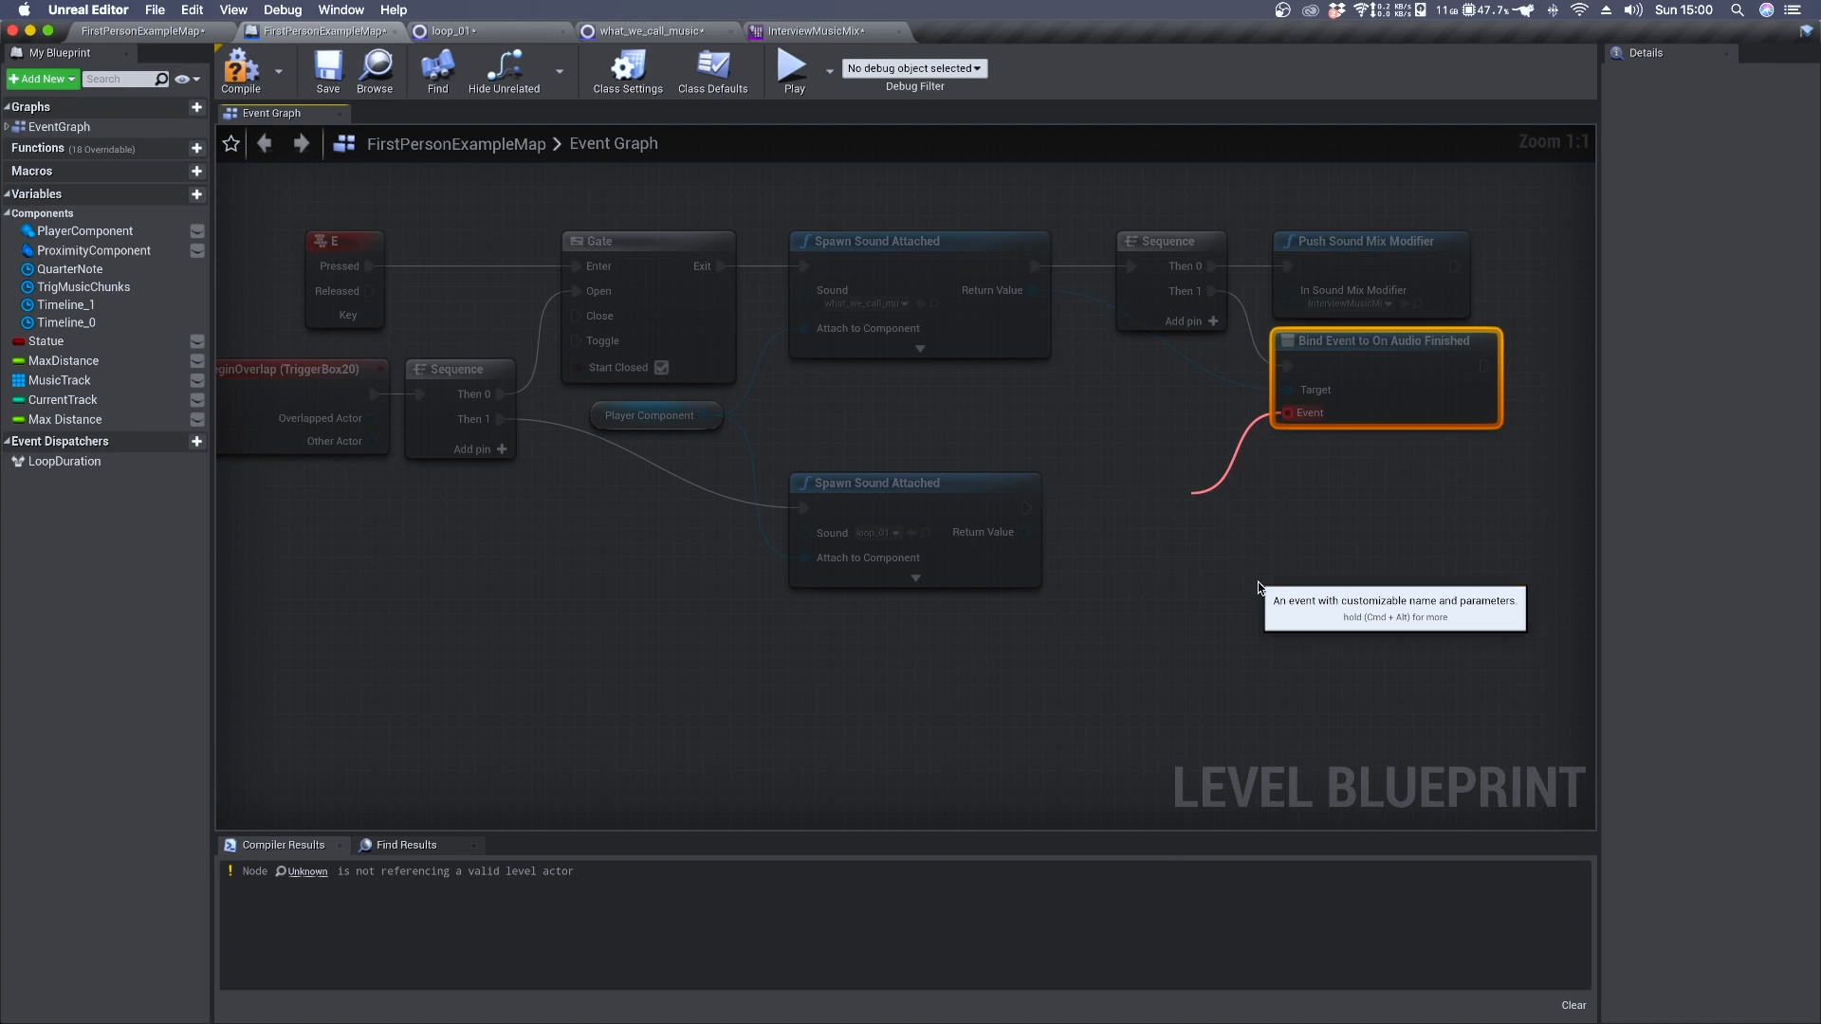
# Create the InterviewFinished custom event left of the bind node and pull a wire from its exec pin
pyautogui.click(1248, 534)
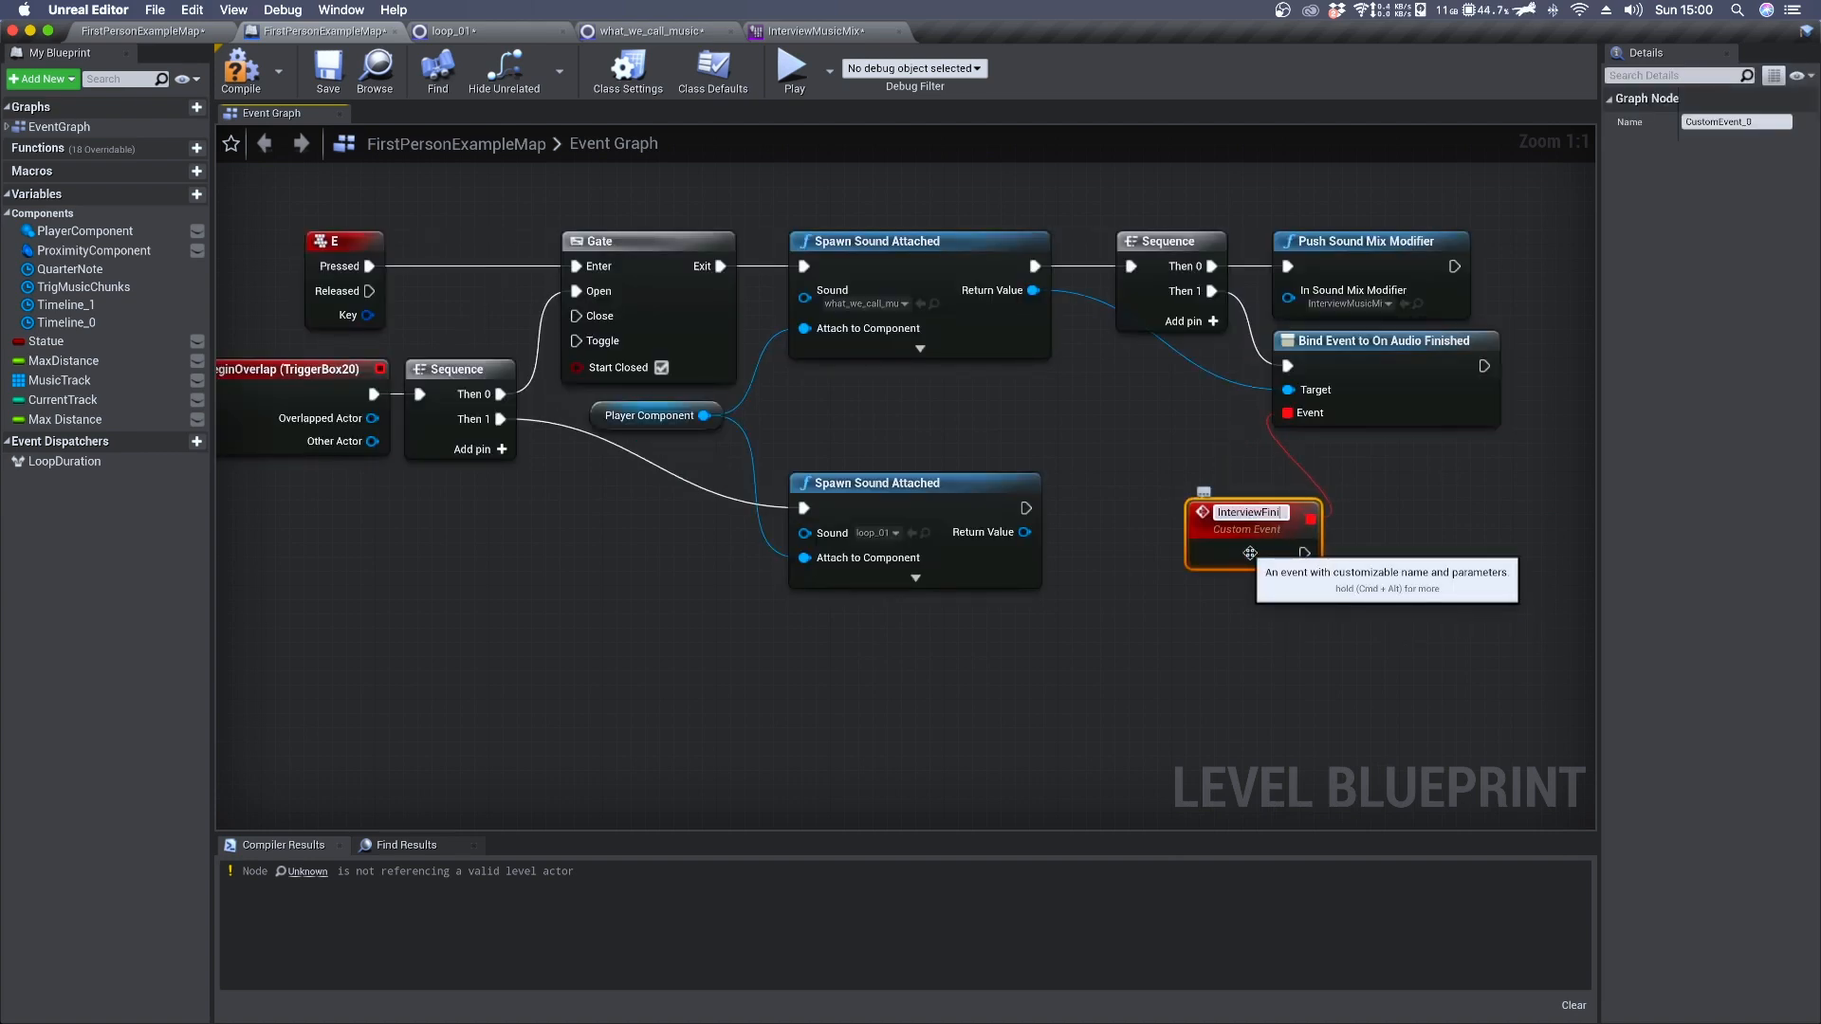
pyautogui.write('InterviewFinished')
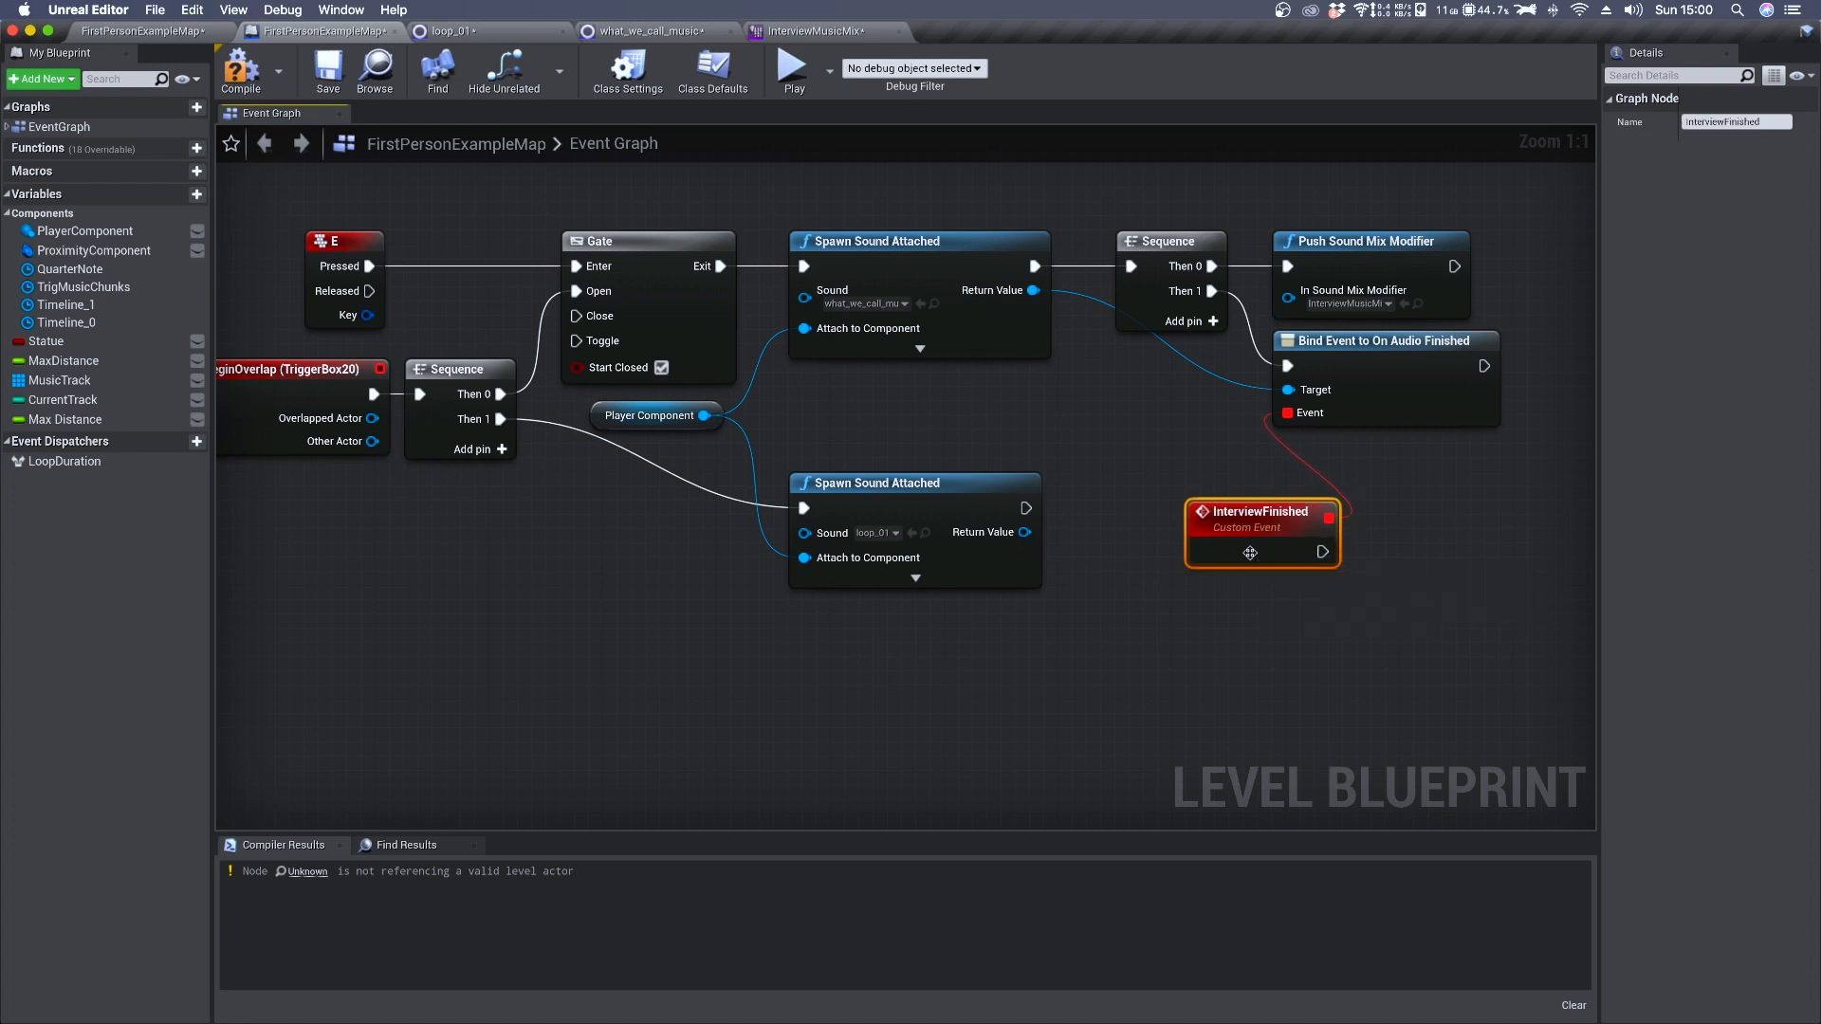
pyautogui.moveTo(1262, 553); pyautogui.dragTo(1176, 453)
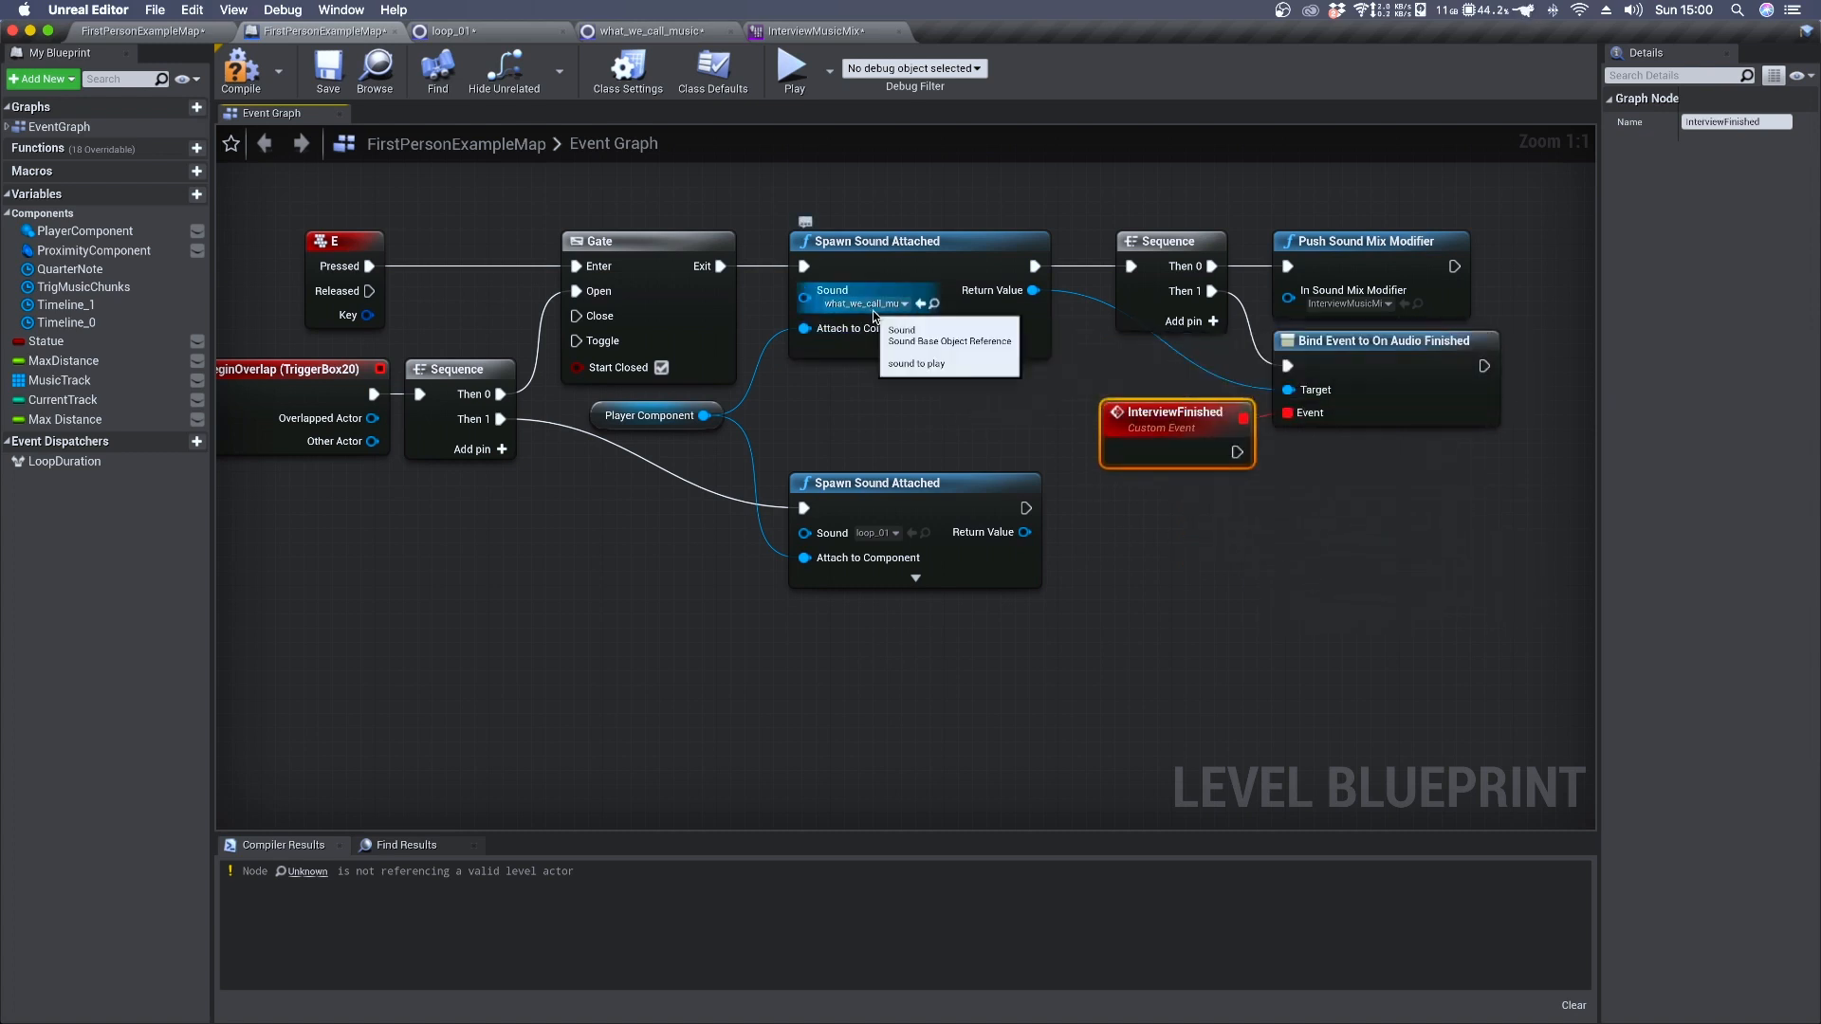
pyautogui.moveTo(1371, 356)
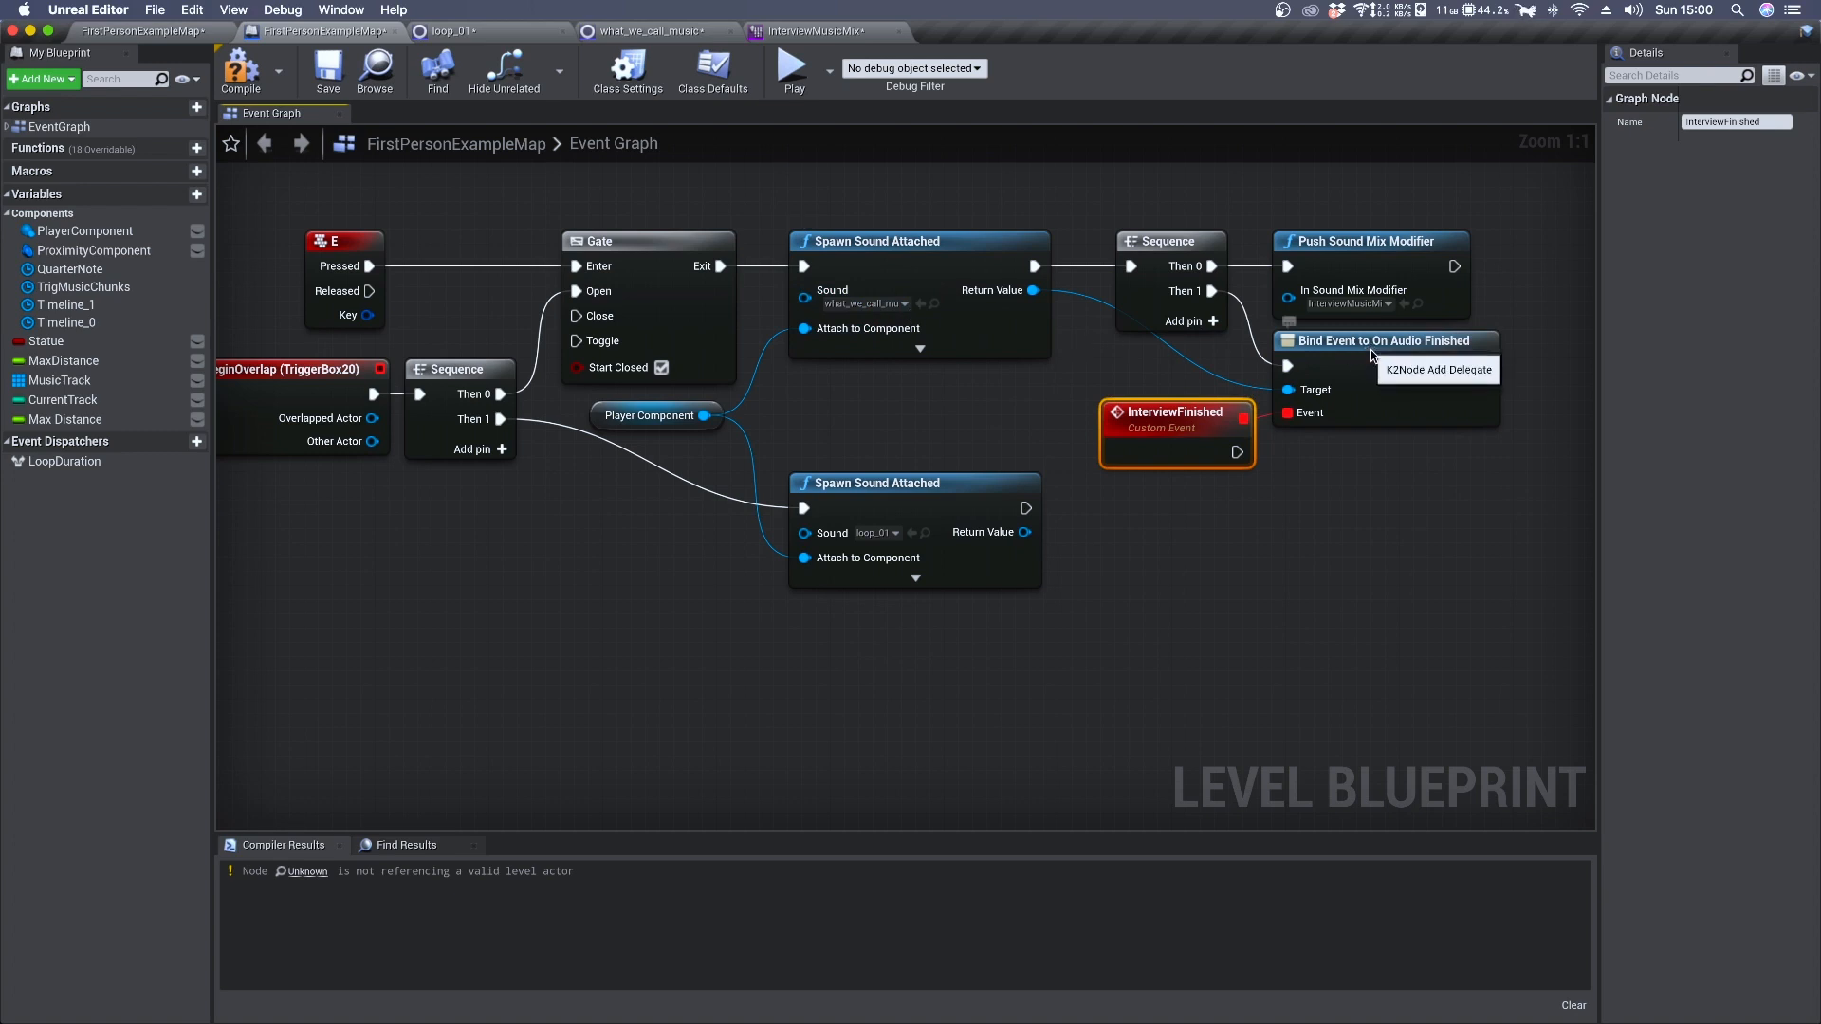
pyautogui.click(1377, 341)
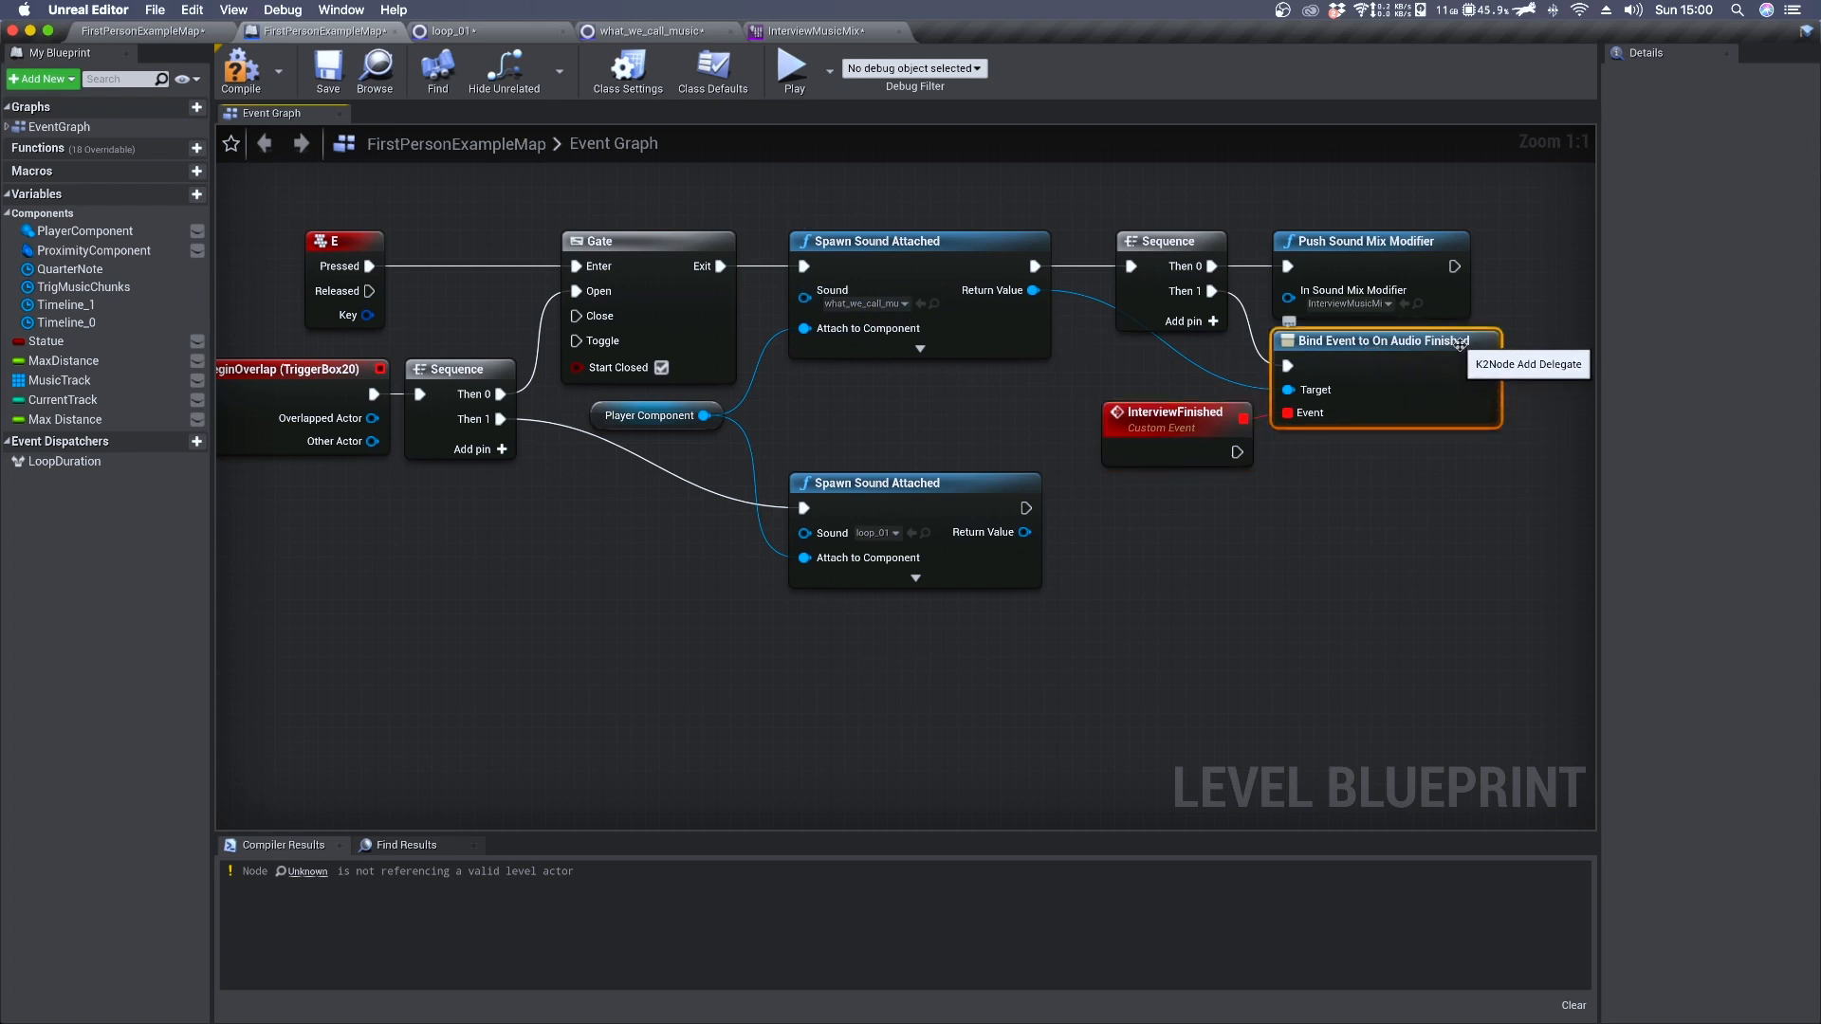
pyautogui.moveTo(1233, 453)
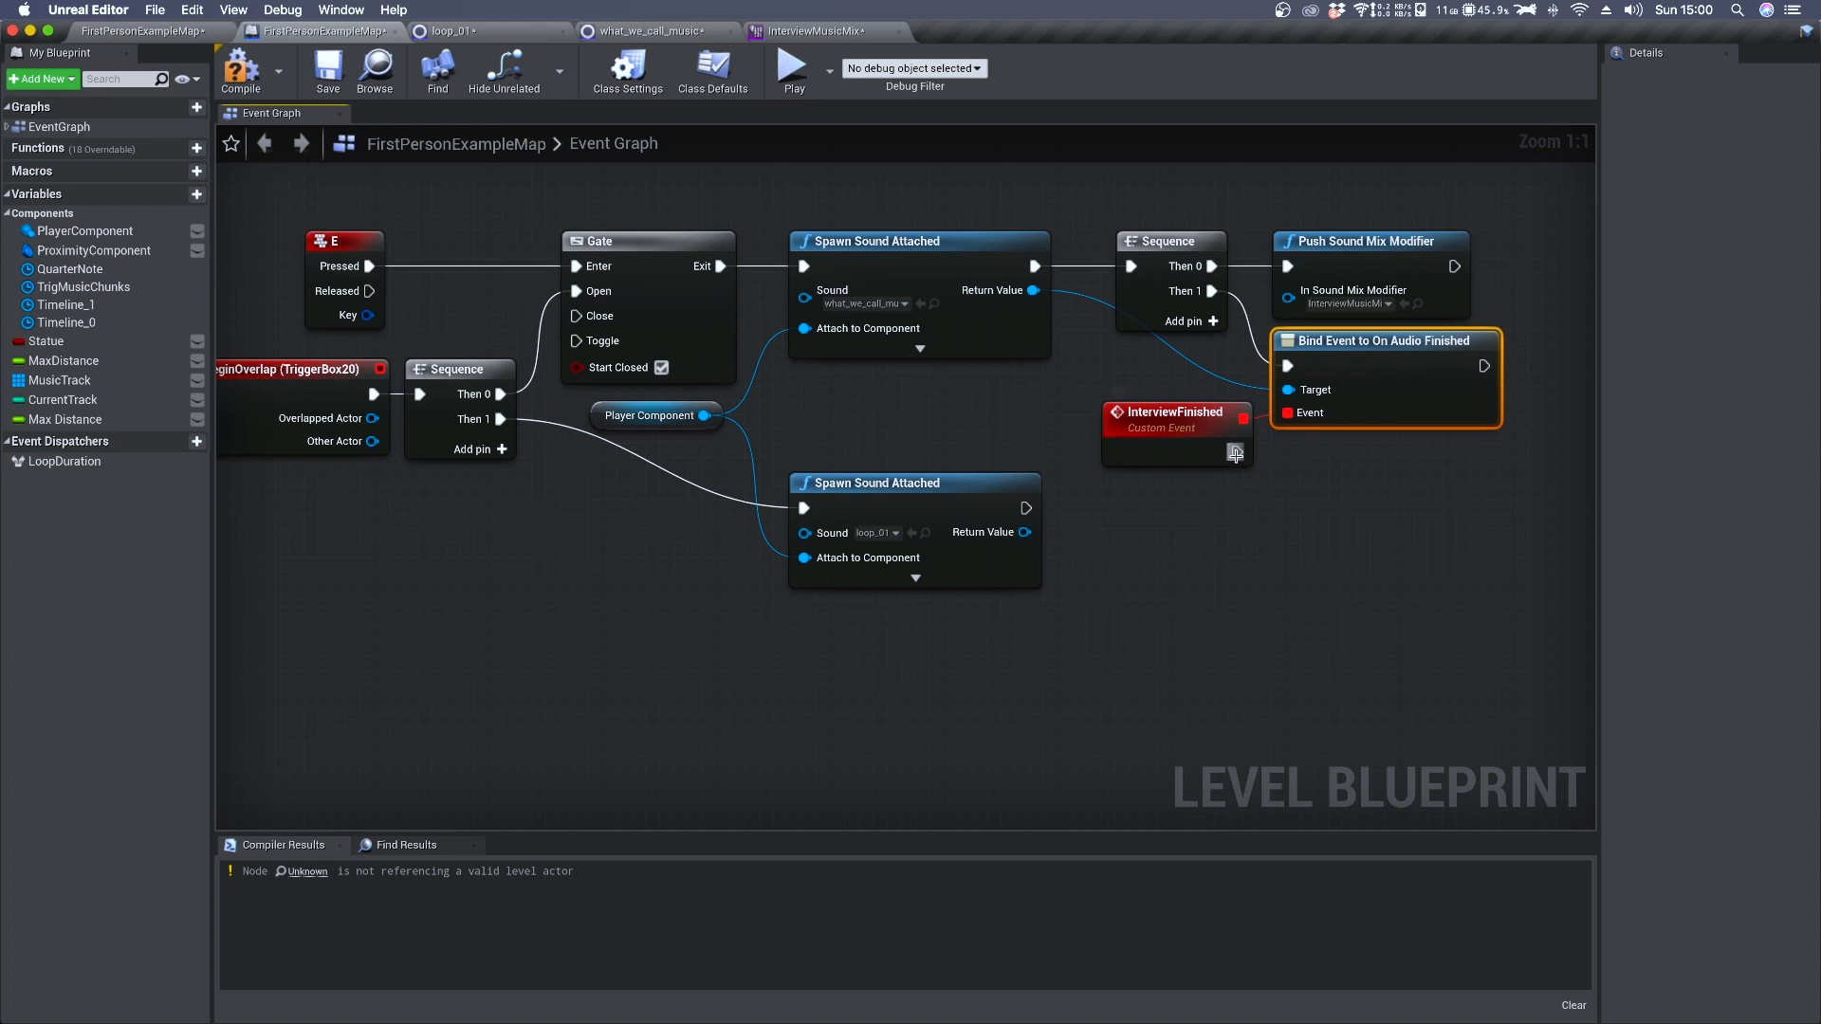
pyautogui.moveTo(1236, 447); pyautogui.dragTo(1246, 547)
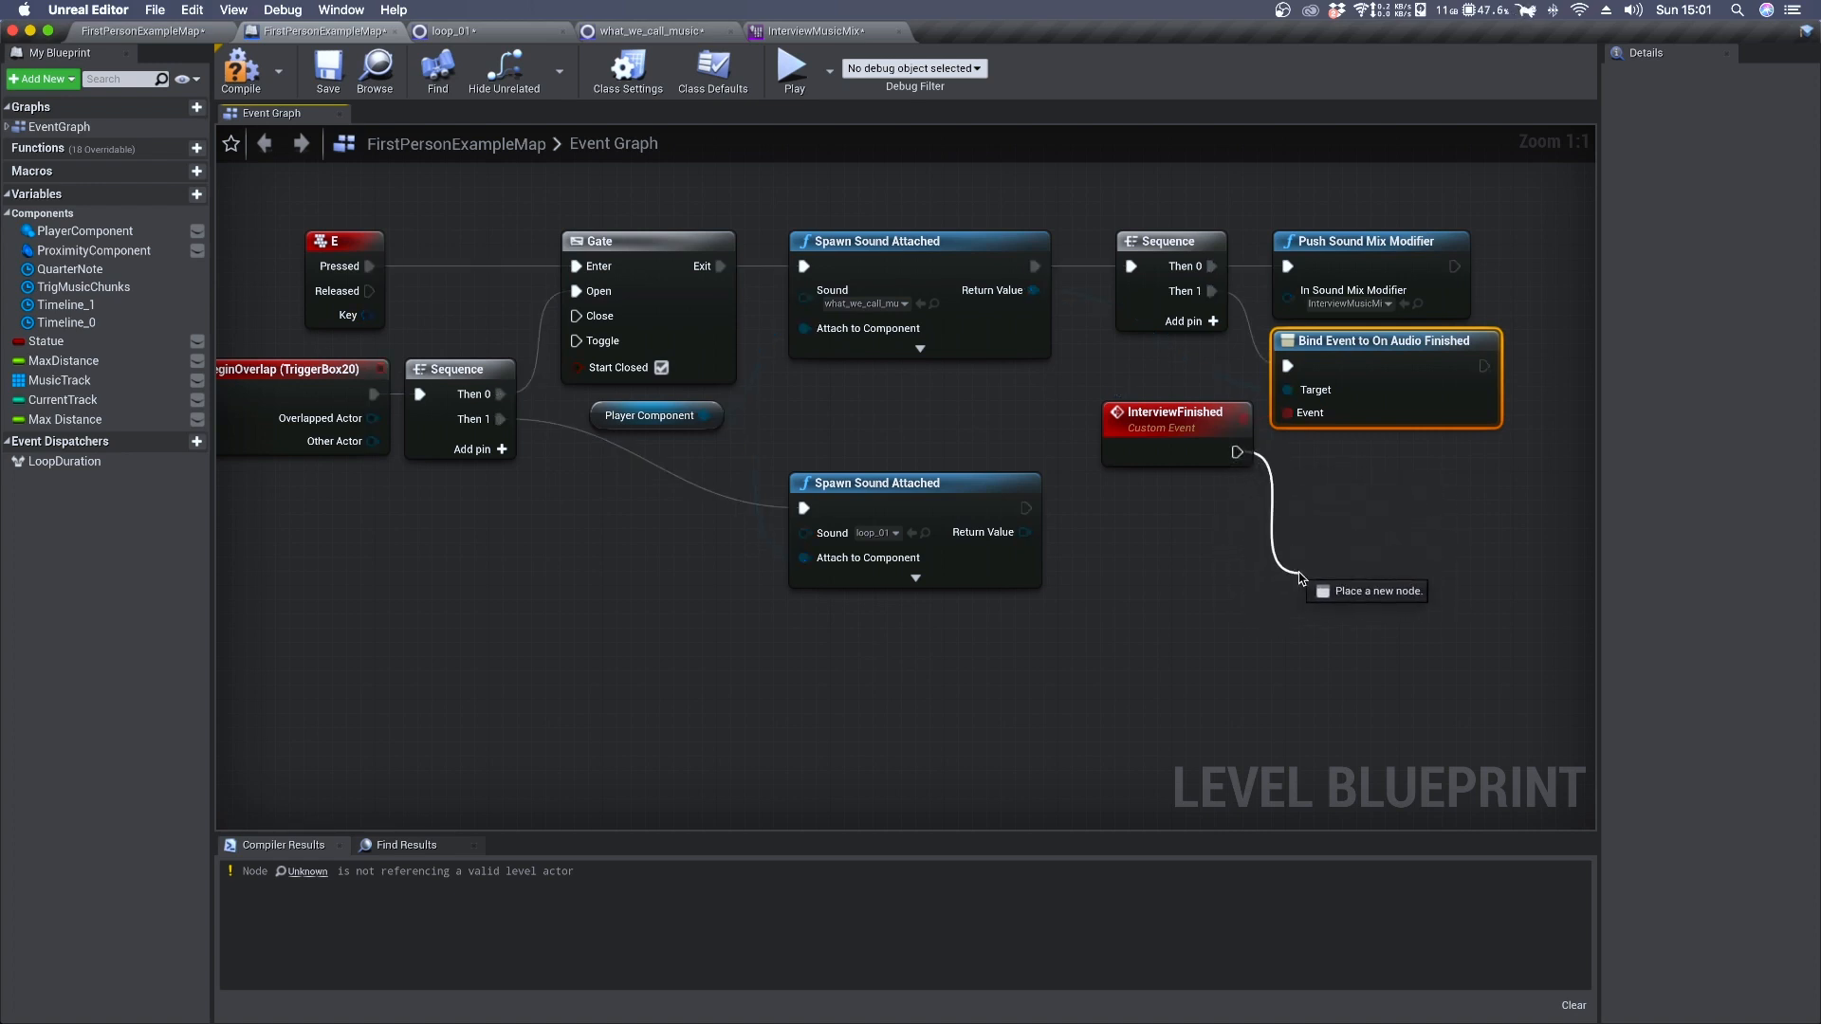
# Add a Pop Sound Mix Modifier after InterviewFinished, set to InterviewMusicMix
pyautogui.click(1300, 578)
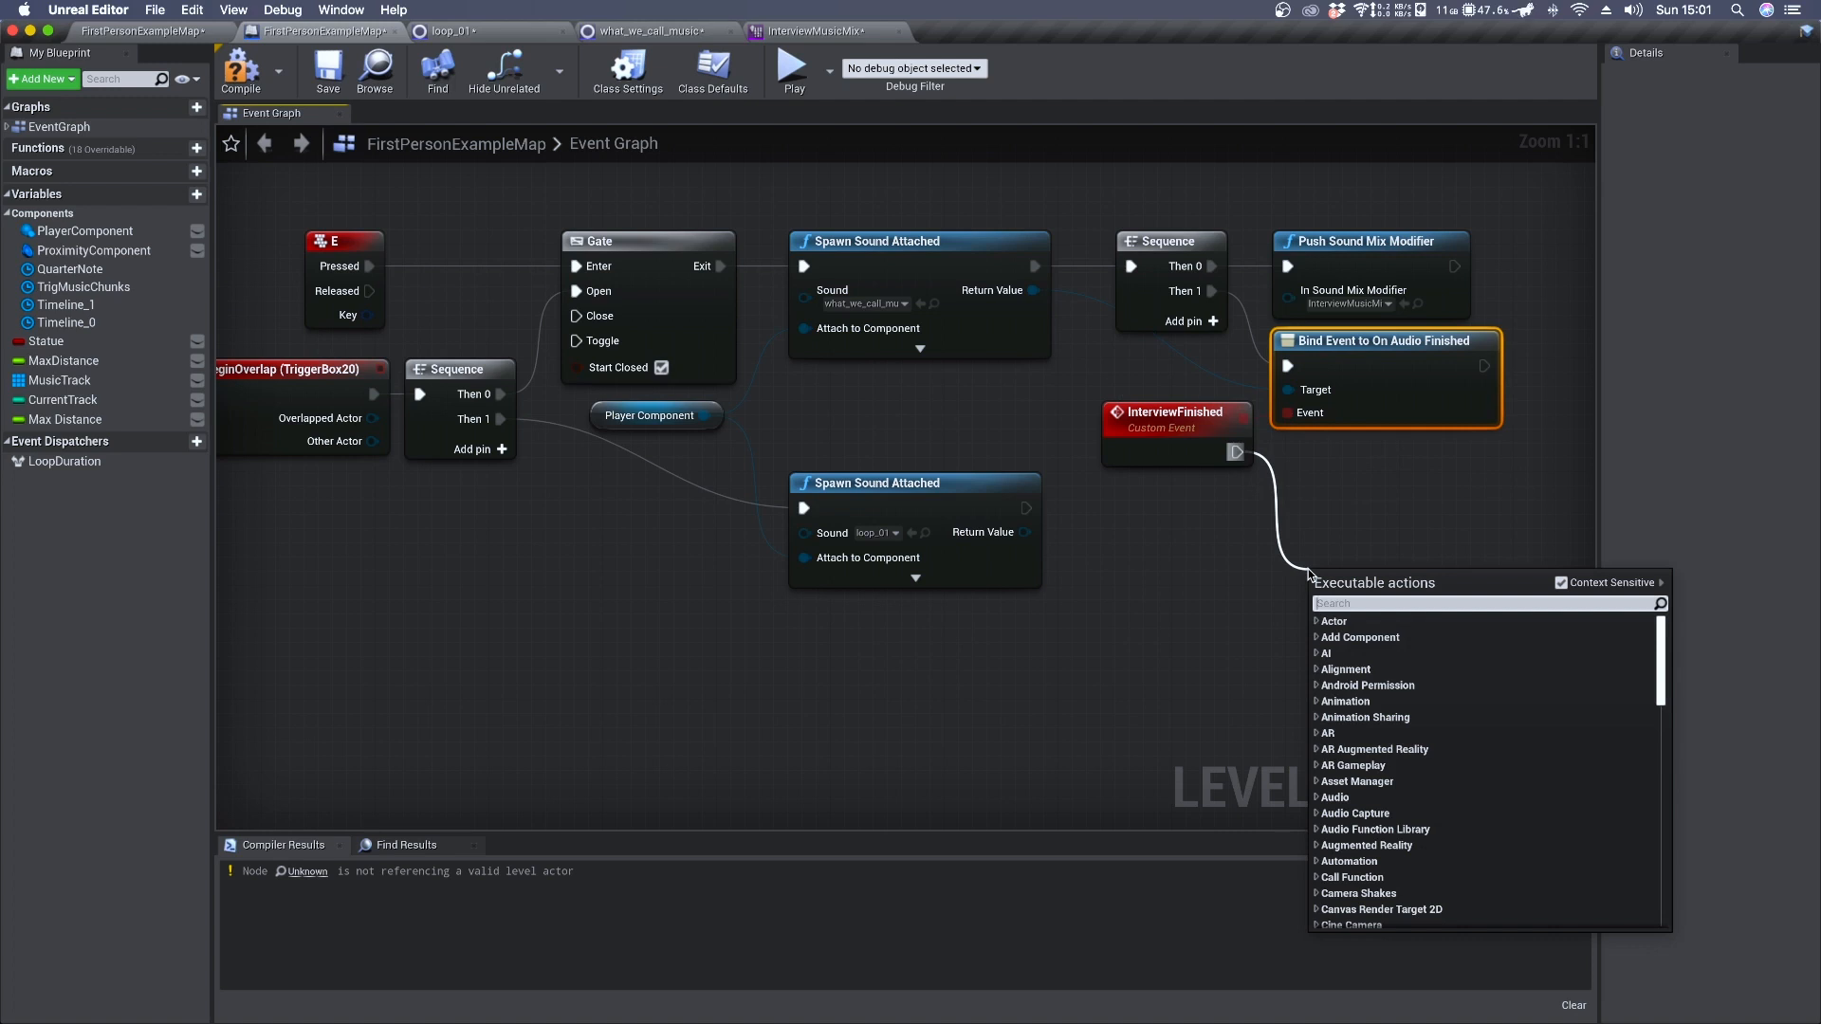
pyautogui.write('pop')
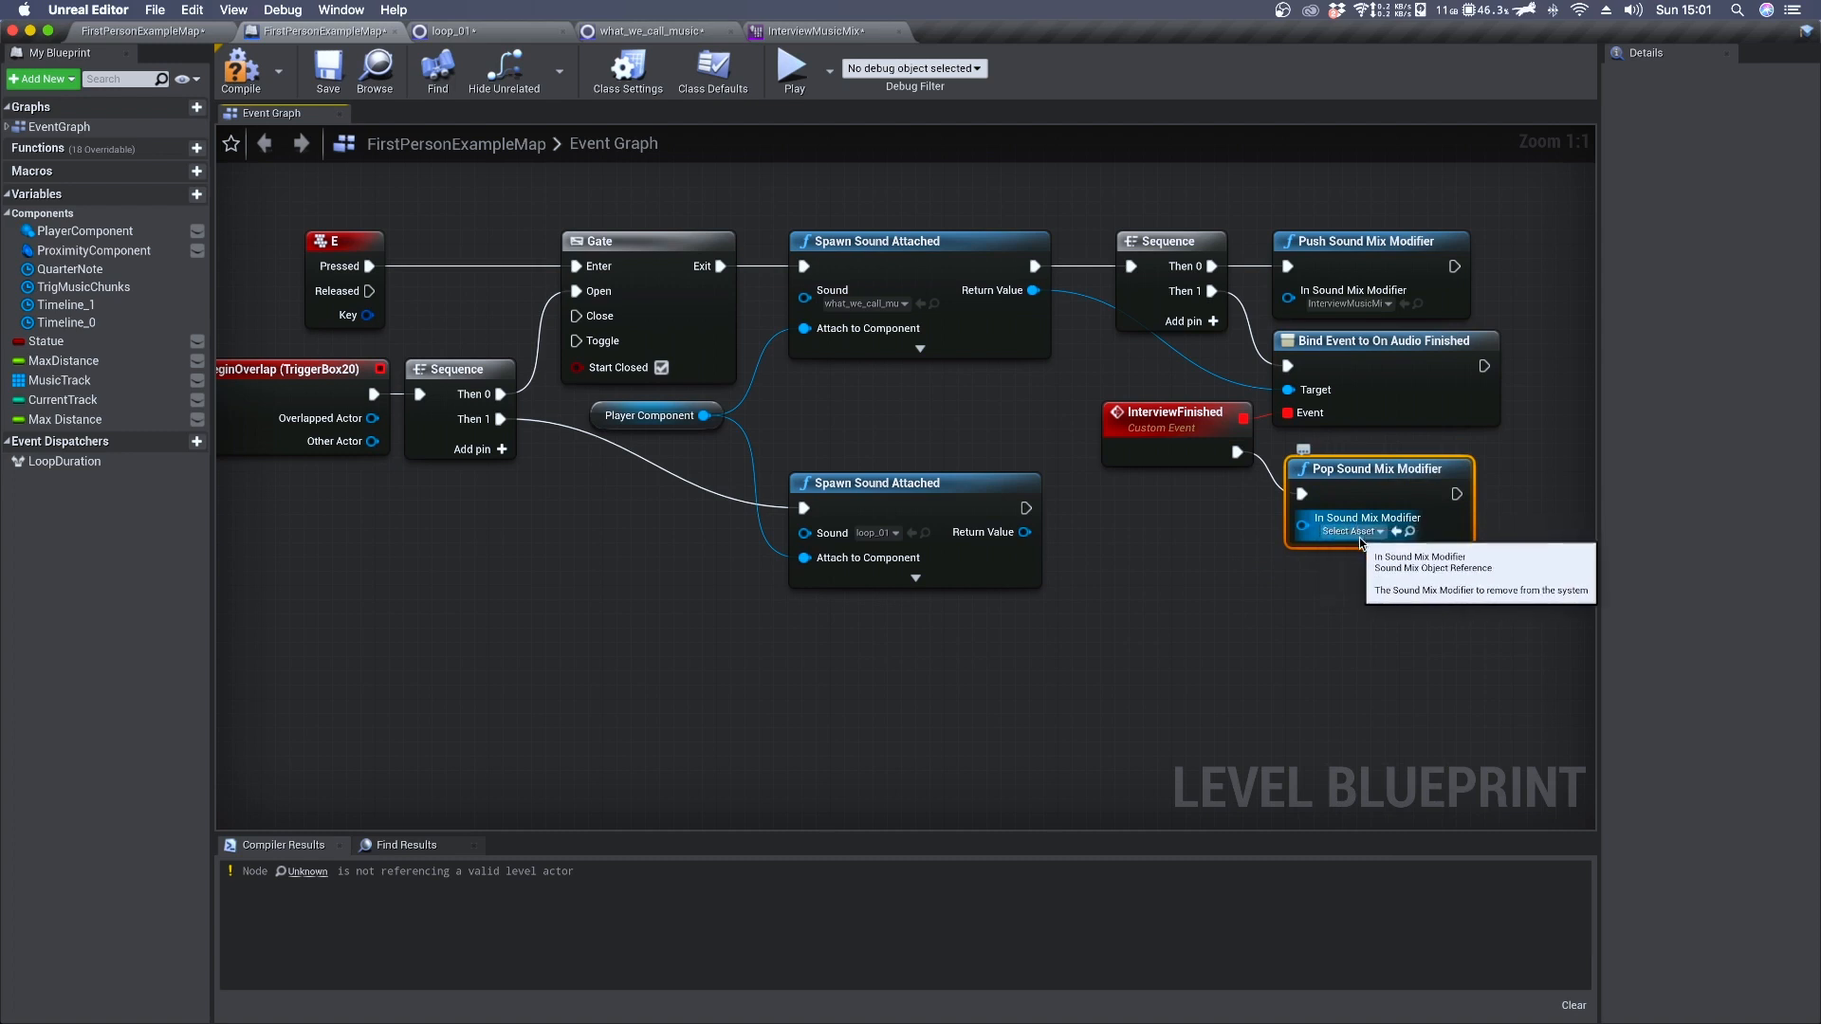
pyautogui.click(1347, 532)
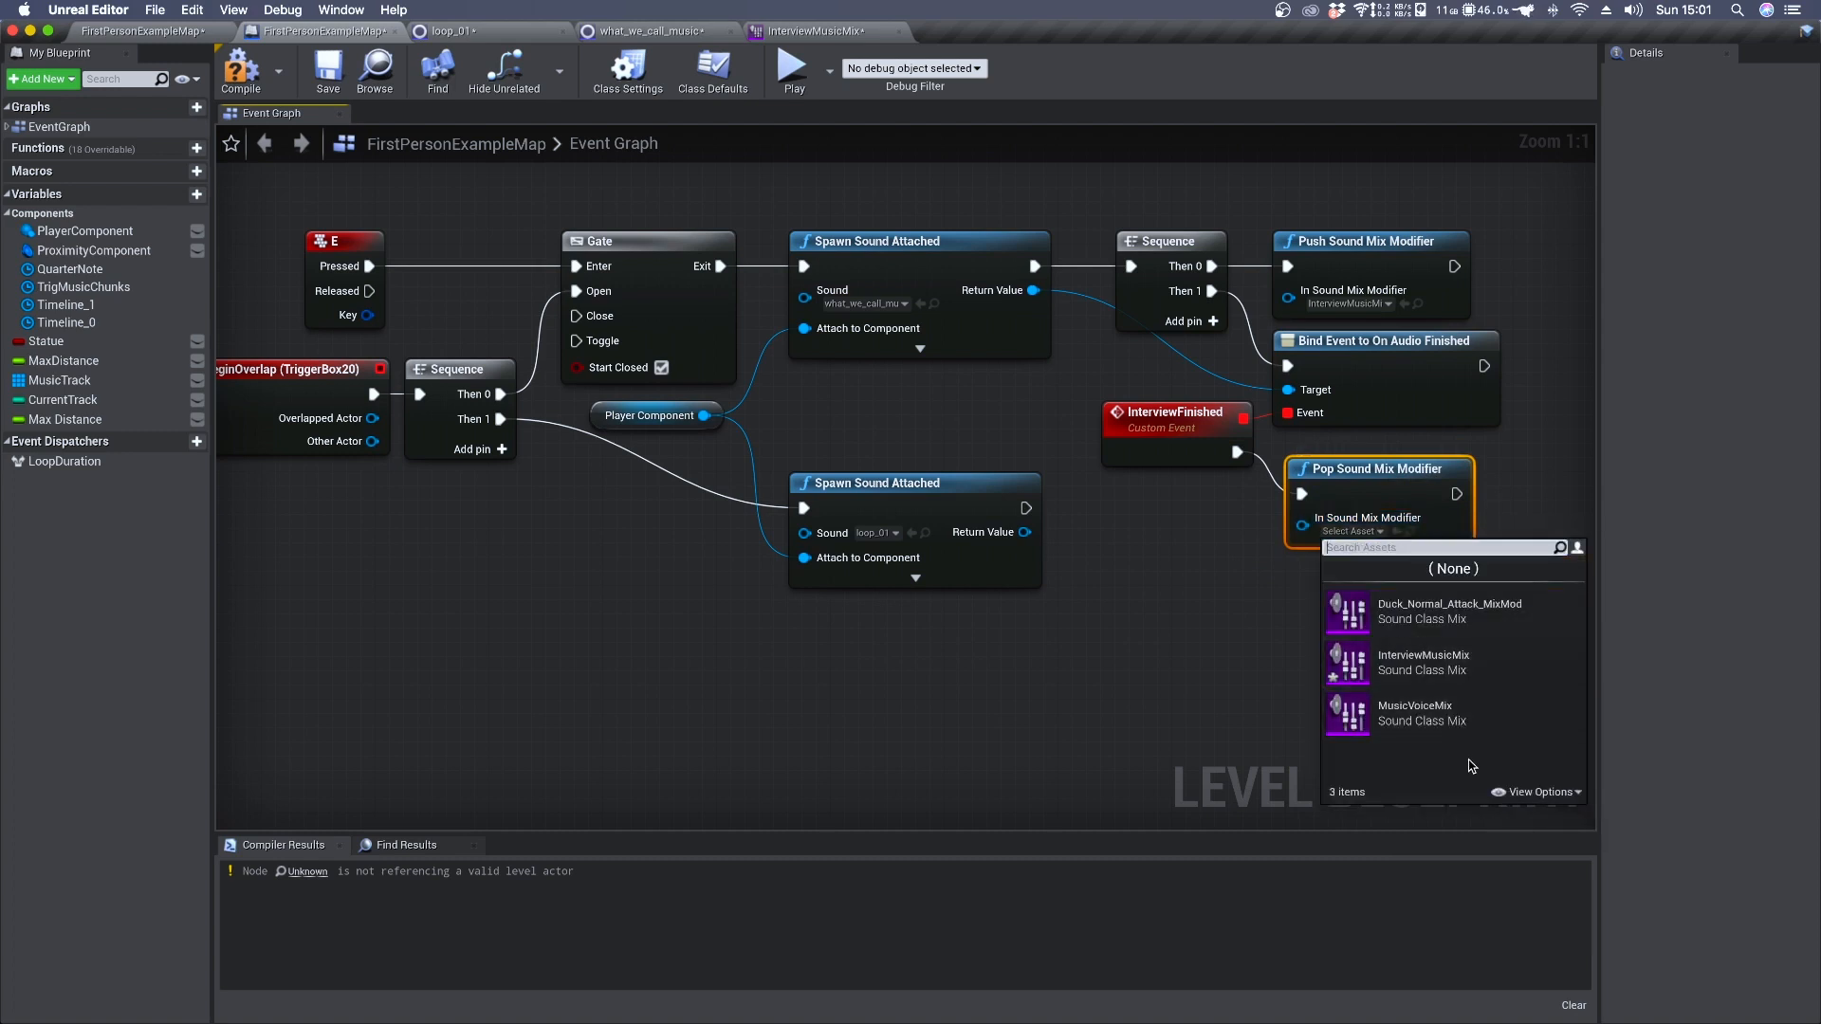
pyautogui.moveTo(1423, 662)
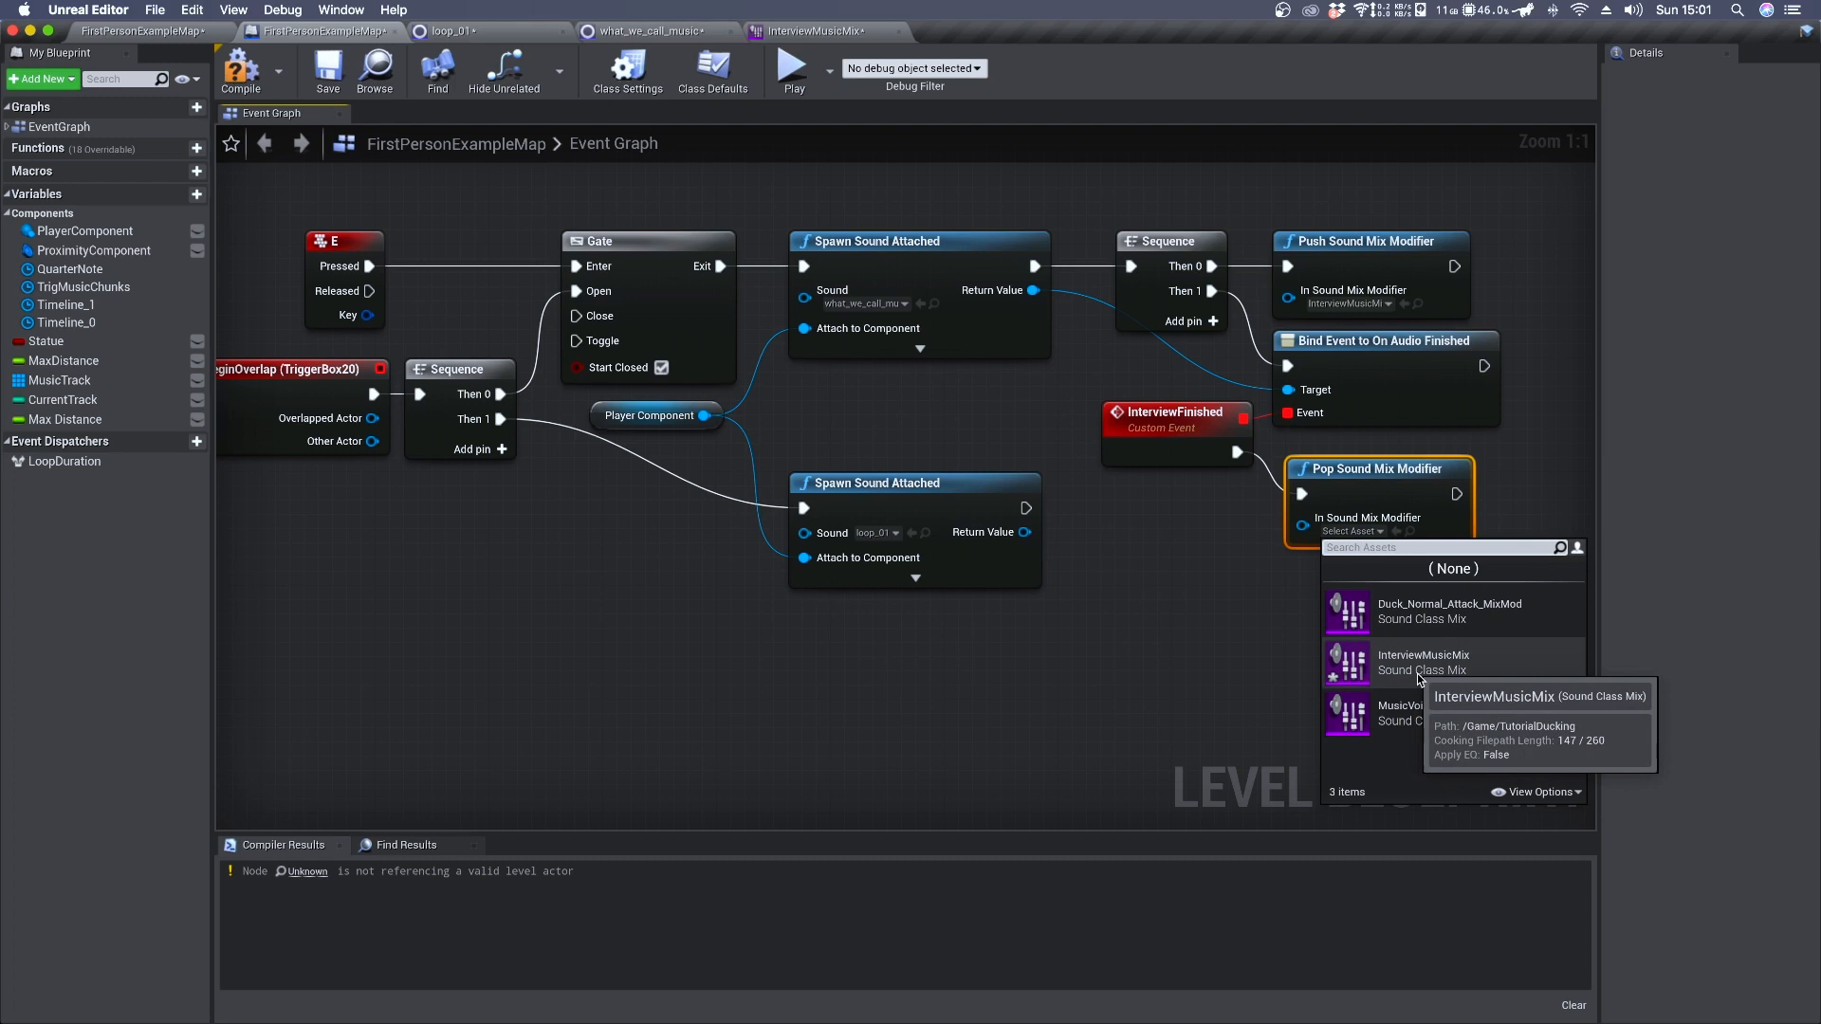
pyautogui.click(1422, 662)
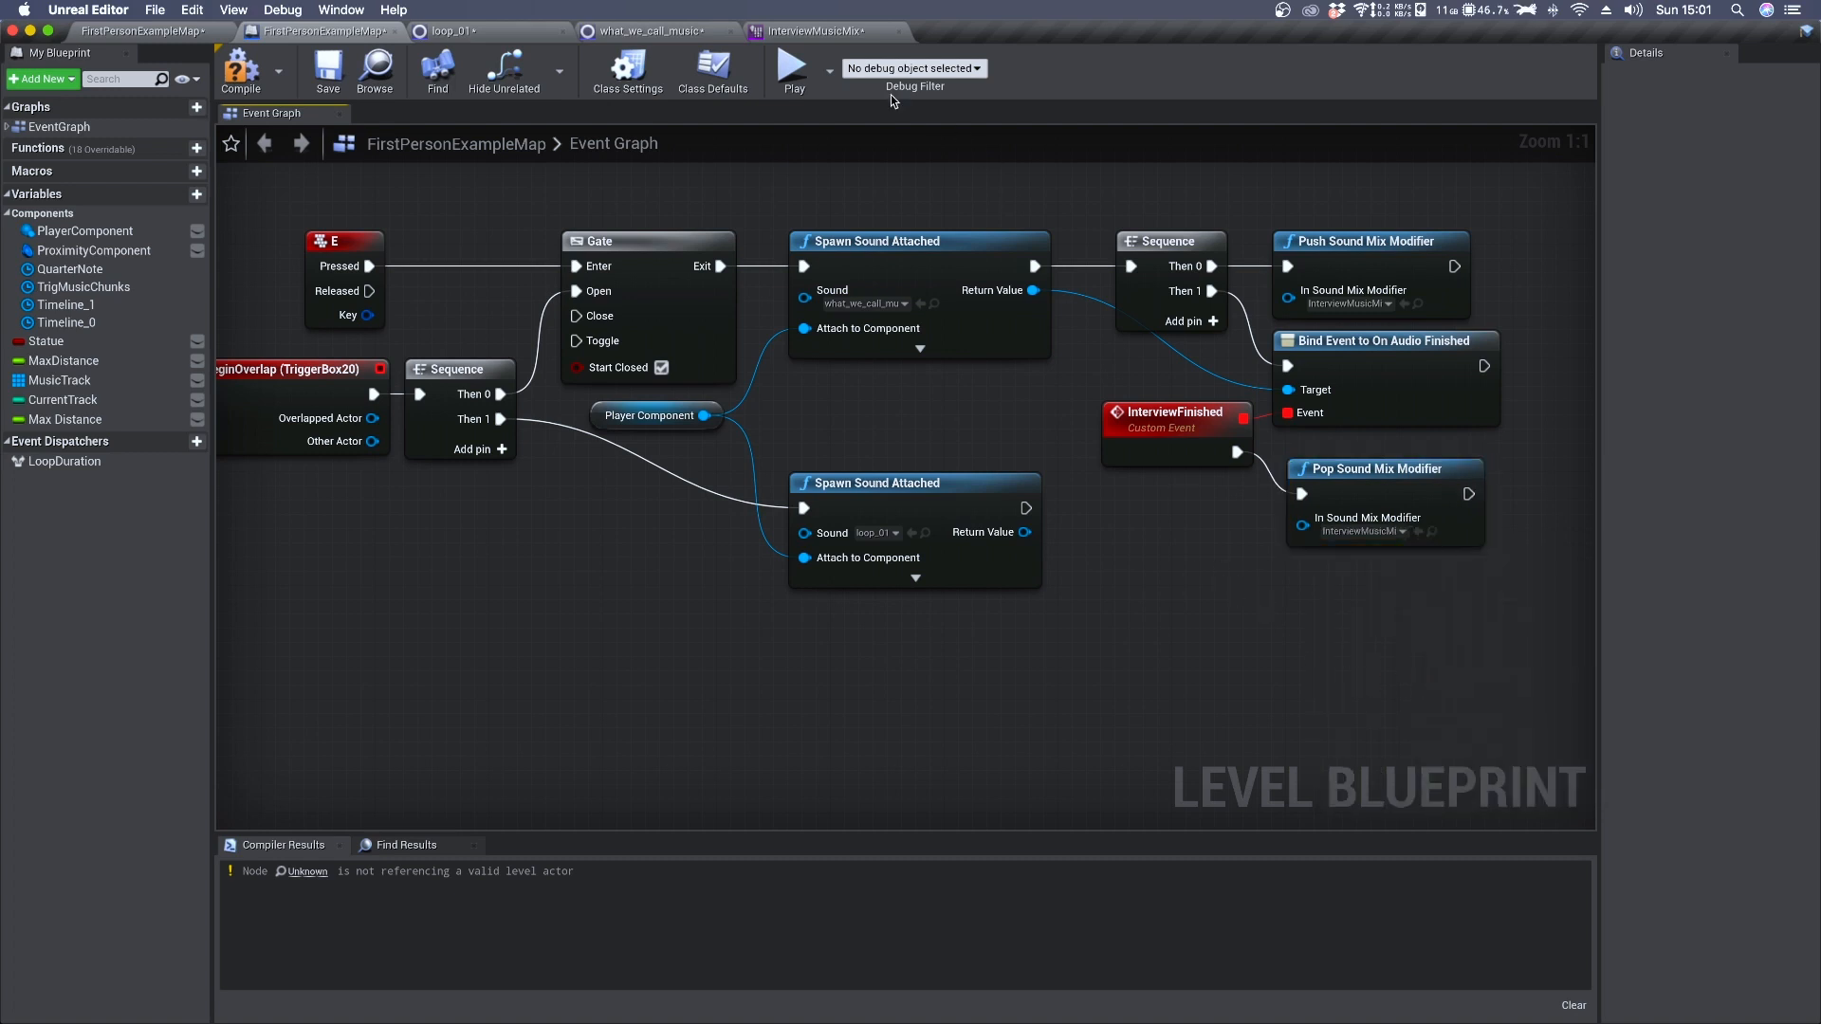
pyautogui.moveTo(793, 69)
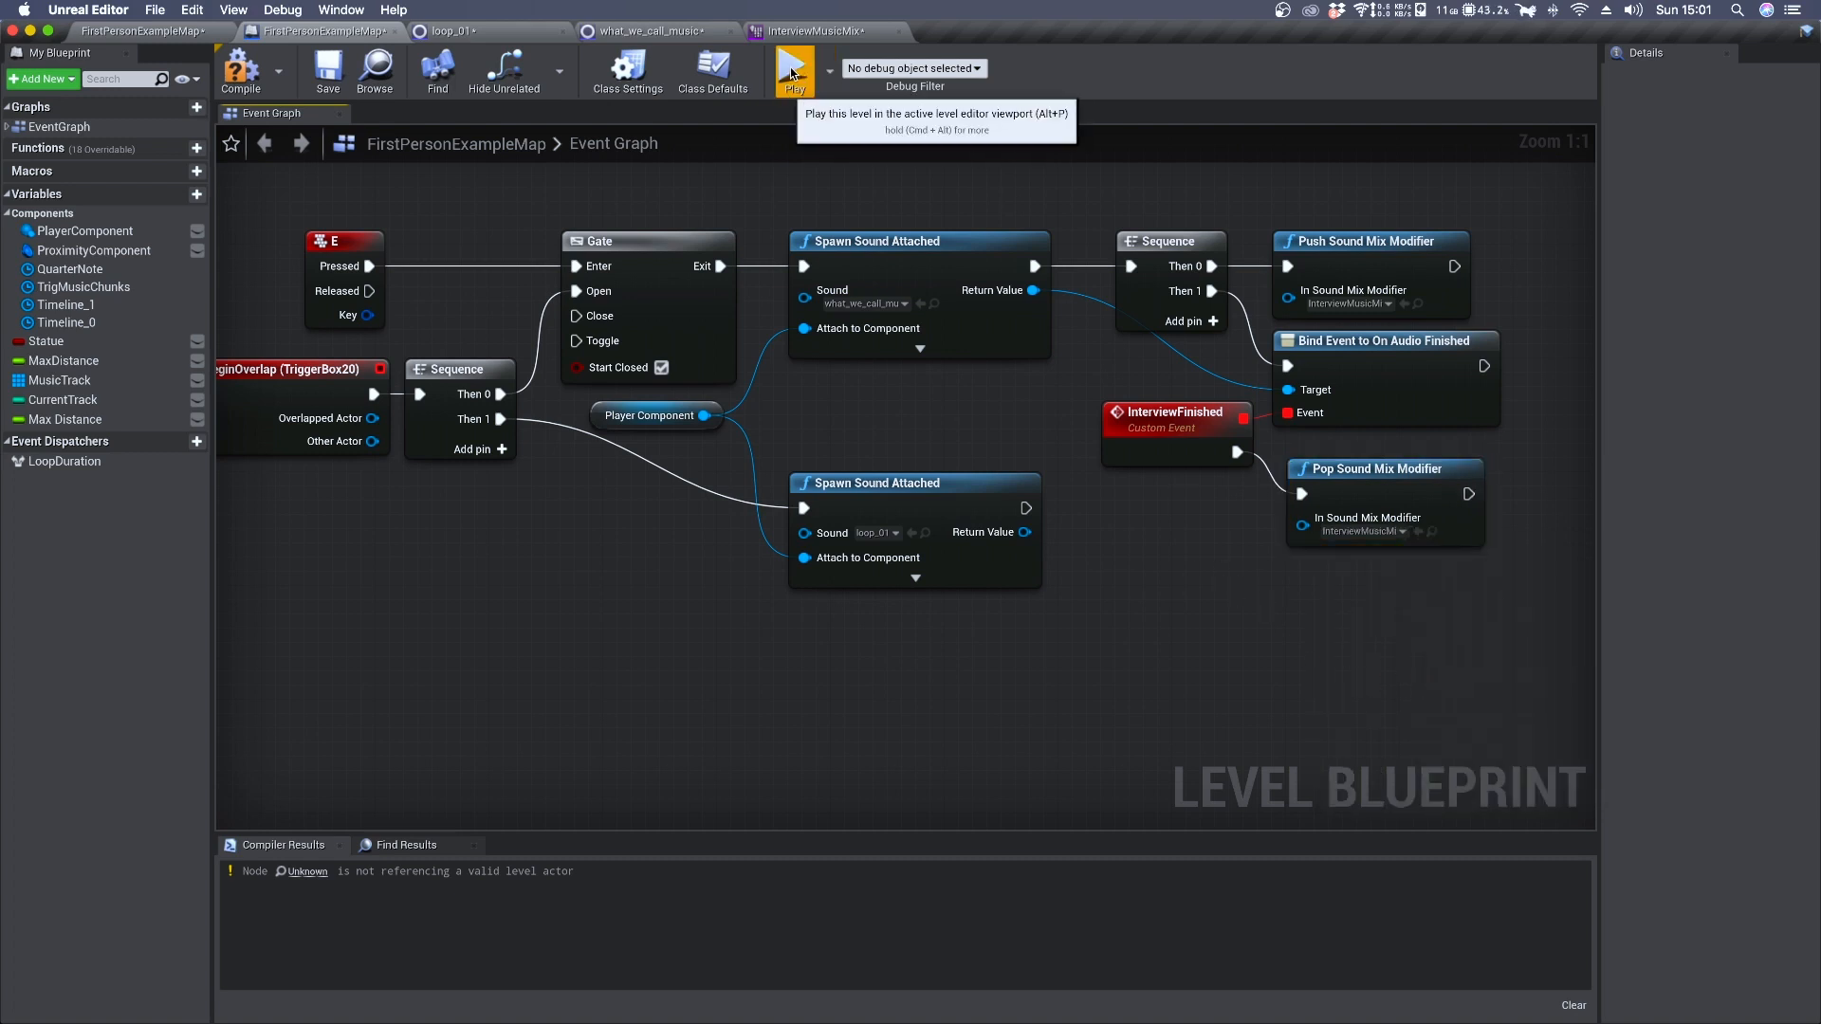
pyautogui.click(793, 70)
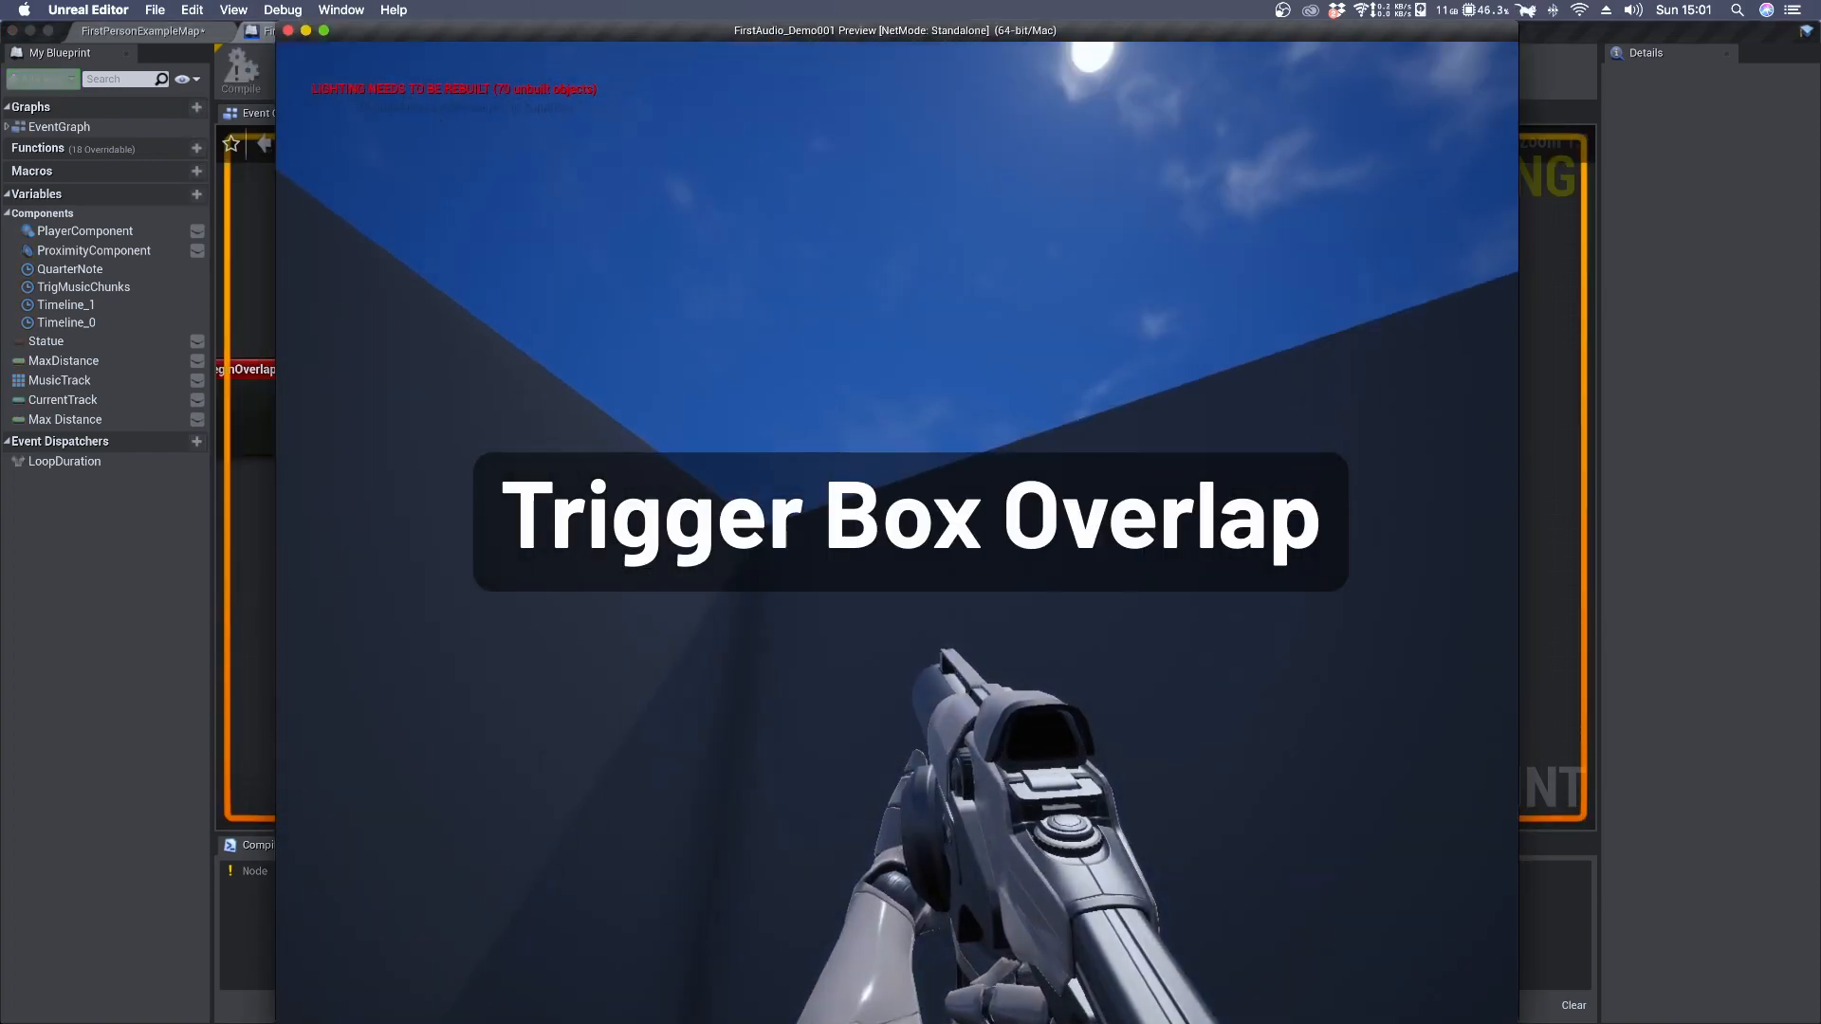
pyautogui.press('e')
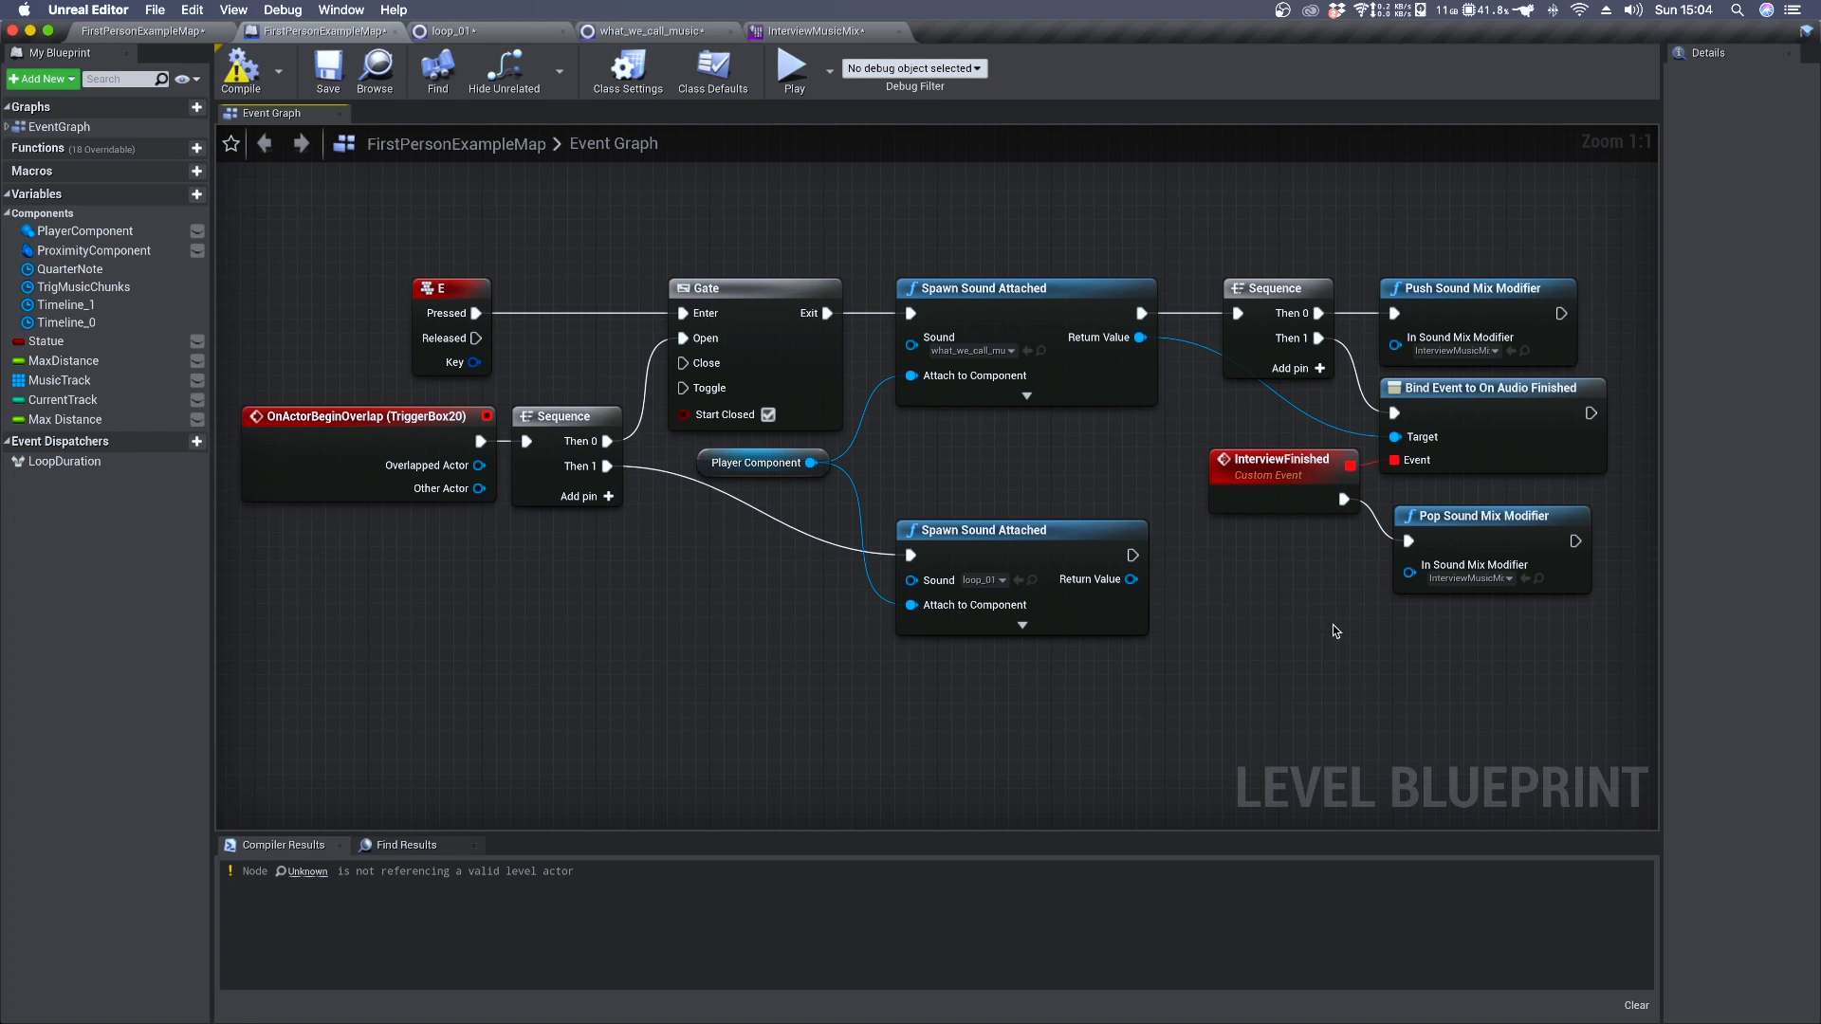
pyautogui.moveTo(1400, 668)
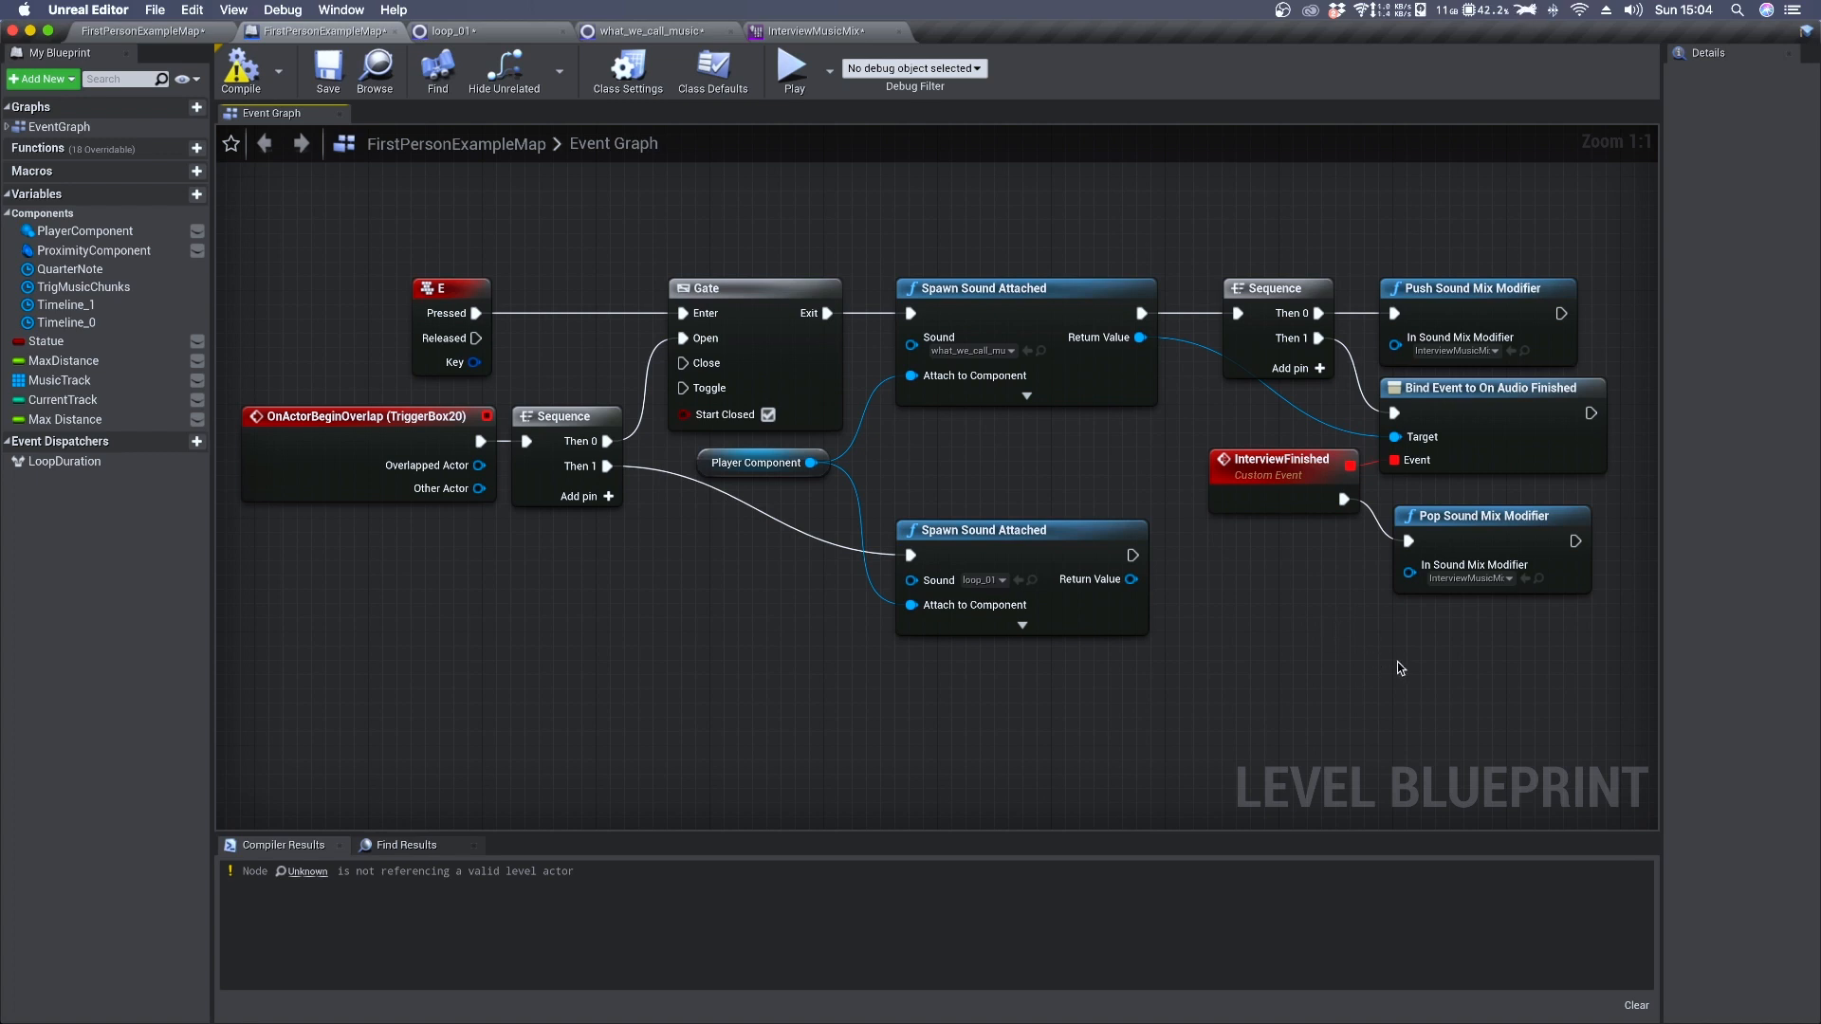
pyautogui.moveTo(1397, 662)
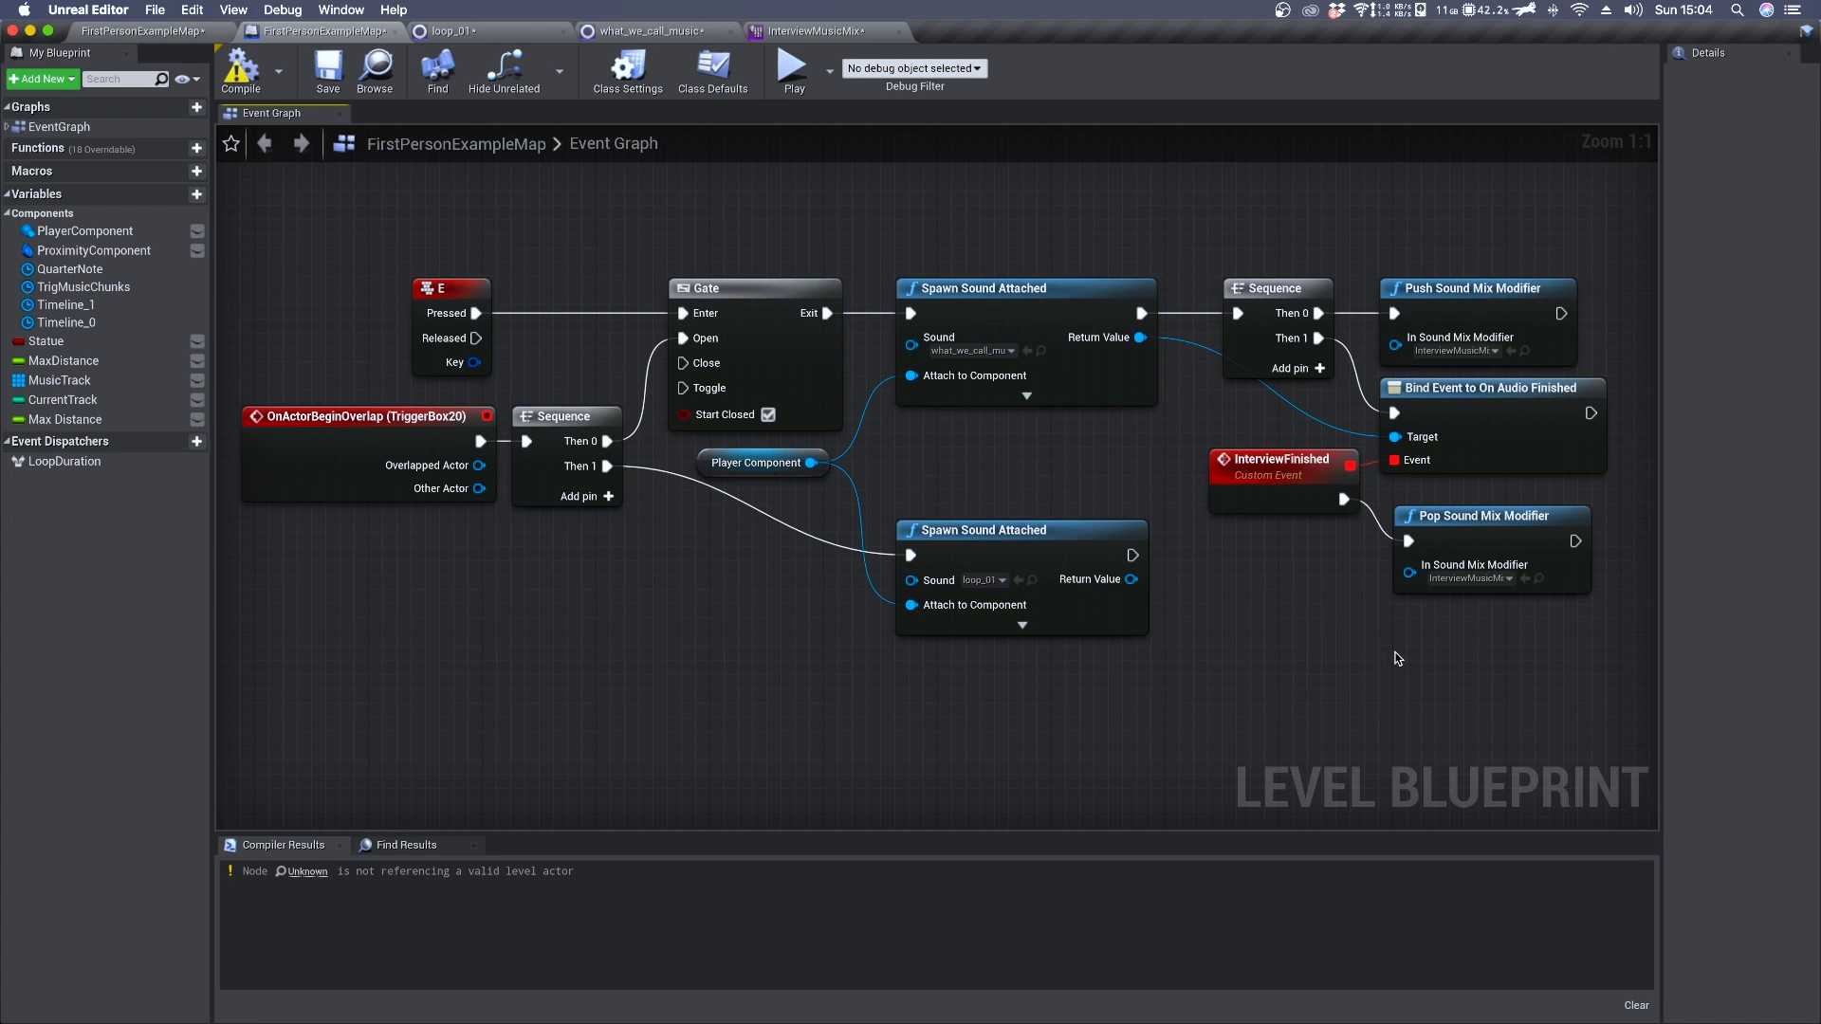
pyautogui.moveTo(1528, 683)
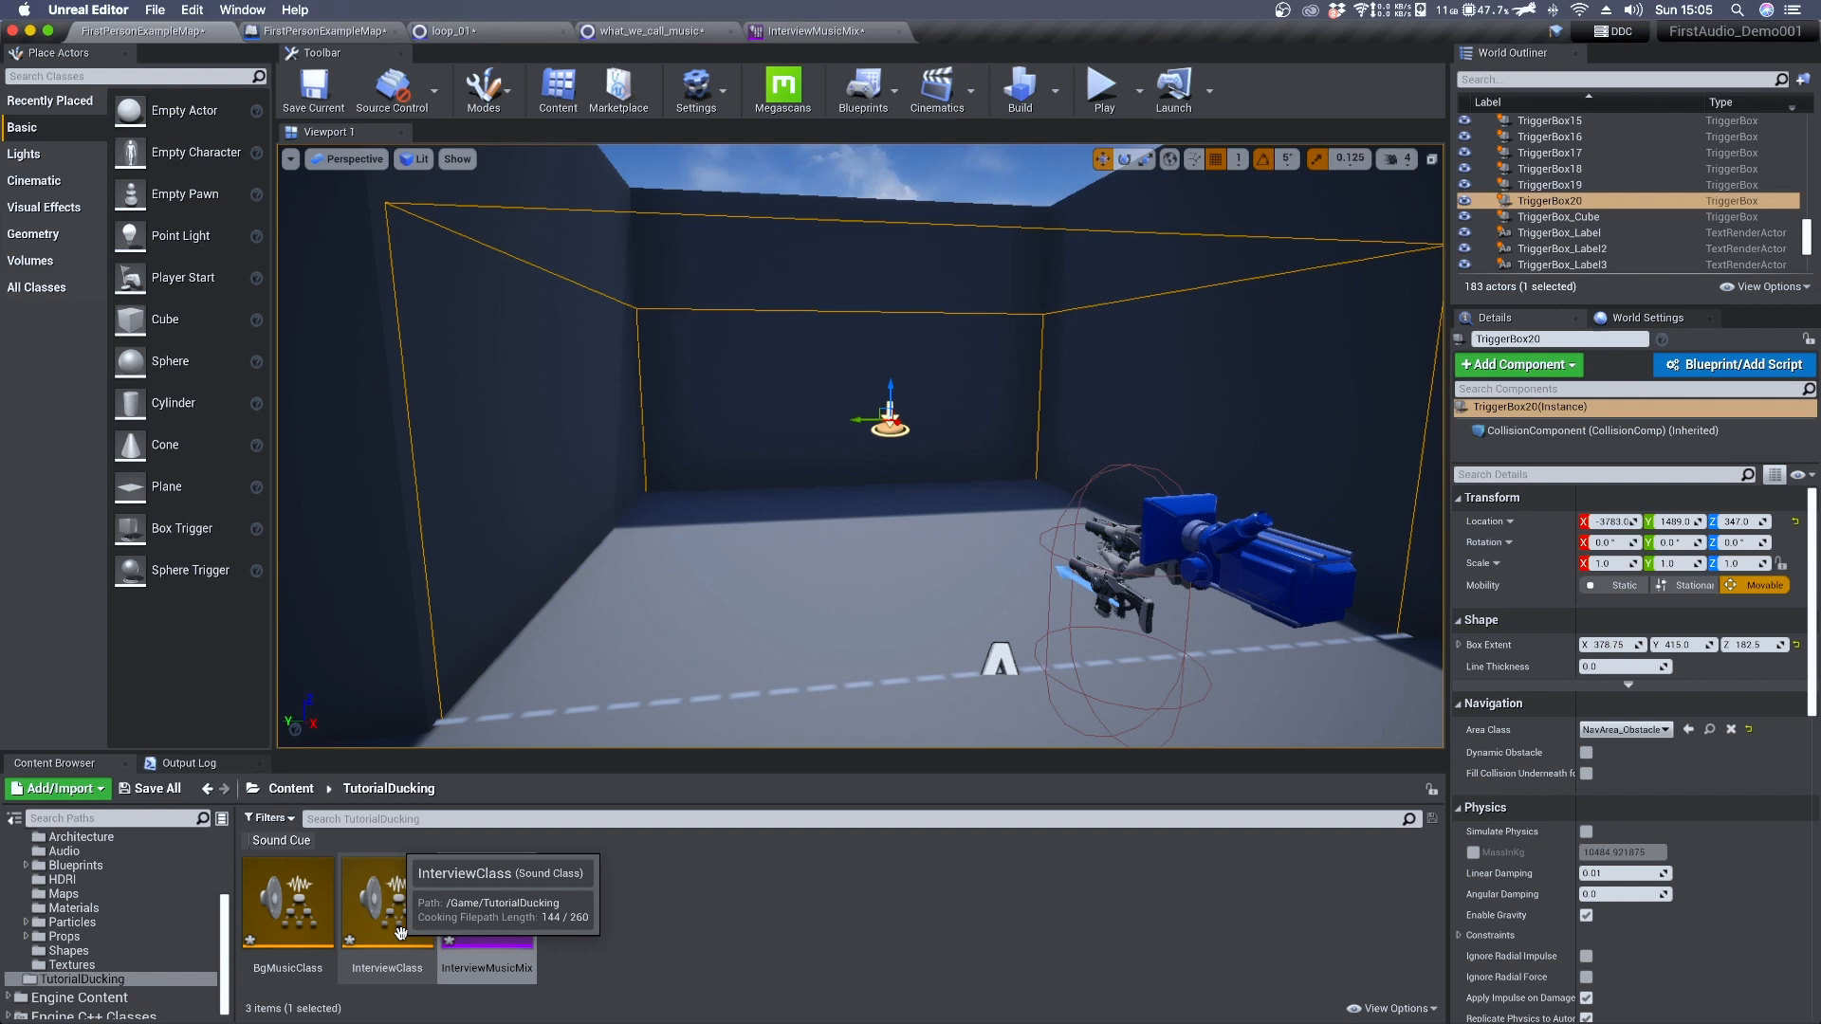
# Select the InterviewClass sound class asset and open it in the Sound Class editor
pyautogui.click(386, 900)
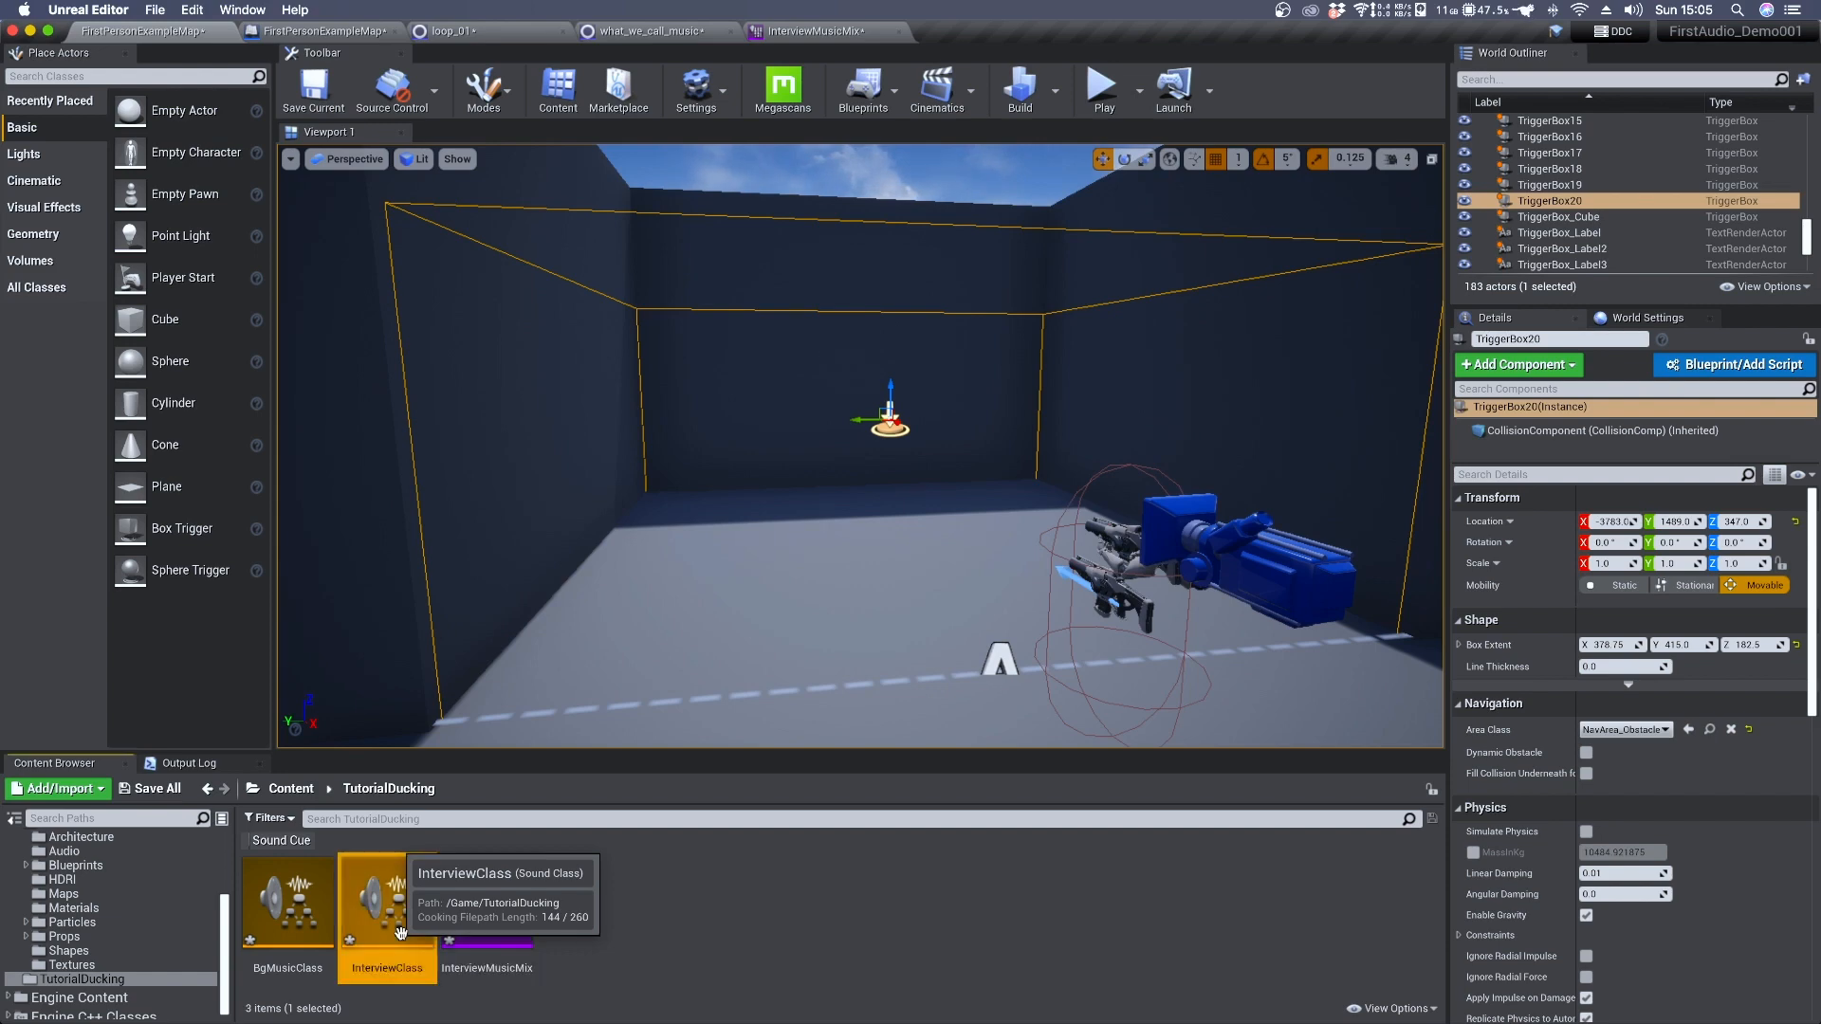
pyautogui.doubleClick(386, 902)
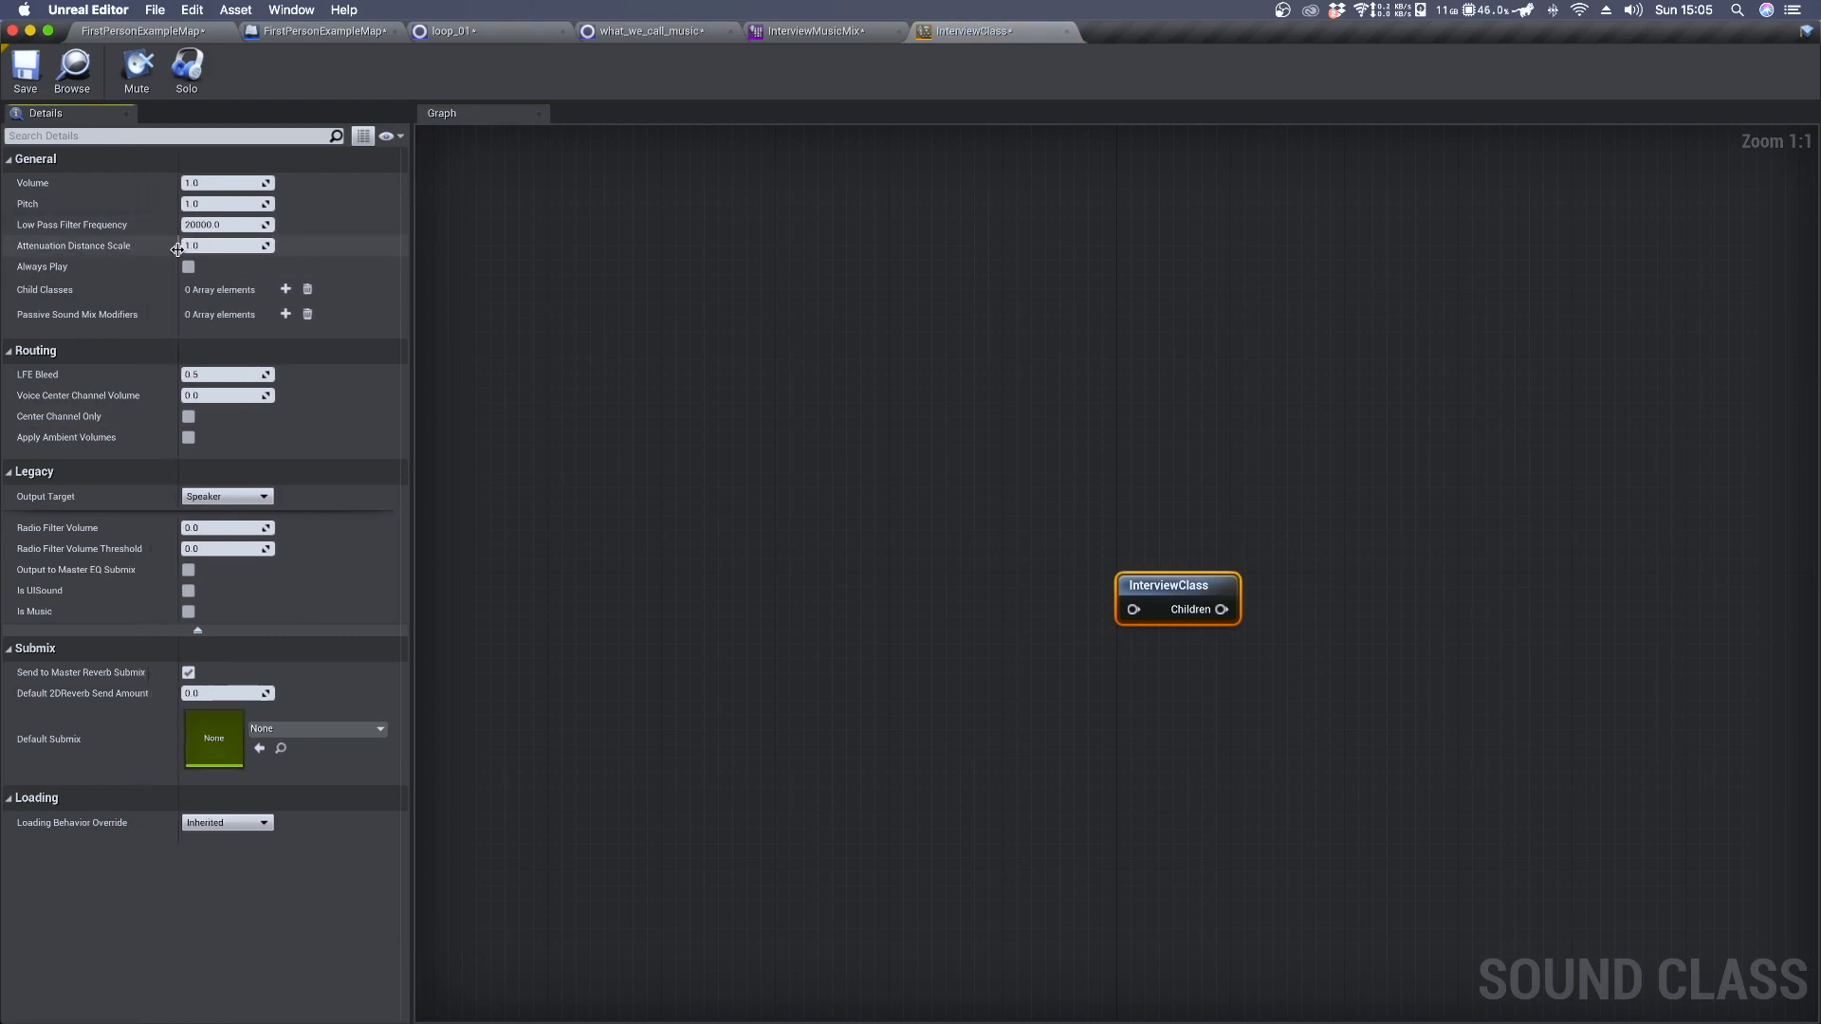
pyautogui.moveTo(112, 322)
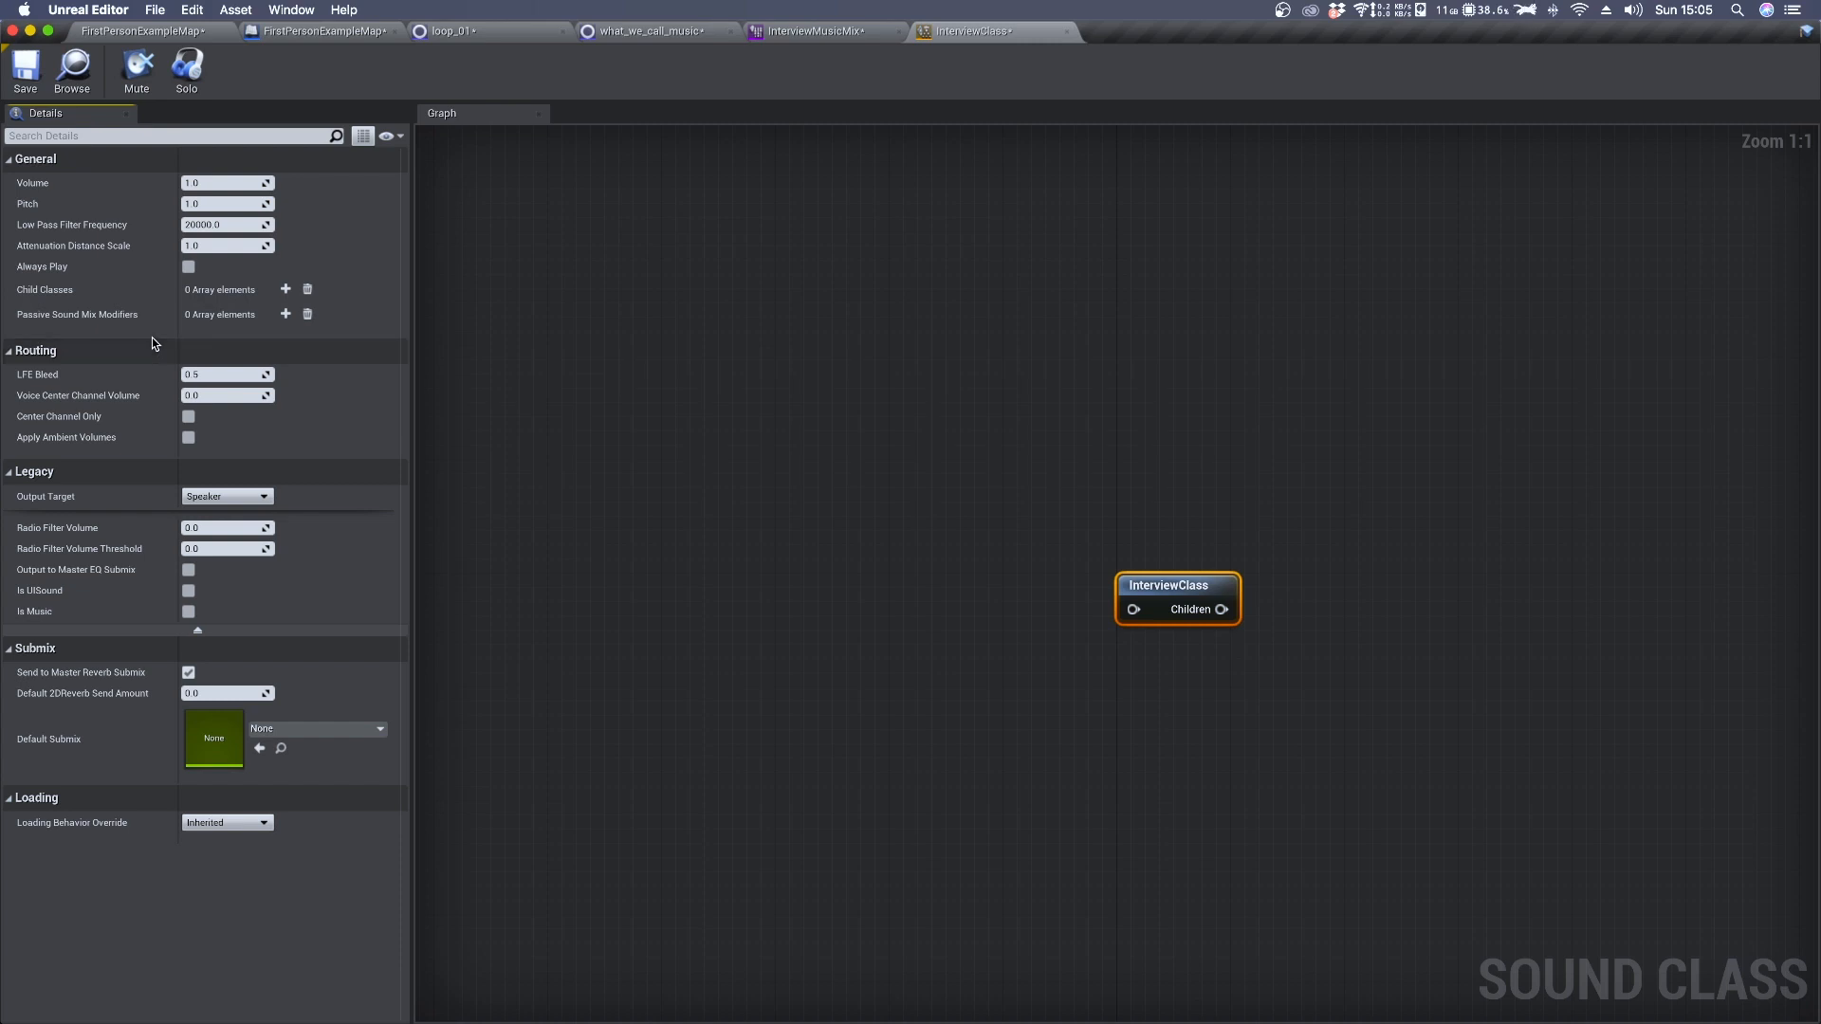
pyautogui.moveTo(285, 314)
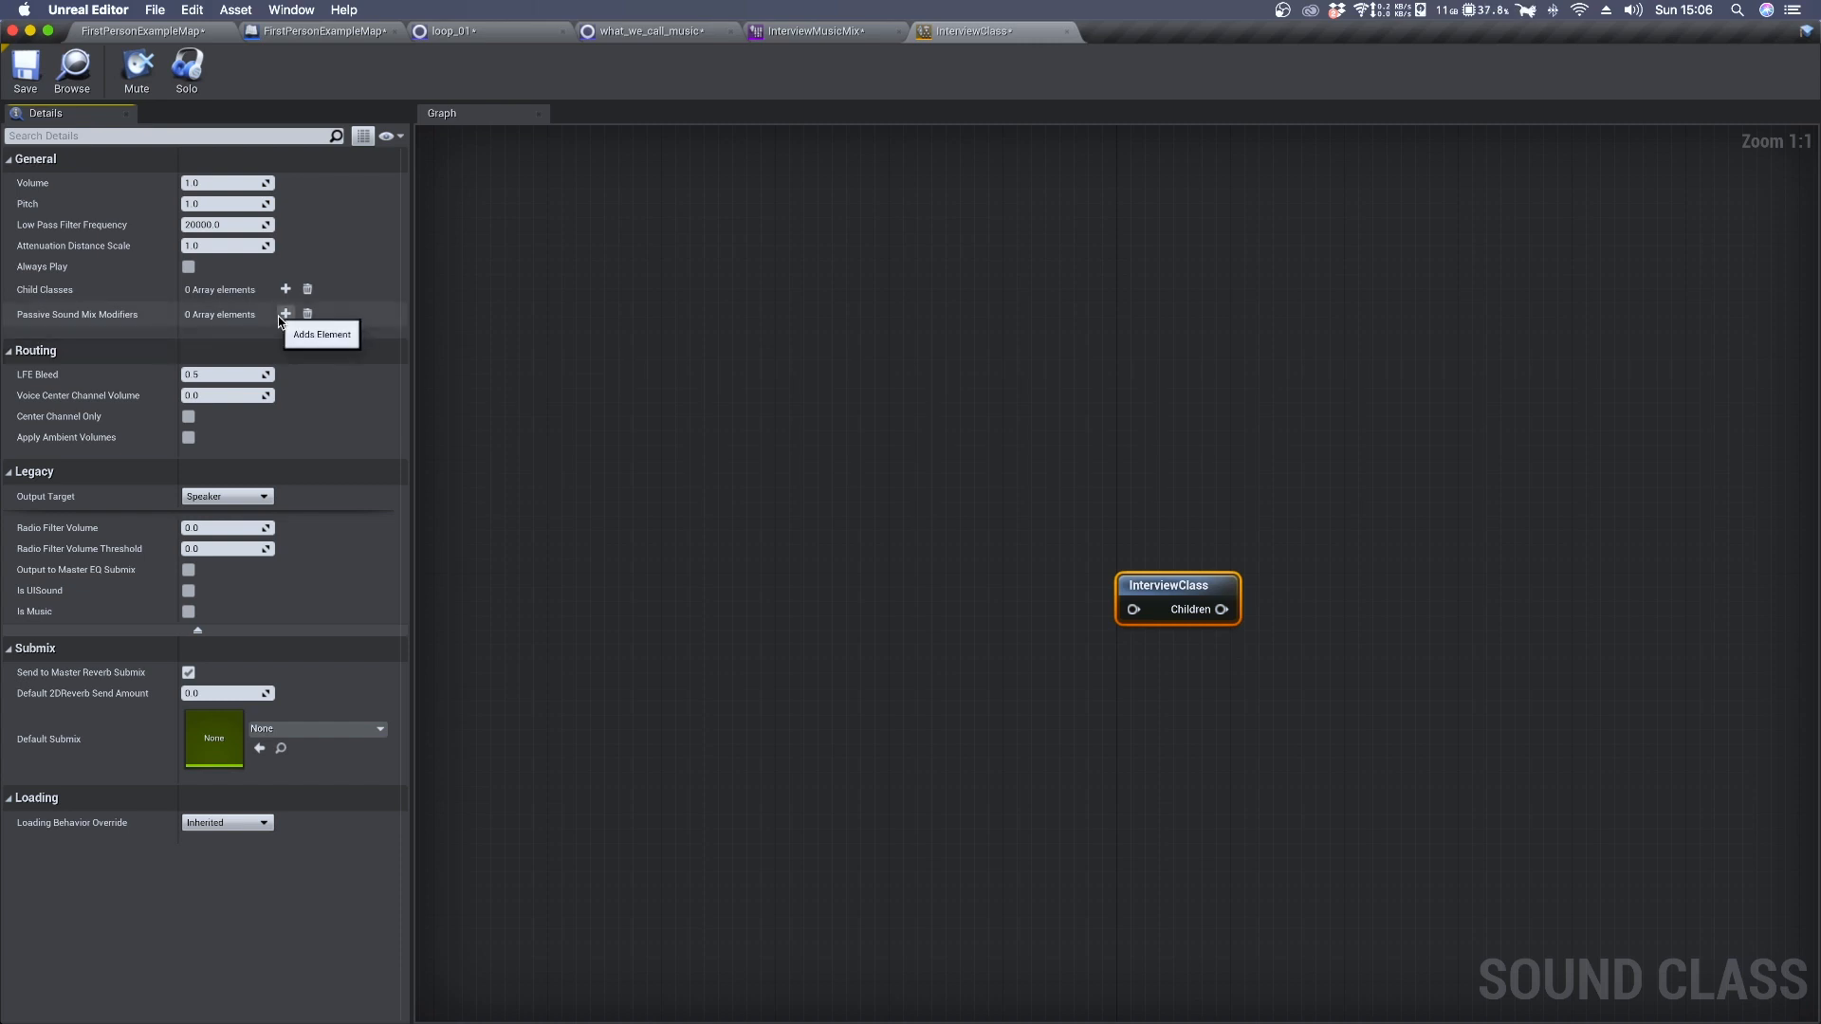
# Add Passive Sound Mix Modifier element 0 set to InterviewMusicMix, then start a standalone test play
pyautogui.click(284, 314)
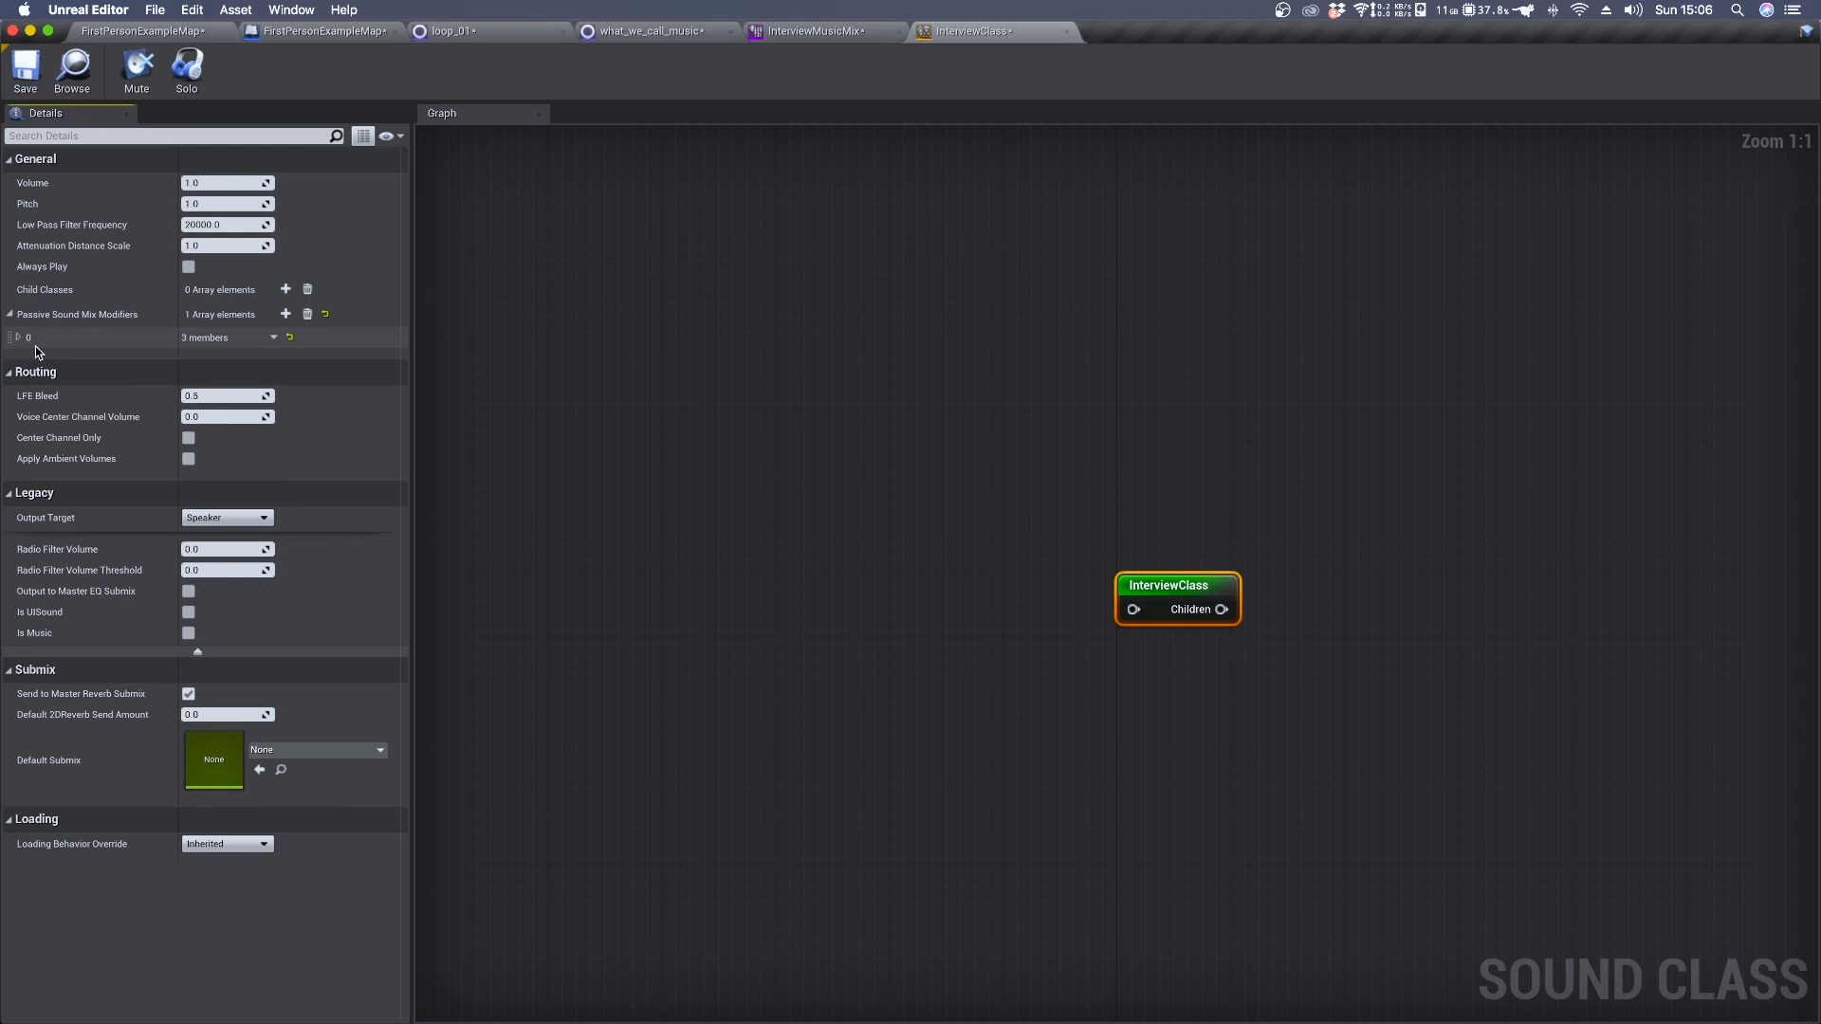
pyautogui.click(16, 337)
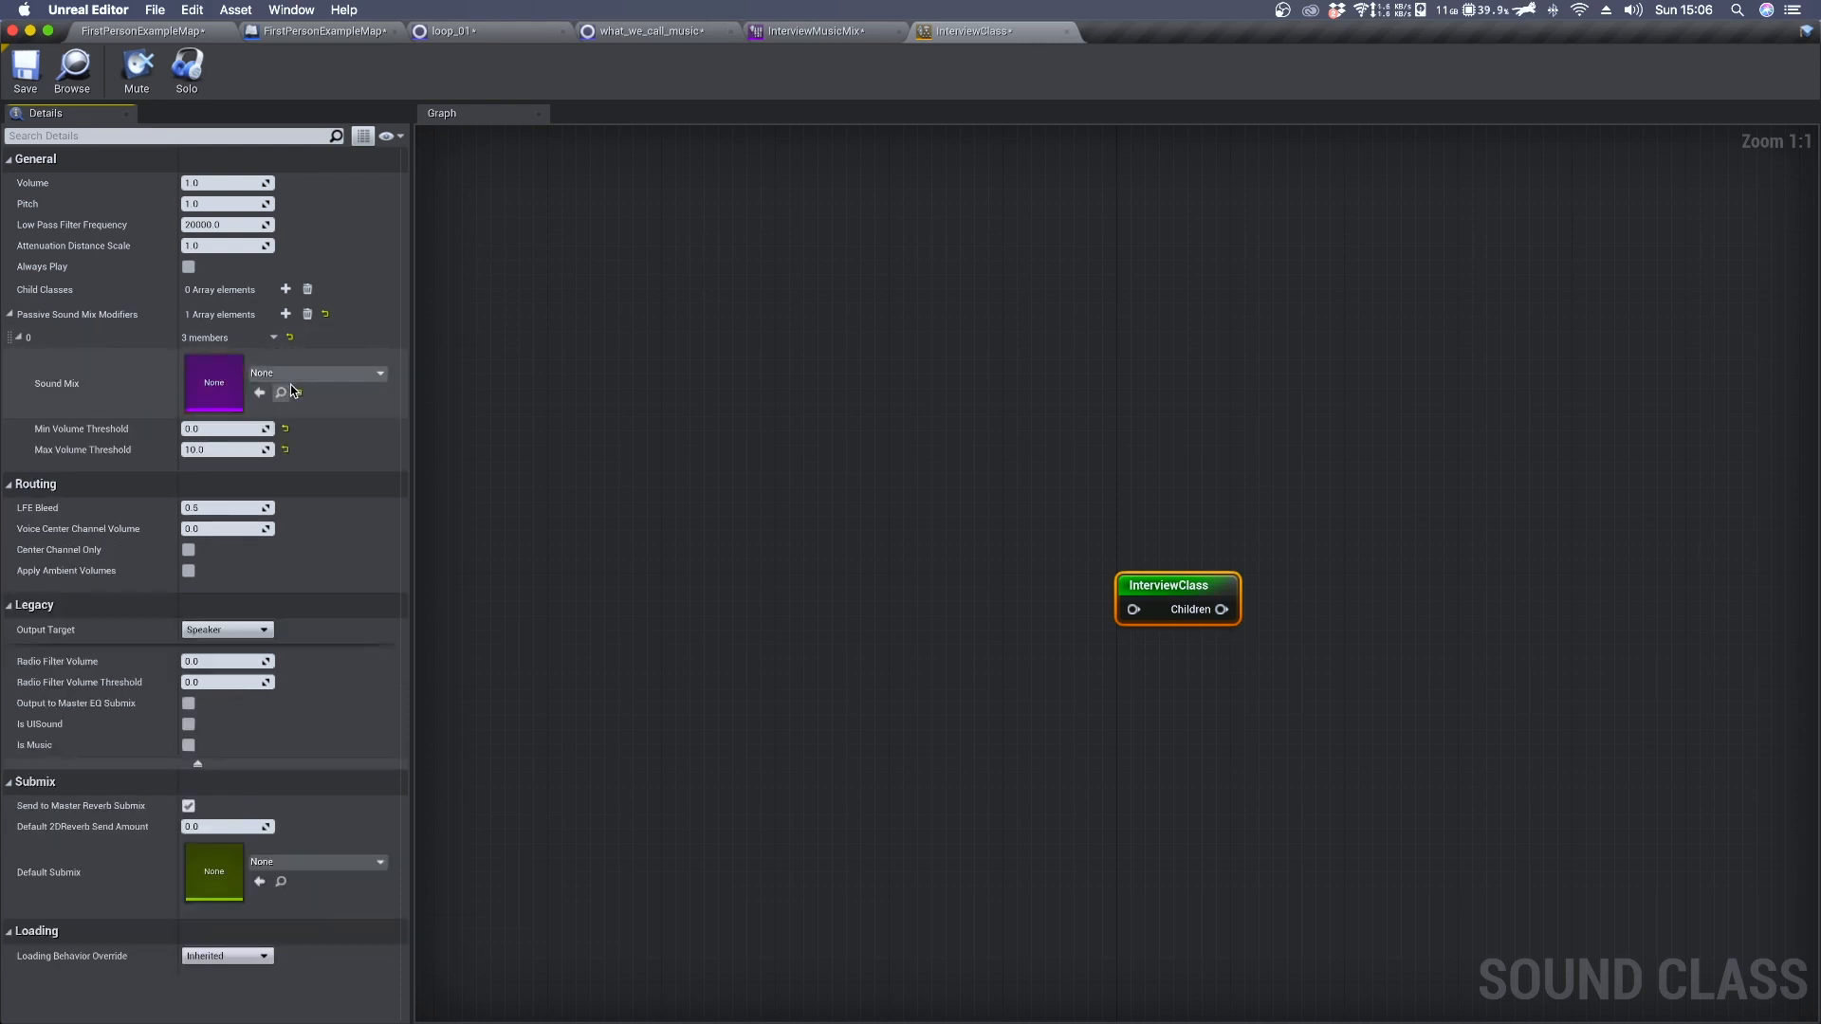
pyautogui.click(380, 373)
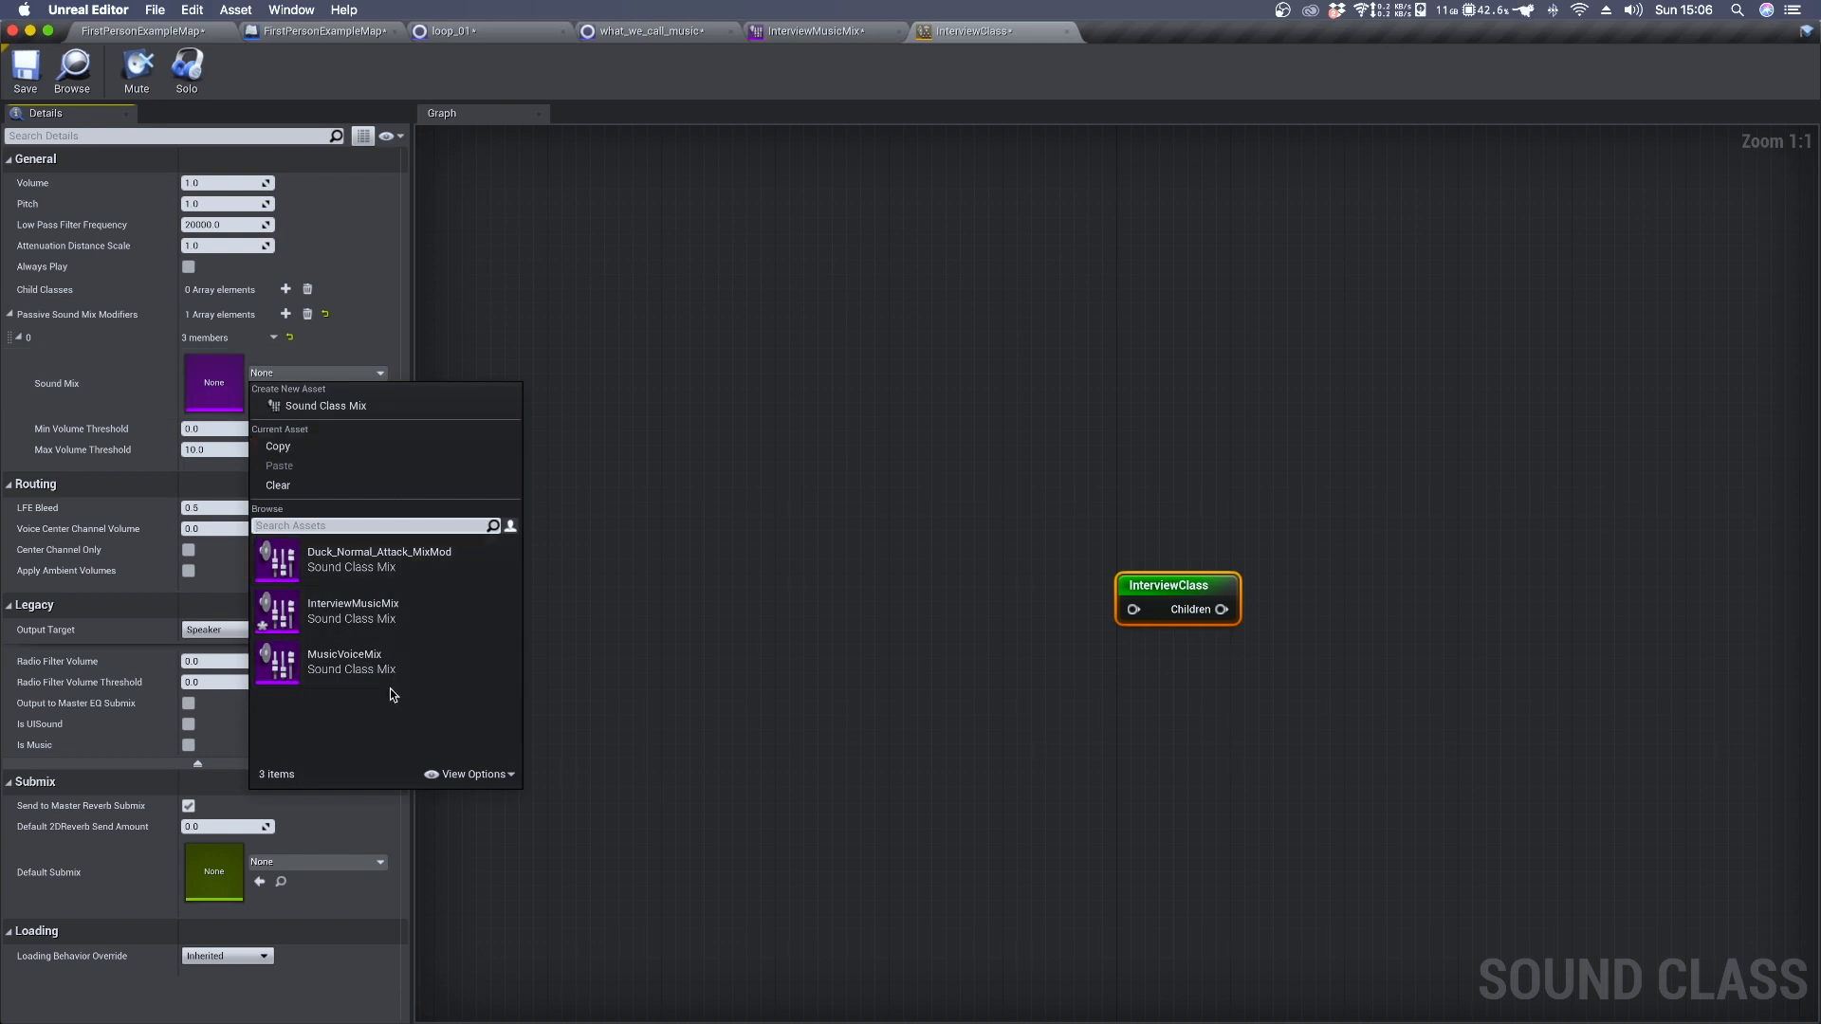
pyautogui.moveTo(352, 610)
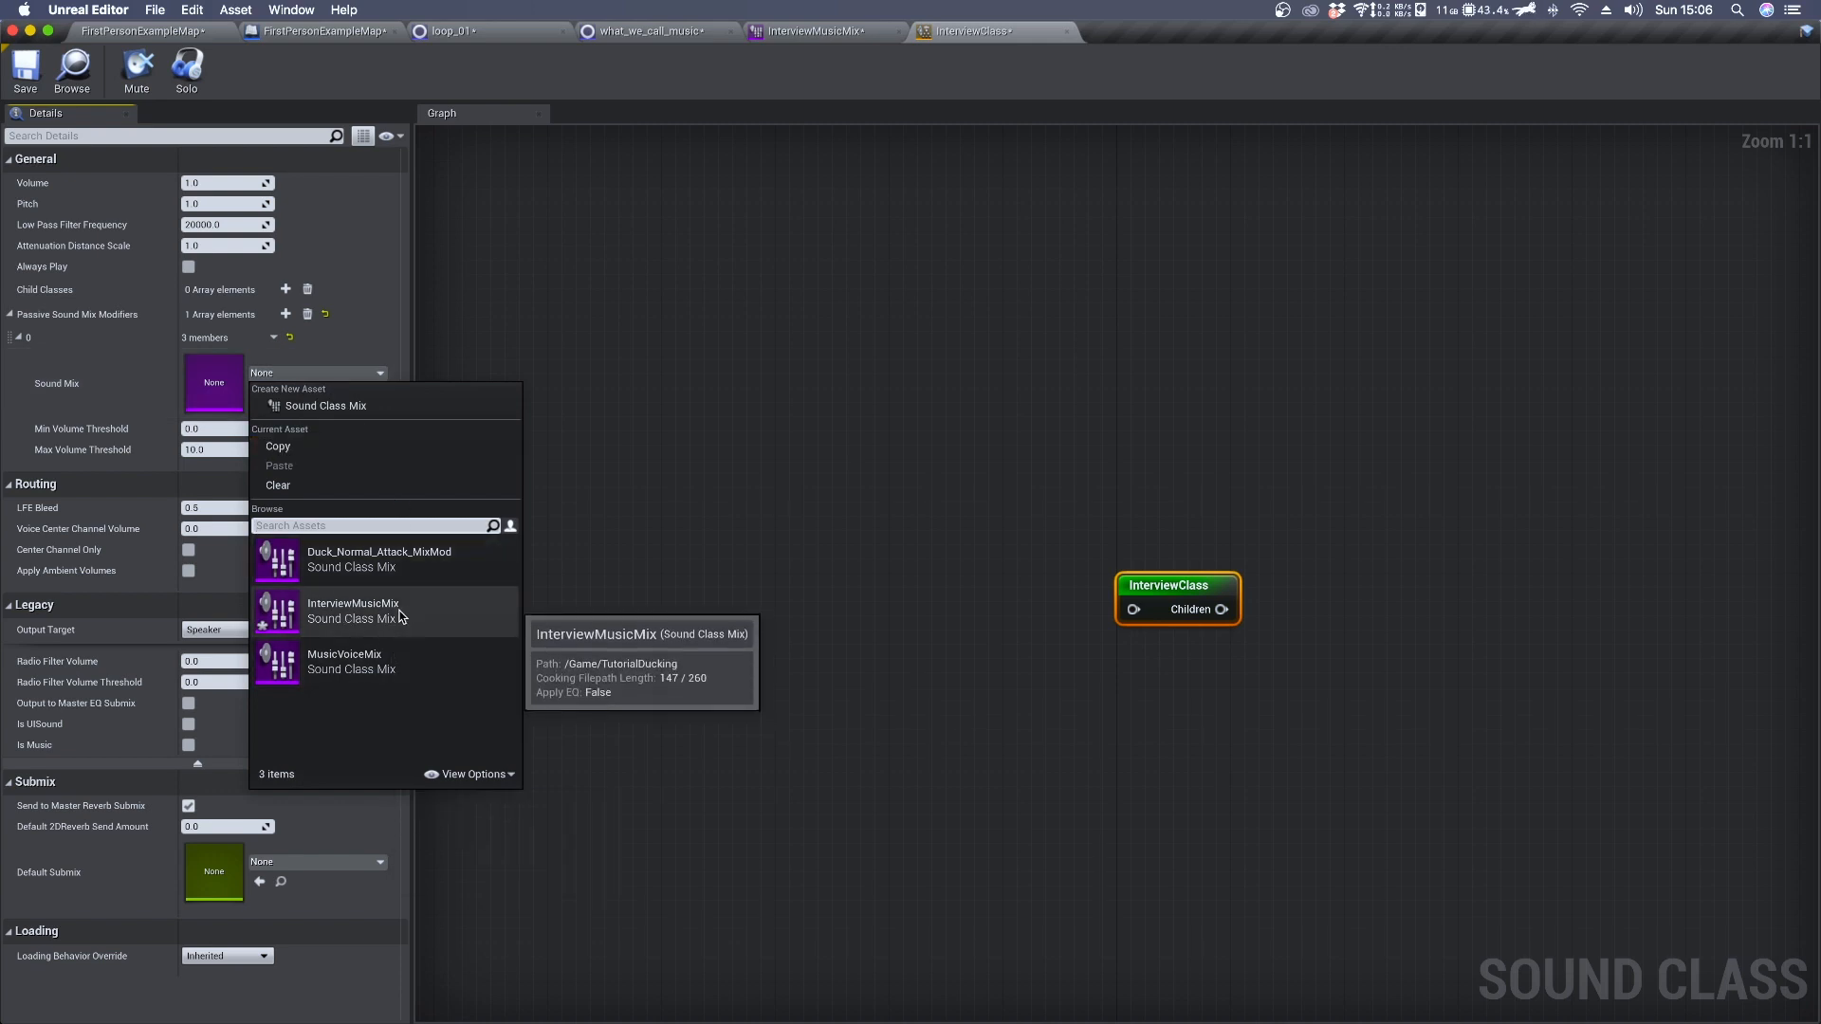
pyautogui.click(352, 610)
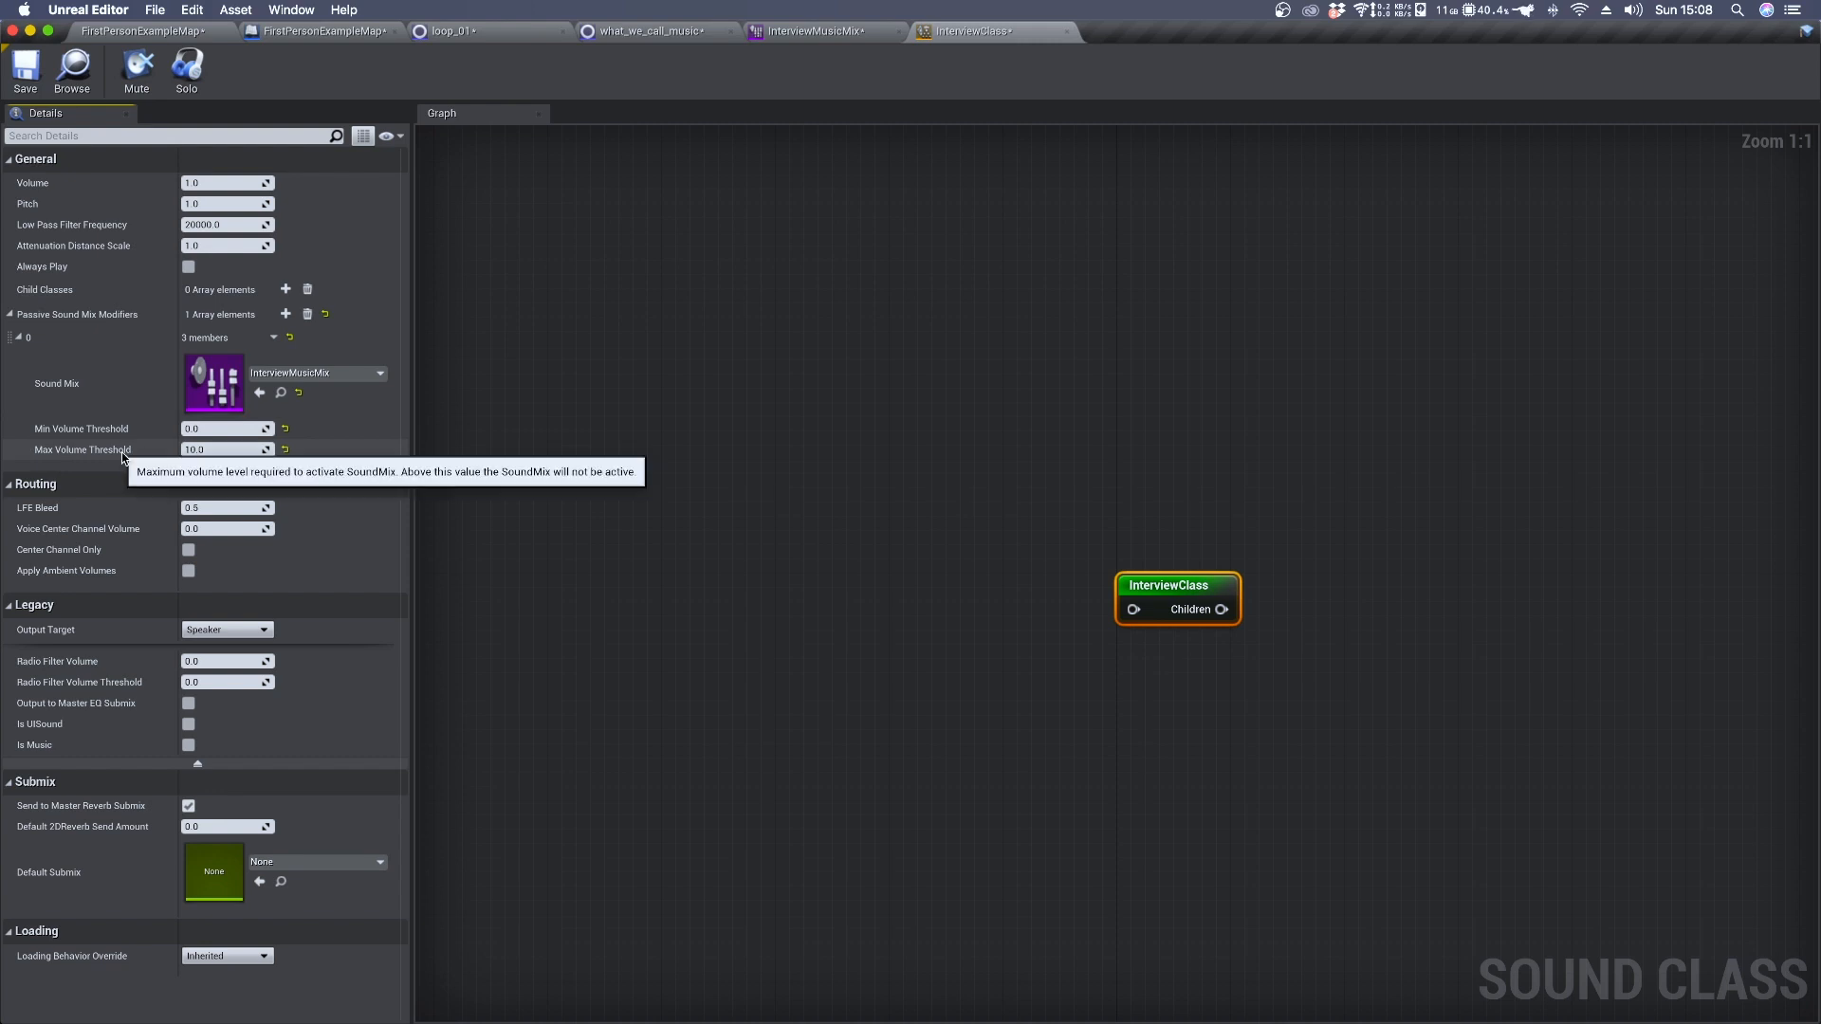
pyautogui.moveTo(148, 456)
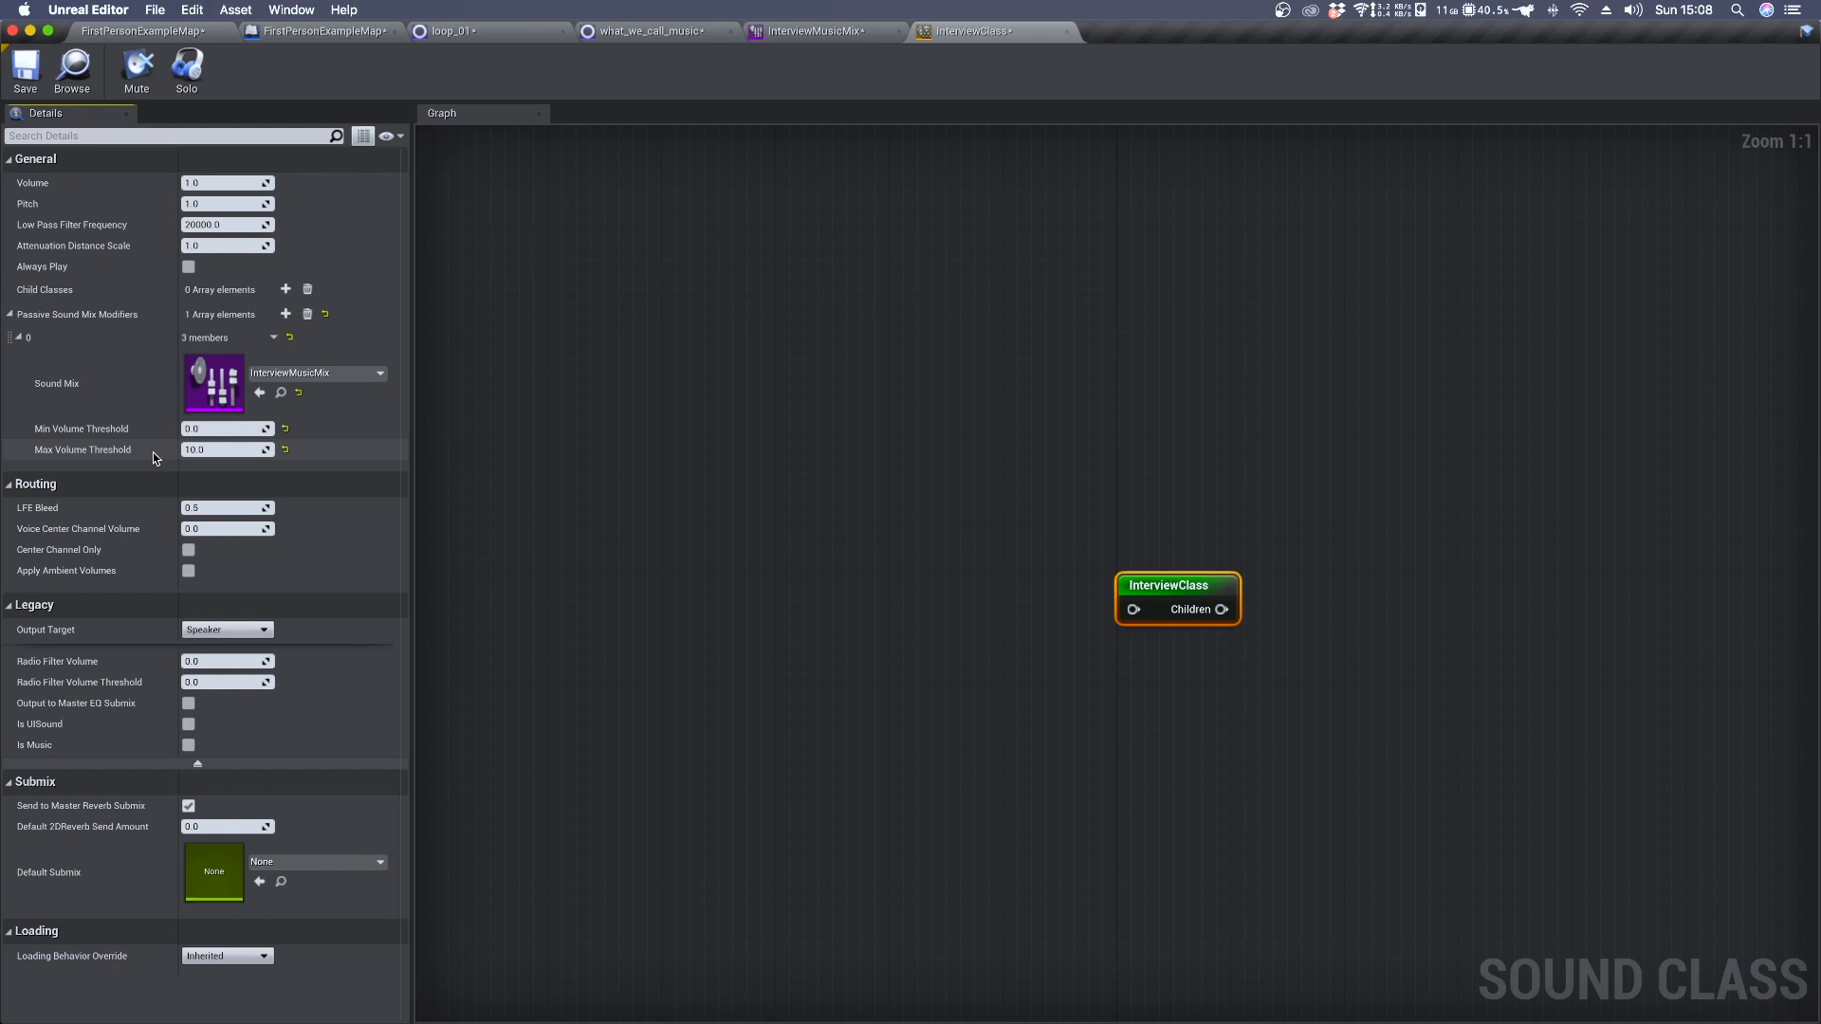
pyautogui.click(226, 450)
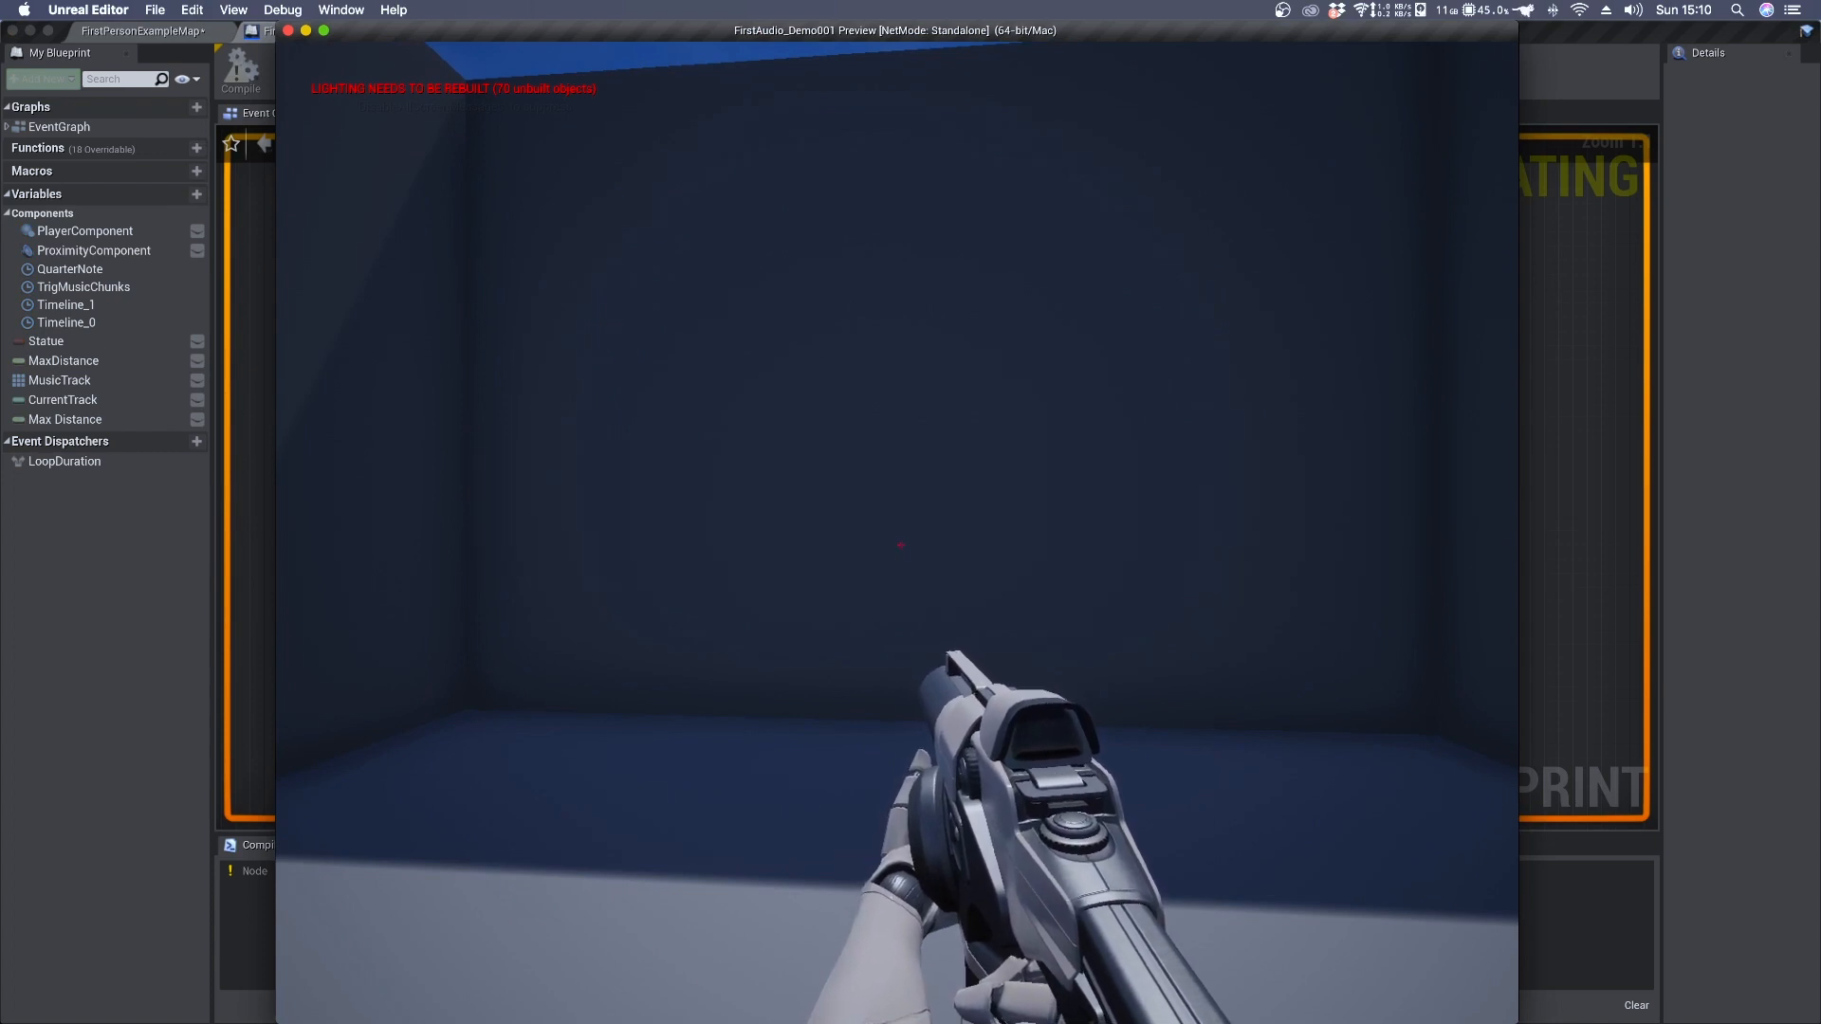
# Press E in the running level to trigger the interview and hear the music mix
pyautogui.press('e')
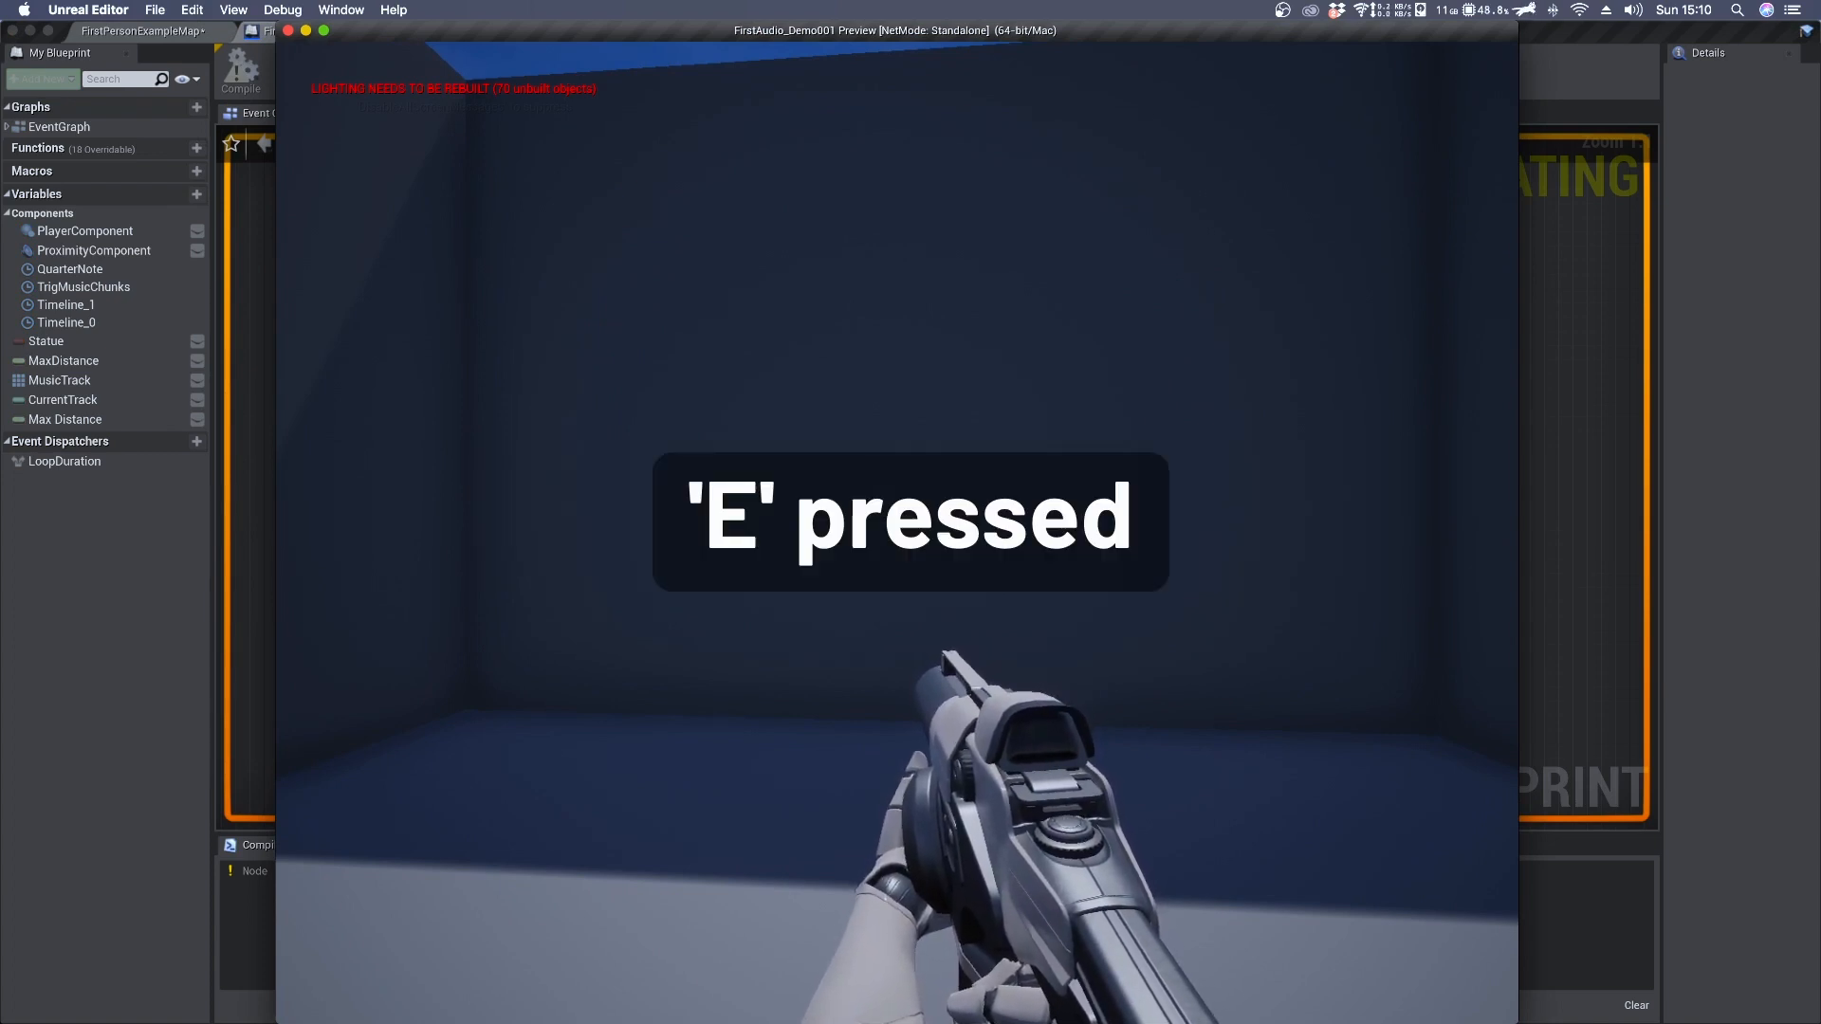